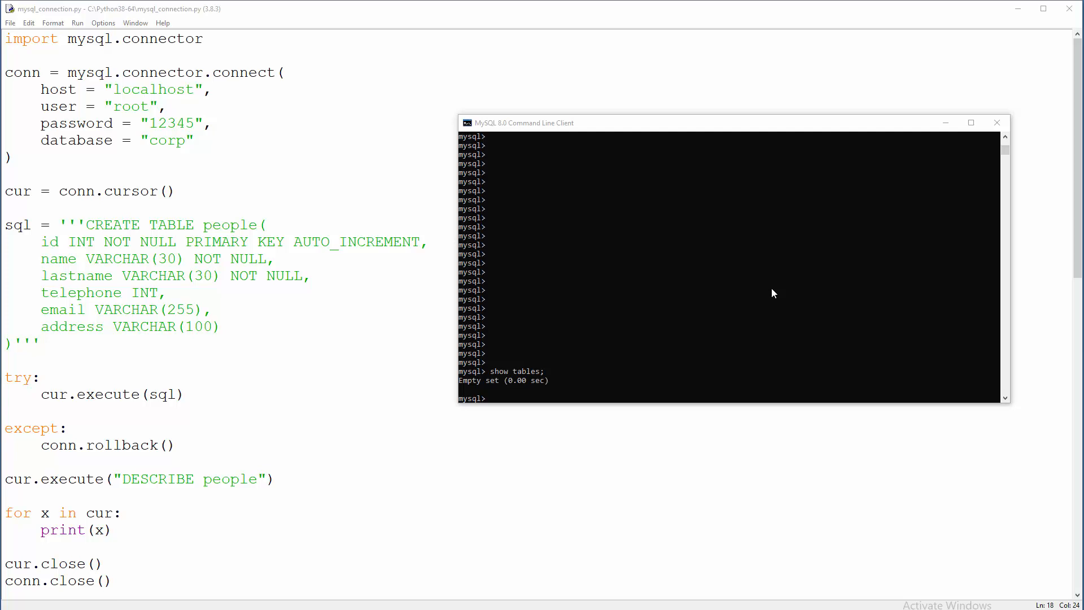
{"action": "mouse_move", "coordinate": [601, 330]}
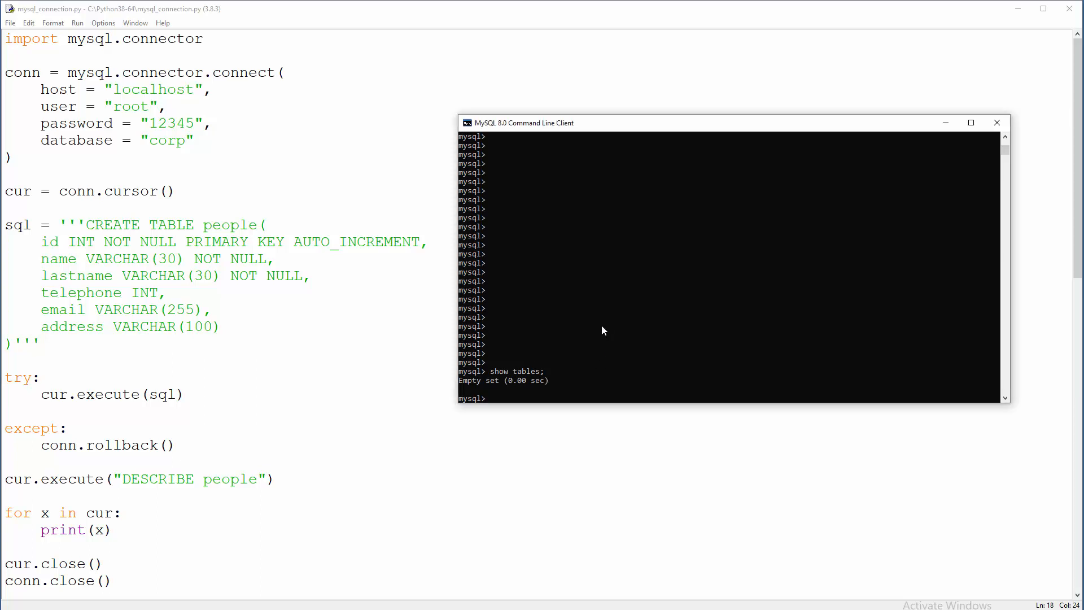
Run SHOW TABLES; to confirm corp is empty, then return to the script
{"action": "key", "text": "Return"}
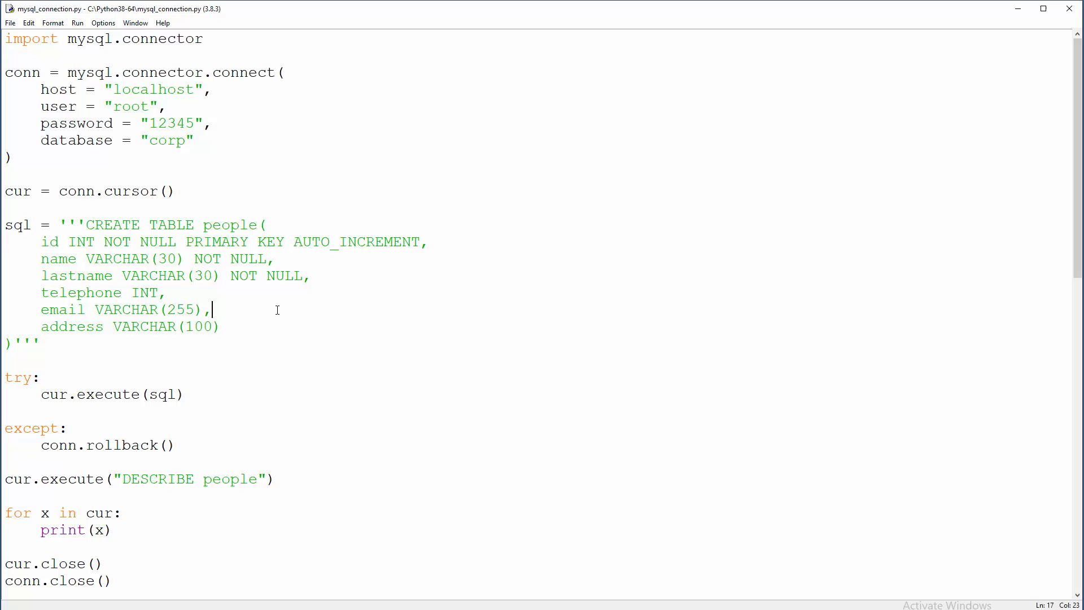
Run the script with F5 to create the people table, then recheck tables
{"action": "key", "text": "F5"}
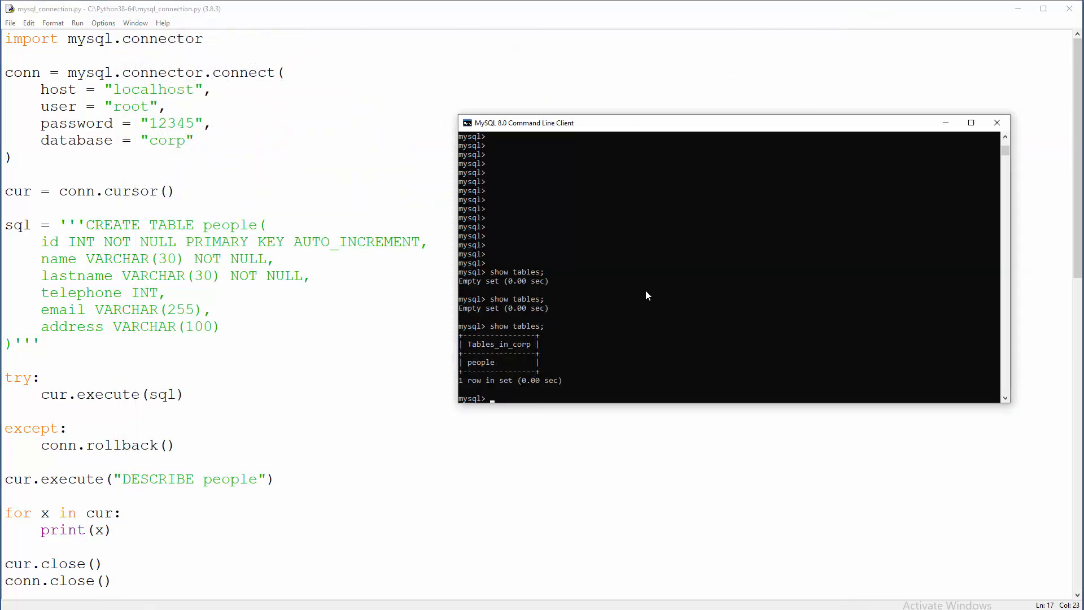
{"action": "mouse_move", "coordinate": [583, 333]}
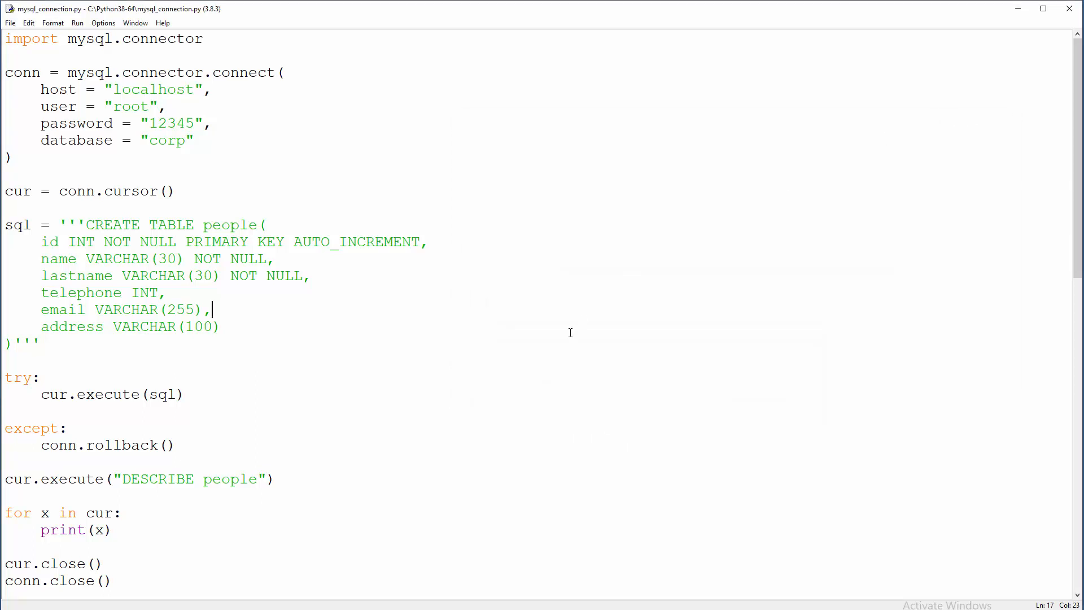
{"action": "mouse_move", "coordinate": [363, 305]}
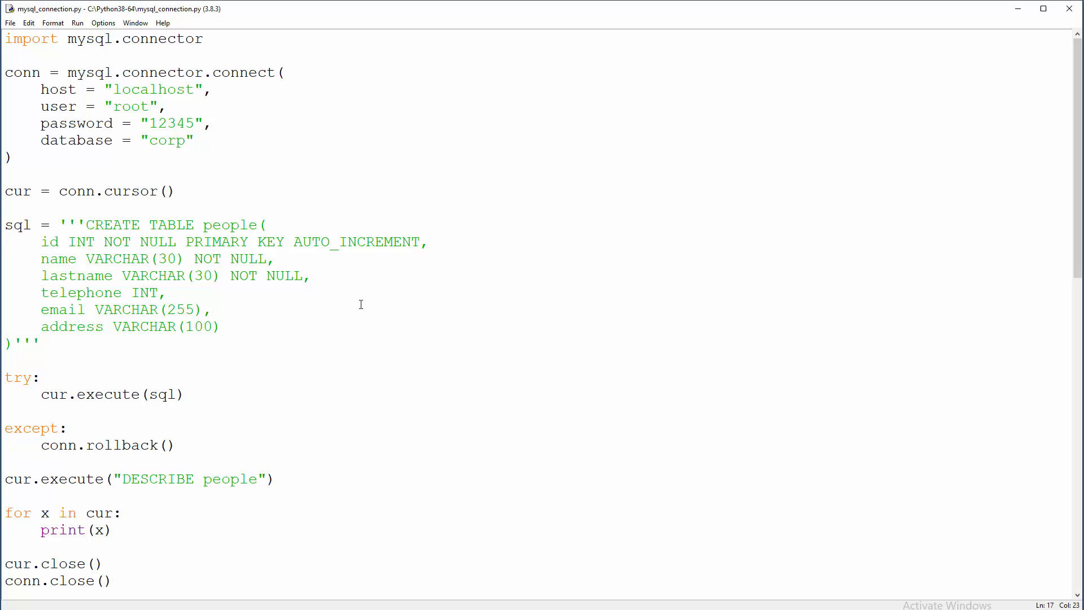
Delete the CREATE TABLE definition and replace DESCRIBE people with SELECT * FROM people
{"action": "left_click", "coordinate": [166, 293]}
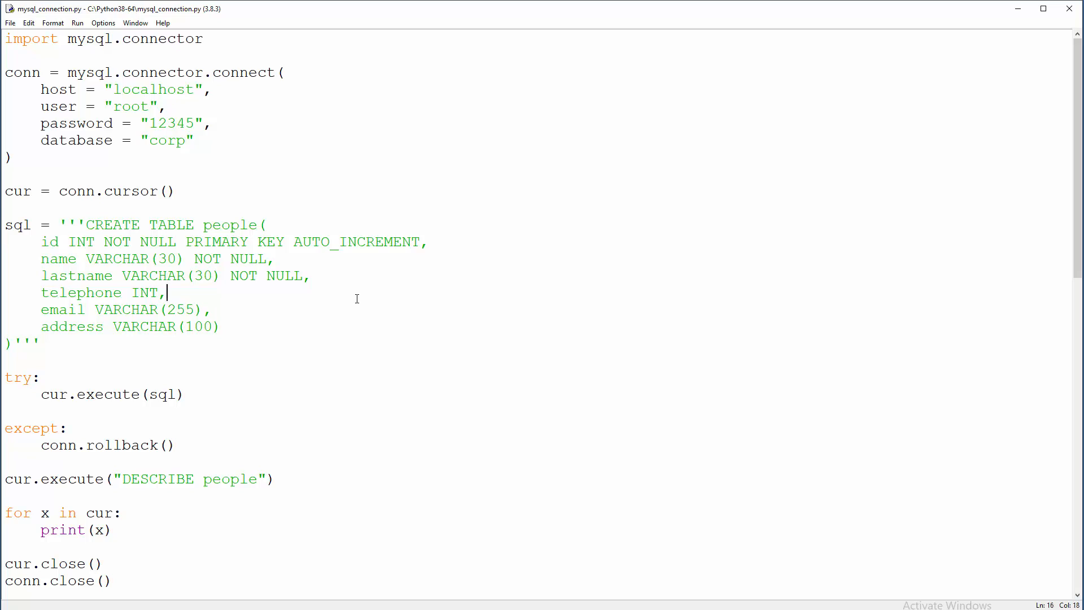
{"action": "mouse_move", "coordinate": [351, 302]}
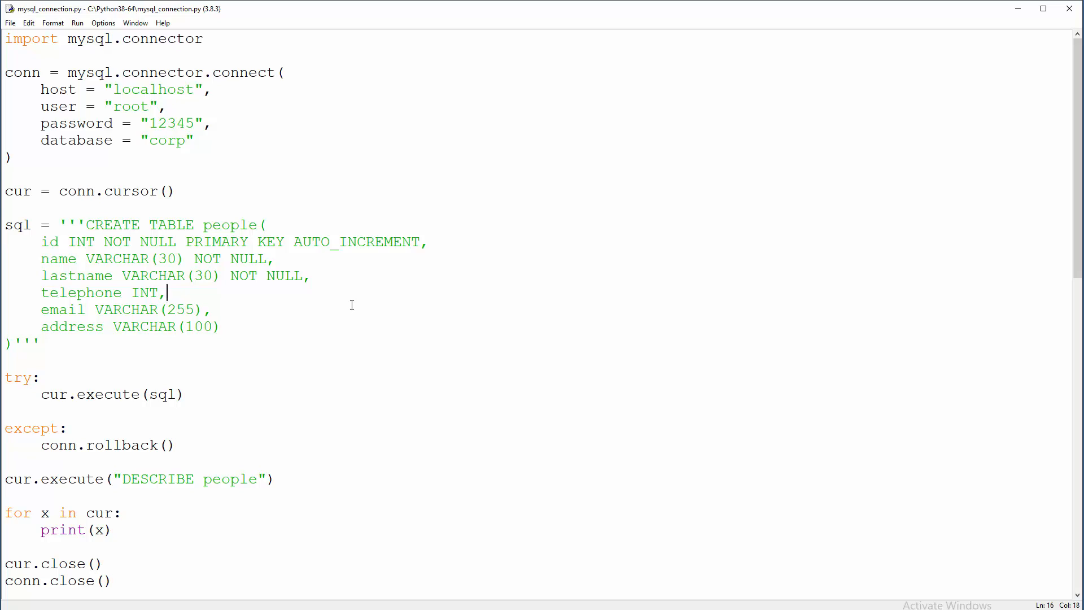
{"action": "mouse_move", "coordinate": [233, 315]}
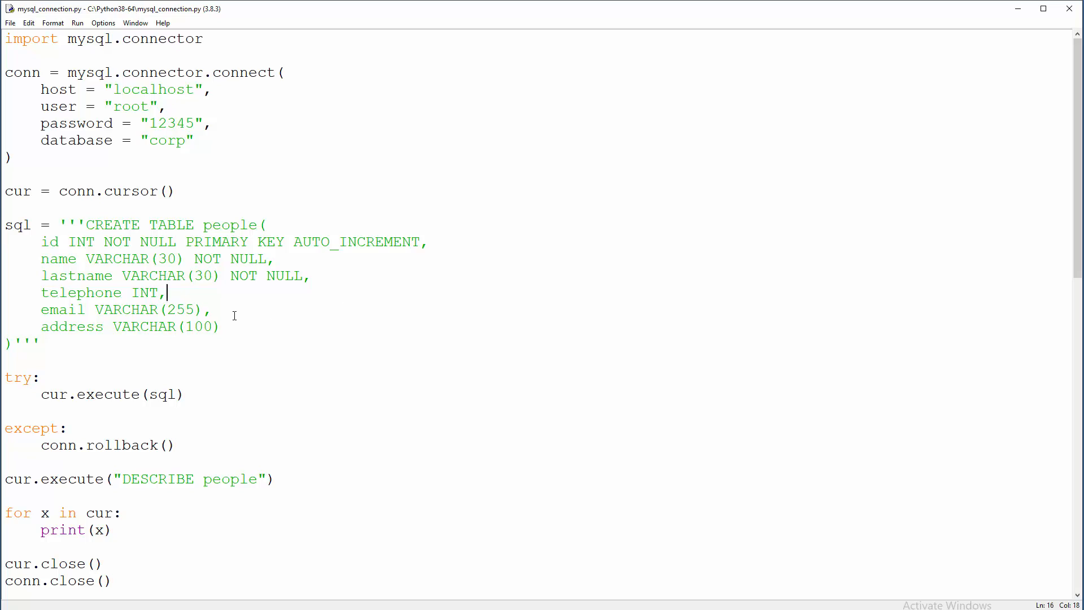
{"action": "mouse_move", "coordinate": [102, 290]}
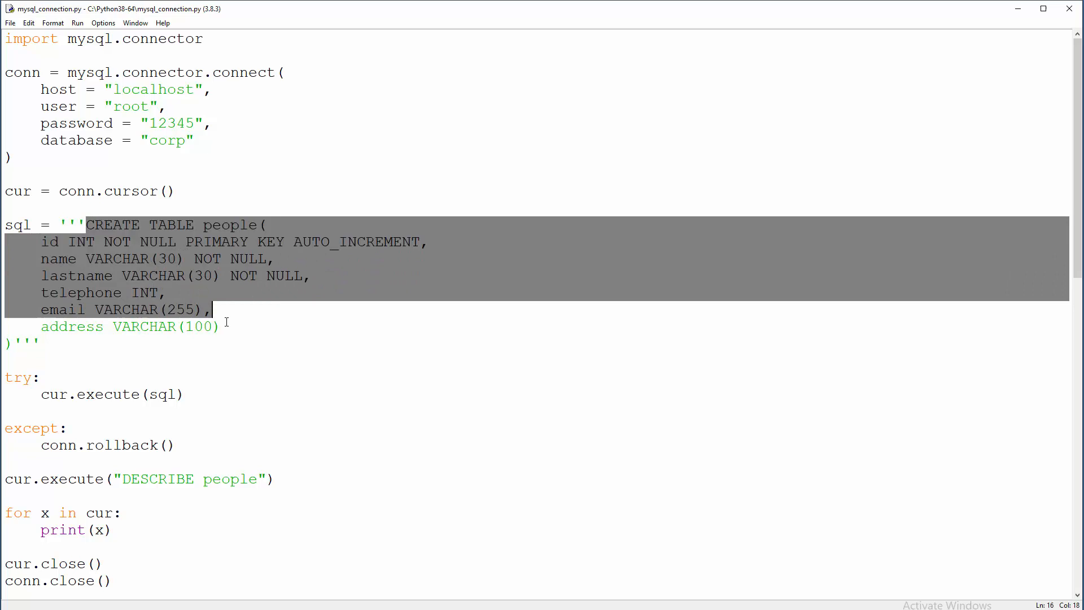
{"action": "key", "text": "Delete"}
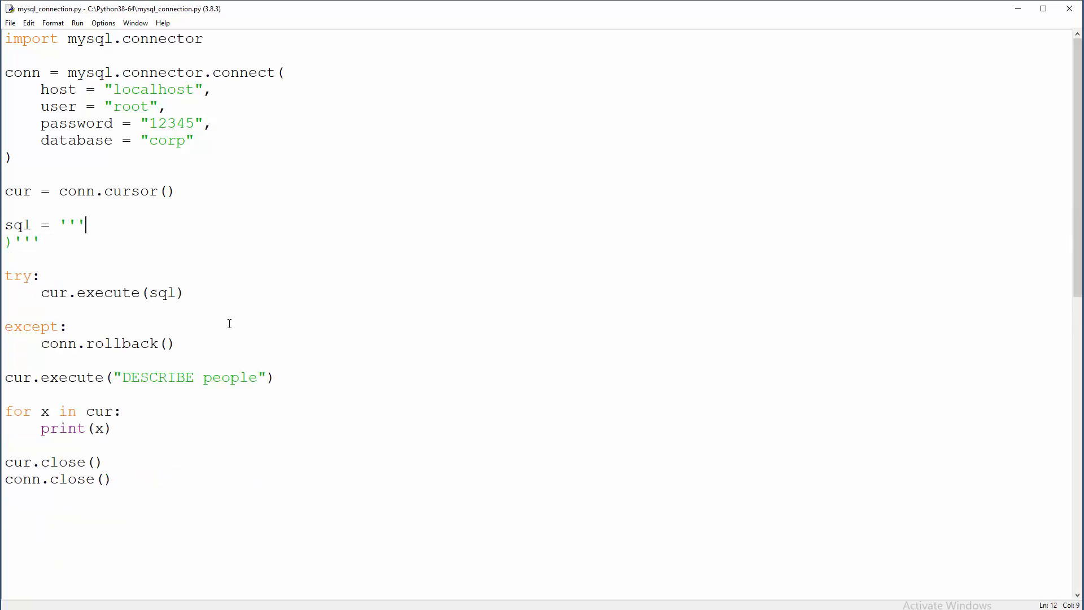
{"action": "double_click", "coordinate": [186, 378]}
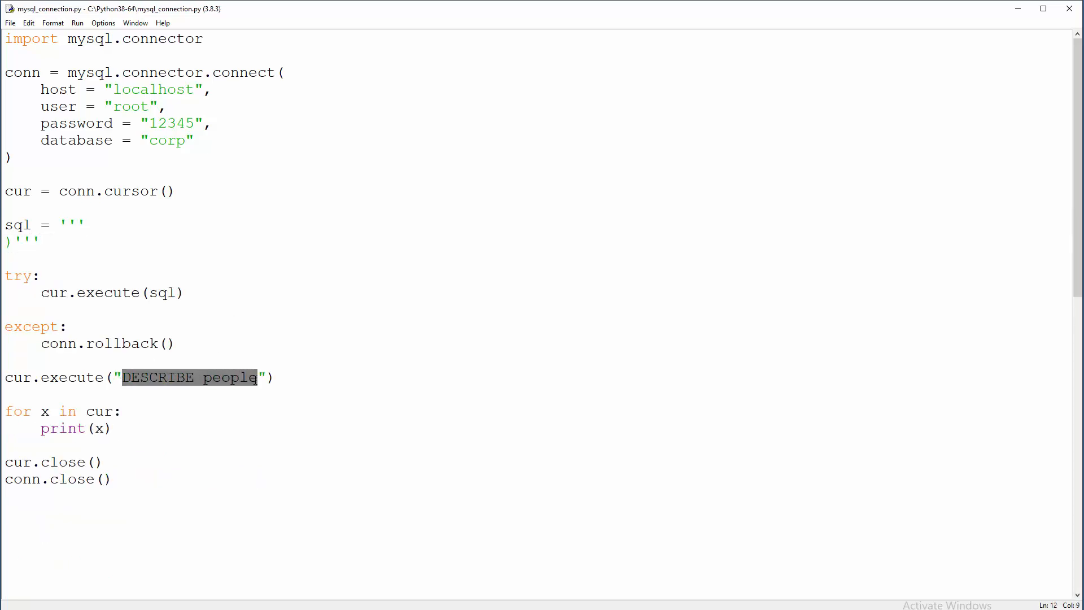
{"action": "type", "text": "SELECT"}
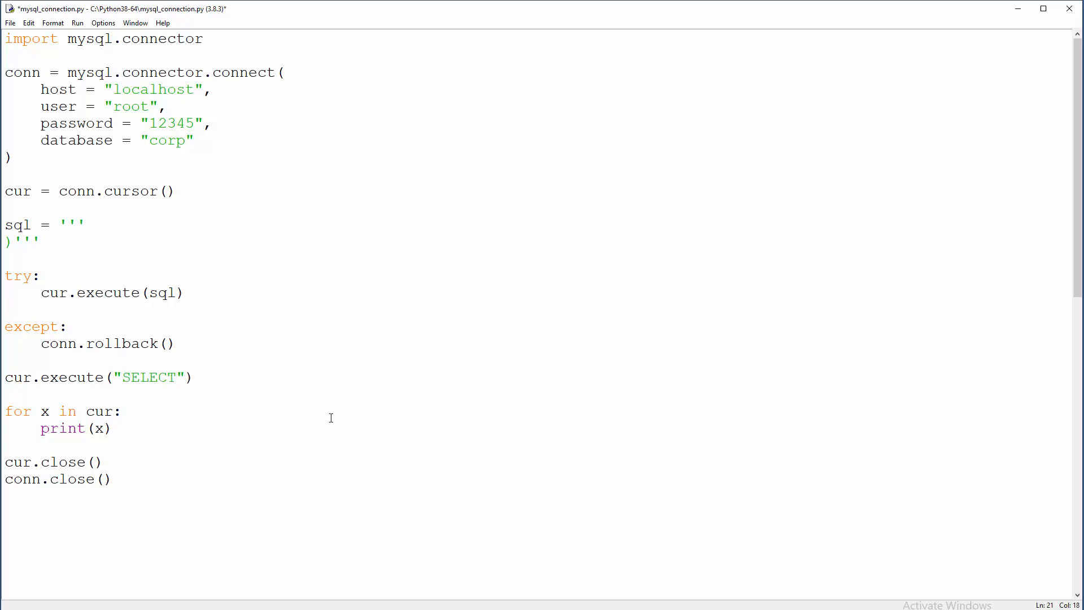
{"action": "type", "text": "* FROM"}
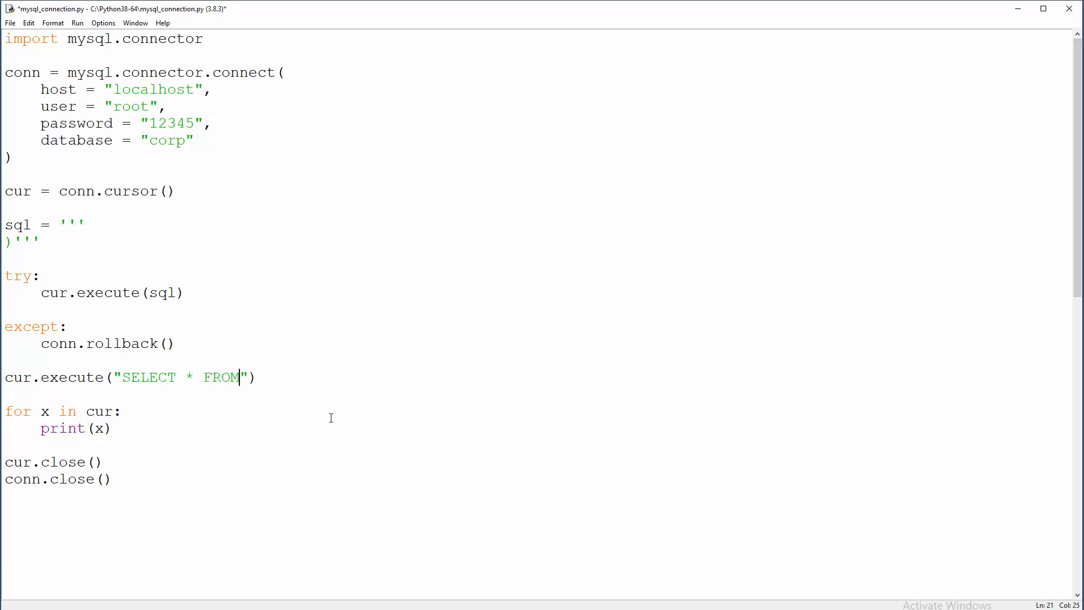
{"action": "type", "text": "peopple"}
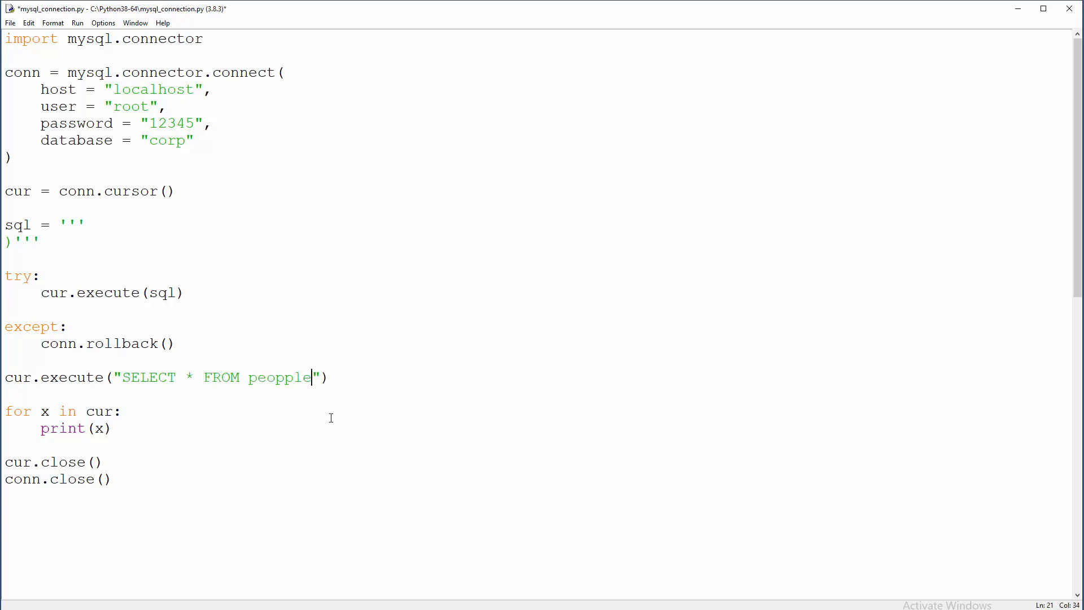
{"action": "key", "text": "Backspace"}
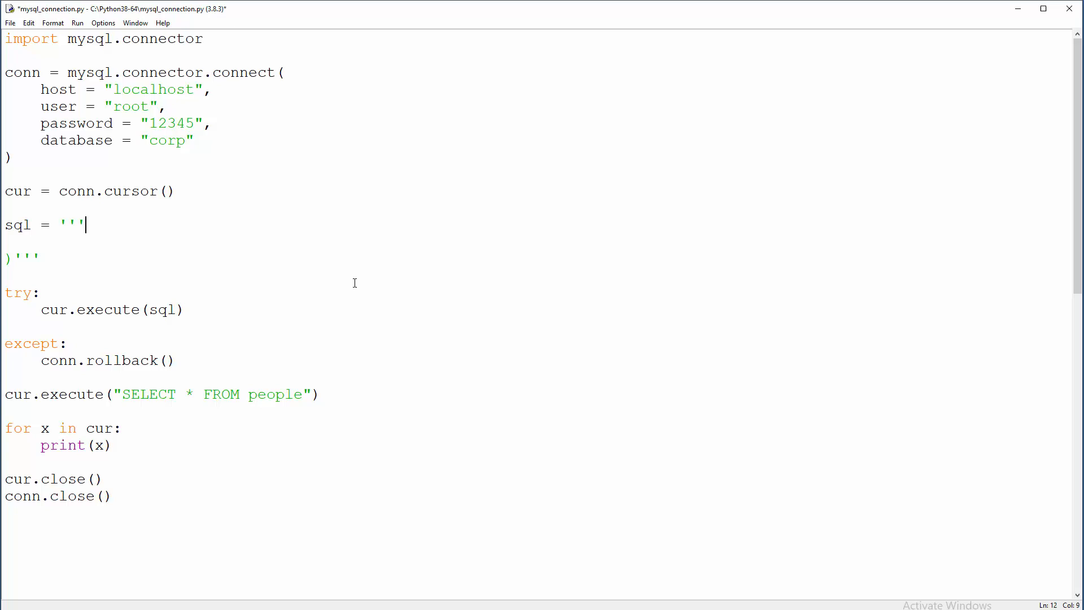
Type INSERT INTO people(id, name, lastname, telephone, email, address) and begin VALUES
{"action": "type", "text": "INSERT IN"}
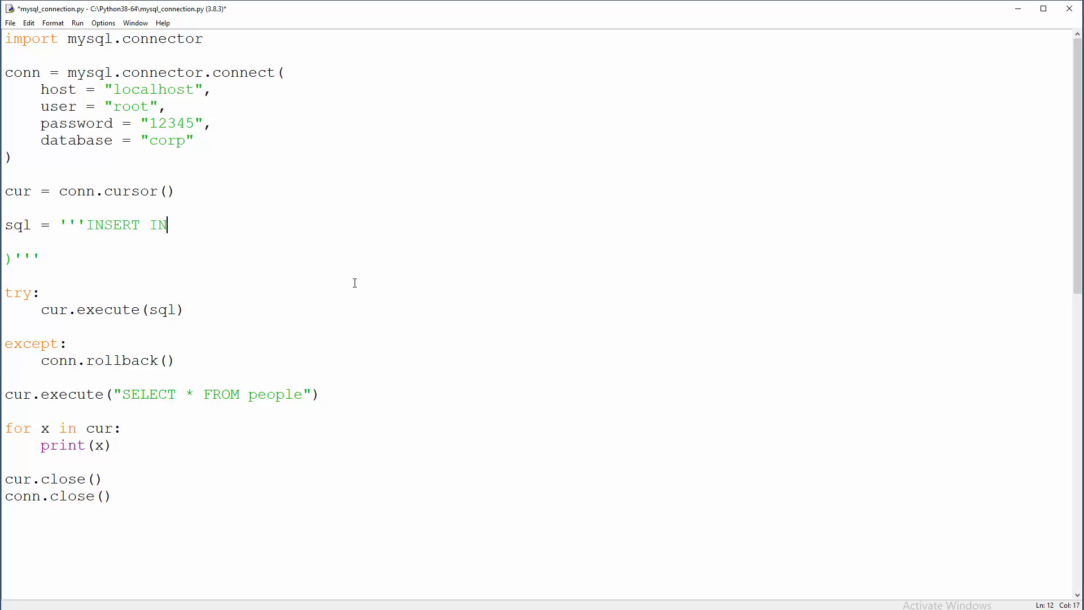
{"action": "type", "text": "TO pe"}
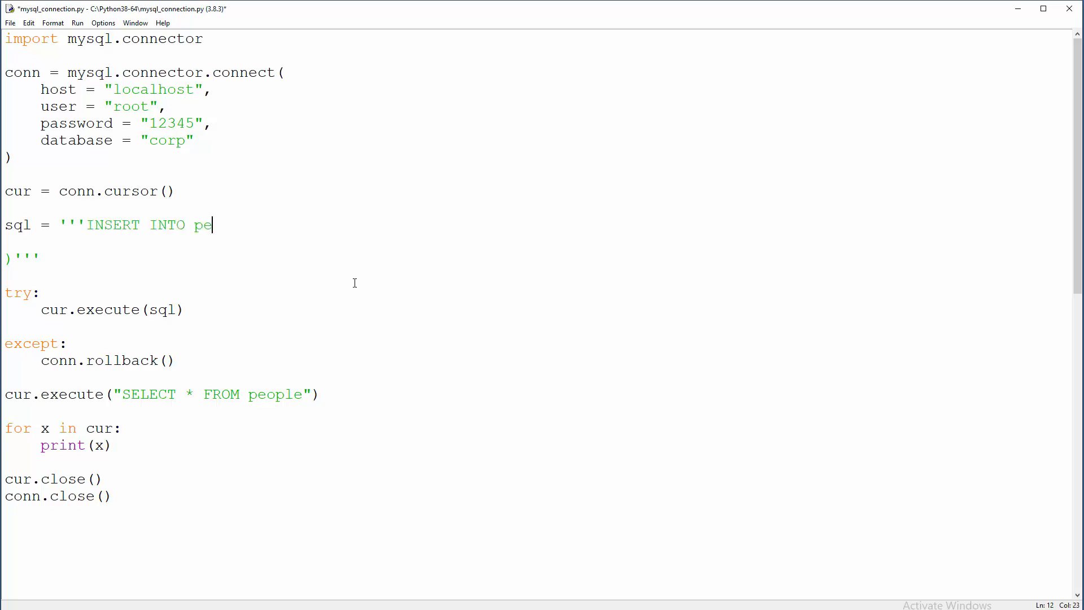
{"action": "type", "text": "opple("}
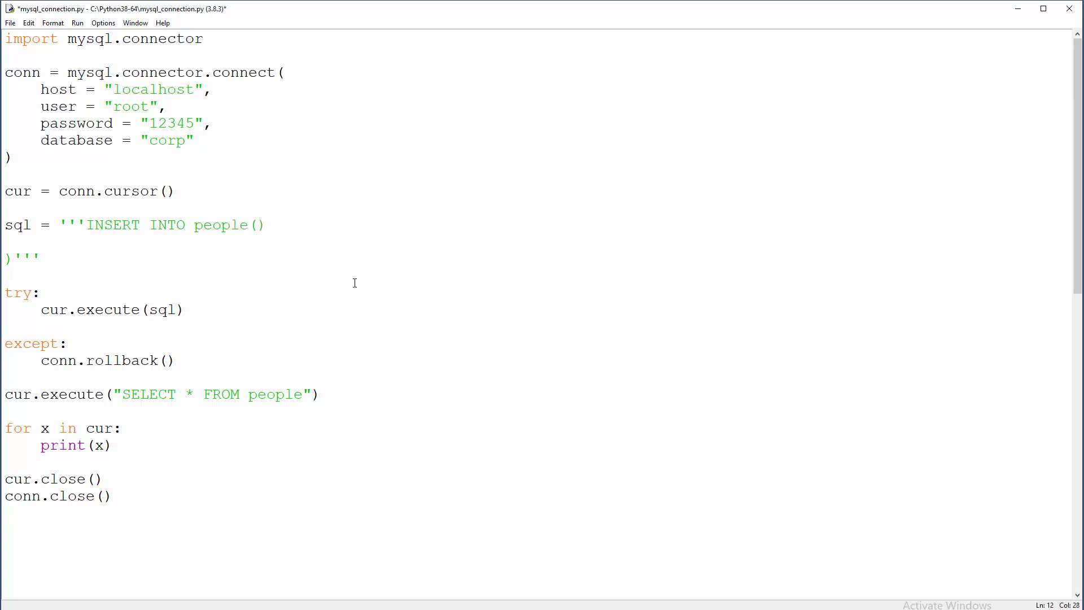
{"action": "left_click", "coordinate": [256, 225]}
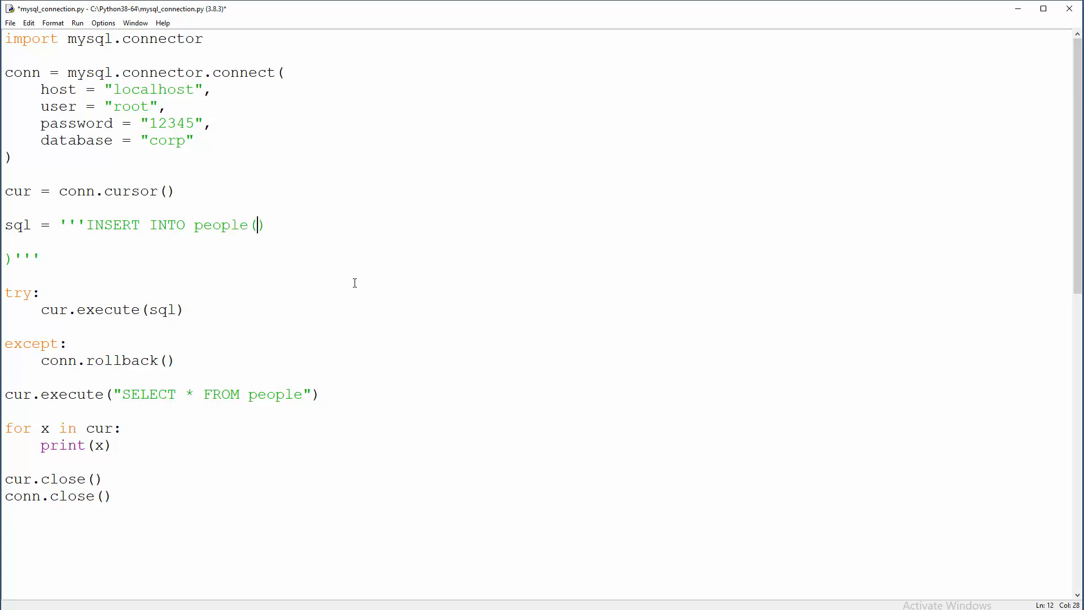
{"action": "type", "text": "id,"}
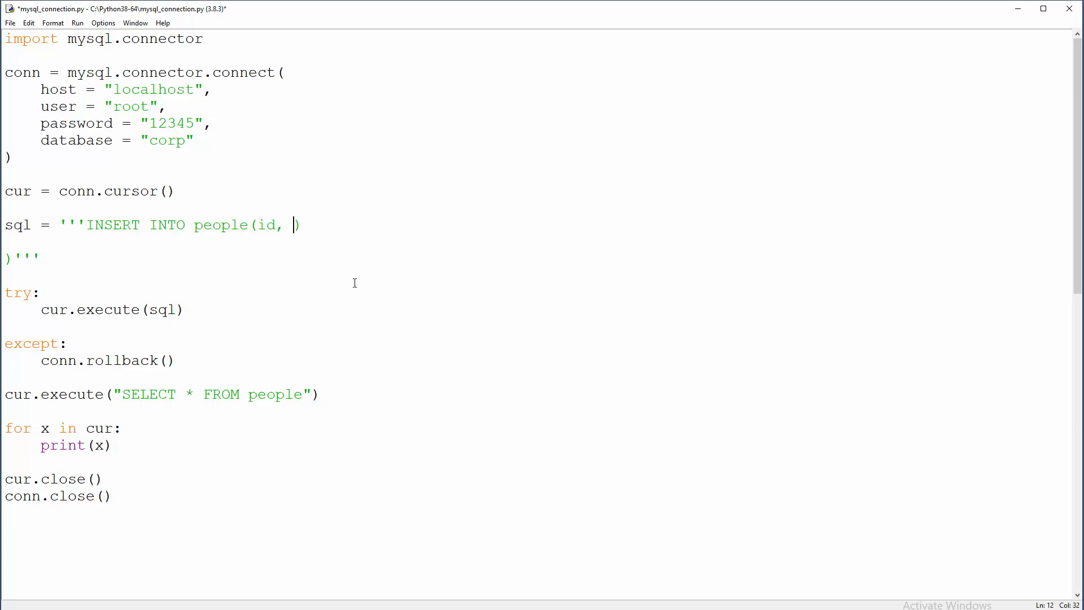
{"action": "type", "text": "name"}
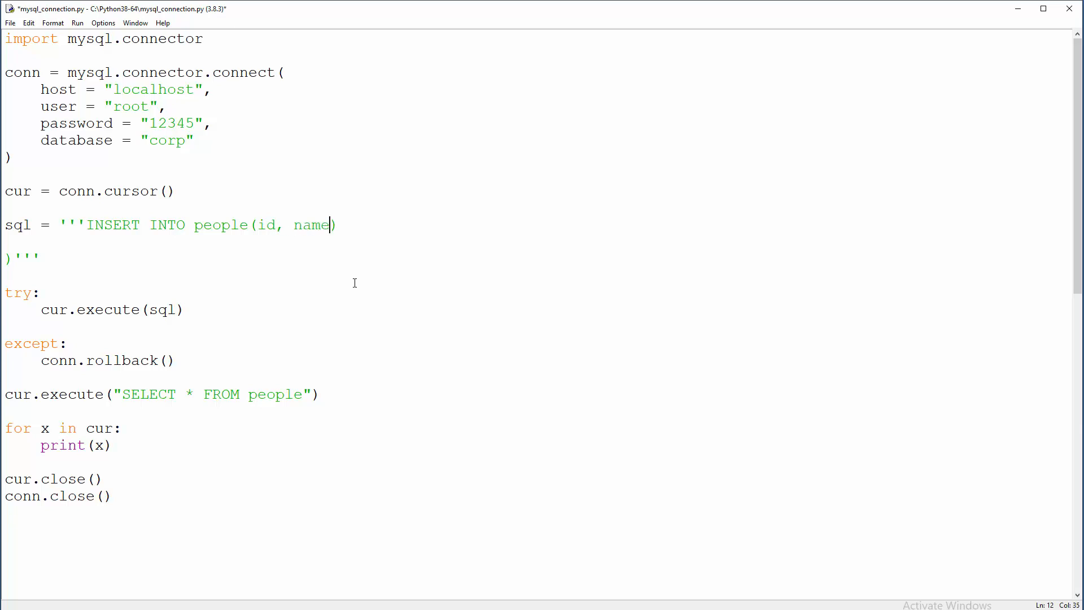
{"action": "type", "text": ", lastname, telephone"}
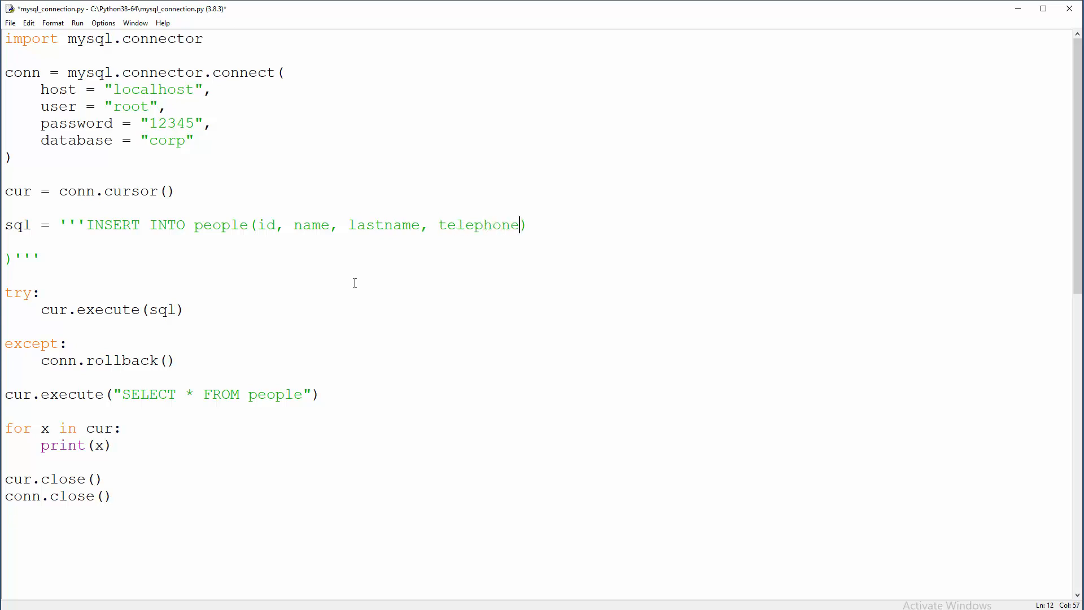
{"action": "type", "text": ", email"}
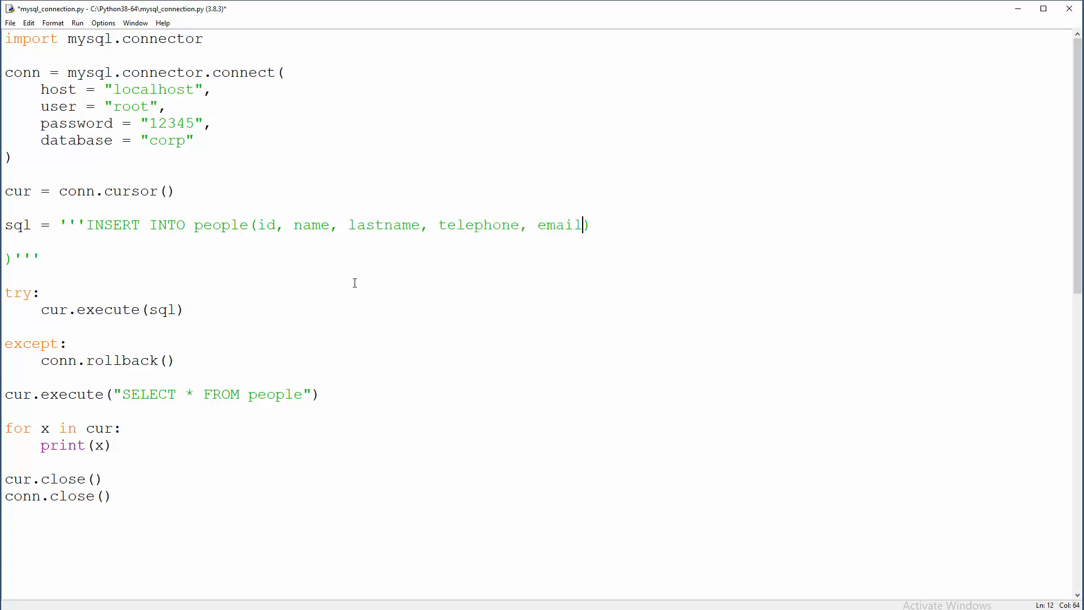
{"action": "type", "text": ", address"}
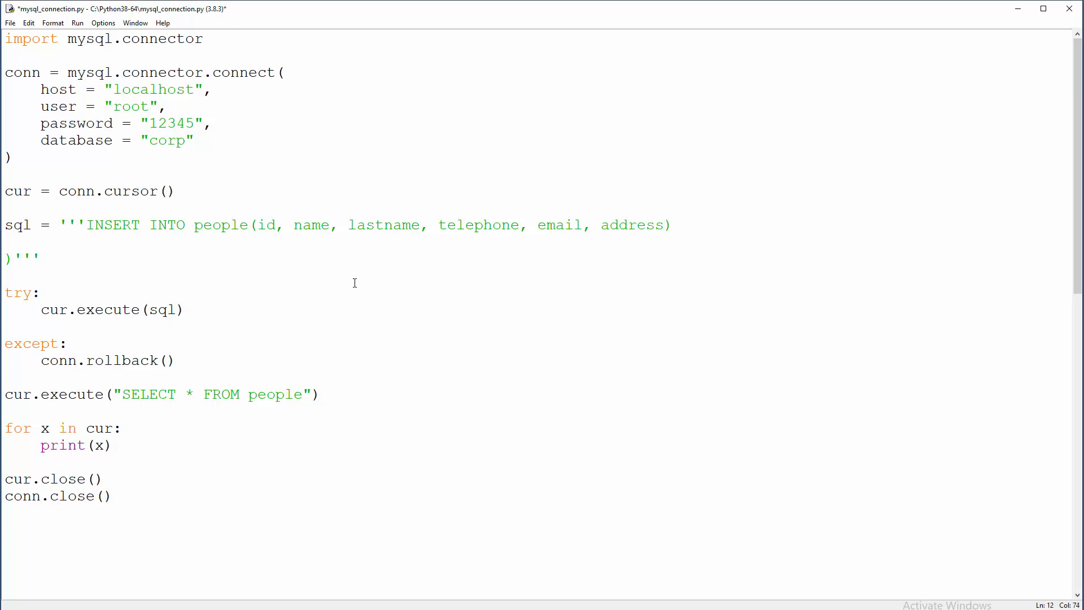
{"action": "type", "text": "VALUES"}
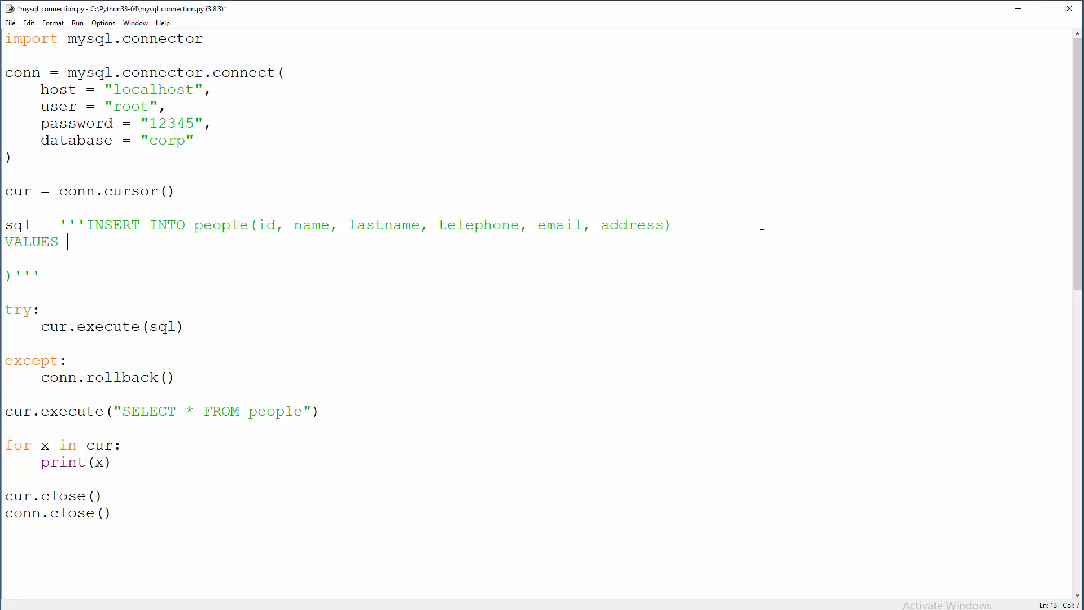
{"action": "mouse_move", "coordinate": [210, 251]}
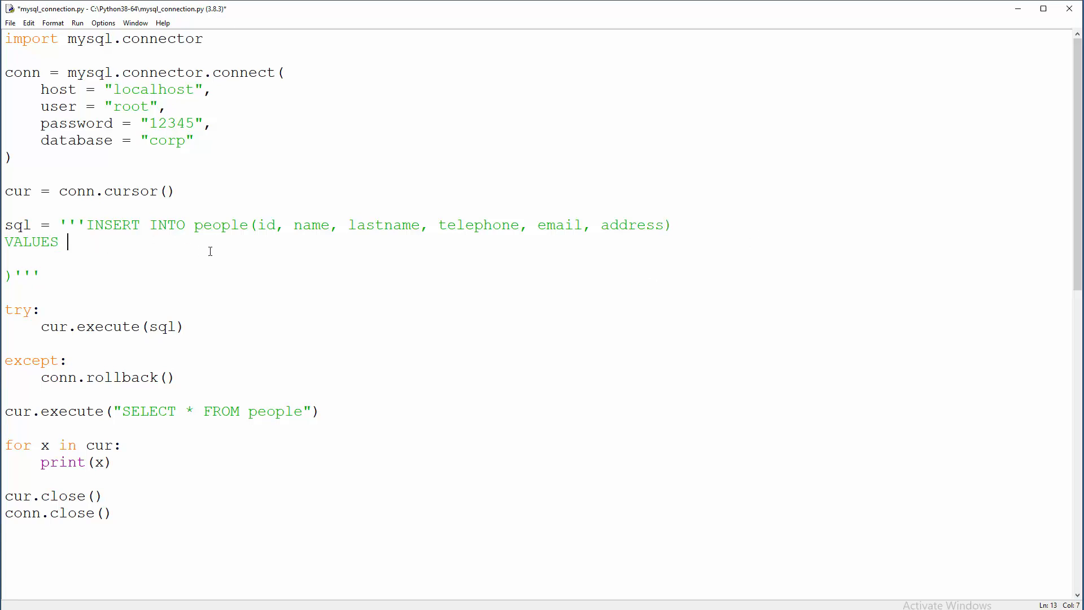
Fill VALUES with NULL, 'Slavoj' and 'Zizek'
{"action": "type", "text": "("}
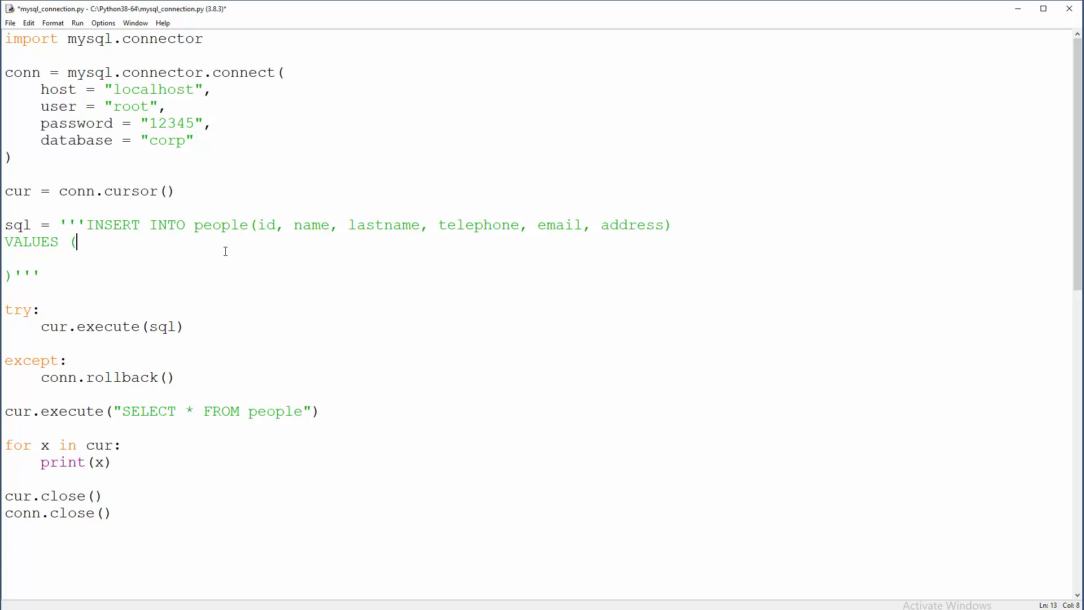
{"action": "type", "text": ")"}
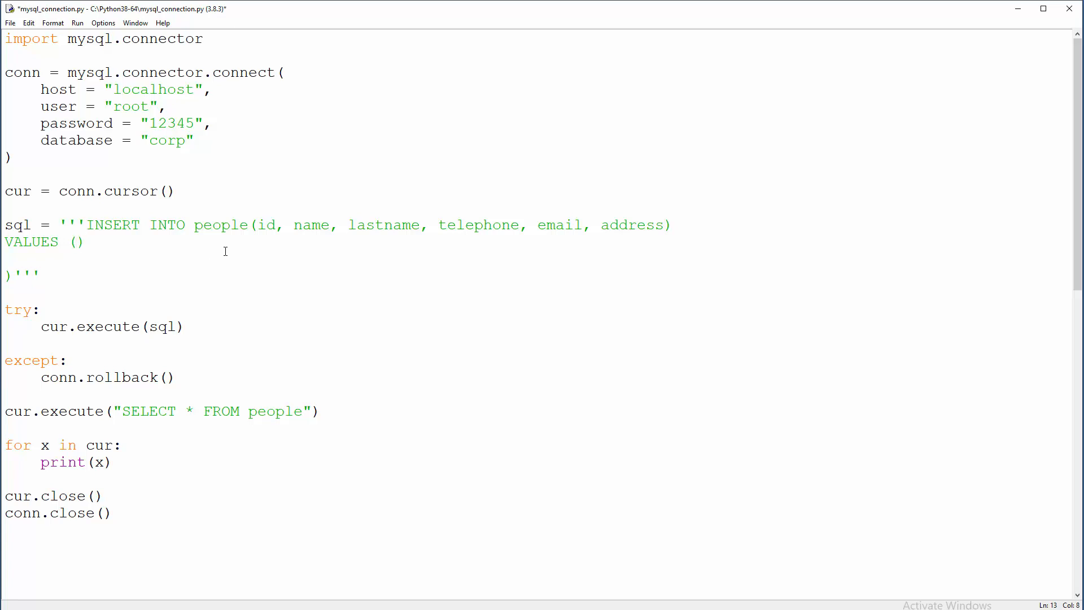
{"action": "left_click", "coordinate": [77, 242]}
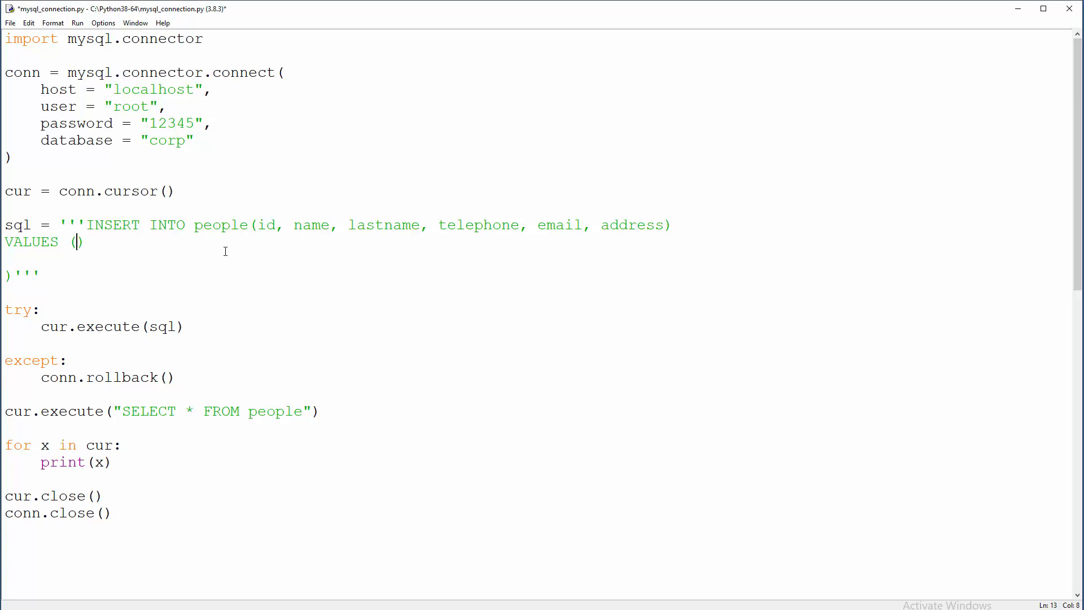
{"action": "mouse_move", "coordinate": [261, 229]}
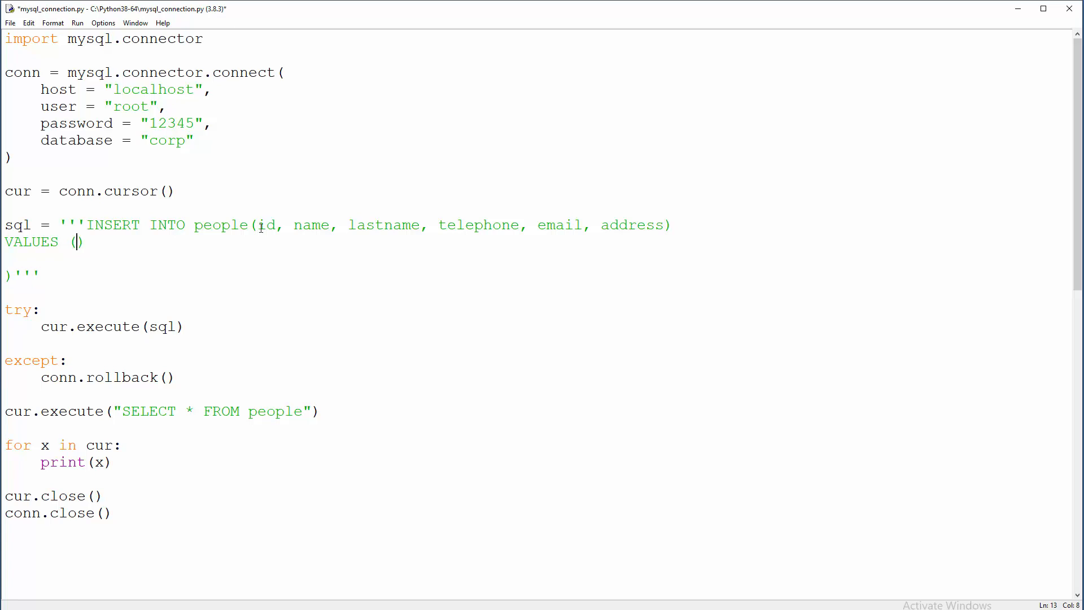
{"action": "type", "text": "NU"}
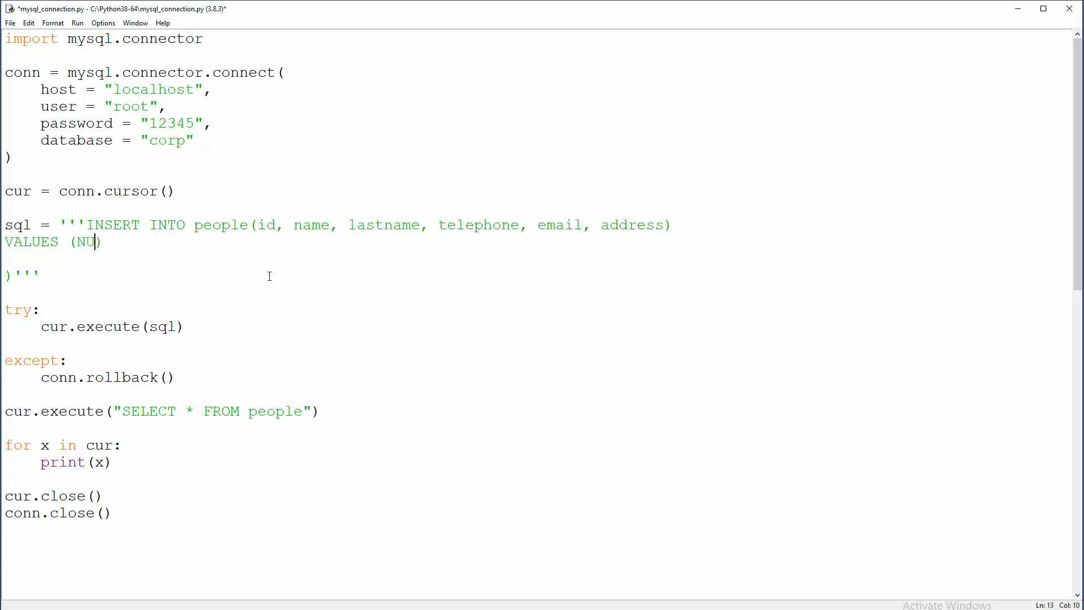
{"action": "type", "text": "LL)"}
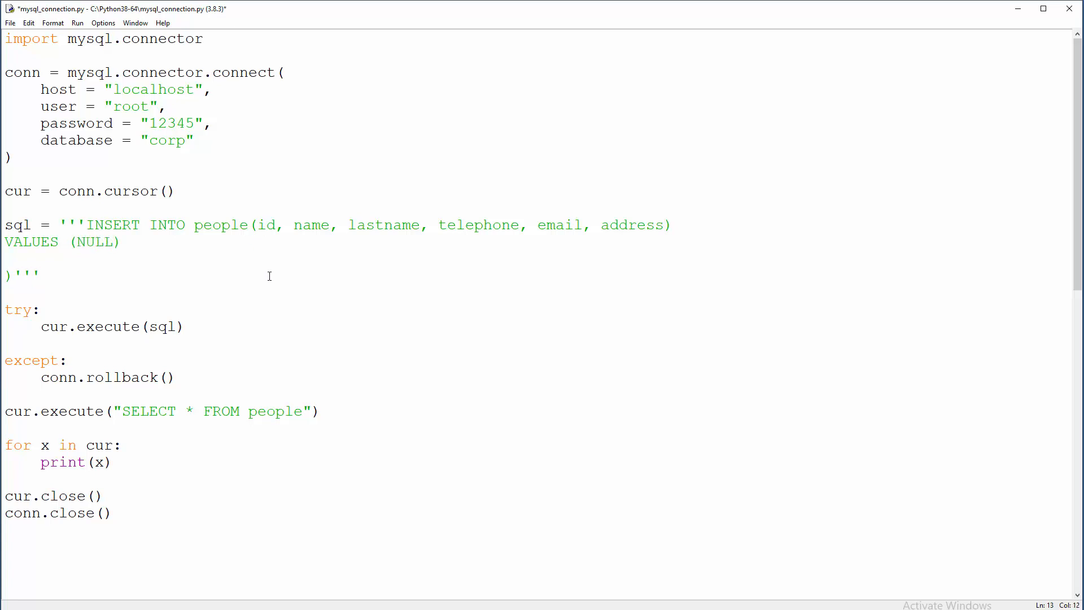
{"action": "double_click", "coordinate": [93, 242]}
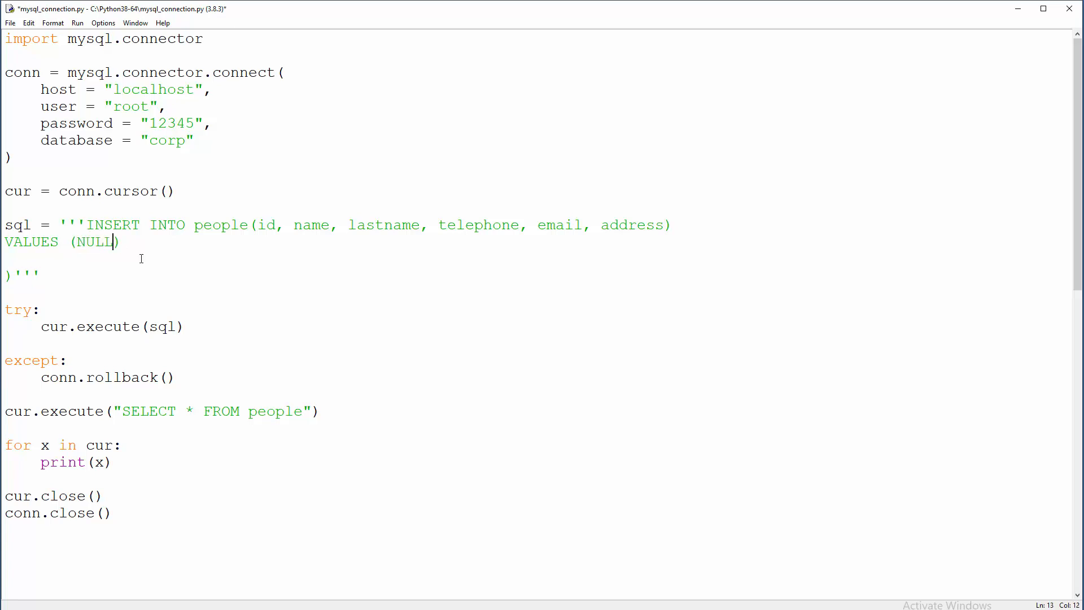
{"action": "type", "text": ", ''"}
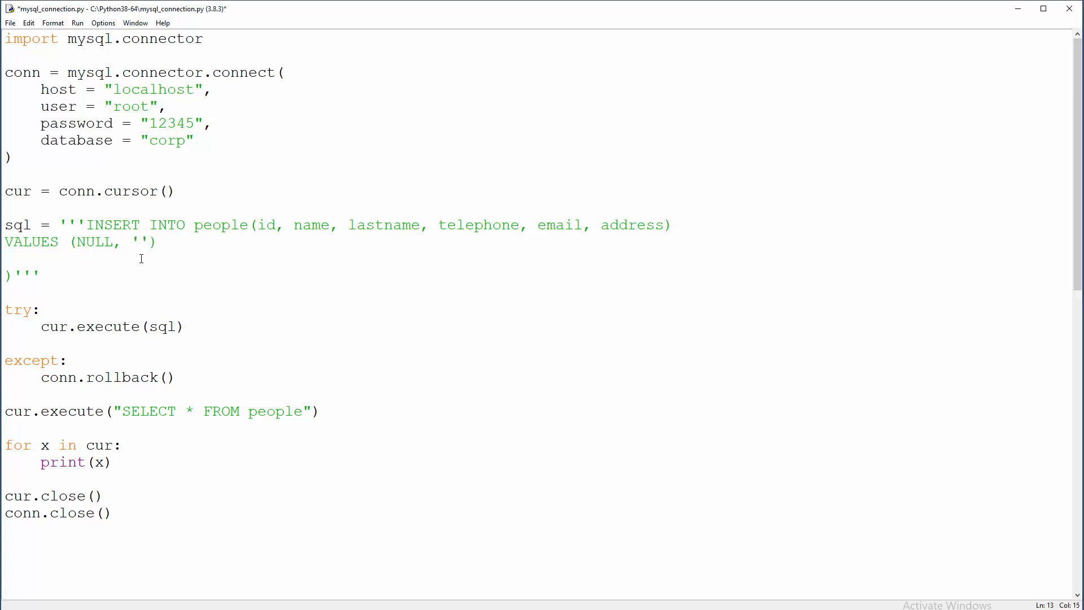
{"action": "type", "text": "Slavoj"}
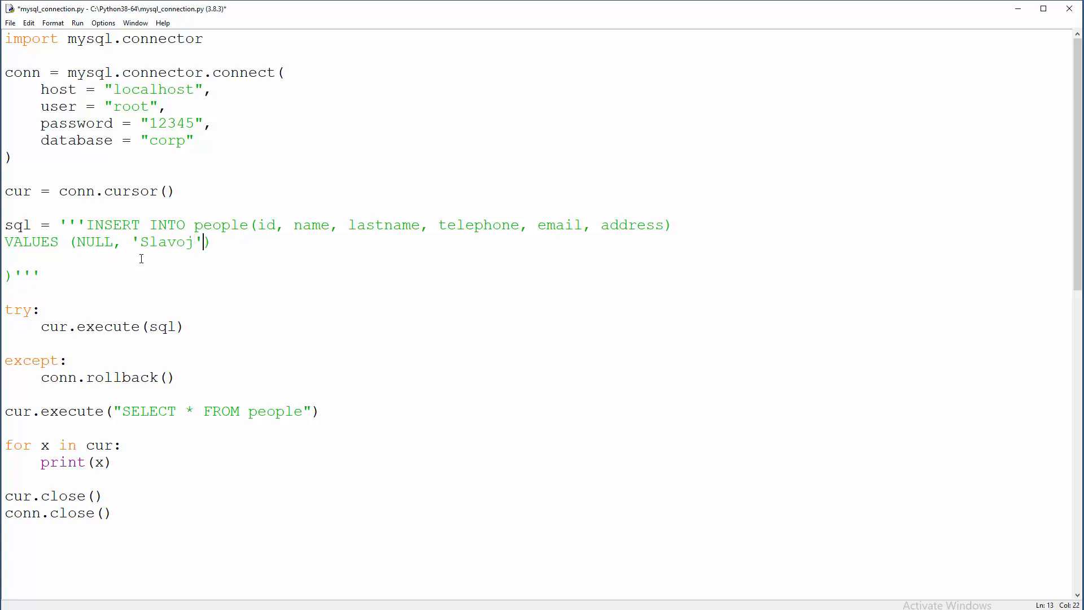
{"action": "type", "text": ", ''"}
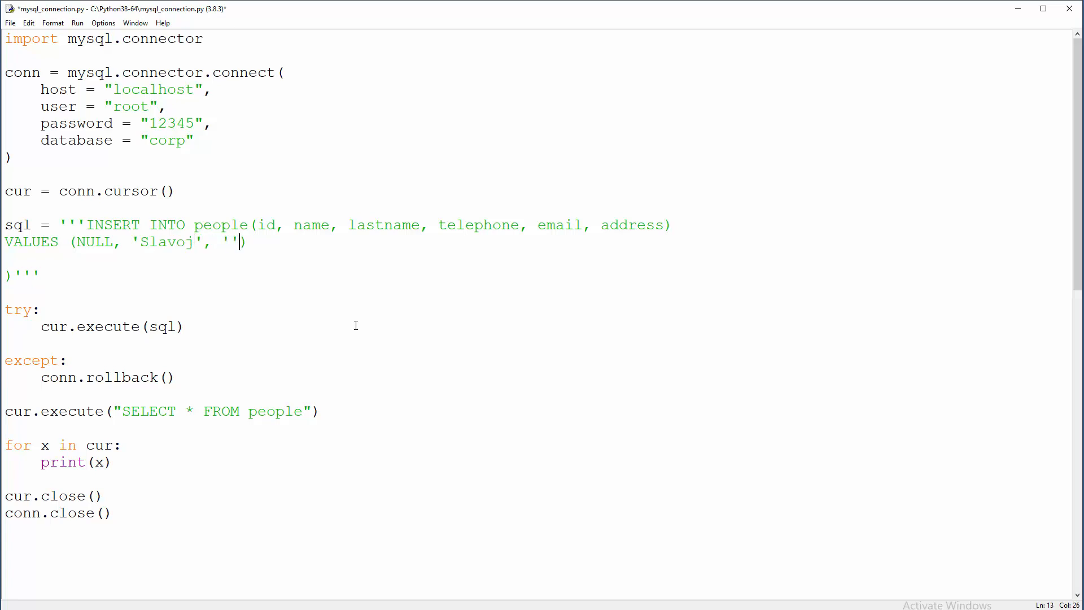
{"action": "type", "text": "Z"}
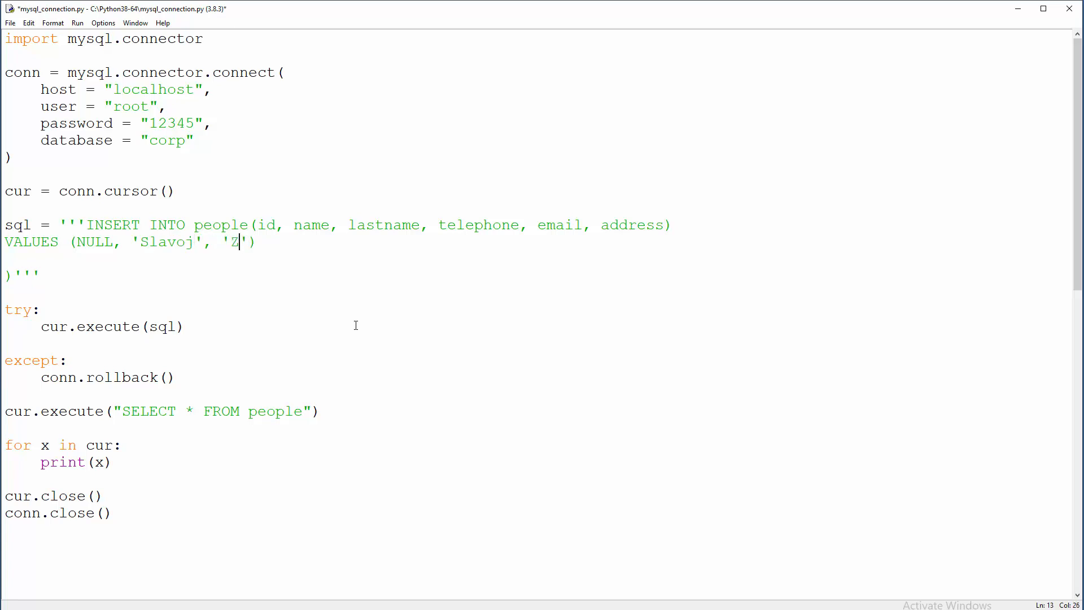
{"action": "type", "text": "izek',"}
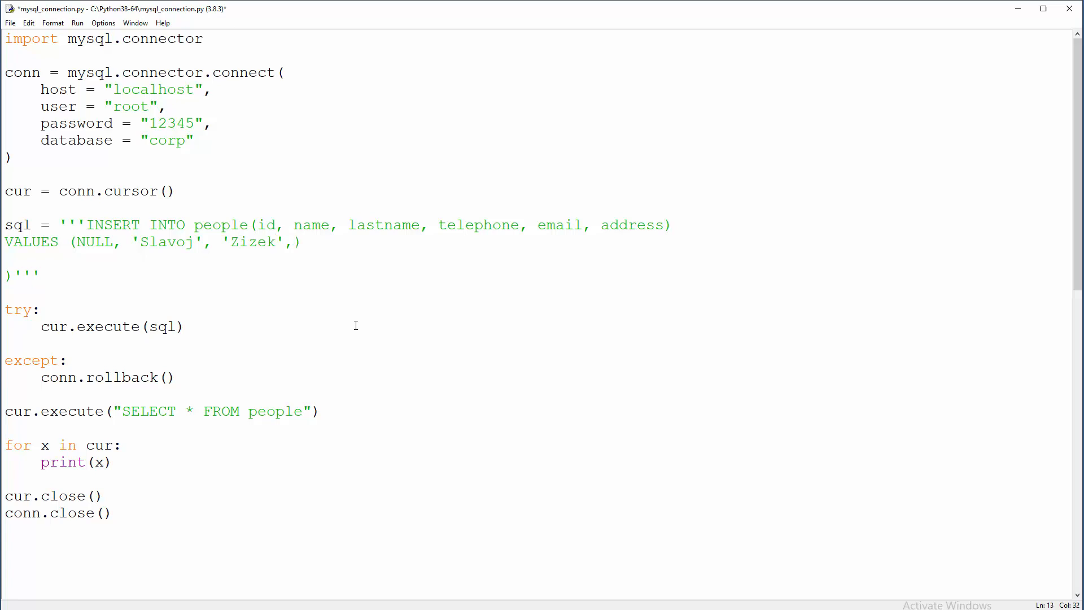
{"action": "type", "text": "''"}
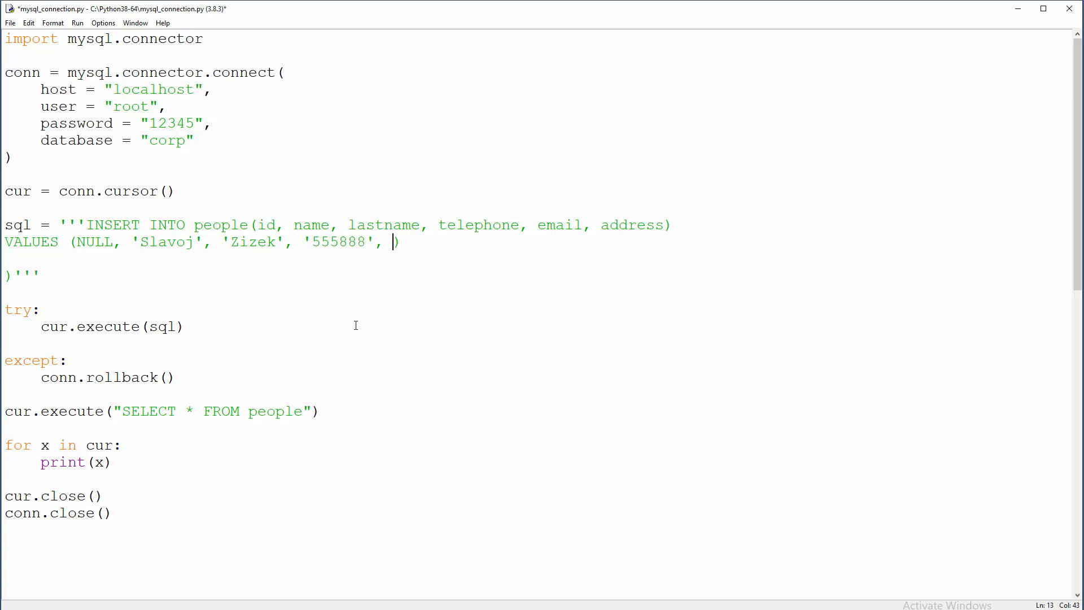
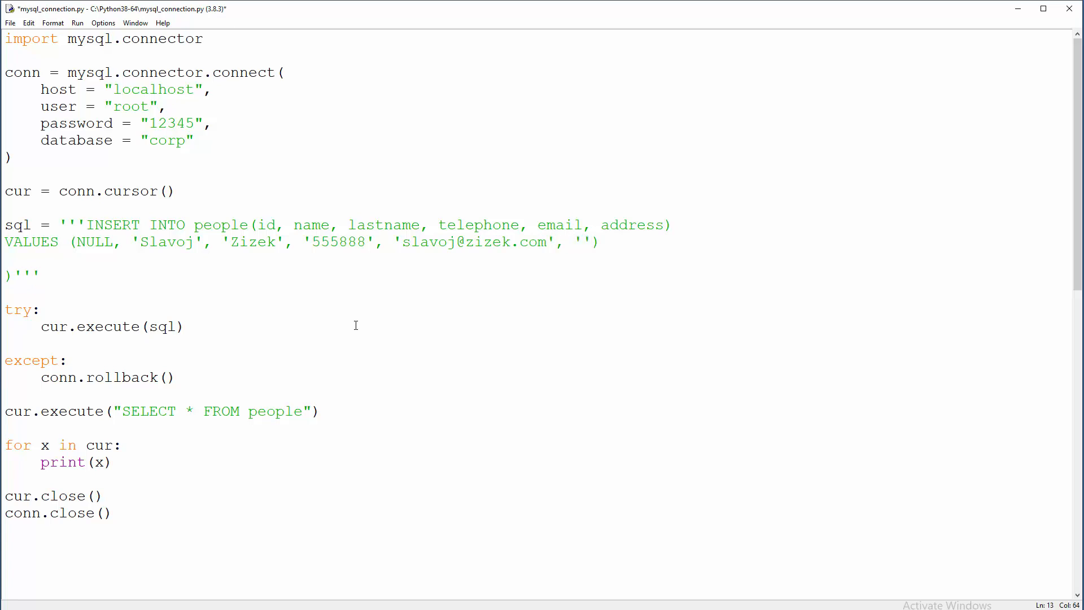
{"action": "type", "text": "Sloven"}
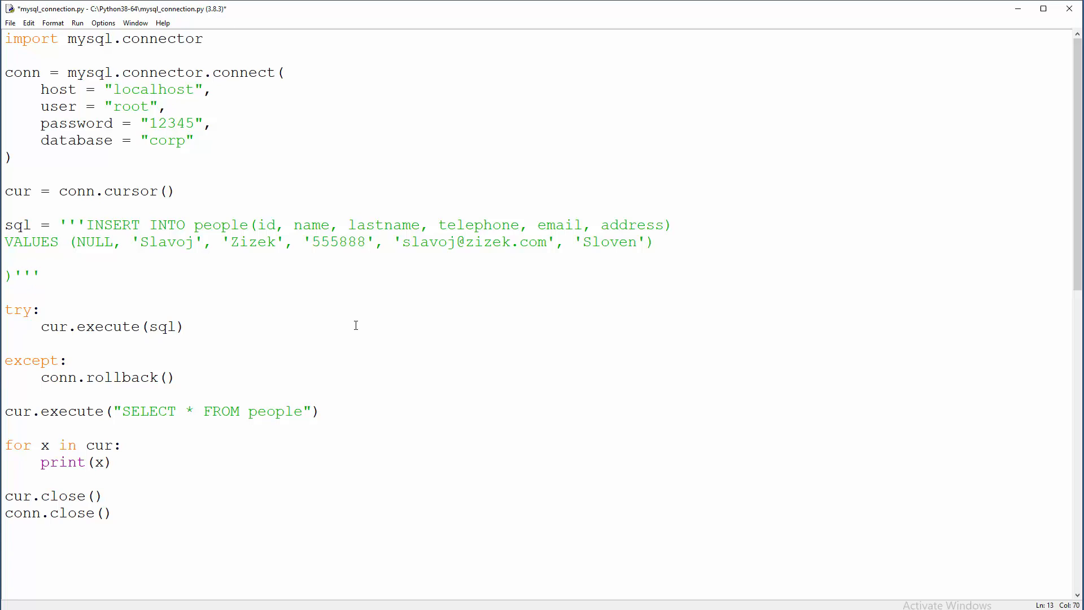
{"action": "type", "text": "ia"}
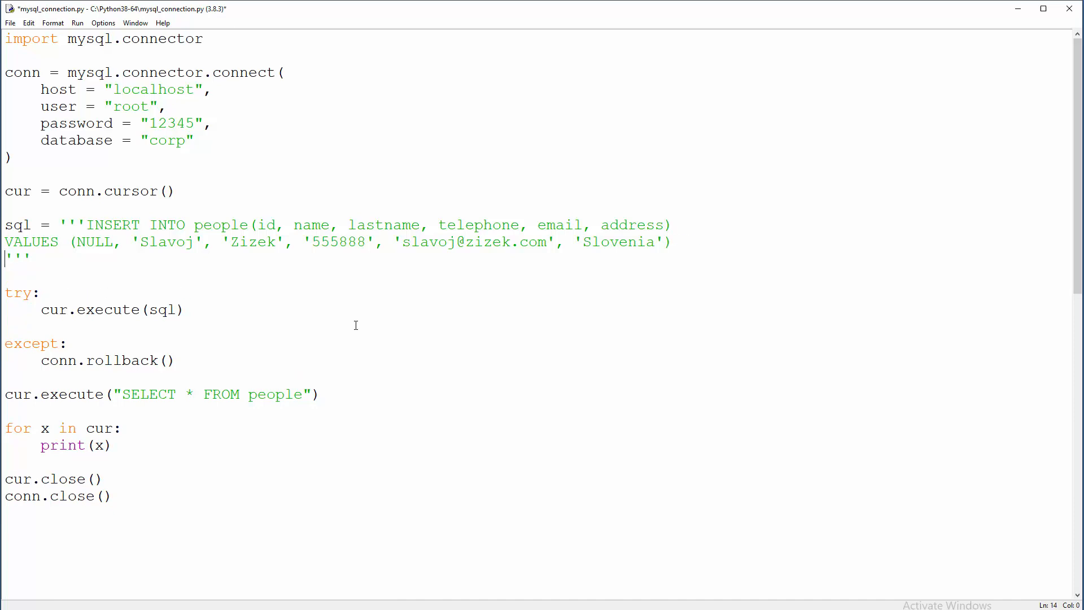
{"action": "key", "text": "ctrl+s"}
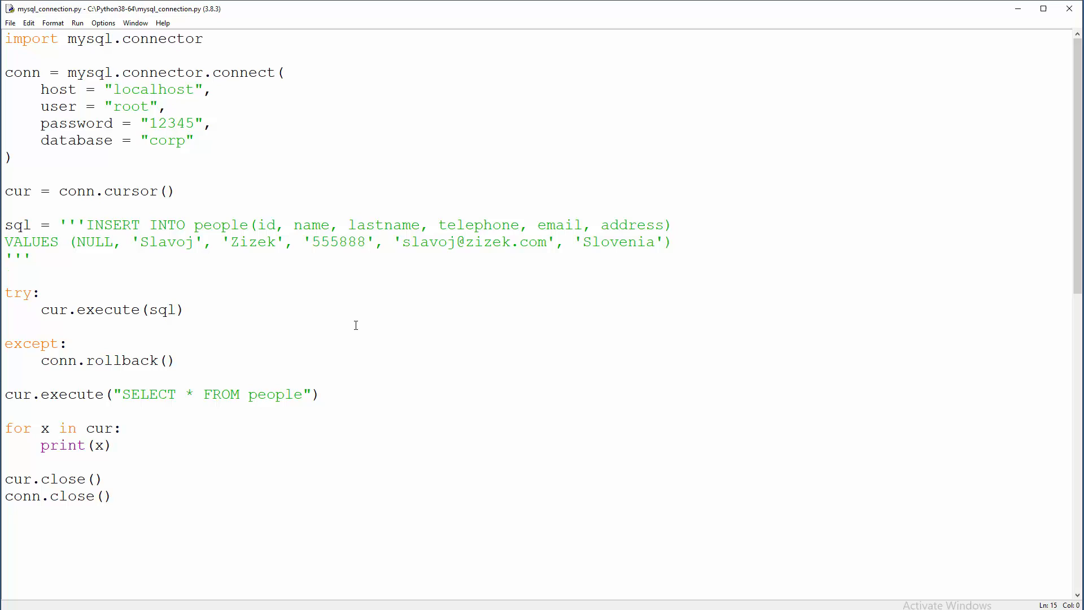
Run the insert script, then query select * from people in the MySQL client
{"action": "key", "text": "f5"}
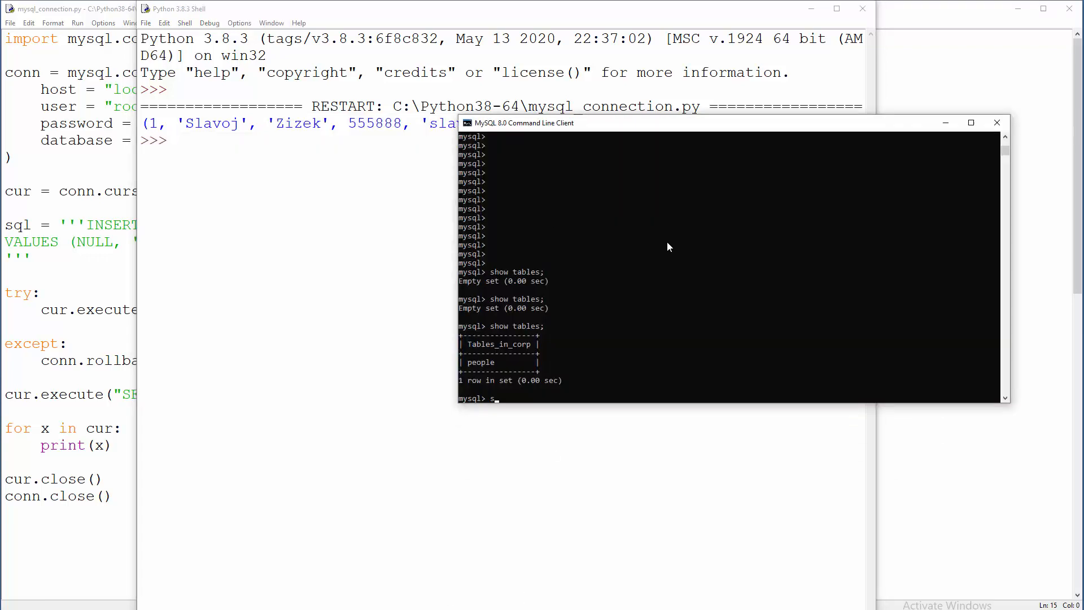
{"action": "type", "text": "elect *"}
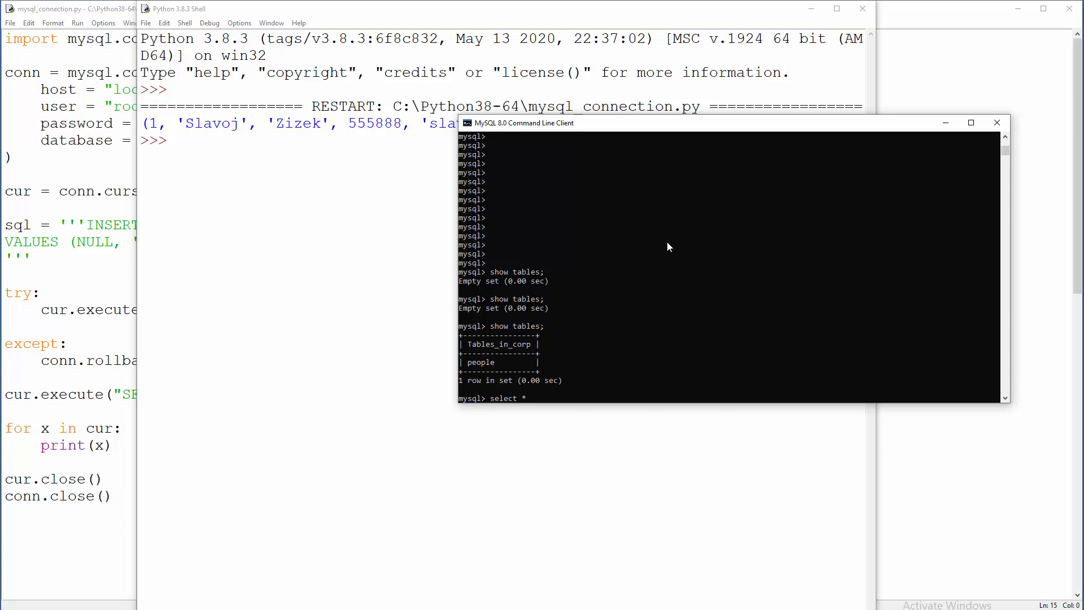
{"action": "type", "text": "from peop"}
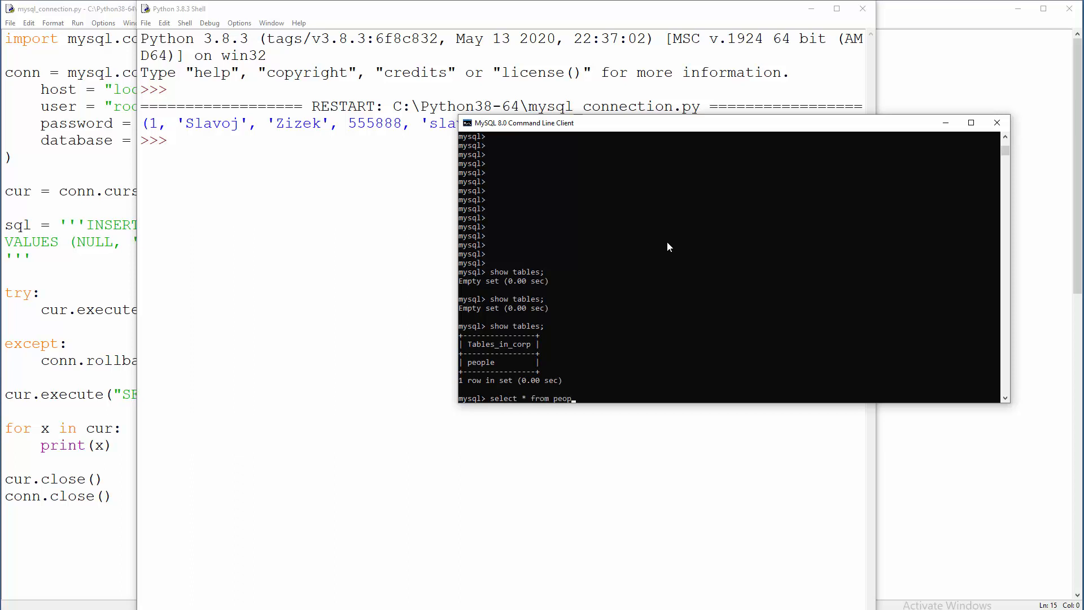
{"action": "type", "text": "ple;"}
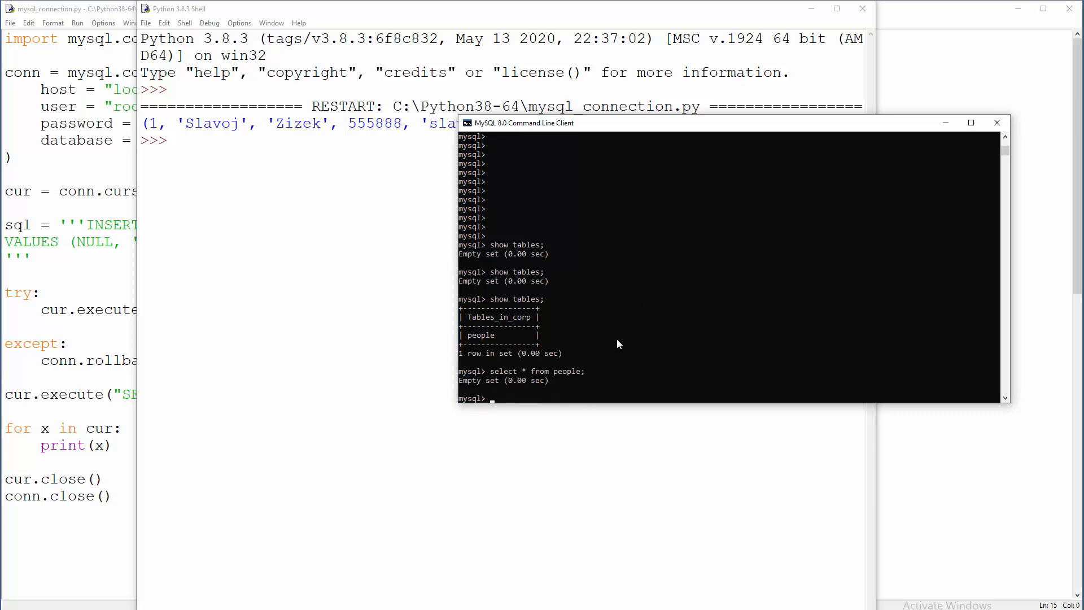
{"action": "mouse_move", "coordinate": [653, 171]}
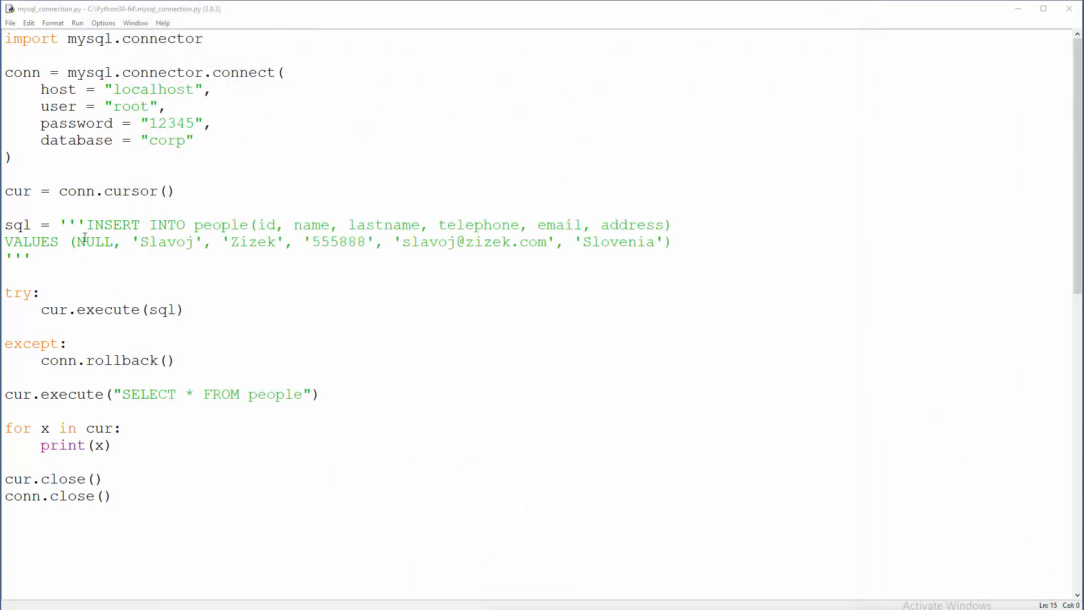
Add conn.commit() after cur.execute(sql) in the try block and save
{"action": "left_click_drag", "start_coordinate": [83, 224], "coordinate": [31, 256]}
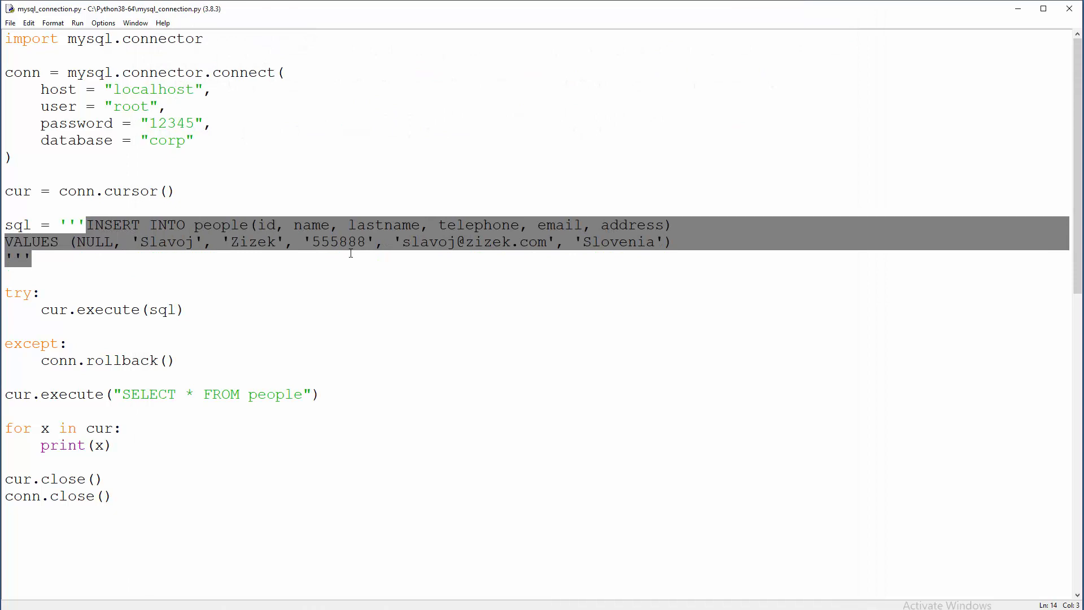
{"action": "left_click", "coordinate": [347, 242]}
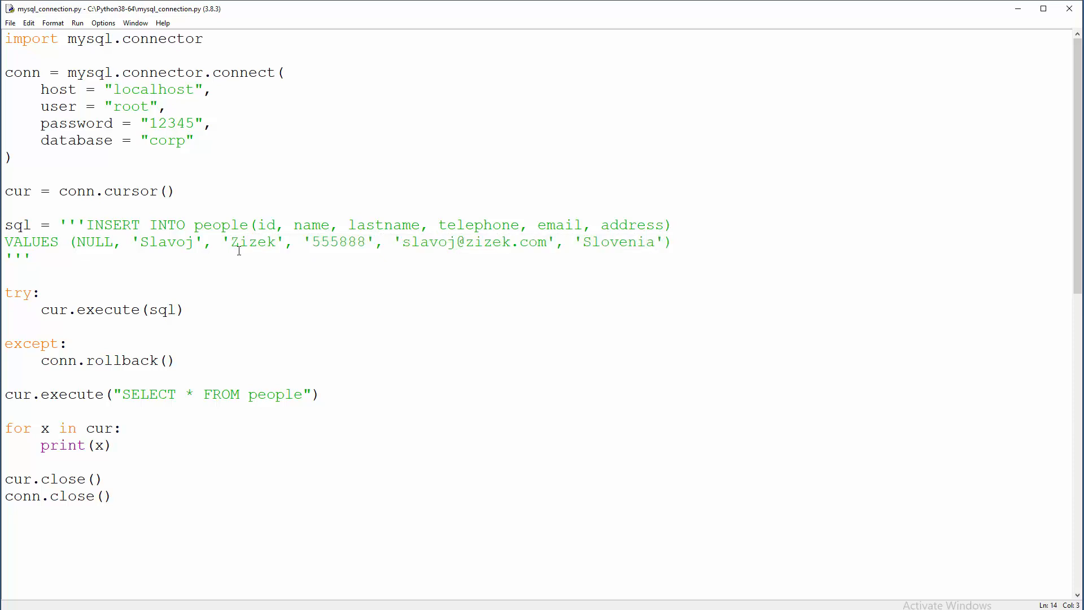
{"action": "mouse_move", "coordinate": [238, 261]}
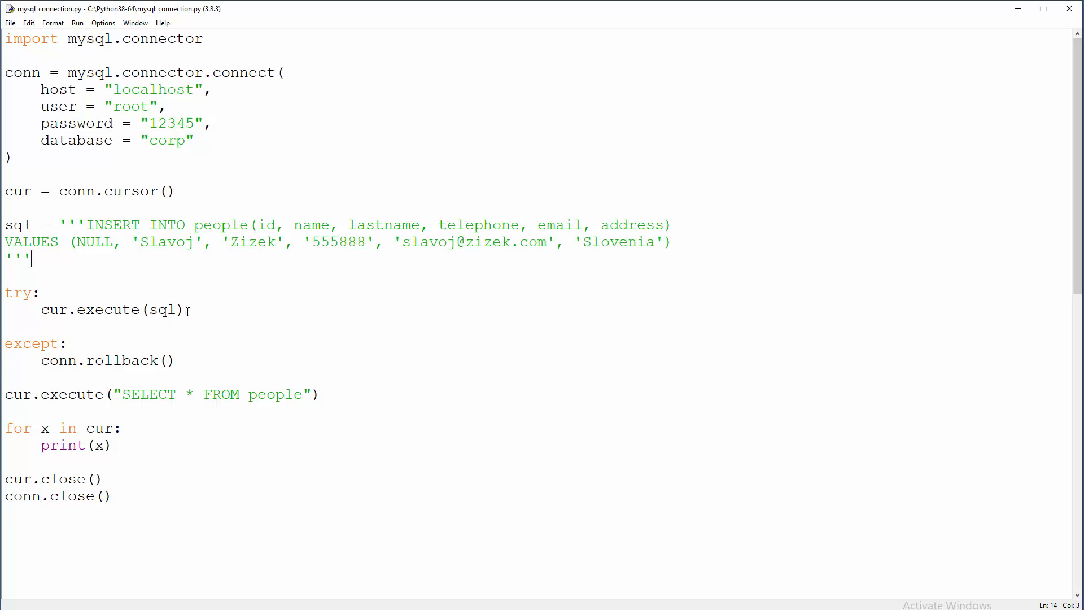
{"action": "double_click", "coordinate": [54, 309]}
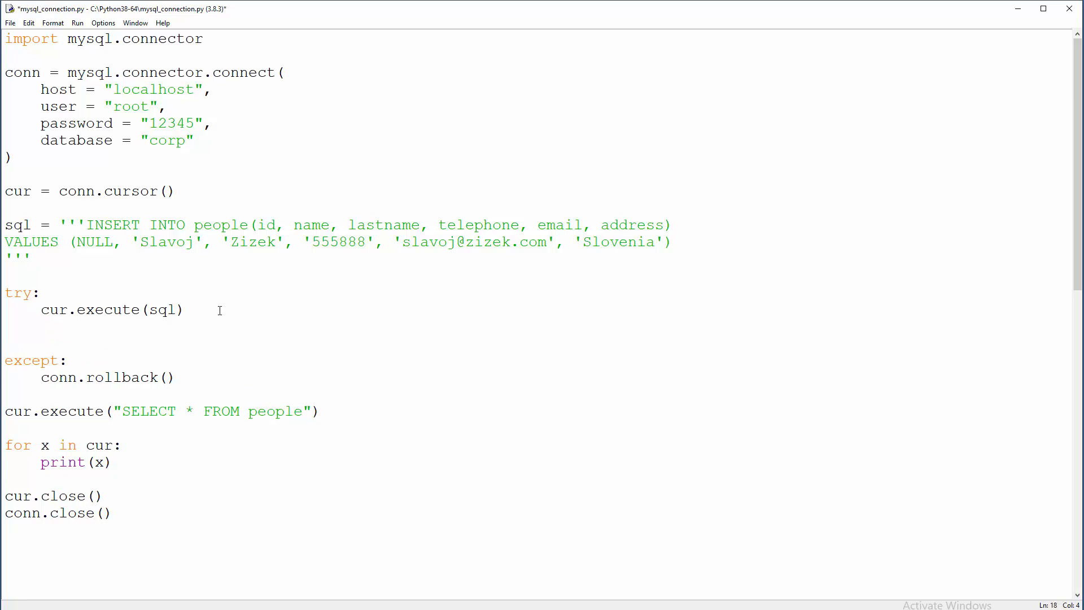
{"action": "type", "text": "conn."}
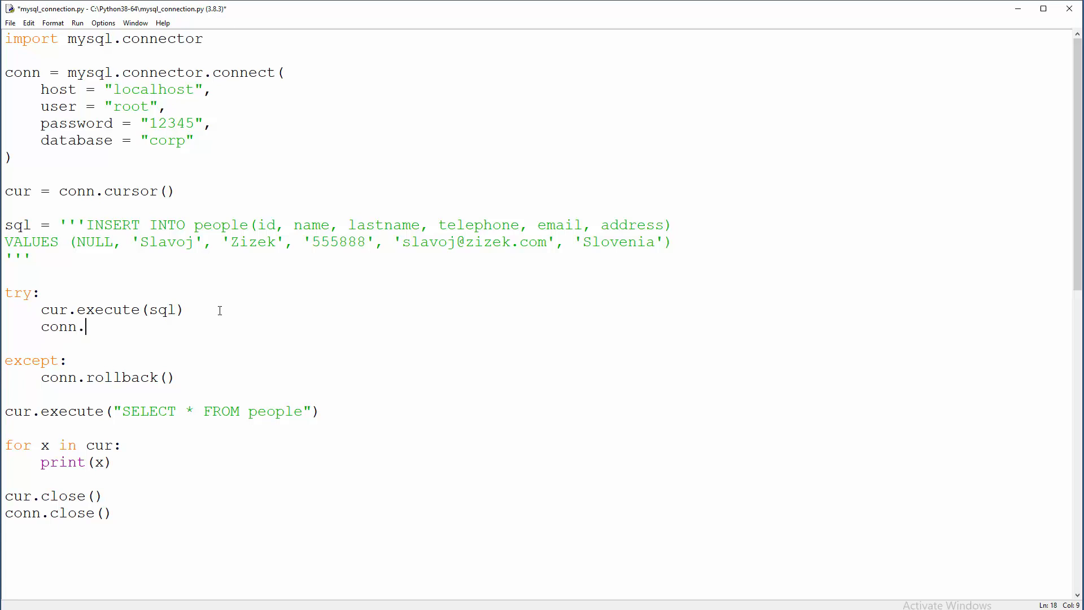
{"action": "type", "text": "commi"}
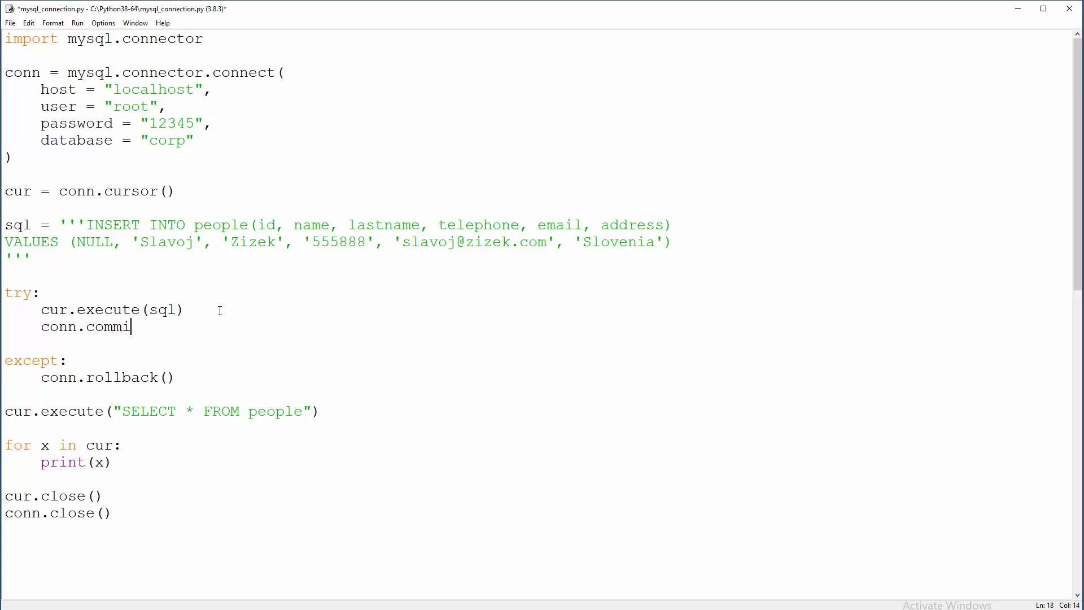
{"action": "type", "text": "t()"}
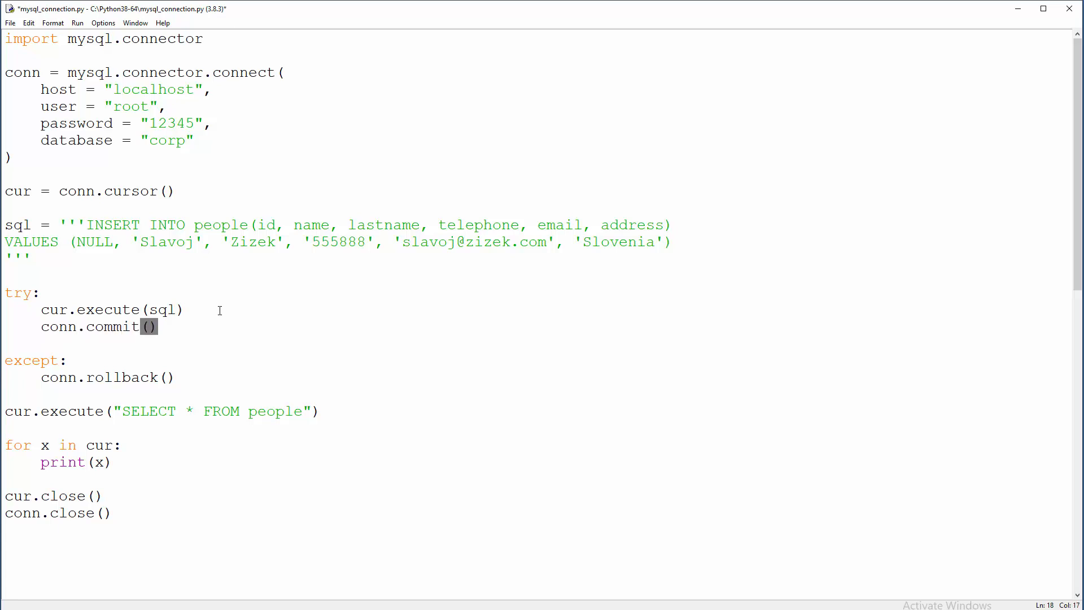
{"action": "key", "text": "ctrl+s"}
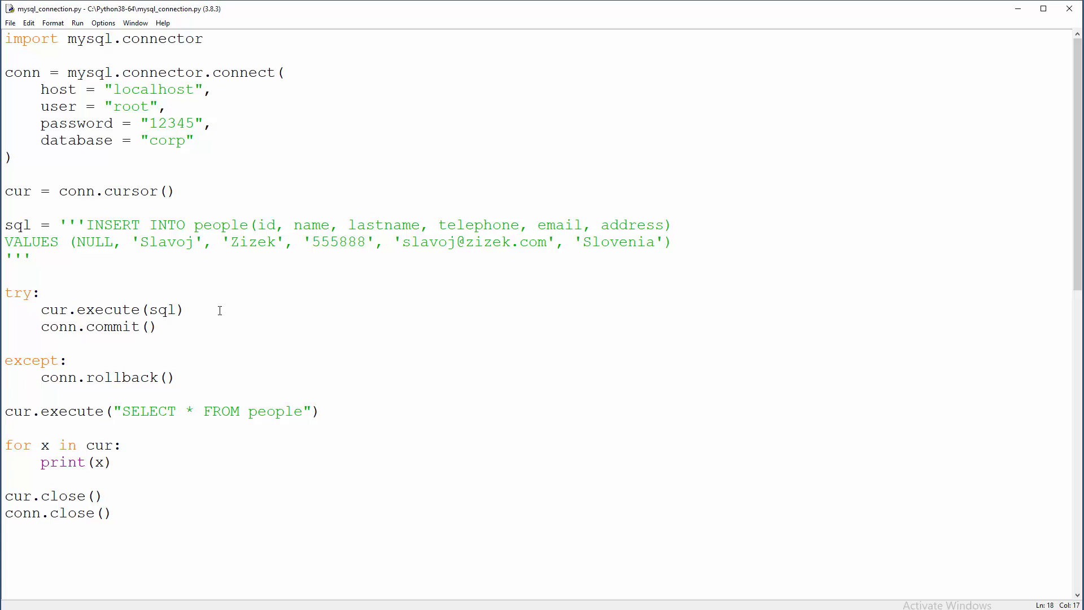
{"action": "left_click", "coordinate": [157, 326]}
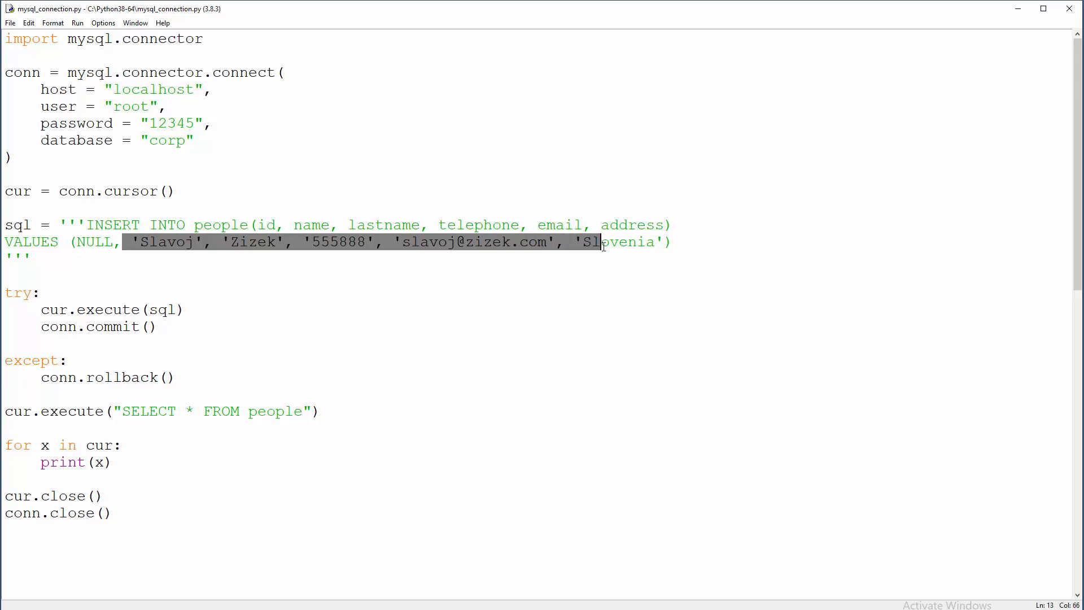
{"action": "mouse_move", "coordinate": [570, 317]}
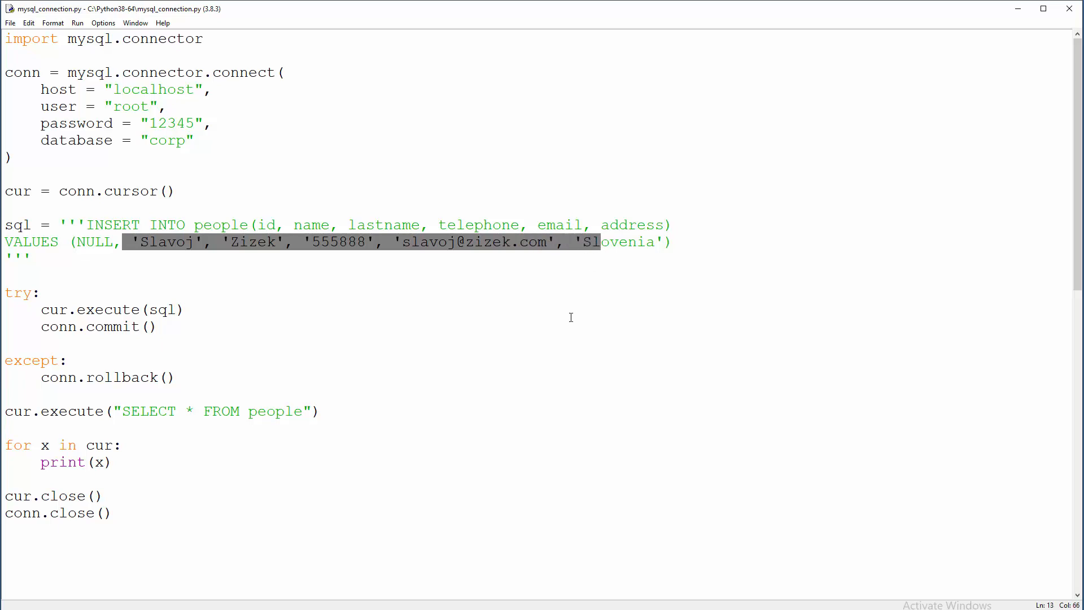
{"action": "mouse_move", "coordinate": [402, 320]}
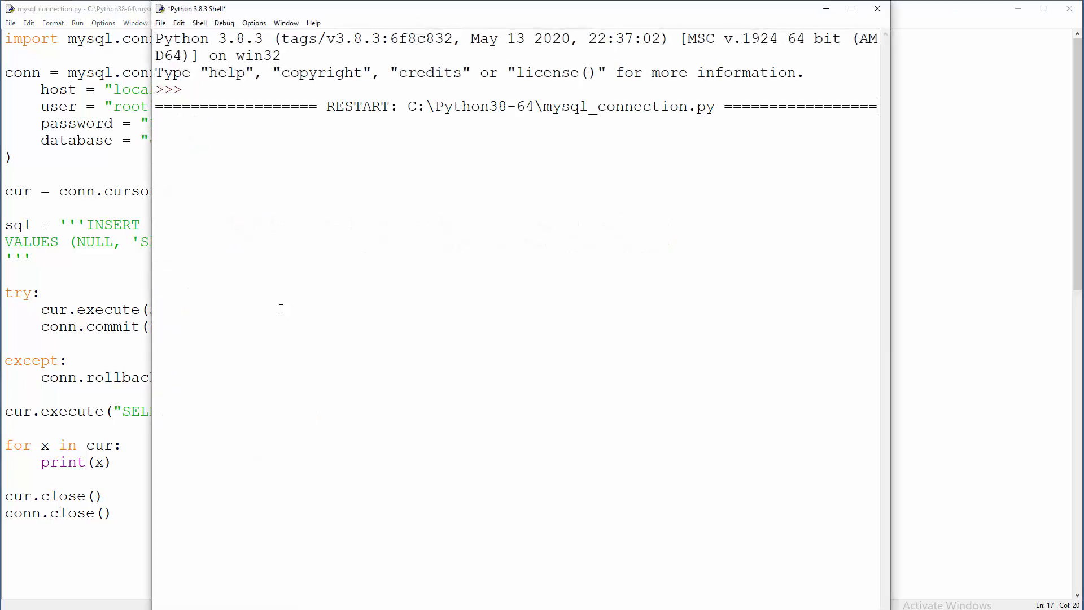
Rerun the script and query select * from people to check for Slavoj Zizek
{"action": "key", "text": "F5"}
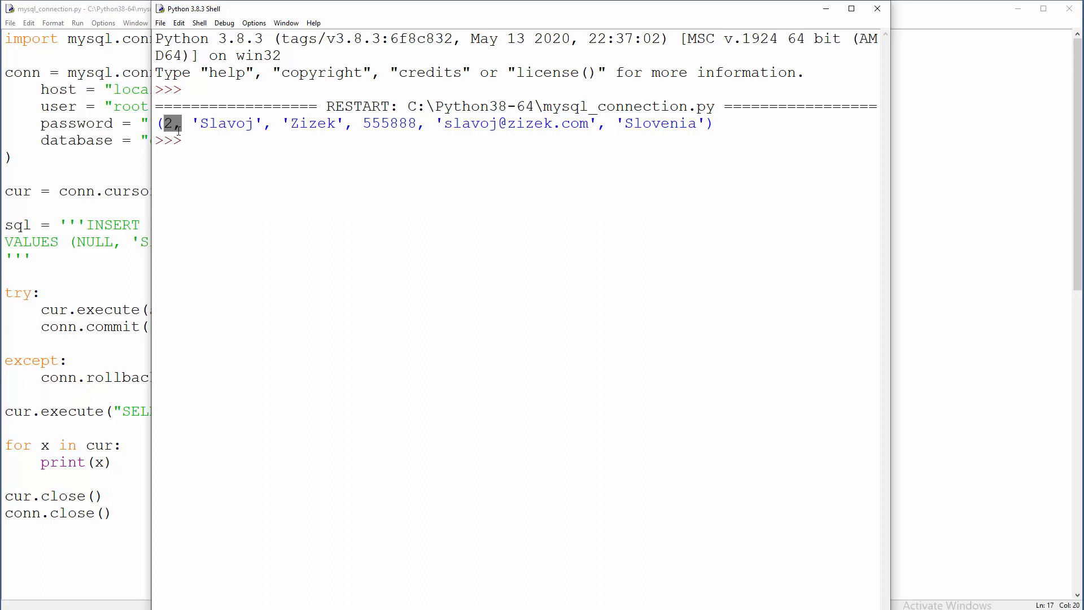
{"action": "mouse_move", "coordinate": [890, 28]}
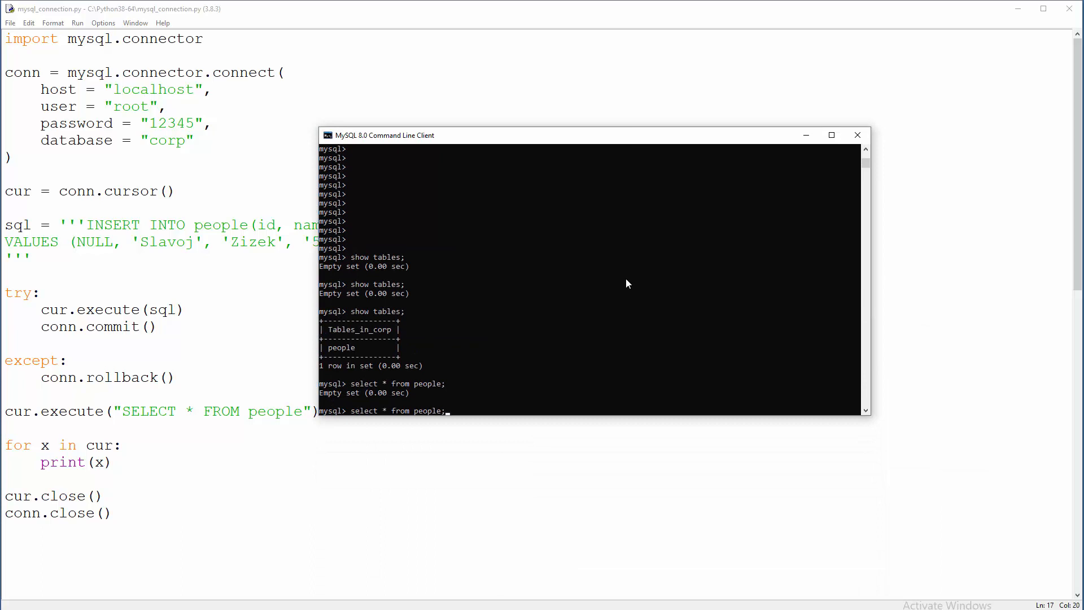
{"action": "key", "text": "Return"}
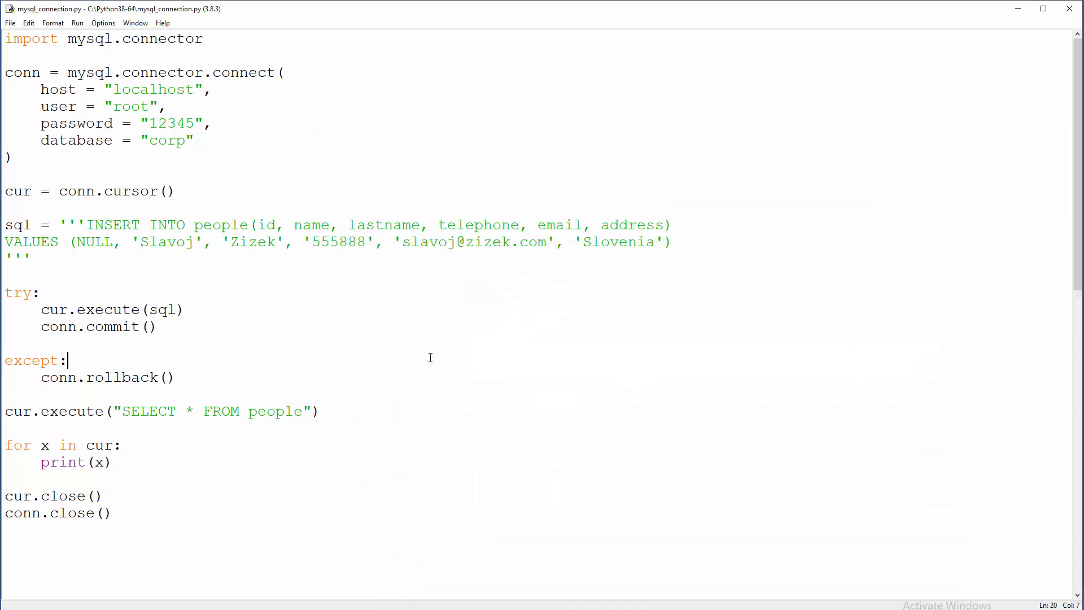
{"action": "mouse_move", "coordinate": [348, 329]}
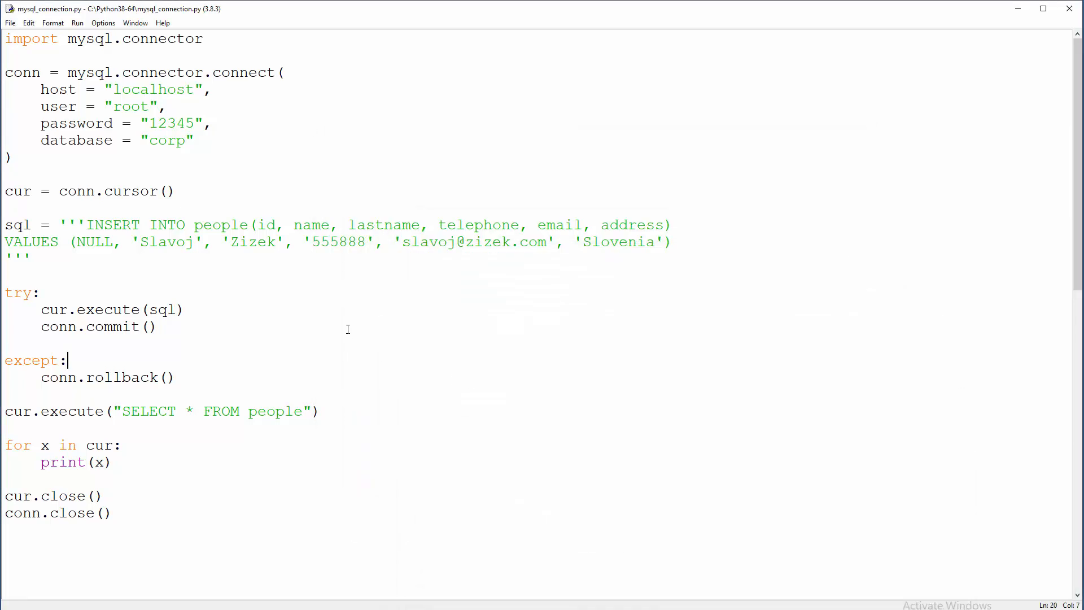
{"action": "mouse_move", "coordinate": [164, 98]}
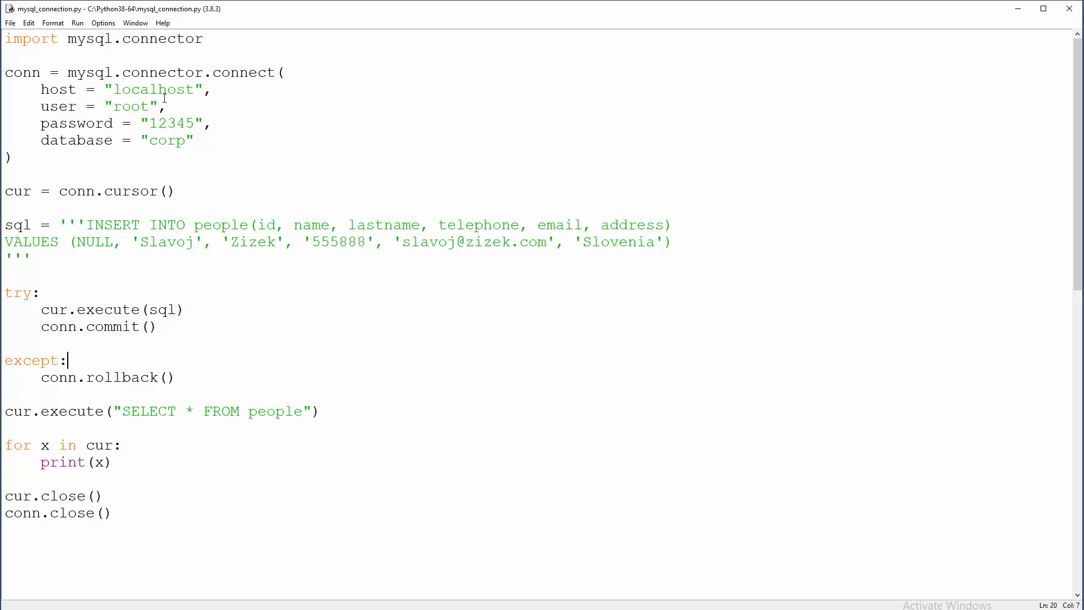
{"action": "mouse_move", "coordinate": [32, 205]}
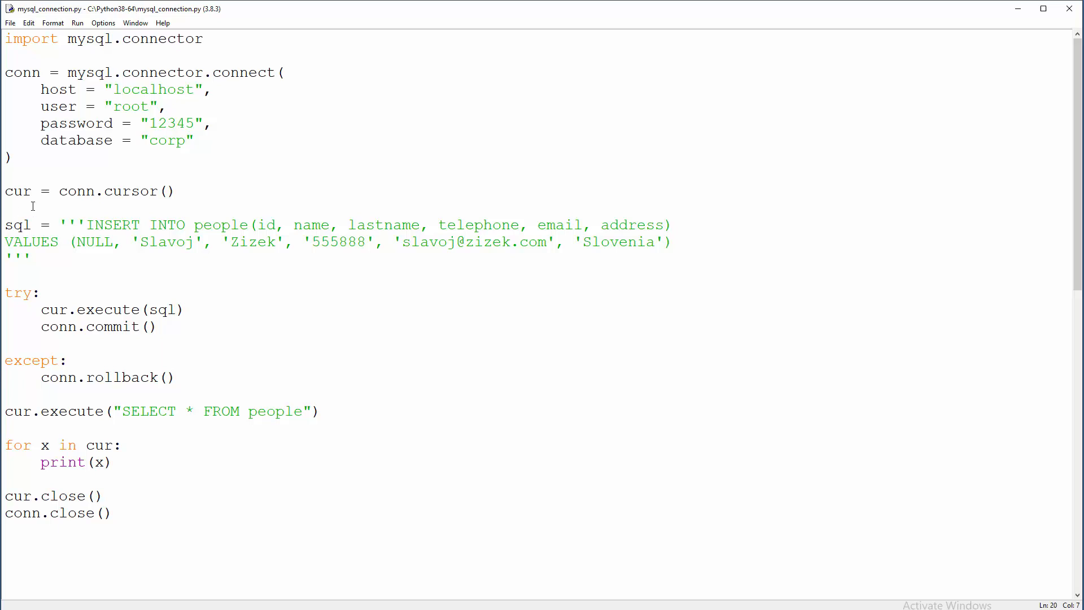
Wrap the INSERT block in triple double quotes and open a blank line above it
{"action": "type", "text": "\"\"\""}
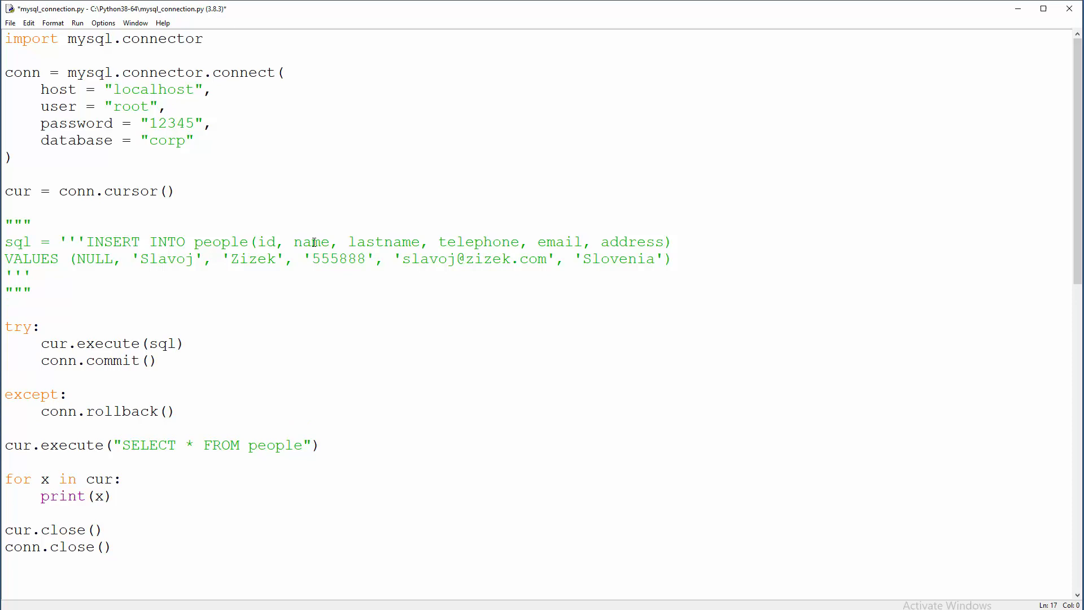
{"action": "left_click", "coordinate": [116, 191]}
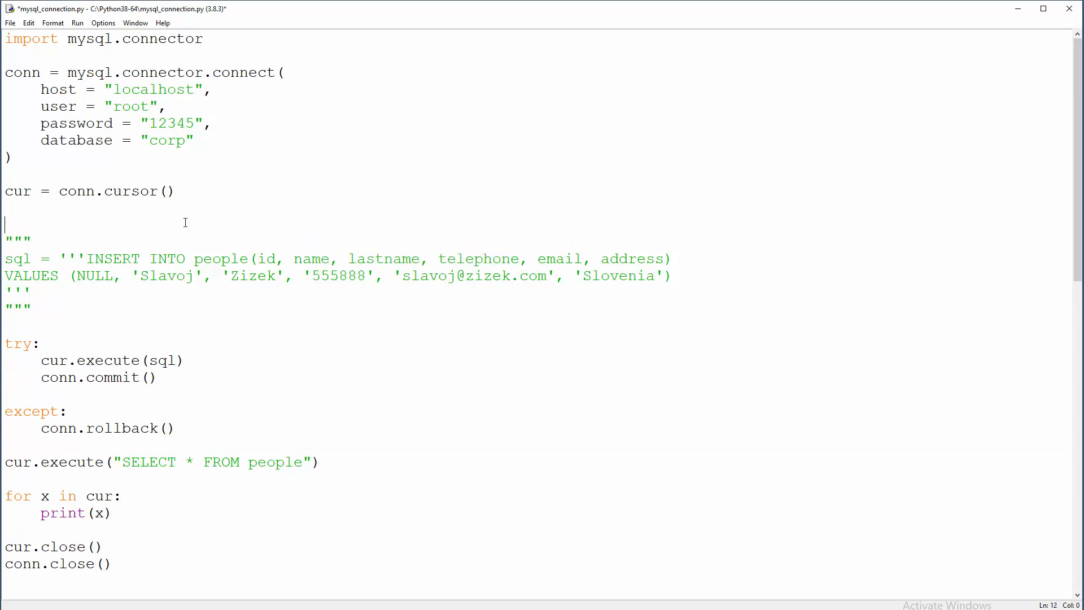
Add print(' MySQL Custom Client v0.1 \n') and print('-' * 79) lines
{"action": "type", "text": "pri"}
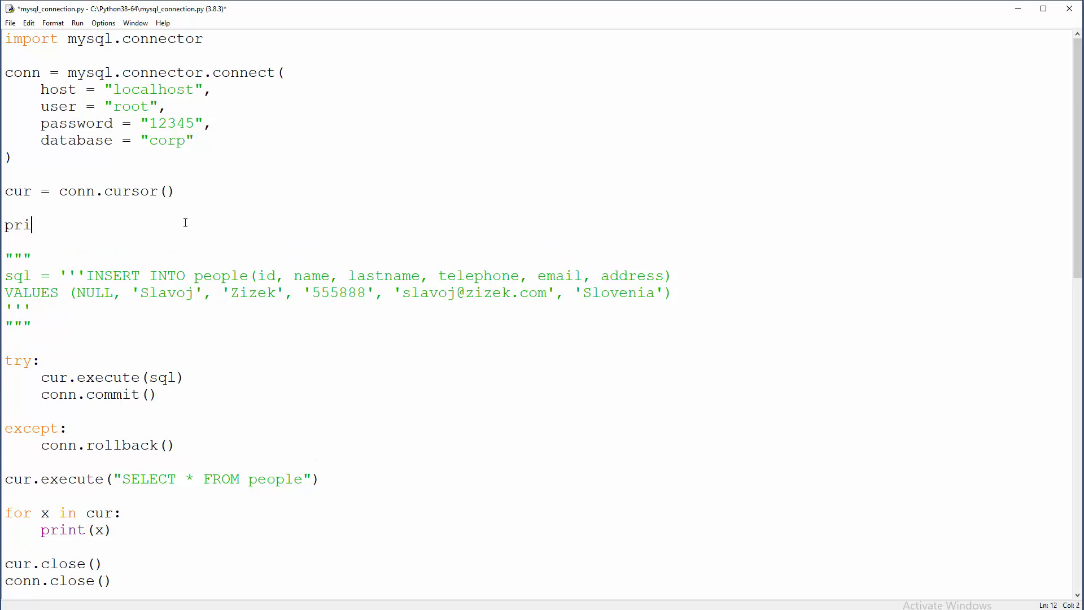
{"action": "type", "text": "nt(\"\")"}
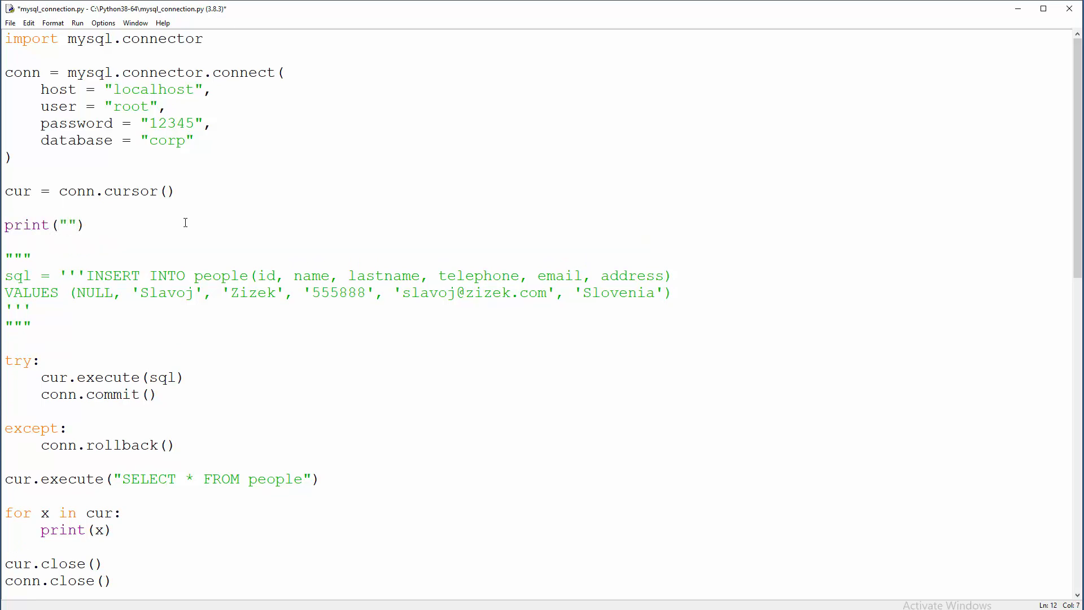
{"action": "type", "text": "MySQL"}
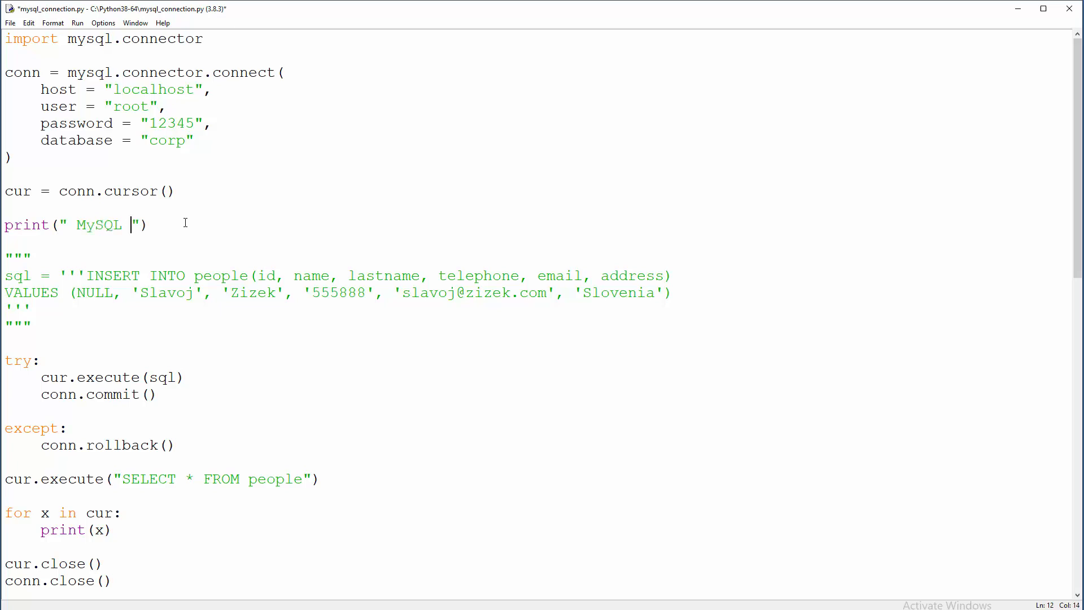
{"action": "type", "text": "Custom"}
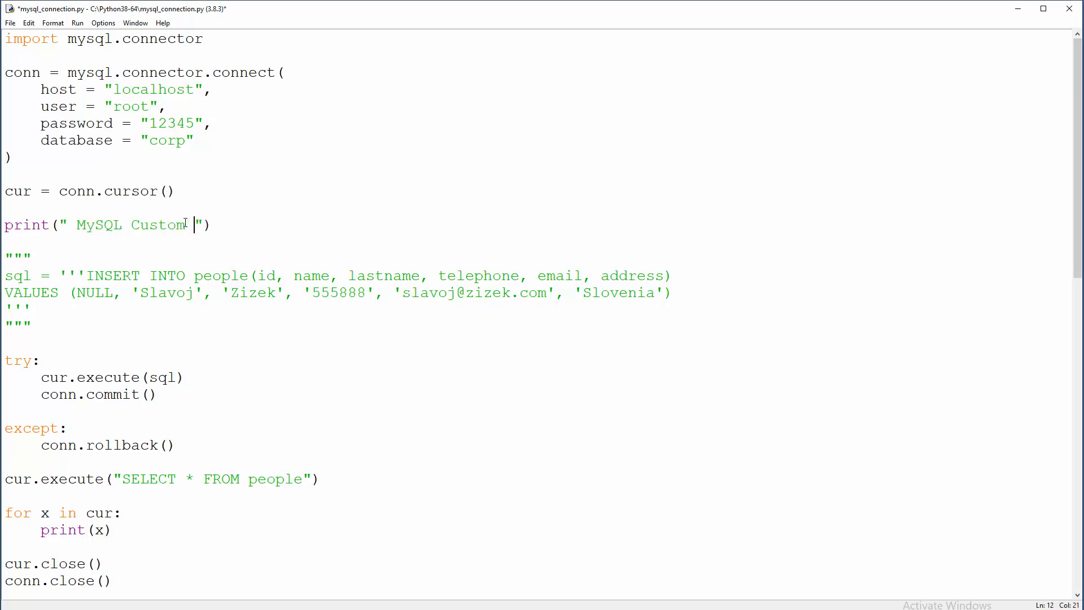
{"action": "type", "text": "Client"}
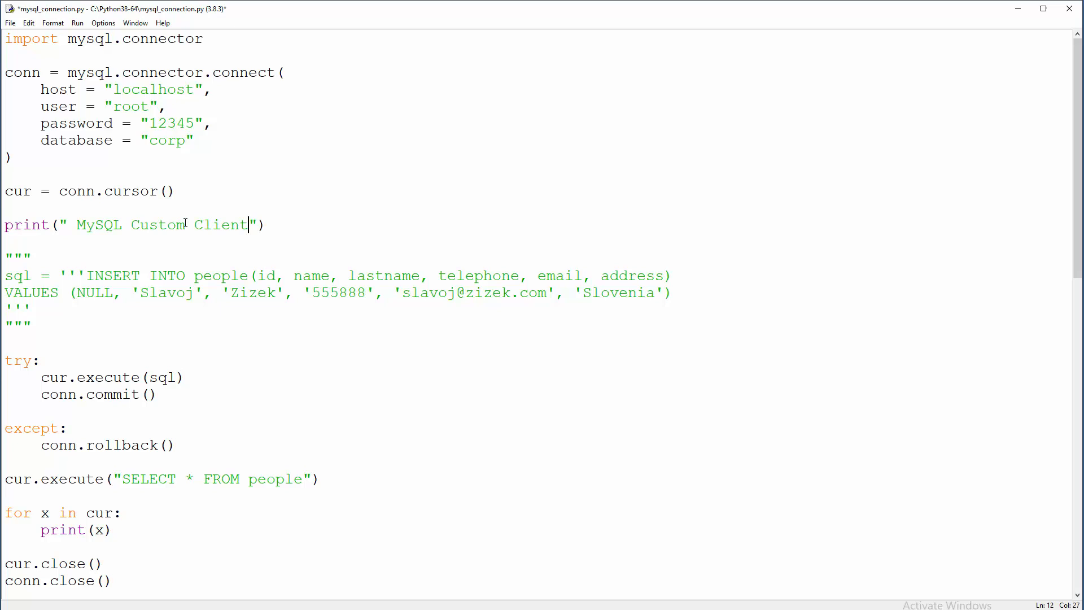
{"action": "type", "text": "v01"}
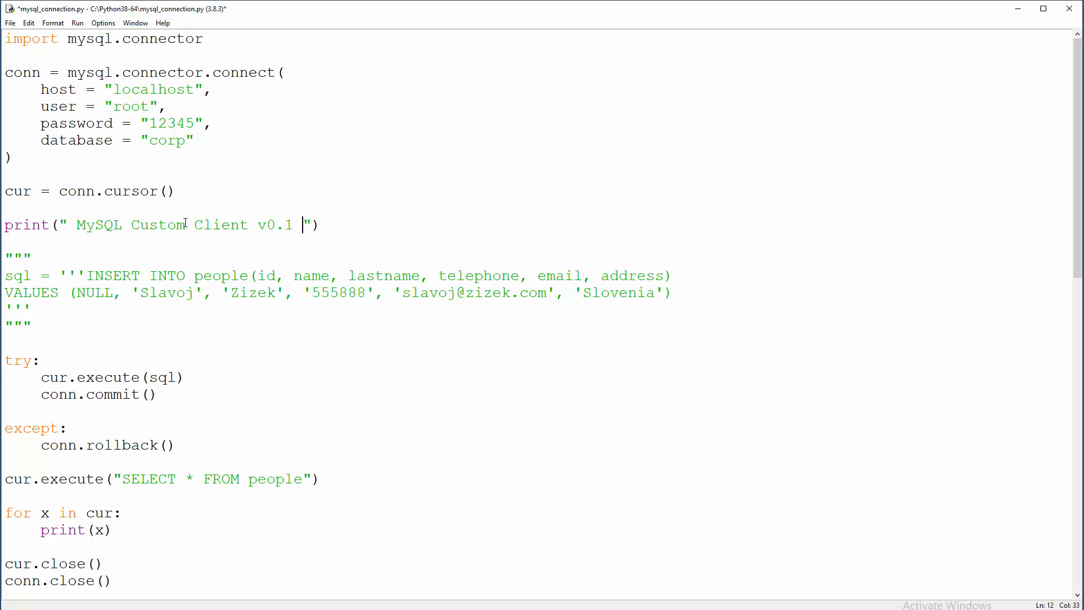
{"action": "type", "text": "\\"}
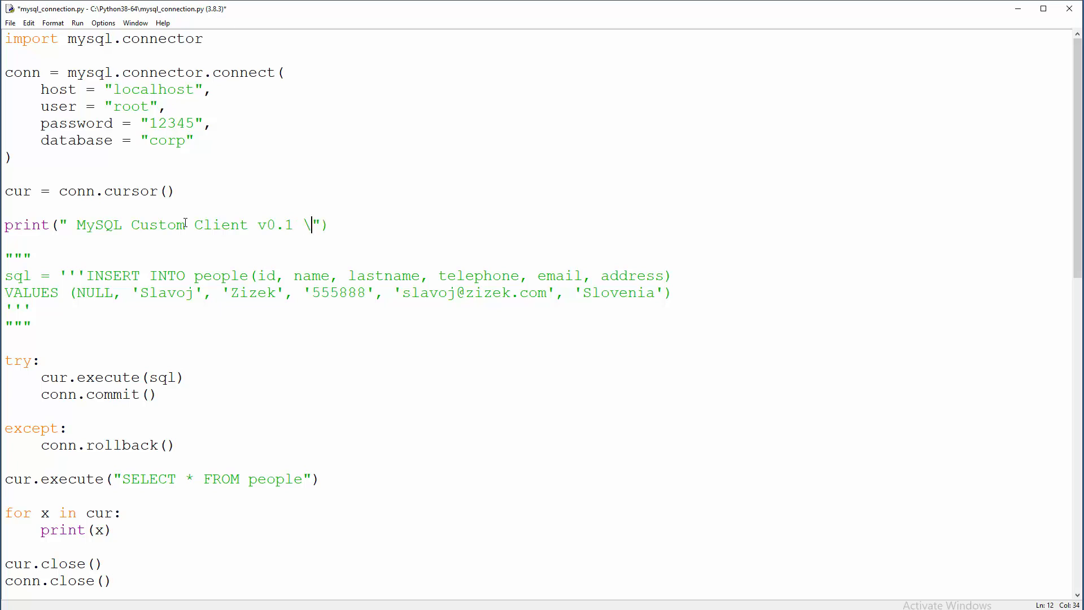
{"action": "type", "text": "n"}
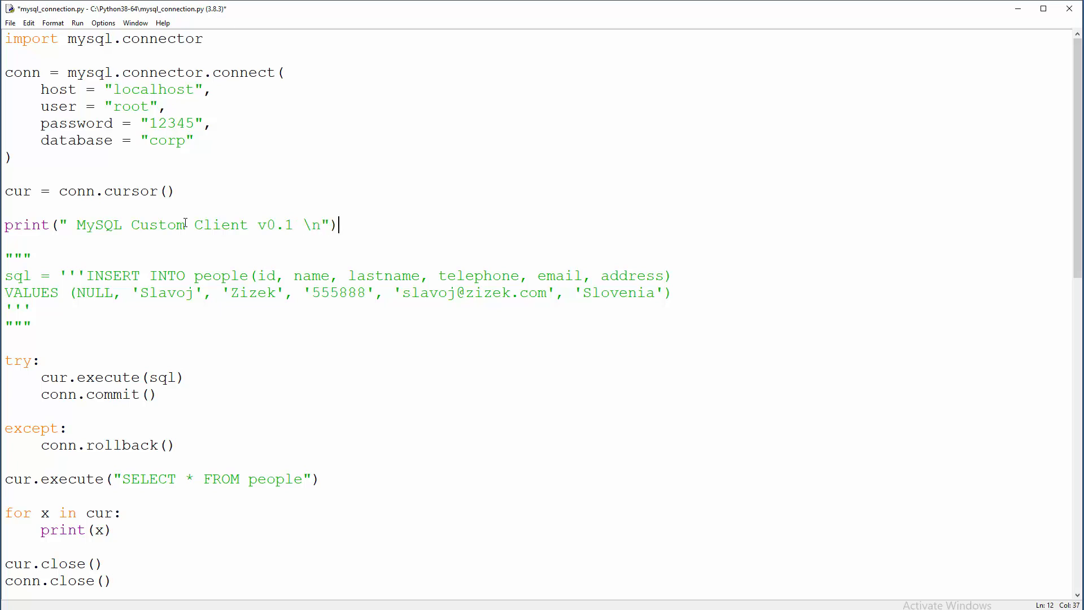
{"action": "key", "text": "Return"}
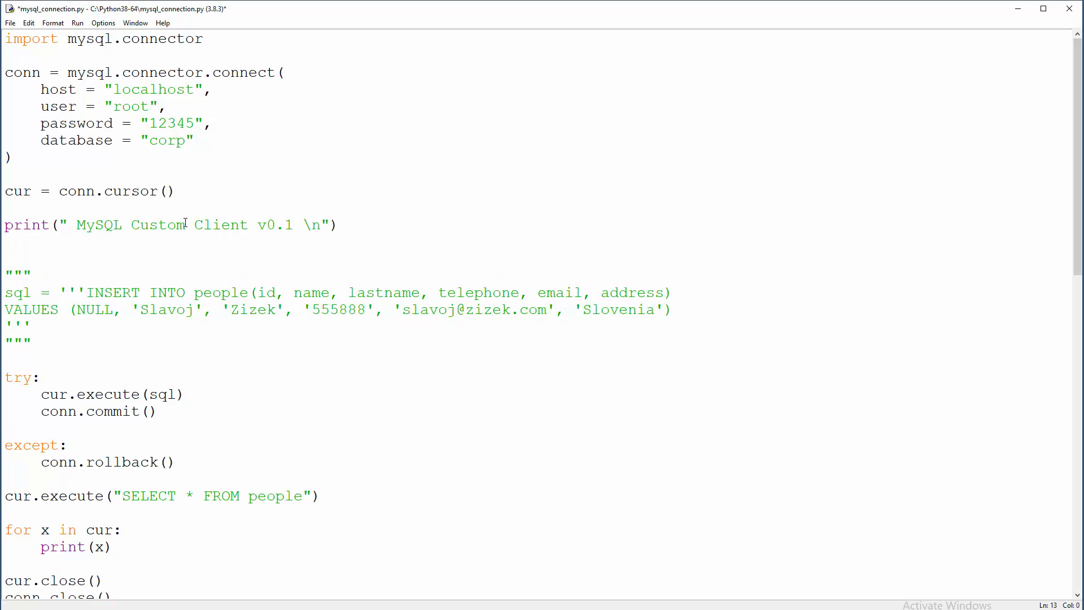
{"action": "type", "text": "print()"}
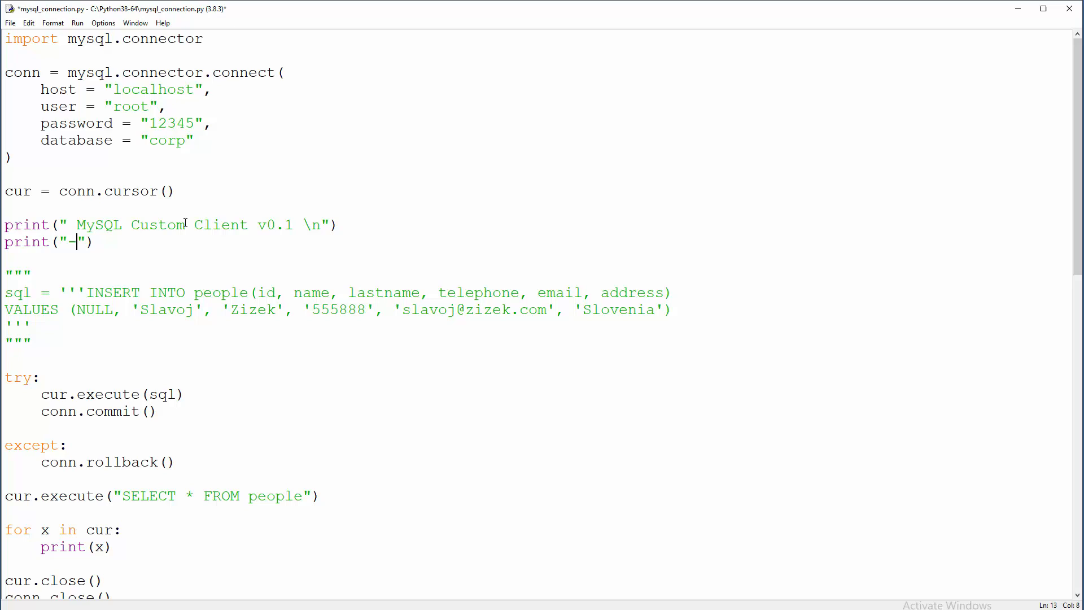
{"action": "type", "text": "* 79"}
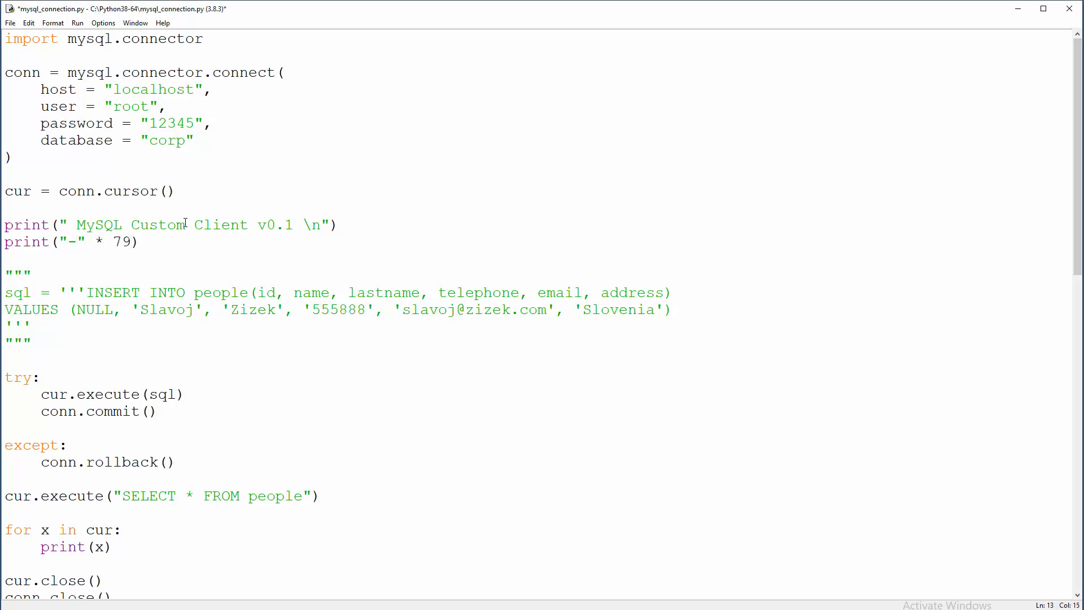
{"action": "scroll", "scroll_direction": "down", "scroll_amount": 3}
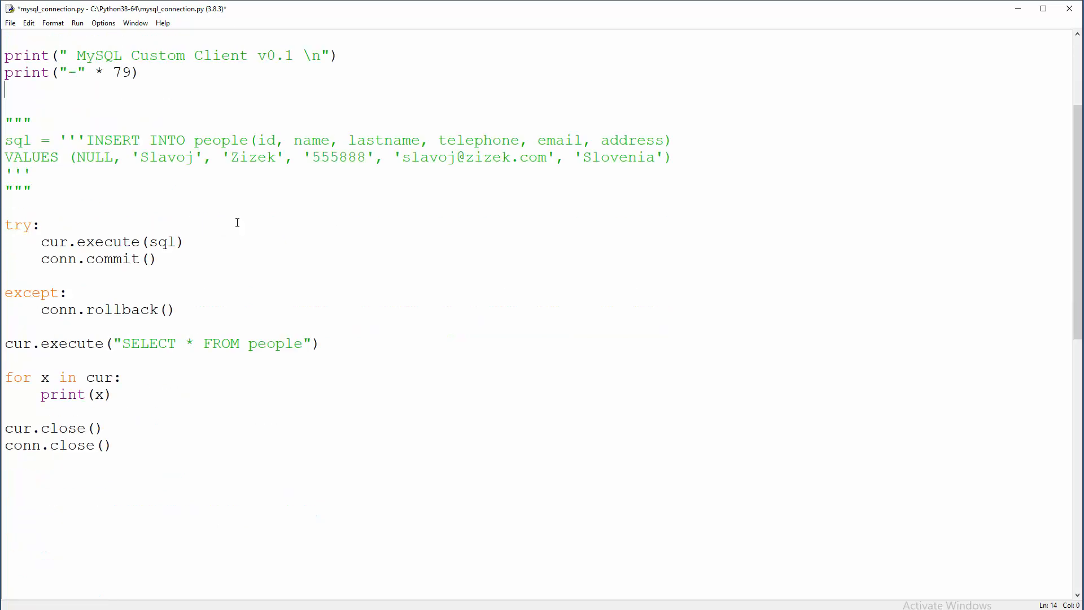
Insert one more blank line under the dashed separator, above the commented INSERT block
{"action": "key", "text": "Return"}
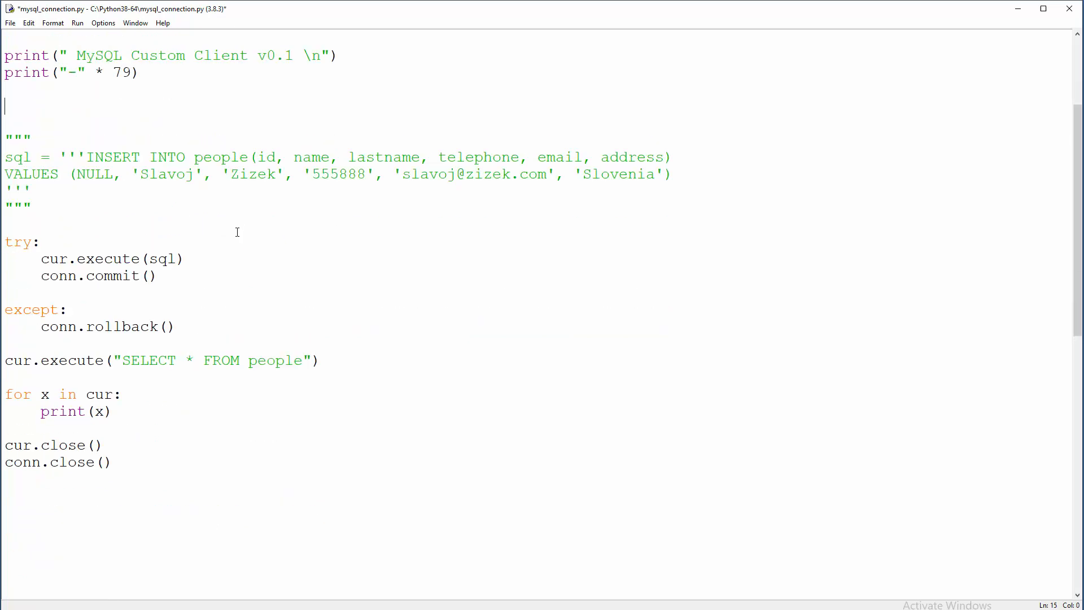
{"action": "left_click", "coordinate": [299, 157]}
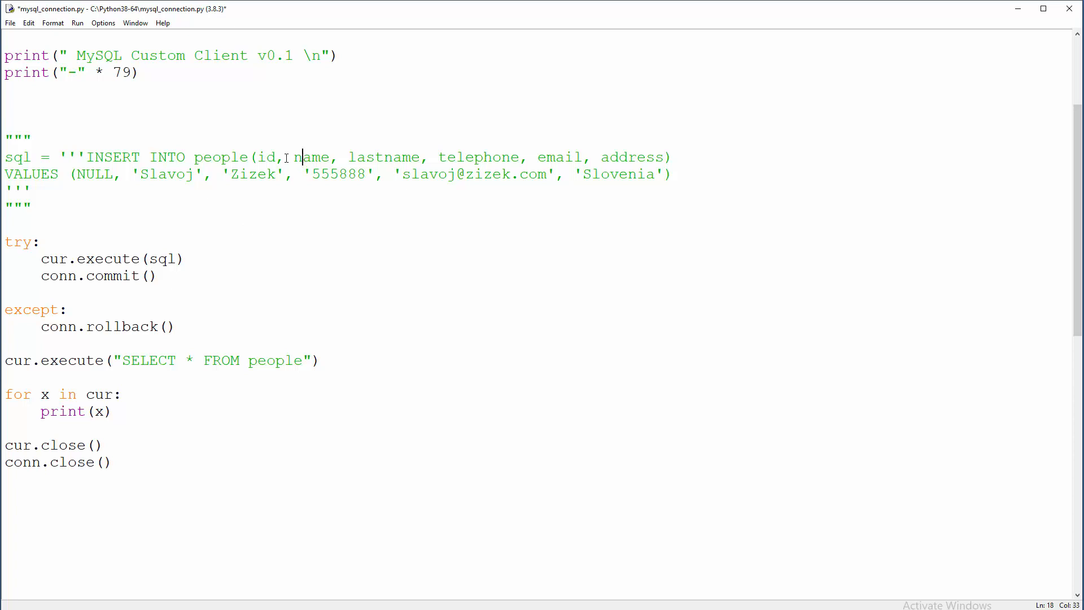
{"action": "double_click", "coordinate": [267, 157]}
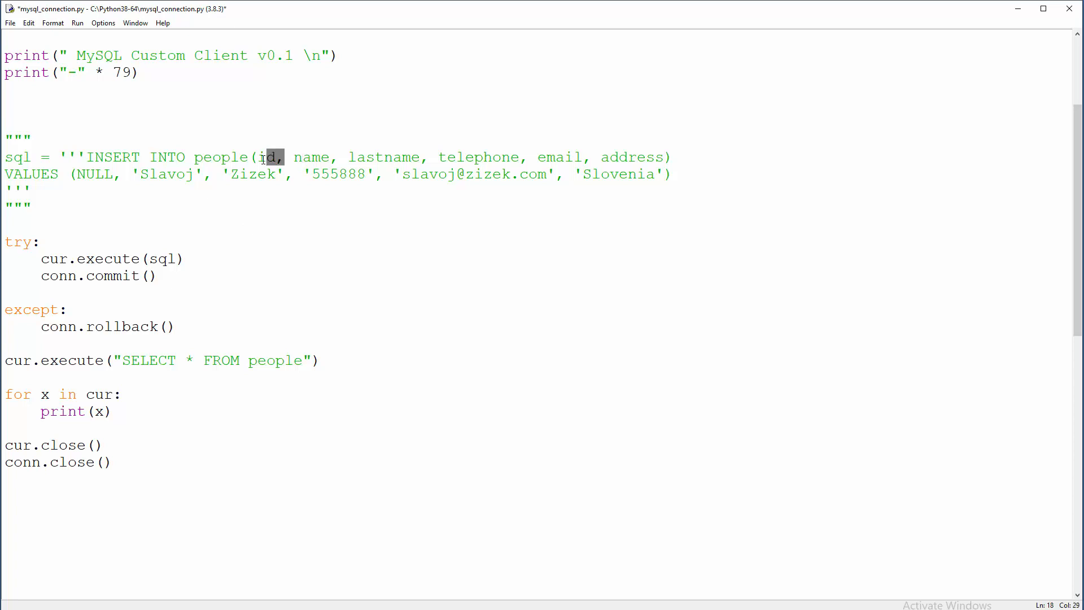
{"action": "left_click", "coordinate": [6, 101]}
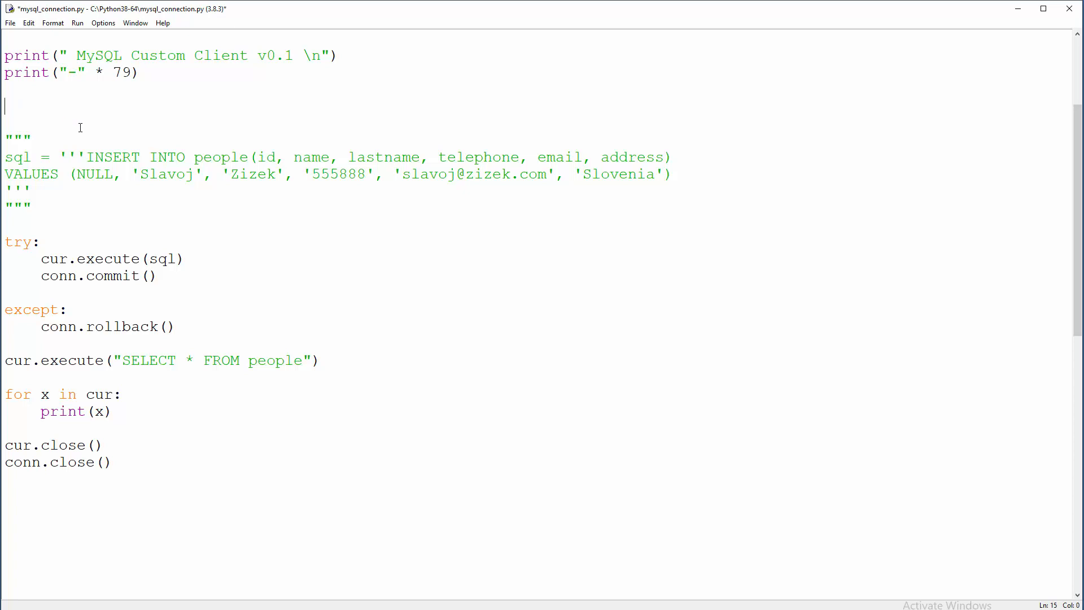
Write the k_name = input("Name: ") line and a duplicate for the last name prompt
{"action": "type", "text": "k_"}
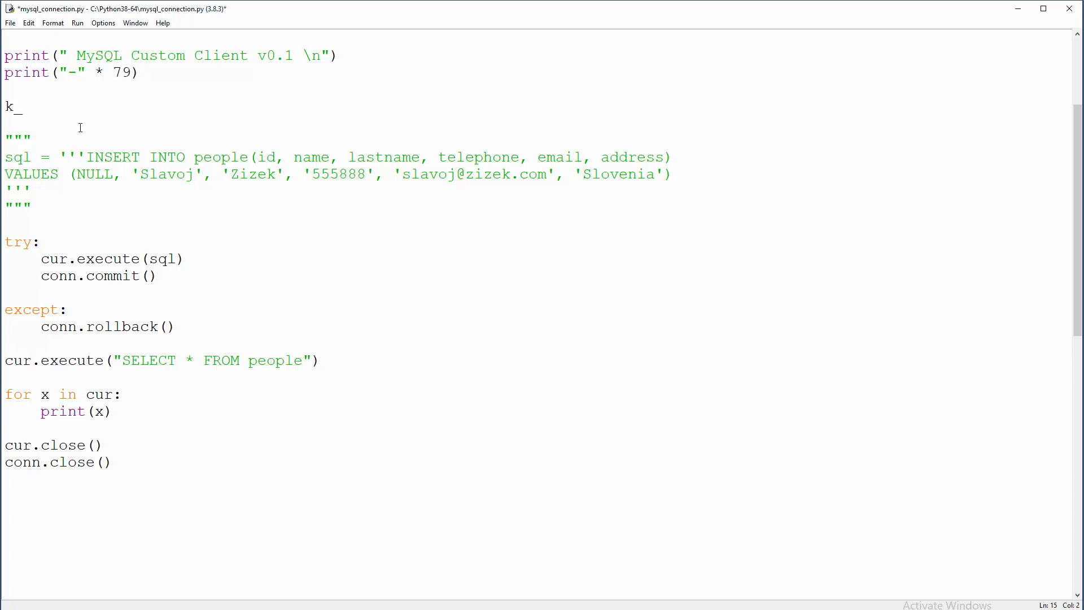
{"action": "type", "text": "name = i"}
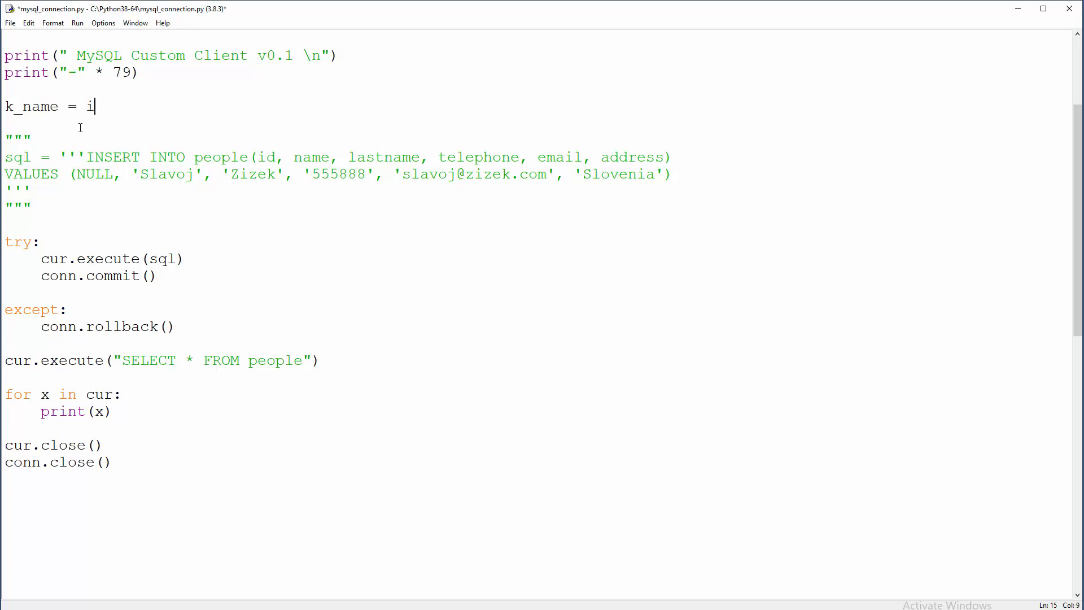
{"action": "type", "text": "nput(\""}
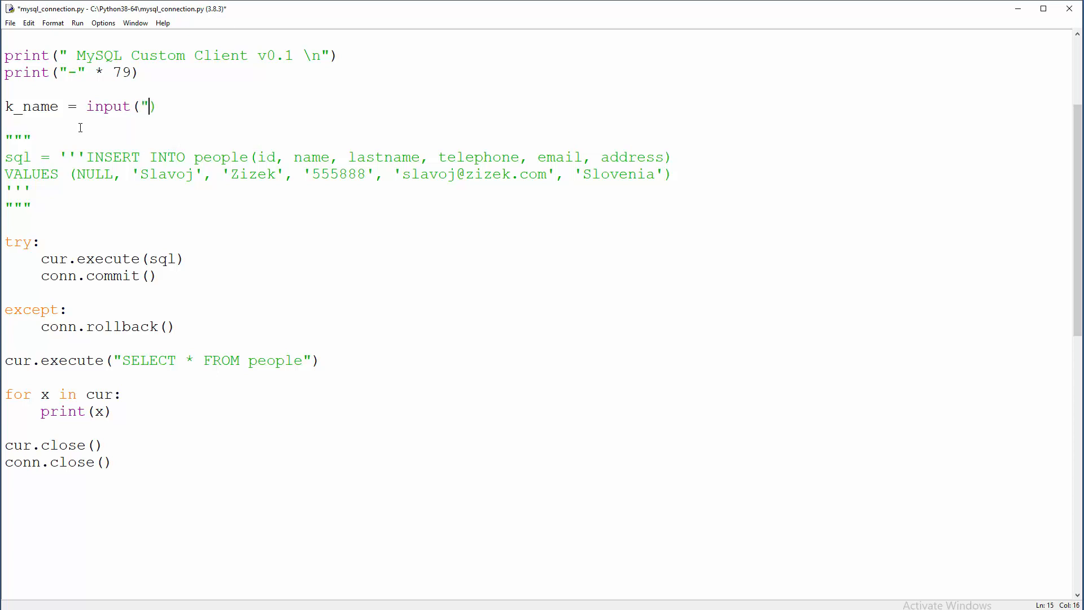
{"action": "type", "text": "Name"}
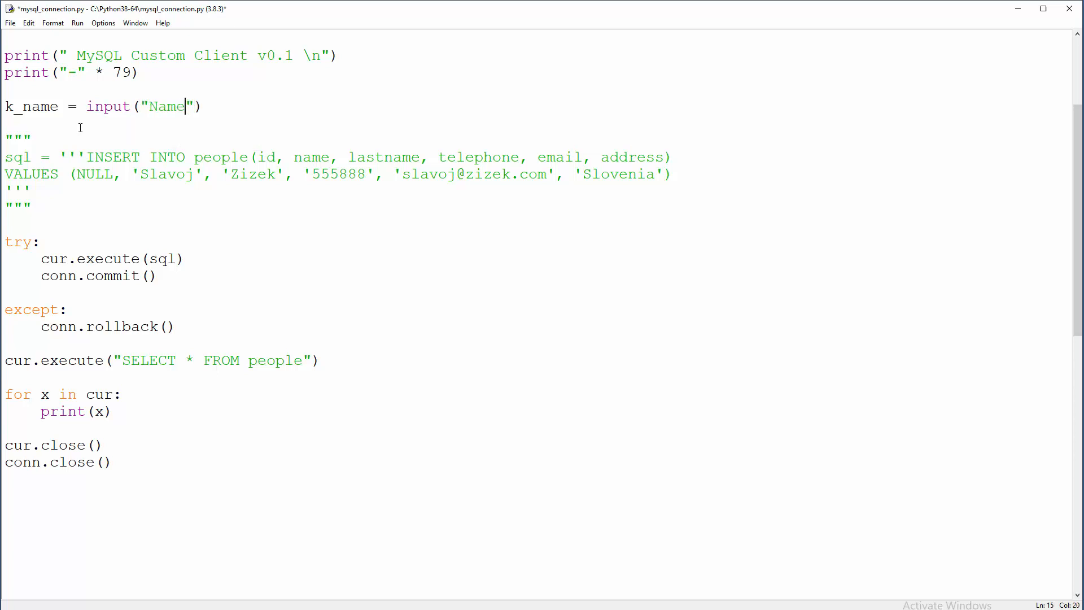
{"action": "type", "text": ":"}
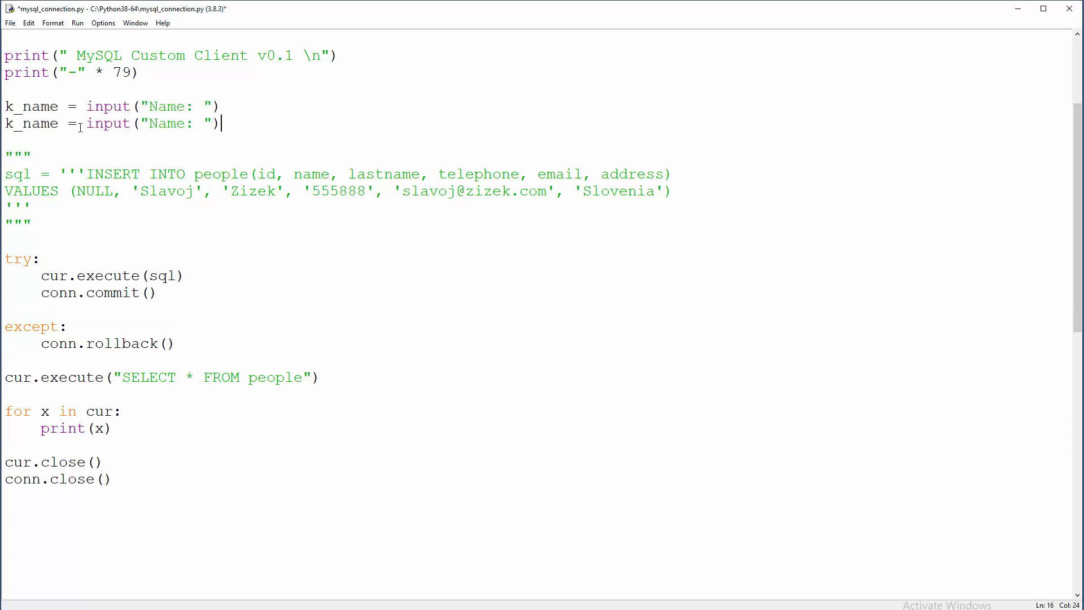
{"action": "type", "text": "last"}
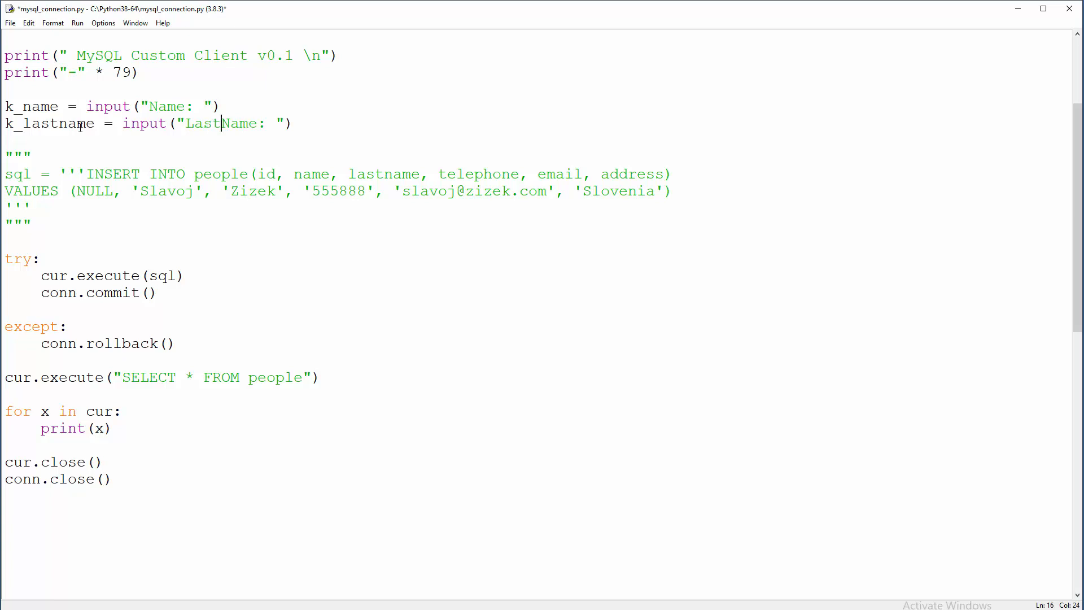
{"action": "type", "text": "k_name = input(\"Name: \")"}
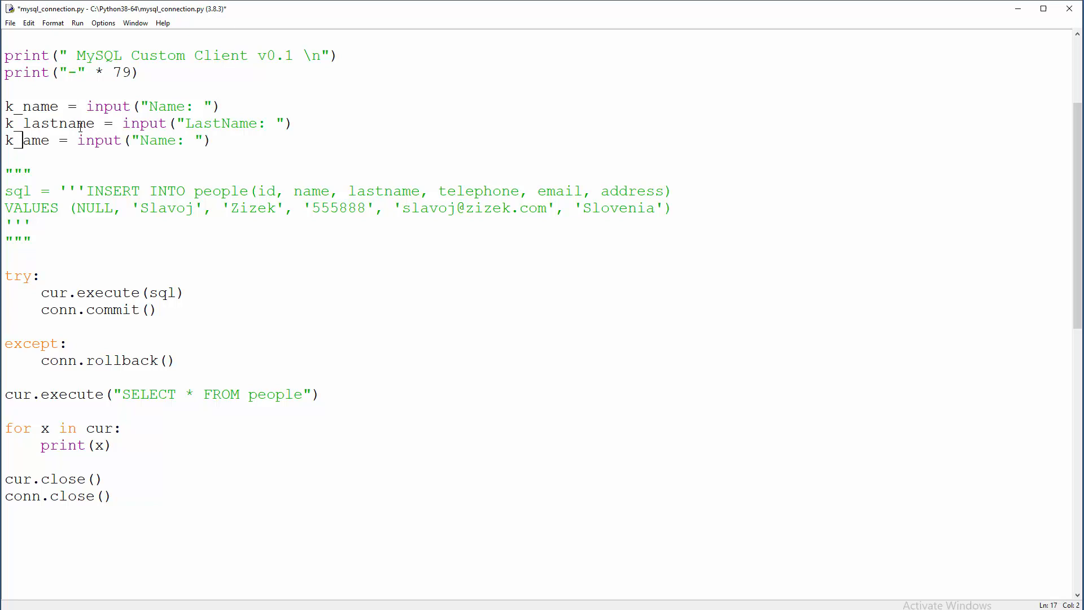
Turn the copied lines into Telephone, Email and Address input prompts, then save
{"action": "type", "text": "telep"}
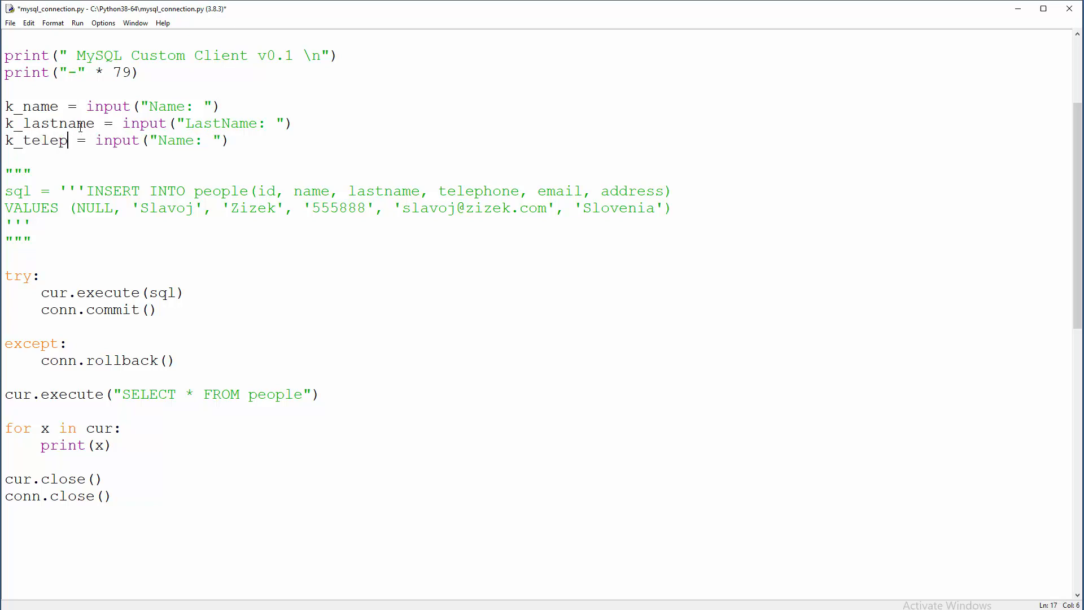
{"action": "type", "text": "hone"}
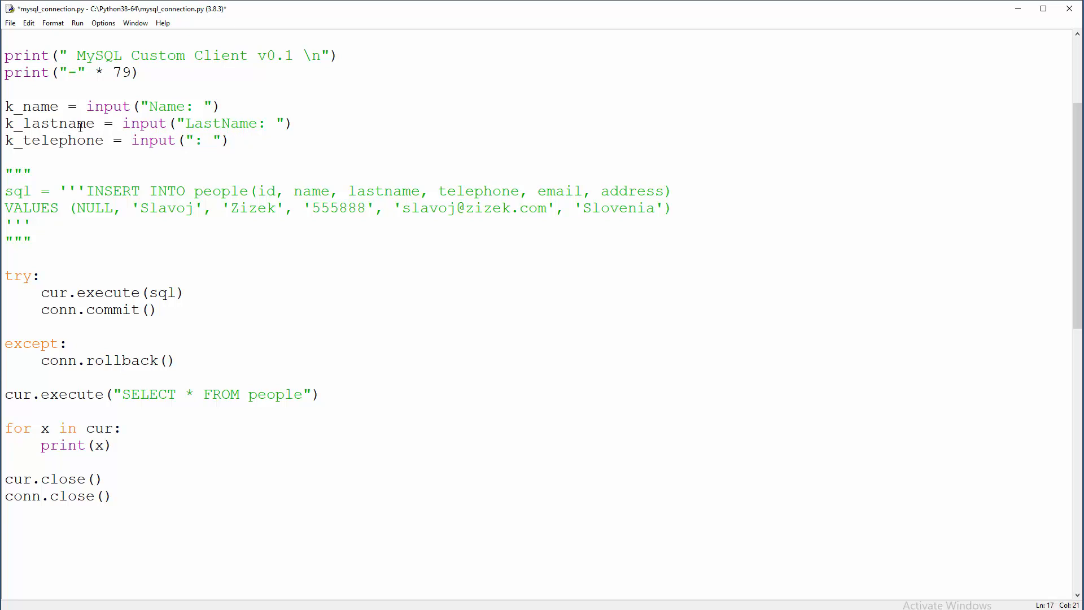
{"action": "type", "text": "Telephone"}
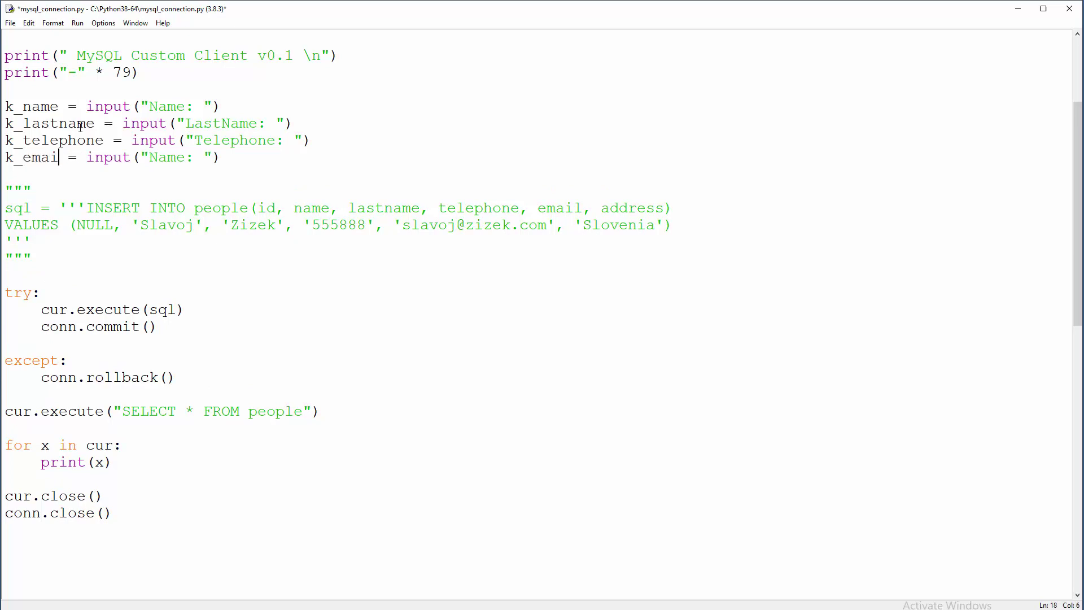
{"action": "key", "text": "backspace"}
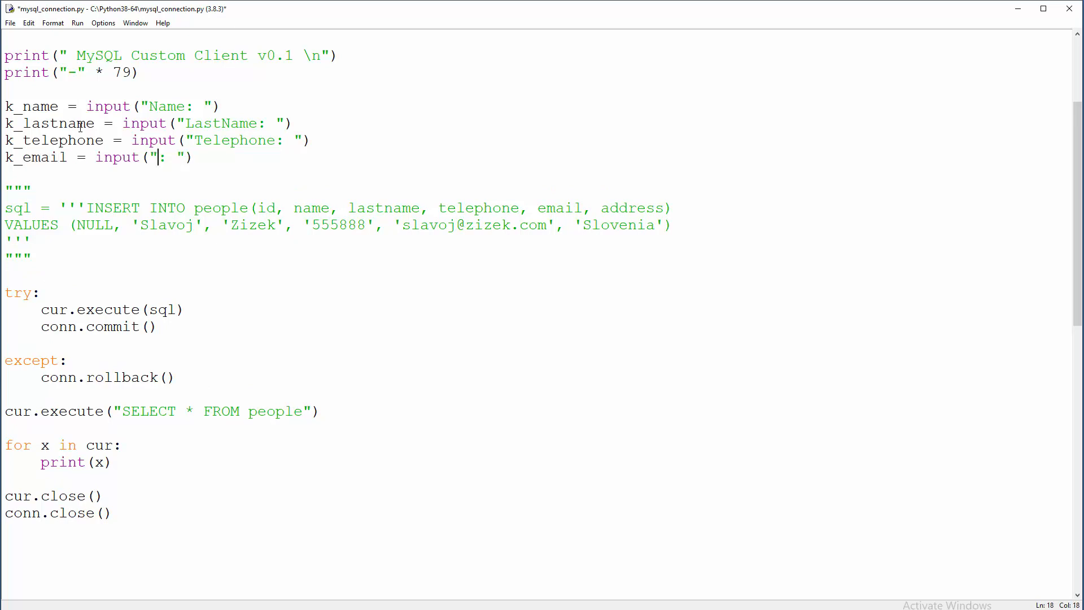
{"action": "type", "text": "Email"}
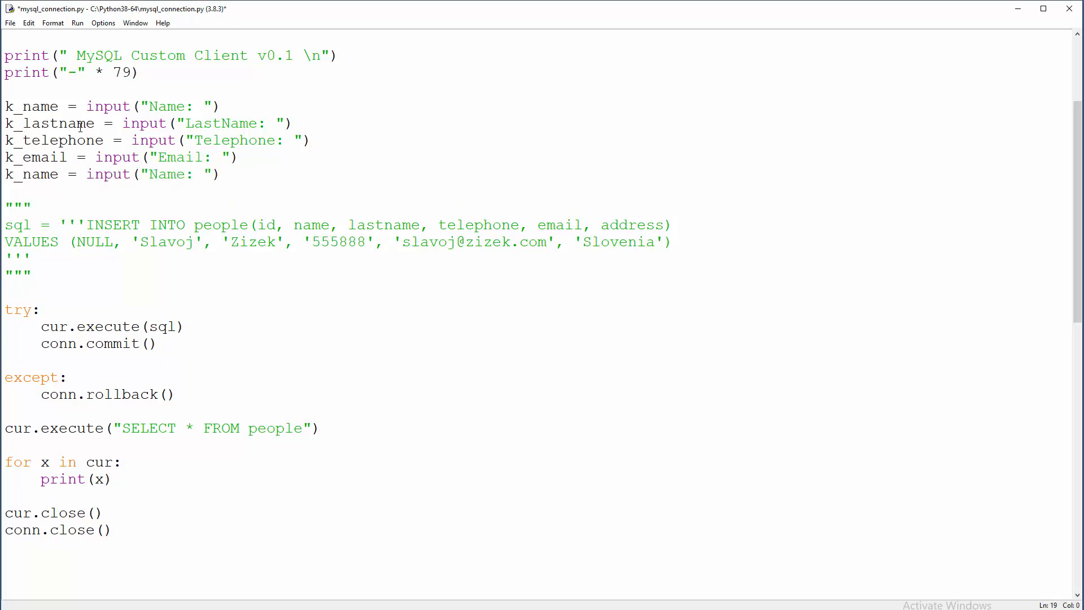
{"action": "key", "text": "BackSpace"}
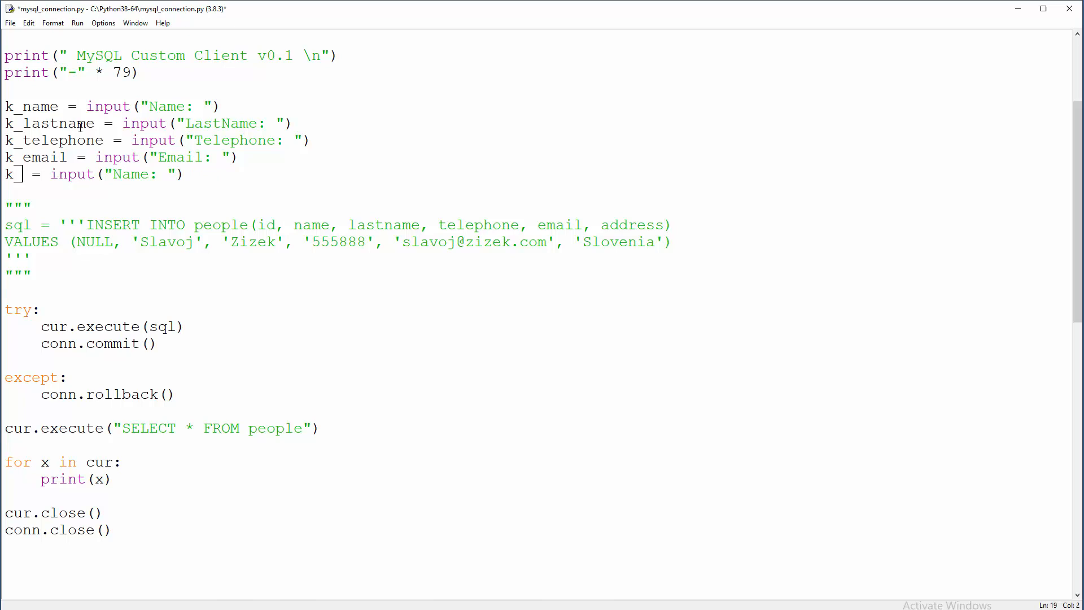
{"action": "type", "text": "address"}
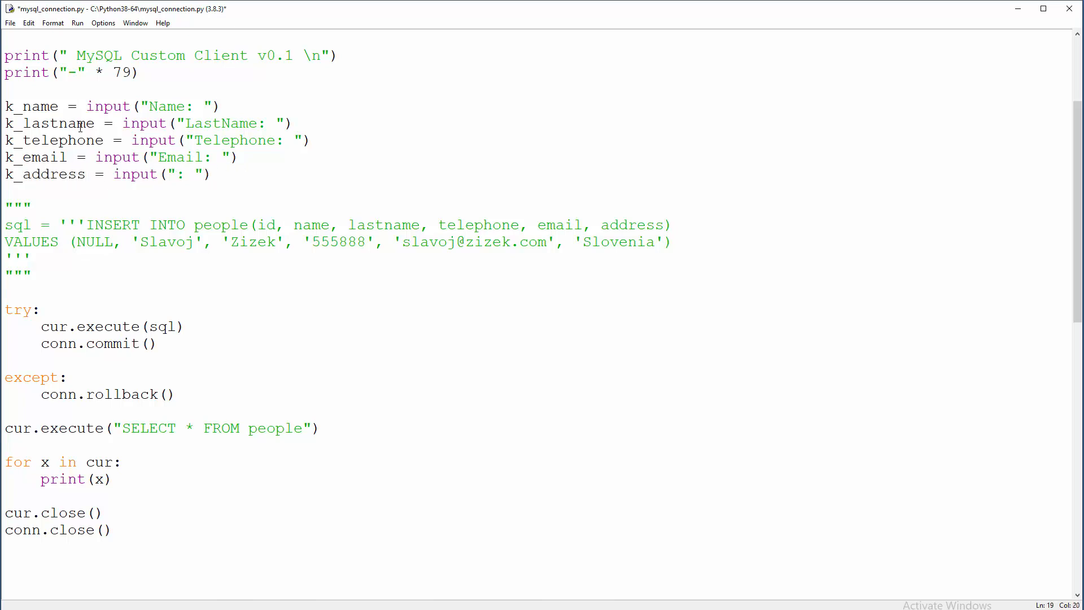
{"action": "type", "text": "Address"}
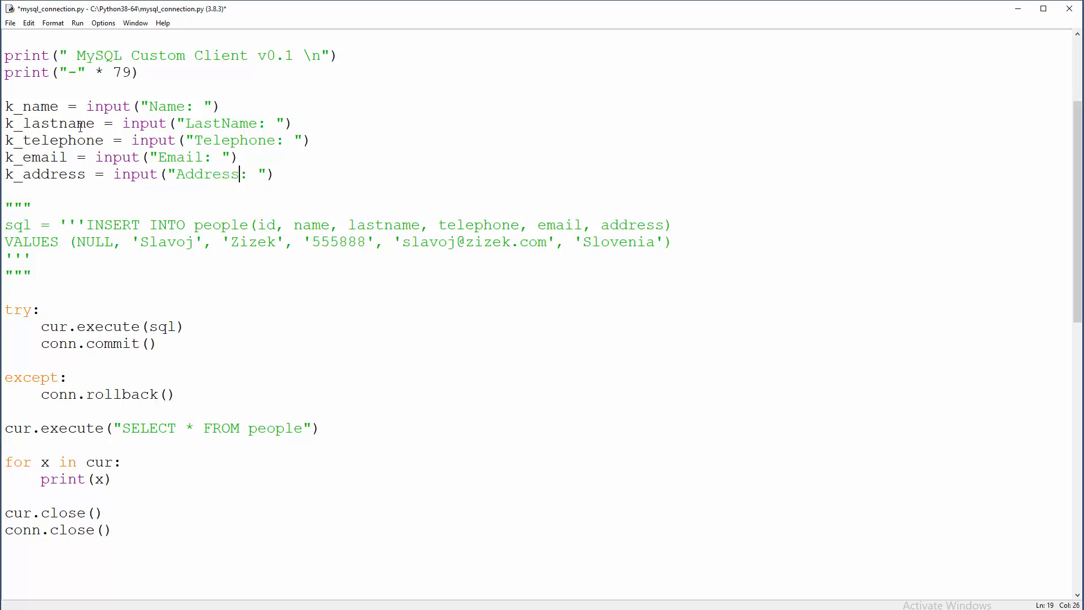
{"action": "key", "text": "ctrl+s"}
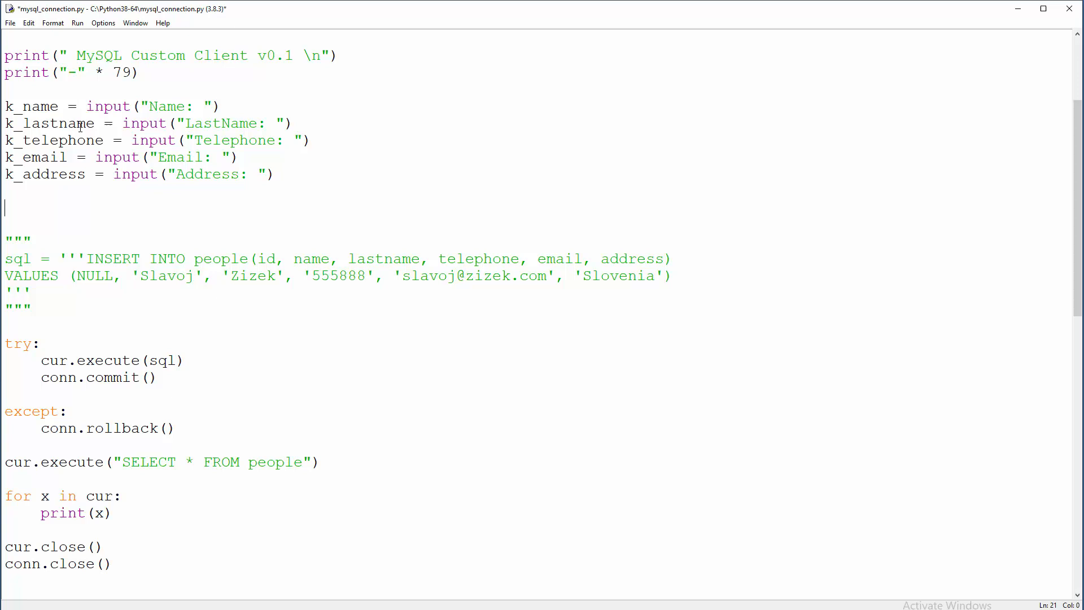
Begin sql = """ reusing the old INSERT INTO people column list, followed by VALUES
{"action": "type", "text": "sql ="}
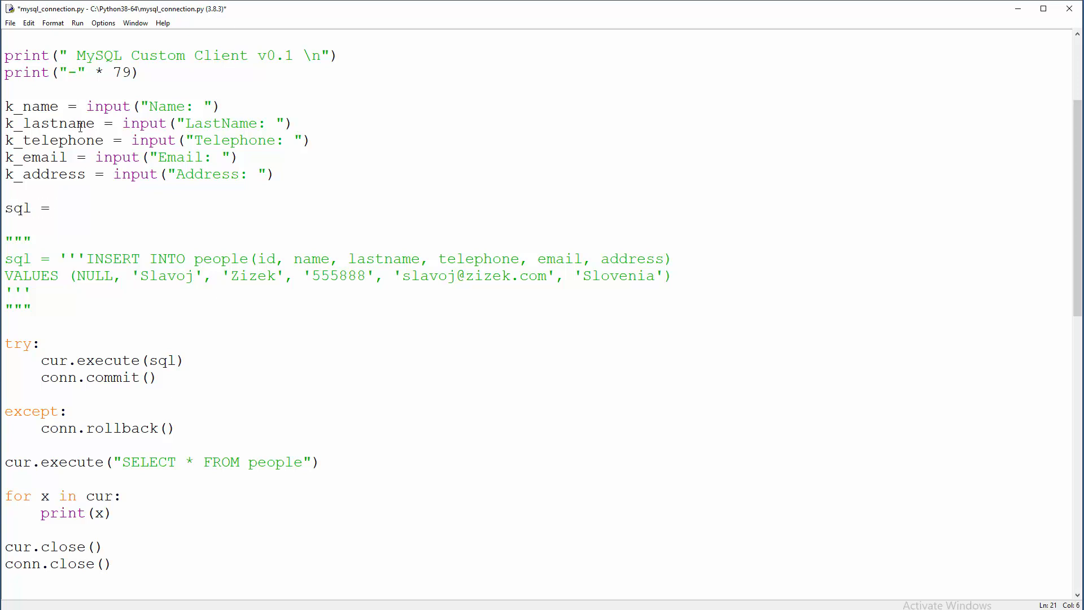
{"action": "type", "text": "\"\"\""}
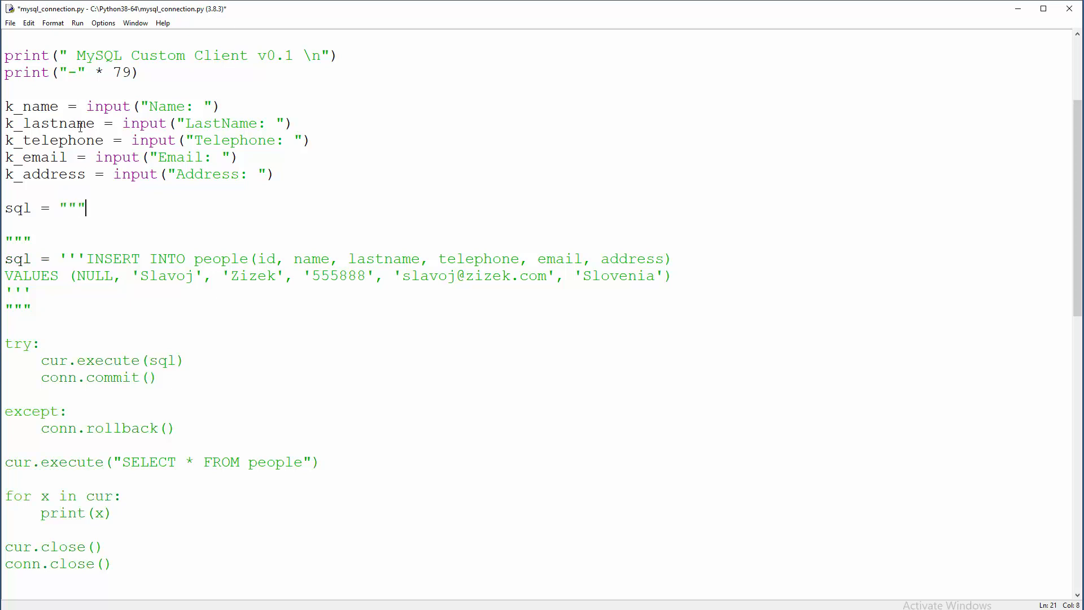
{"action": "left_click", "coordinate": [188, 259]}
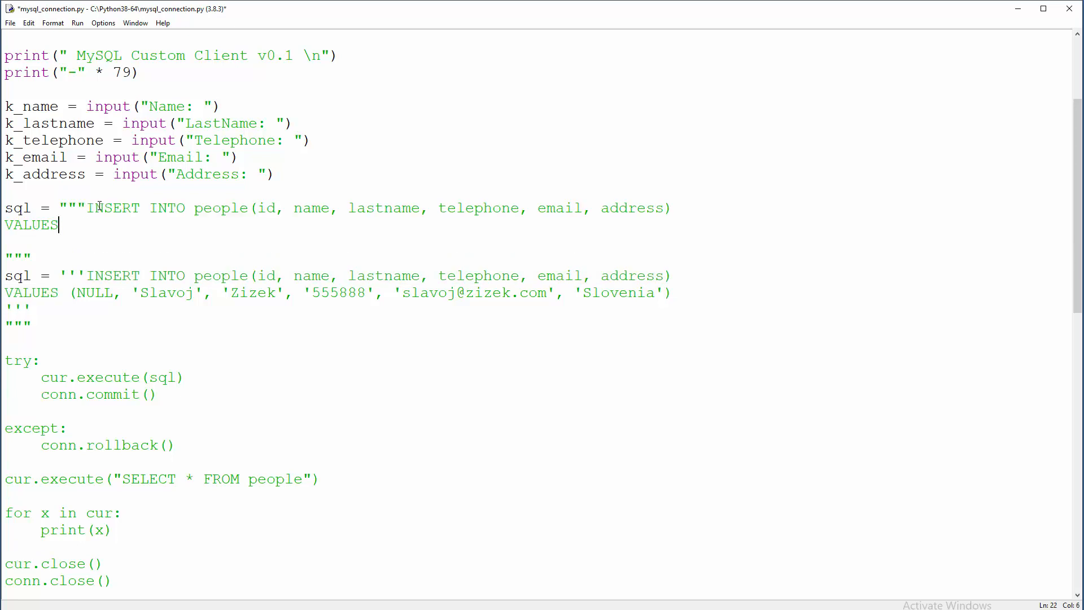
{"action": "mouse_move", "coordinate": [119, 230]}
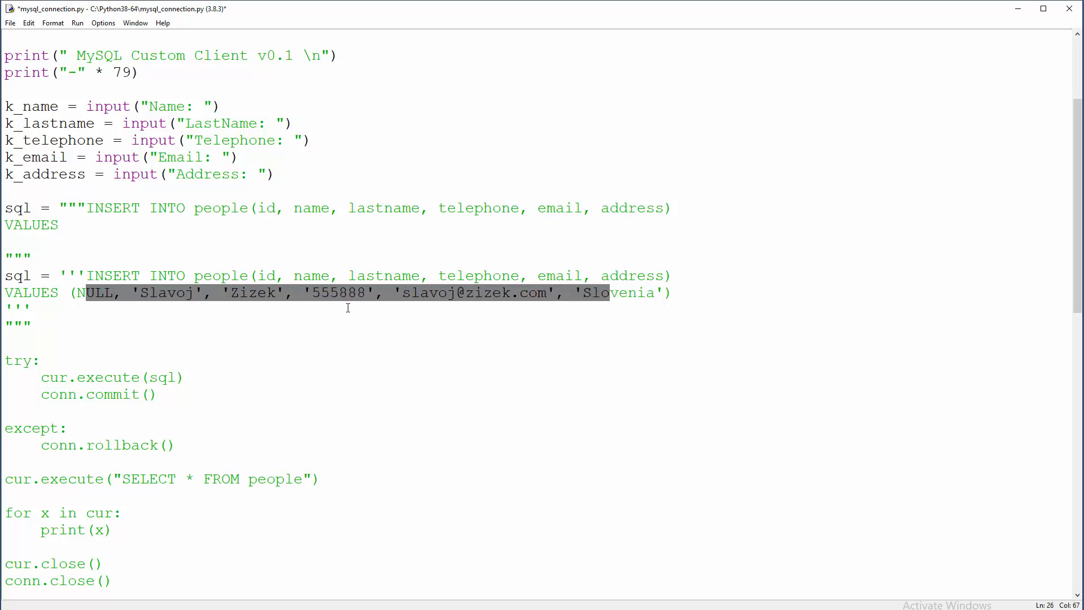
{"action": "left_click", "coordinate": [61, 225]}
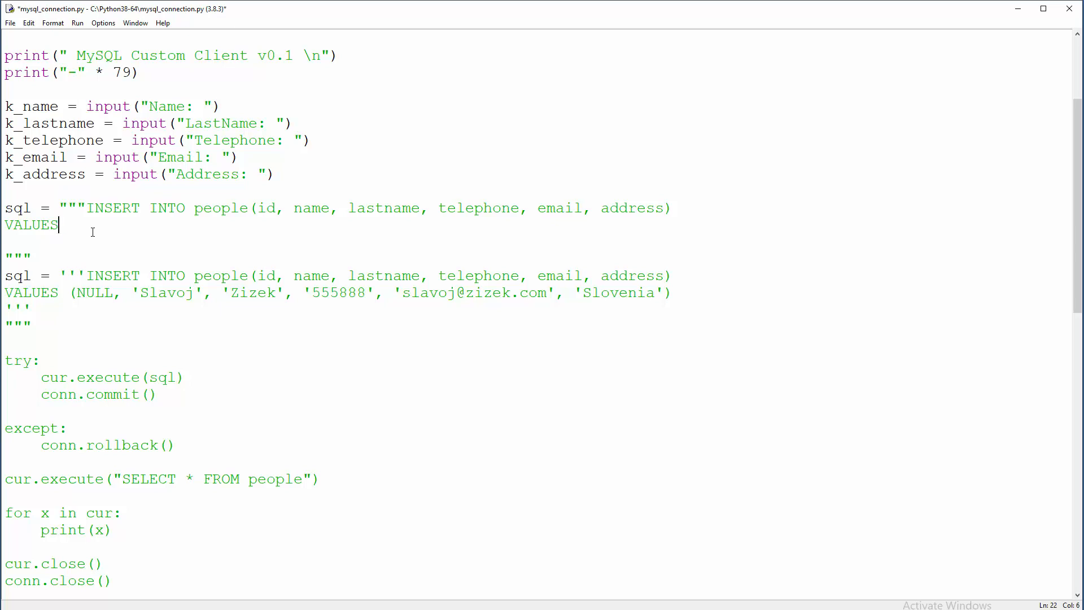
{"action": "mouse_move", "coordinate": [139, 255]}
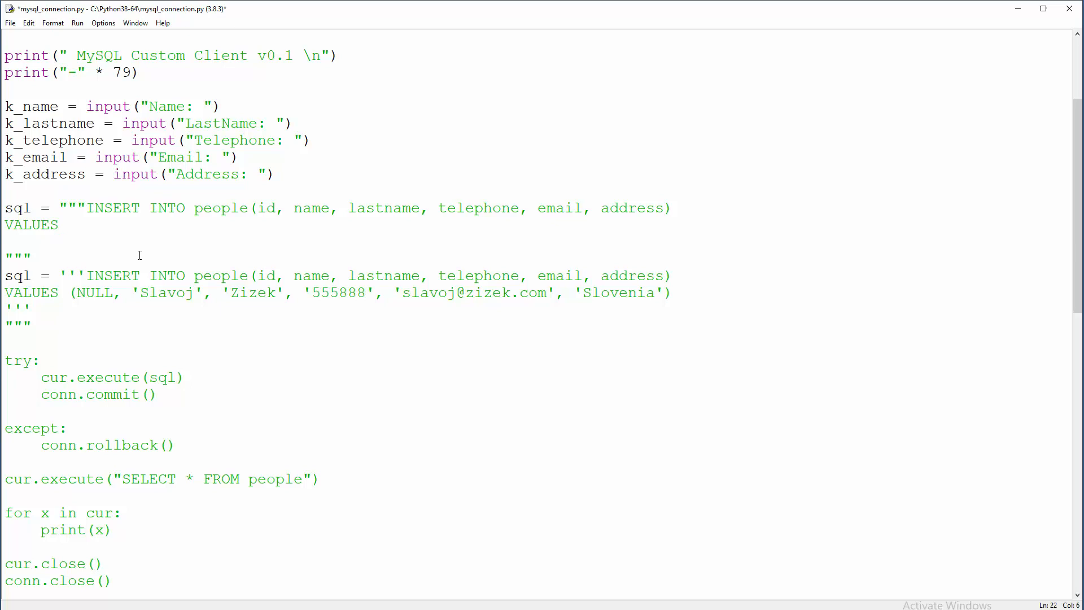
Add (NULL, {}, {}, {}, {}, {}) after VALUES and close the triple-quoted string
{"action": "type", "text": "()"}
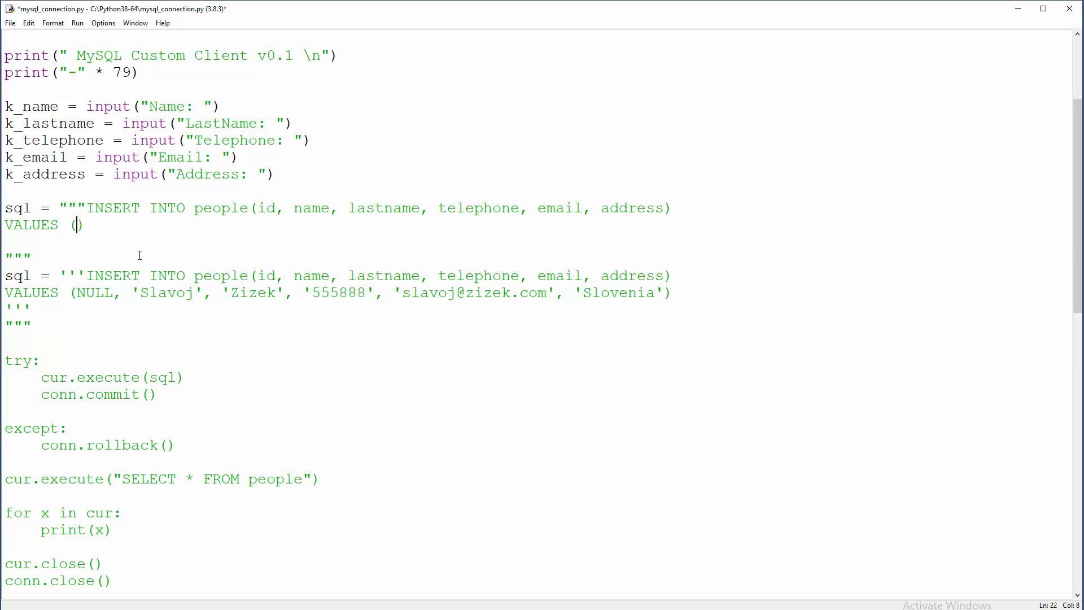
{"action": "mouse_move", "coordinate": [170, 232]}
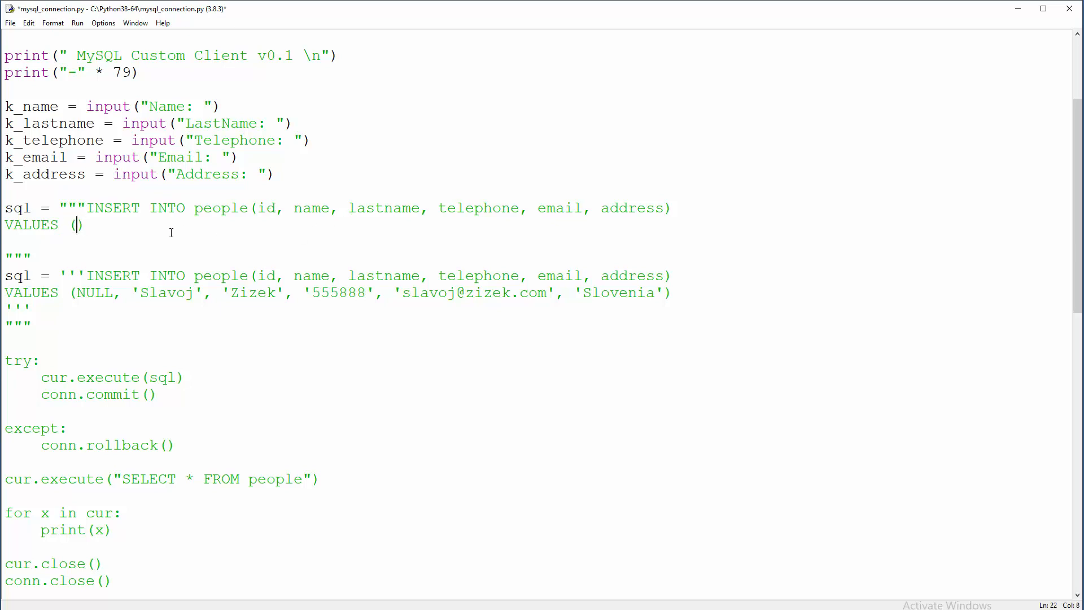
{"action": "mouse_move", "coordinate": [336, 281]}
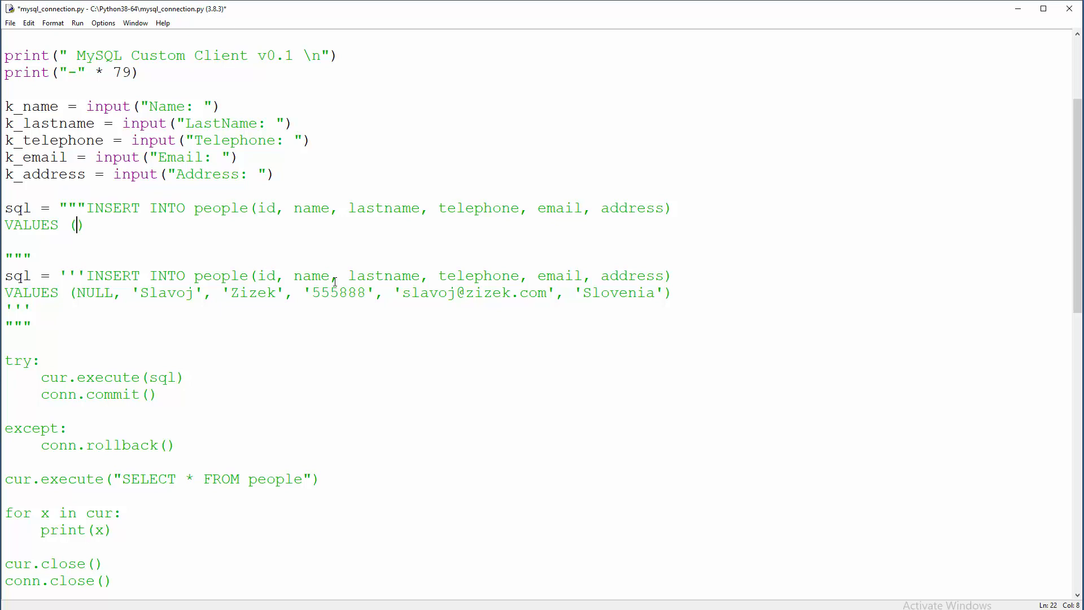
{"action": "type", "text": "NULL,"}
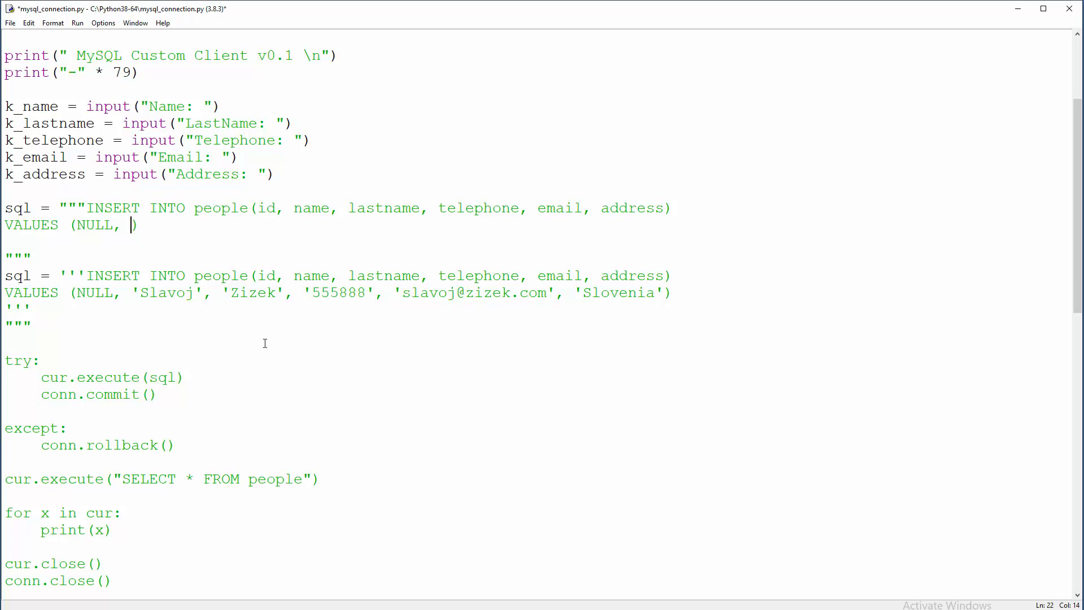
{"action": "type", "text": "{}"}
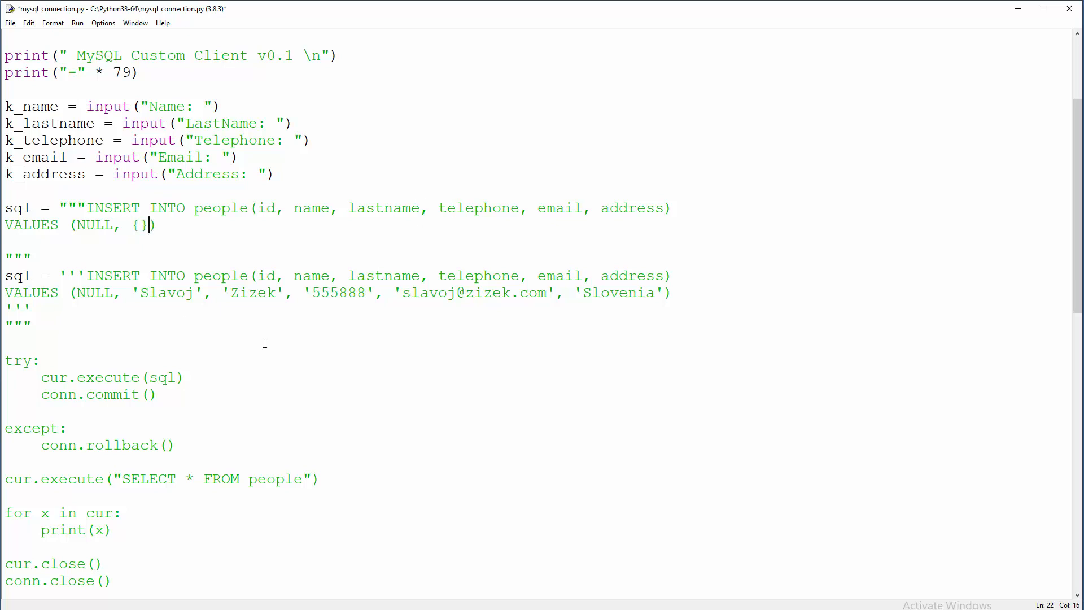
{"action": "type", "text": ", {}, {"}
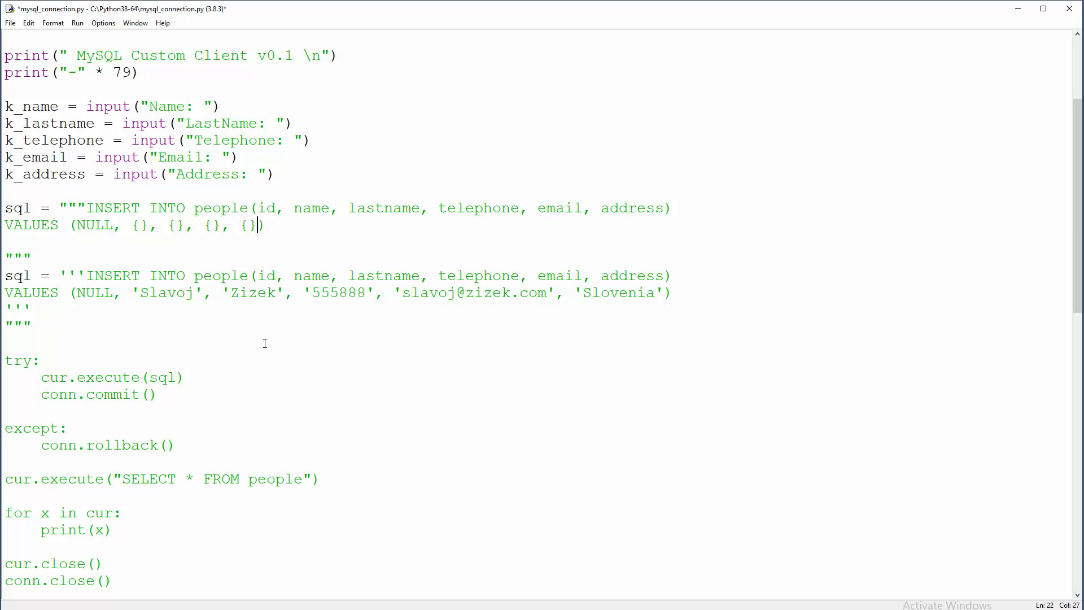
{"action": "type", "text": ", {}"}
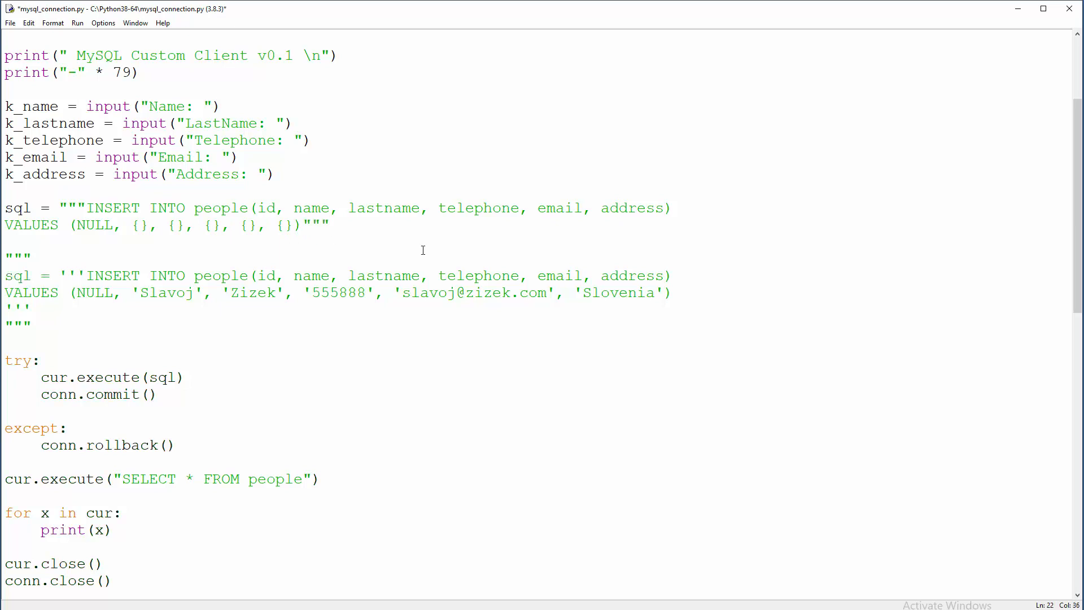
Append .format(k_name, k_lastname, k_telephone, k_email, k_address) to the sql string
{"action": "type", "text": "."}
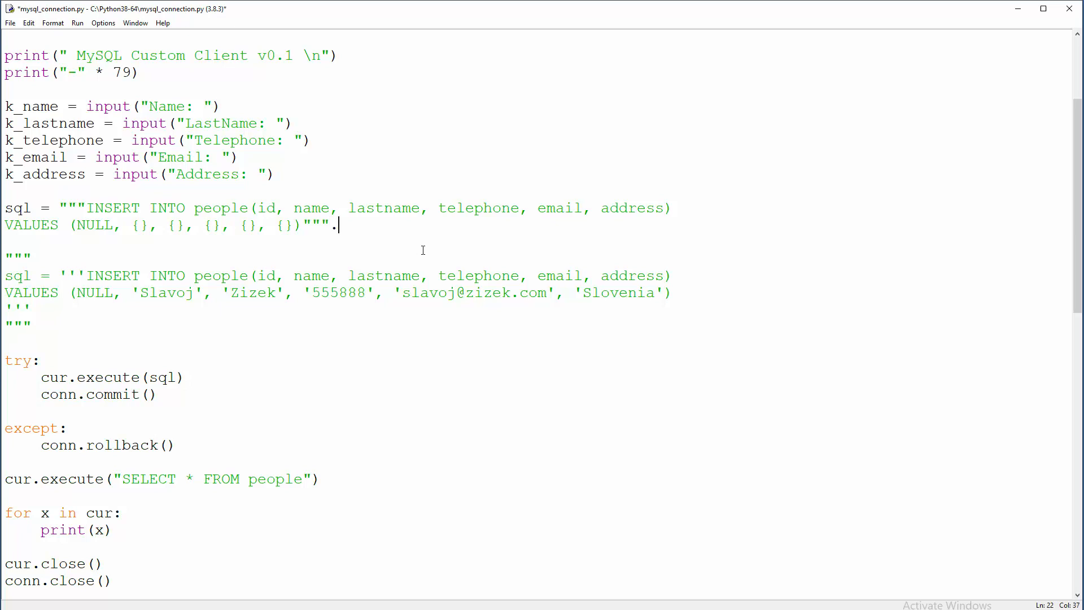
{"action": "type", "text": "format"}
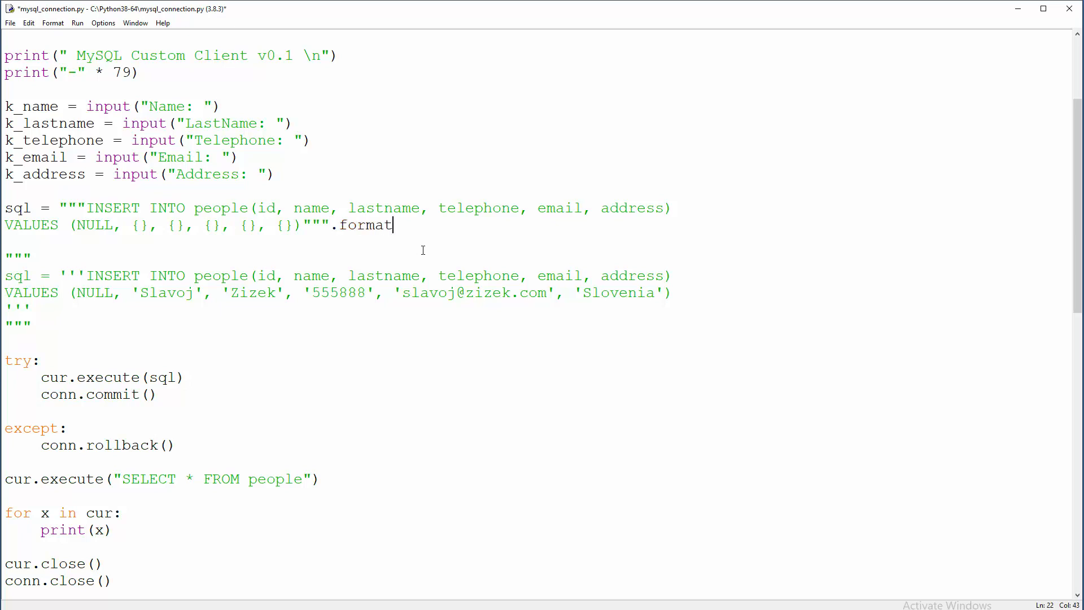
{"action": "type", "text": "()"}
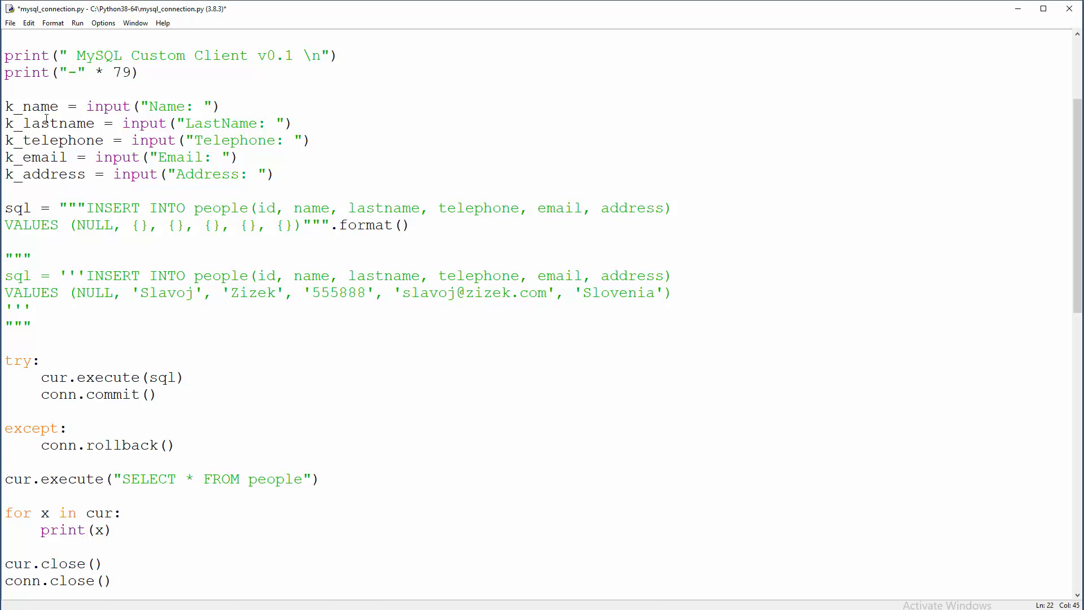
{"action": "left_click", "coordinate": [403, 225]}
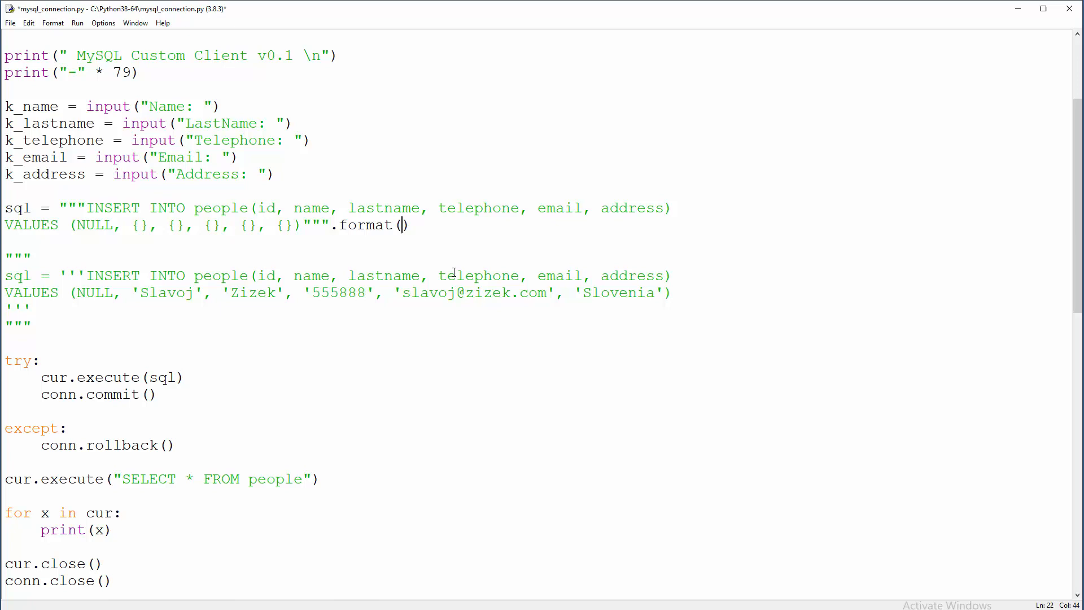
{"action": "type", "text": "k_name, k_lastname, k_"}
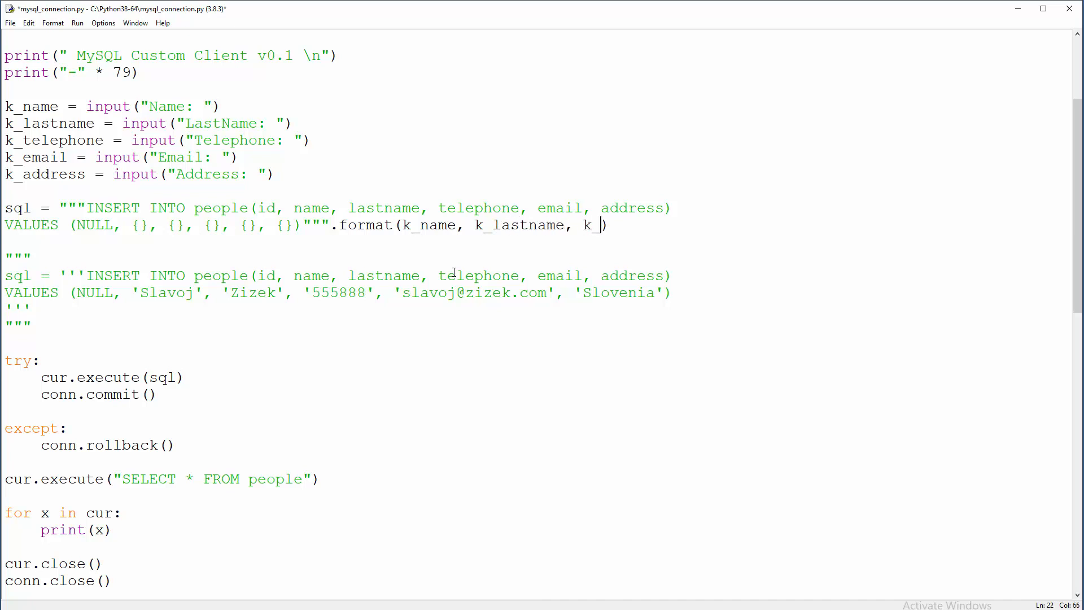
{"action": "type", "text": "telephone,"}
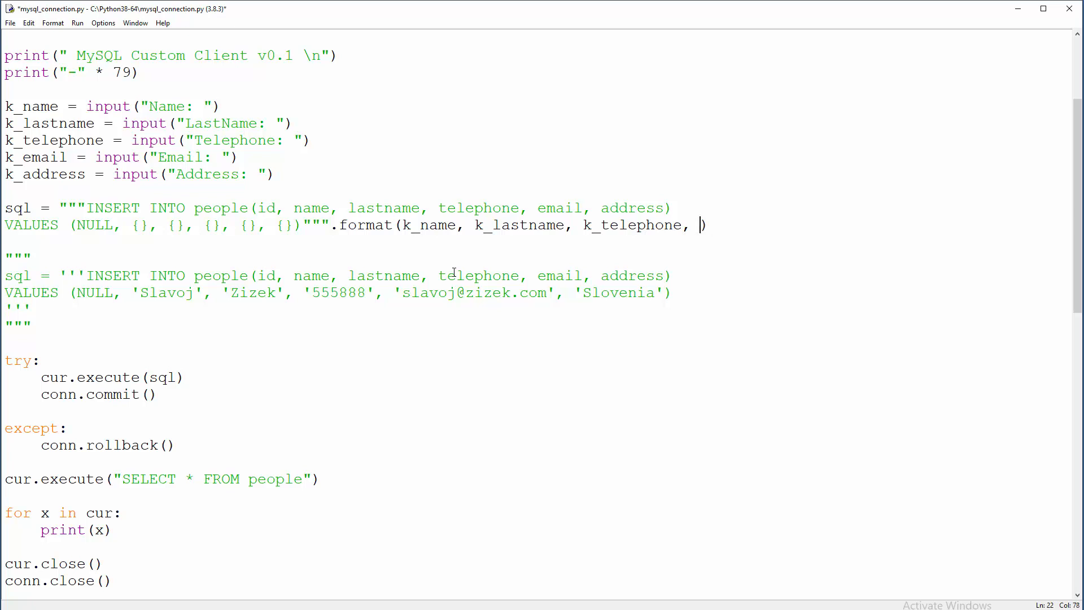
{"action": "type", "text": "k_email,"}
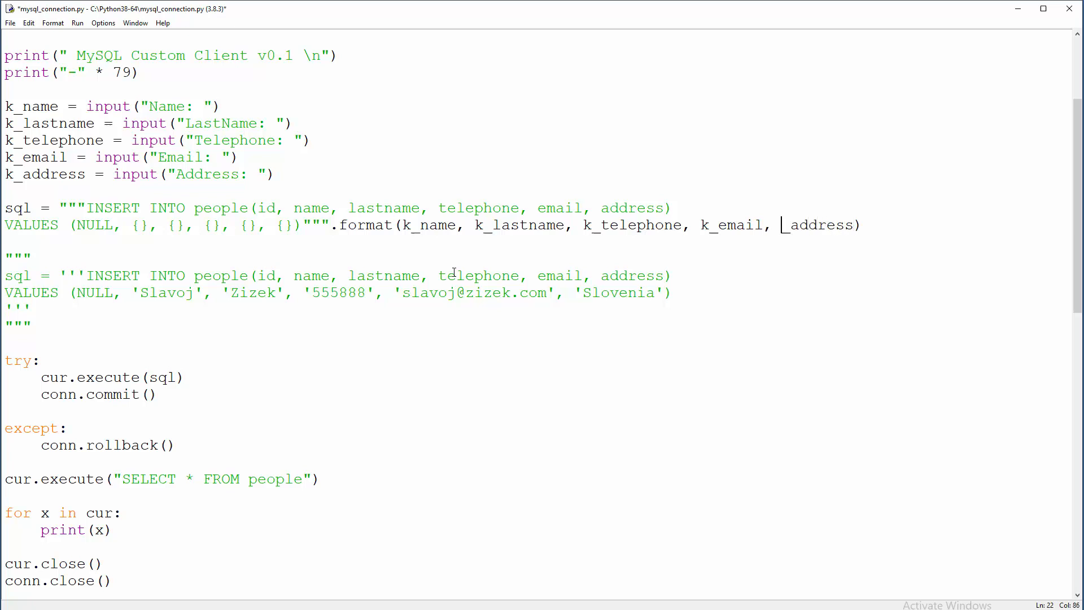
{"action": "type", "text": "k_"}
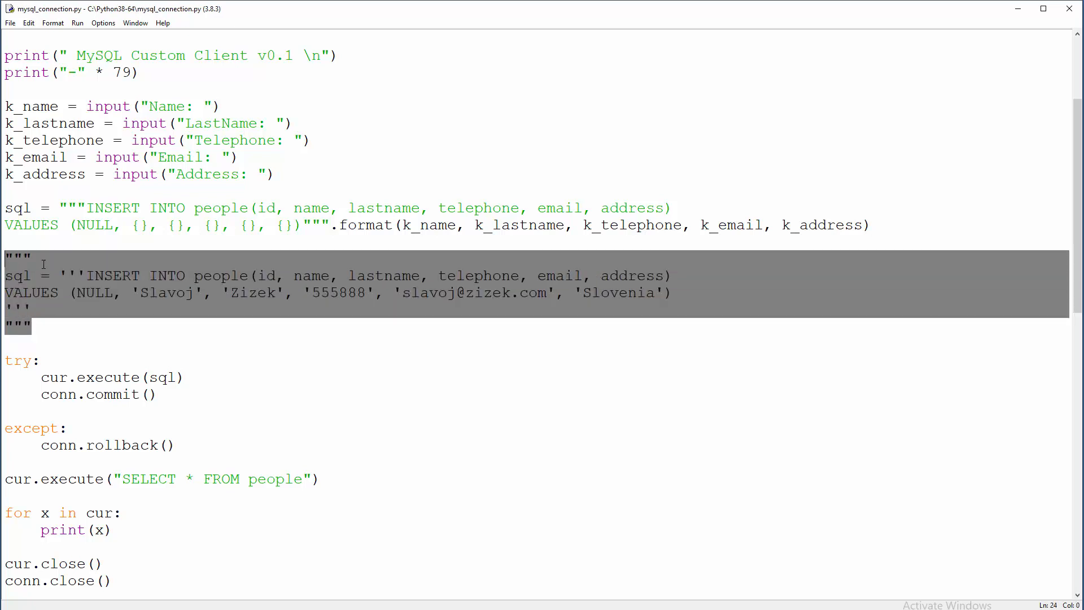
Delete the old commented INSERT block, check the commit call, and run the script with F5
{"action": "key", "text": "Delete"}
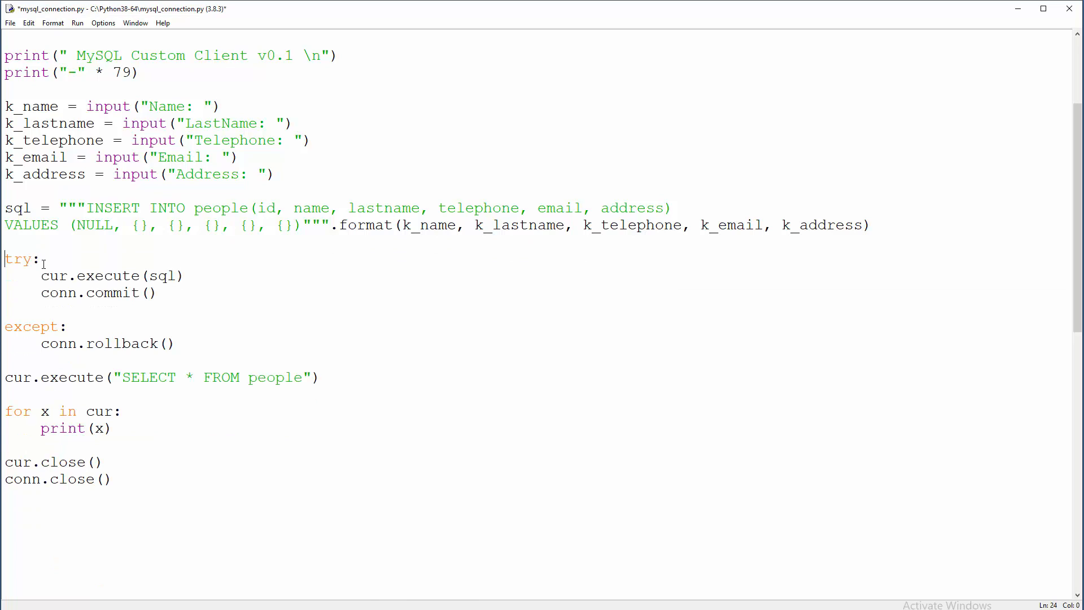
{"action": "double_click", "coordinate": [111, 292]}
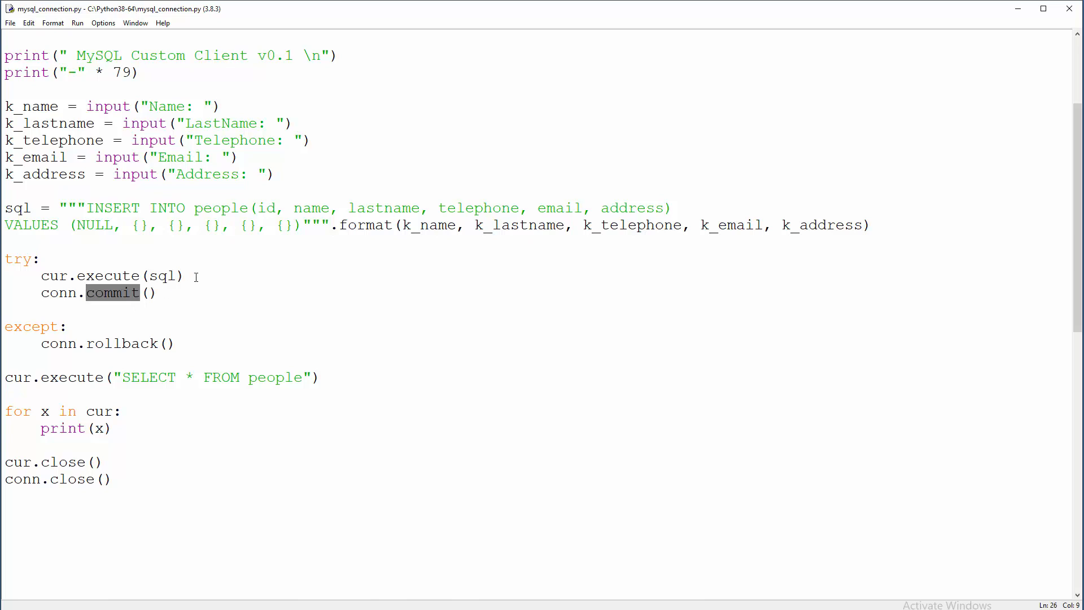
{"action": "mouse_move", "coordinate": [201, 244]}
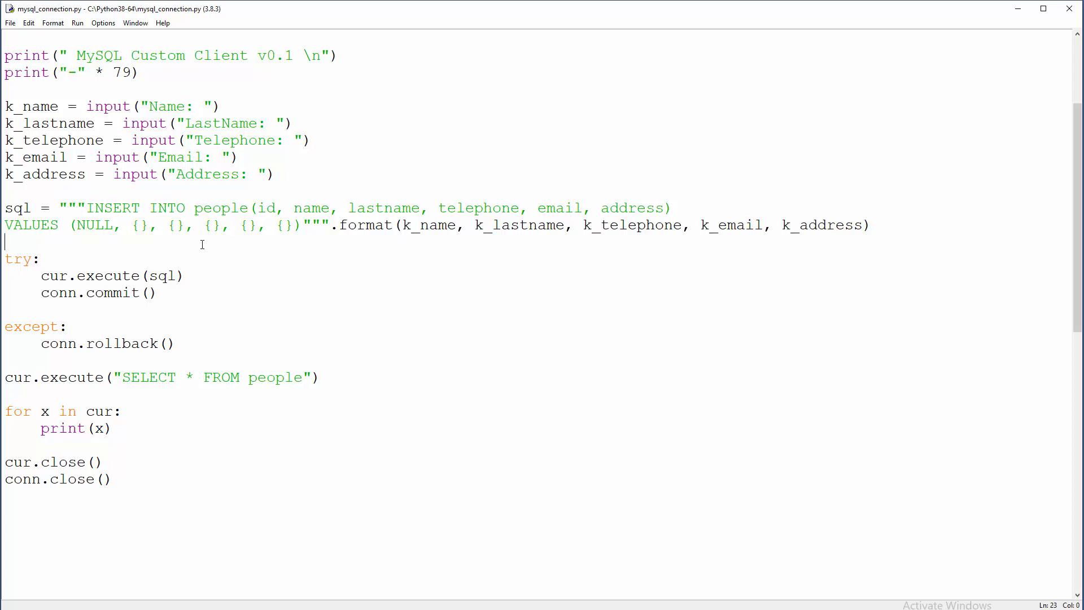
{"action": "key", "text": "F5"}
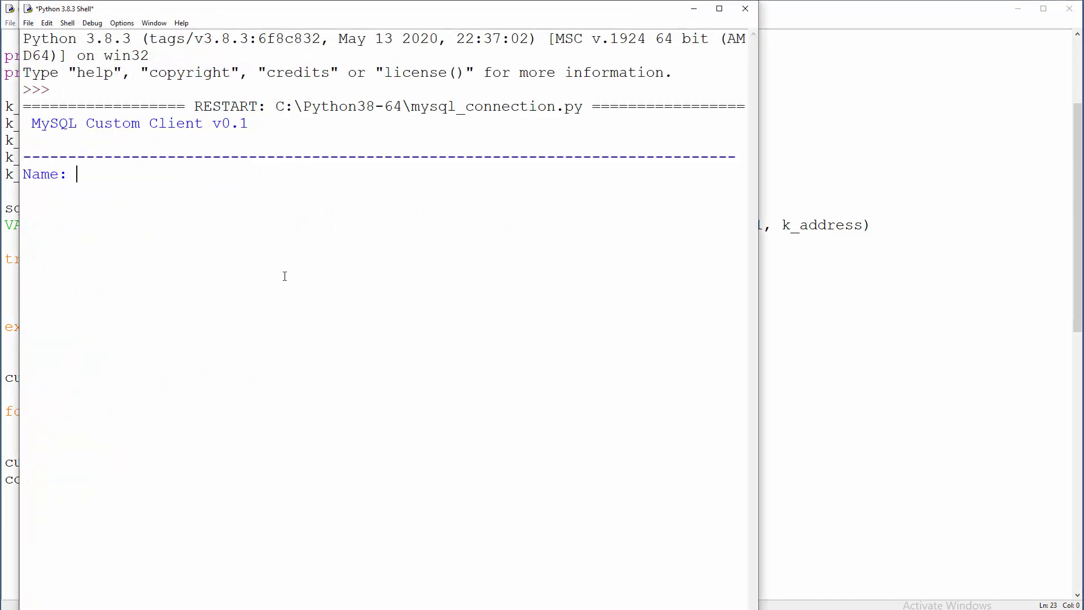
{"action": "type", "text": "Joh"}
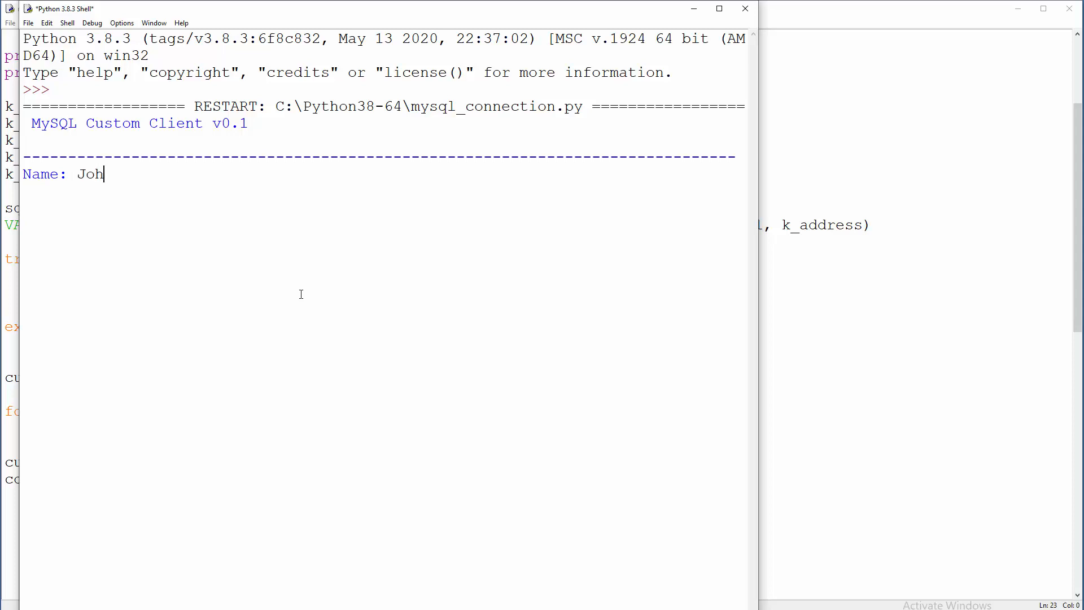
{"action": "key", "text": "Return"}
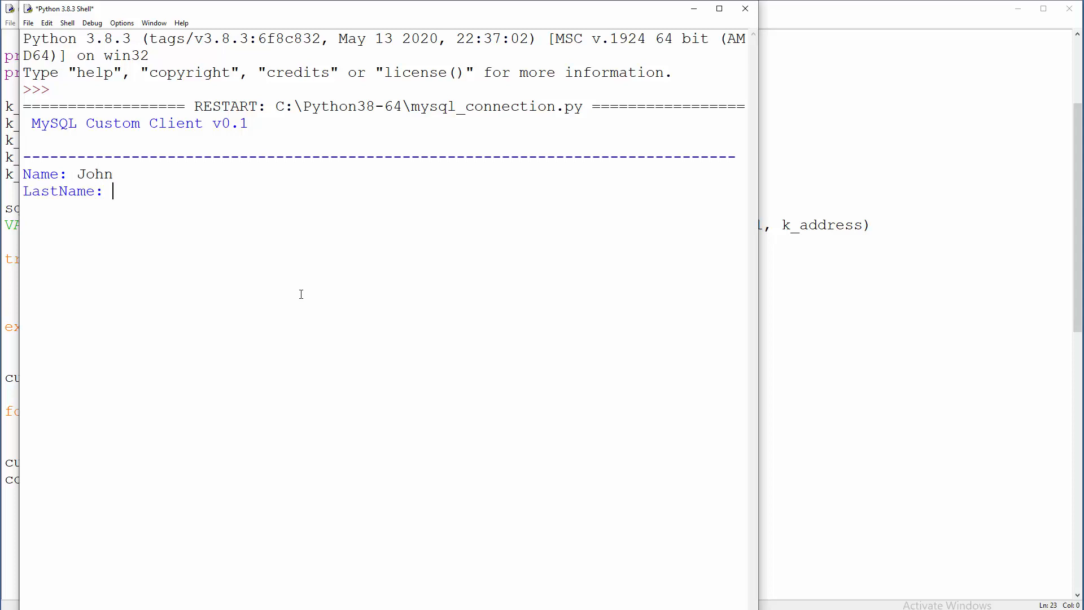
{"action": "type", "text": "Smith"}
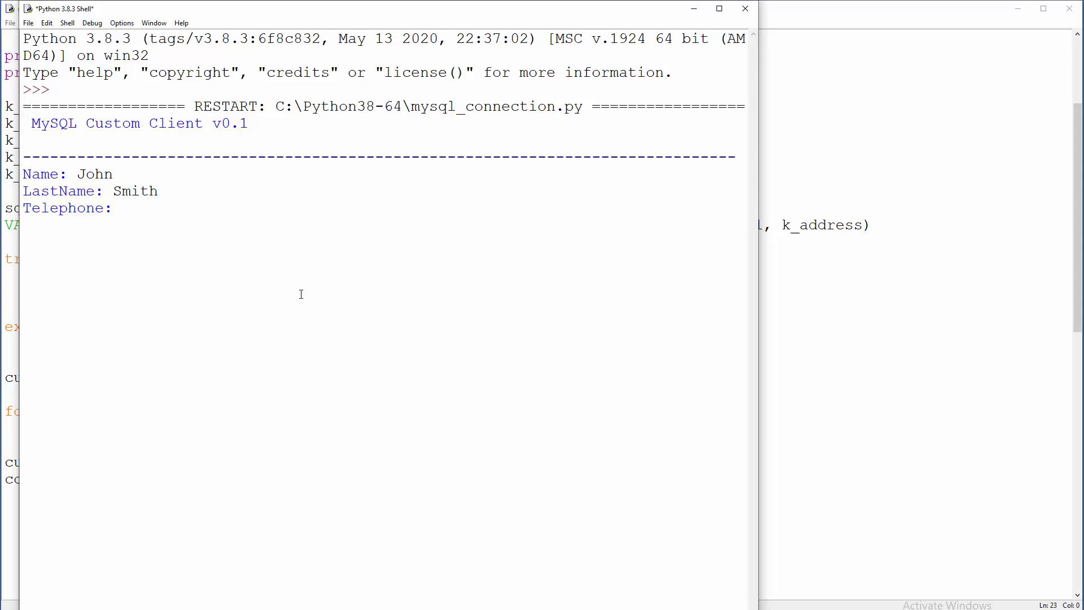
{"action": "type", "text": "555"}
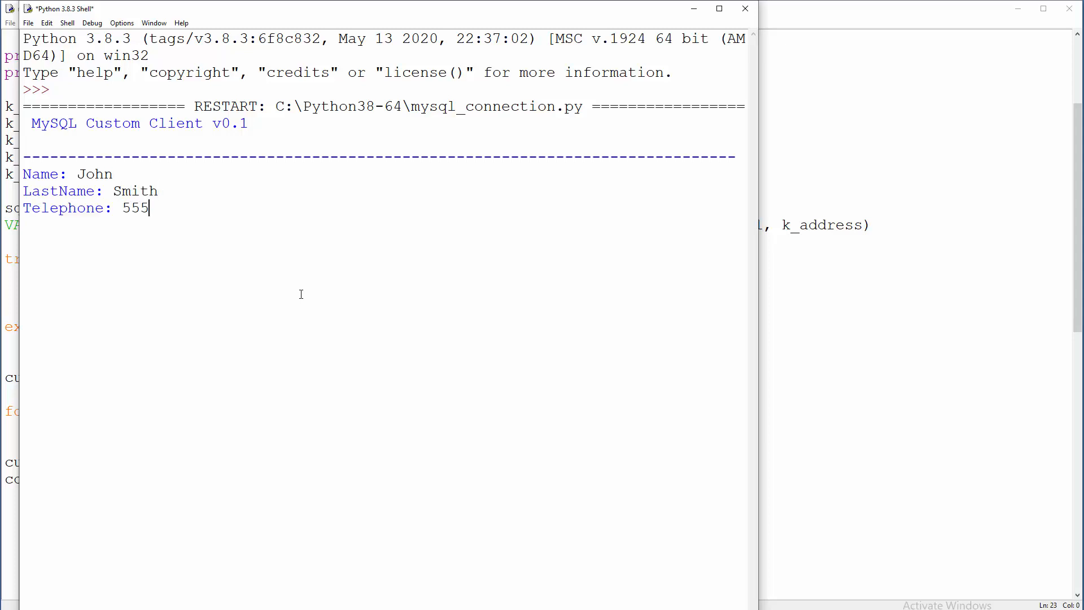
{"action": "type", "text": "77"}
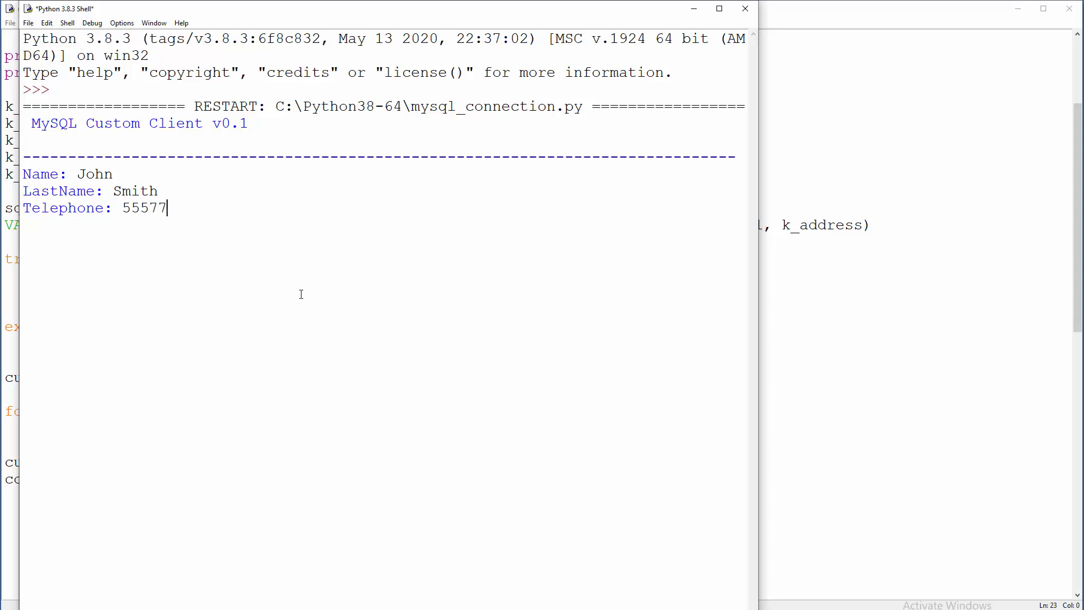
{"action": "key", "text": "Return"}
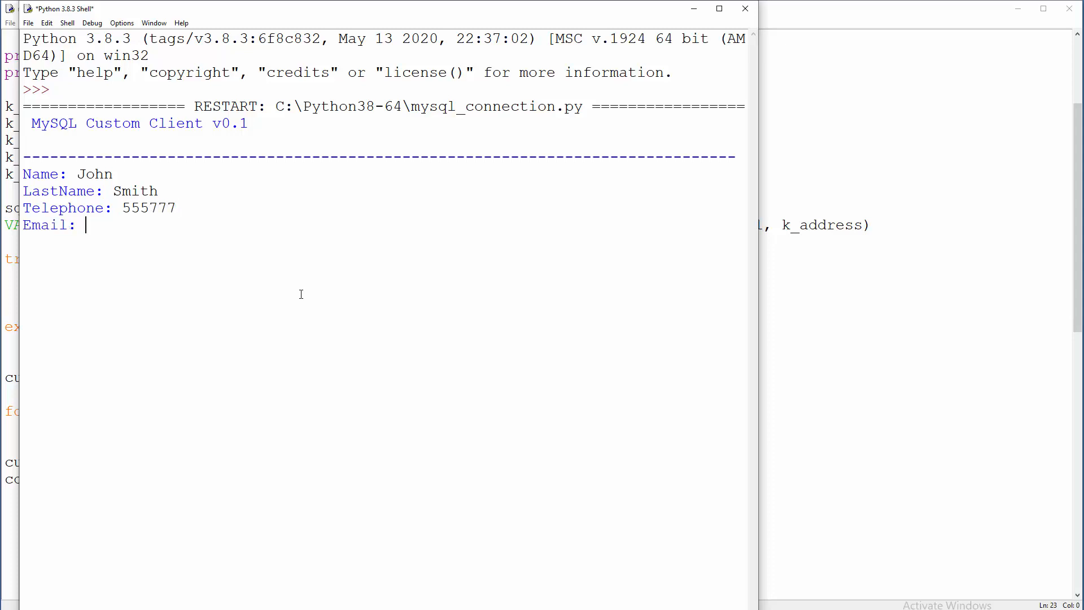
{"action": "type", "text": "john@"}
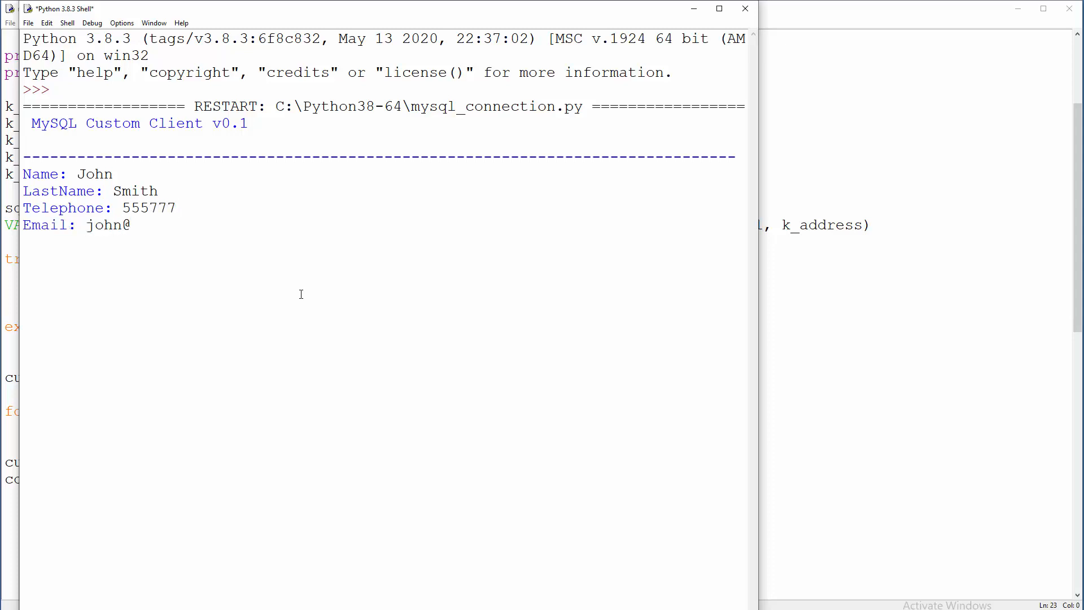
{"action": "type", "text": "server.com"}
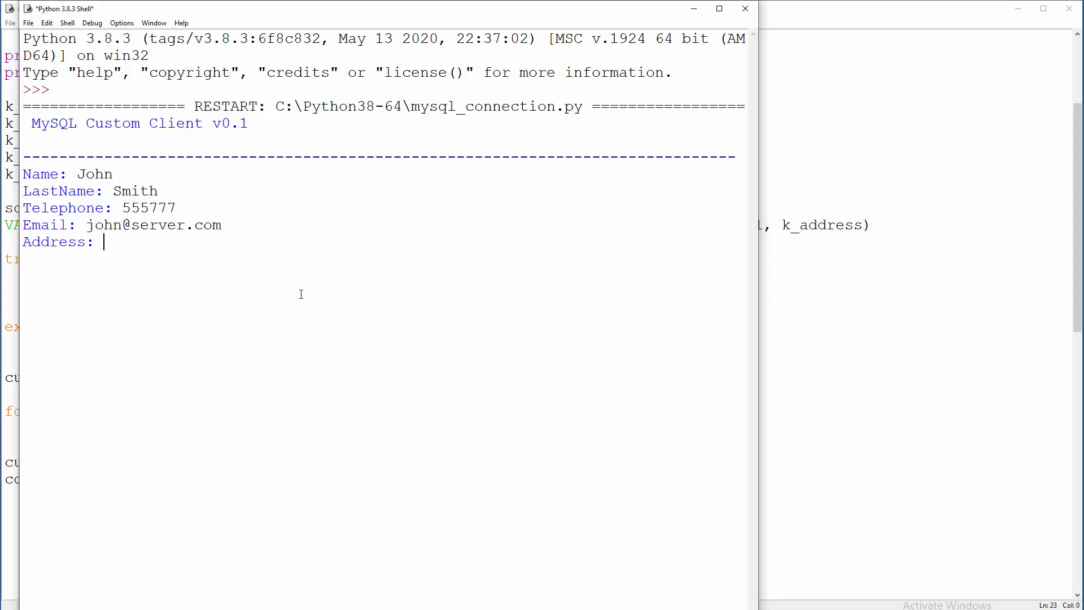
{"action": "type", "text": "Main Road"}
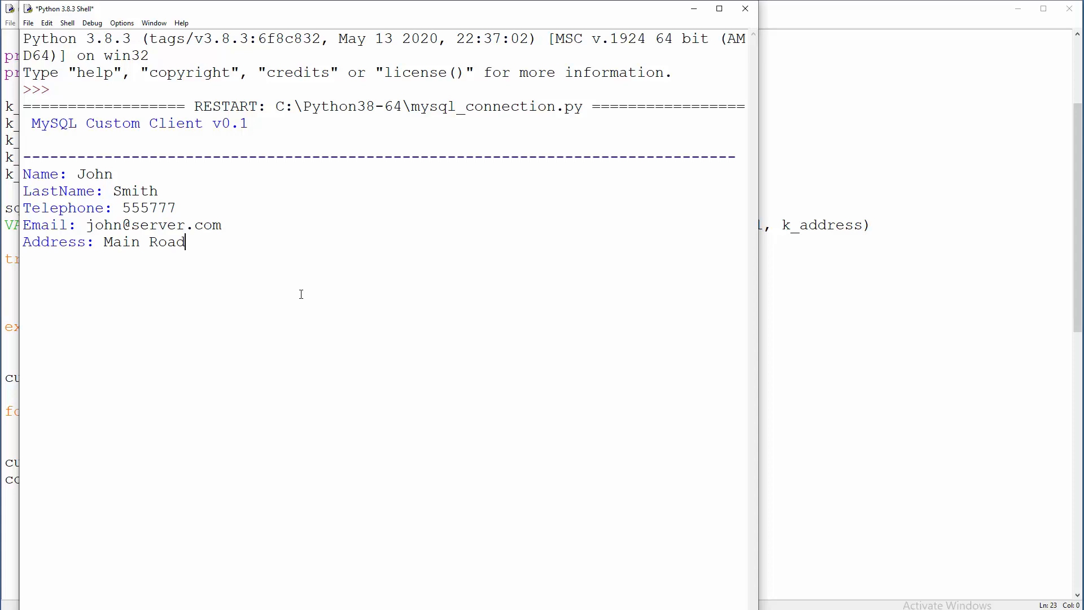
{"action": "type", "text": "123"}
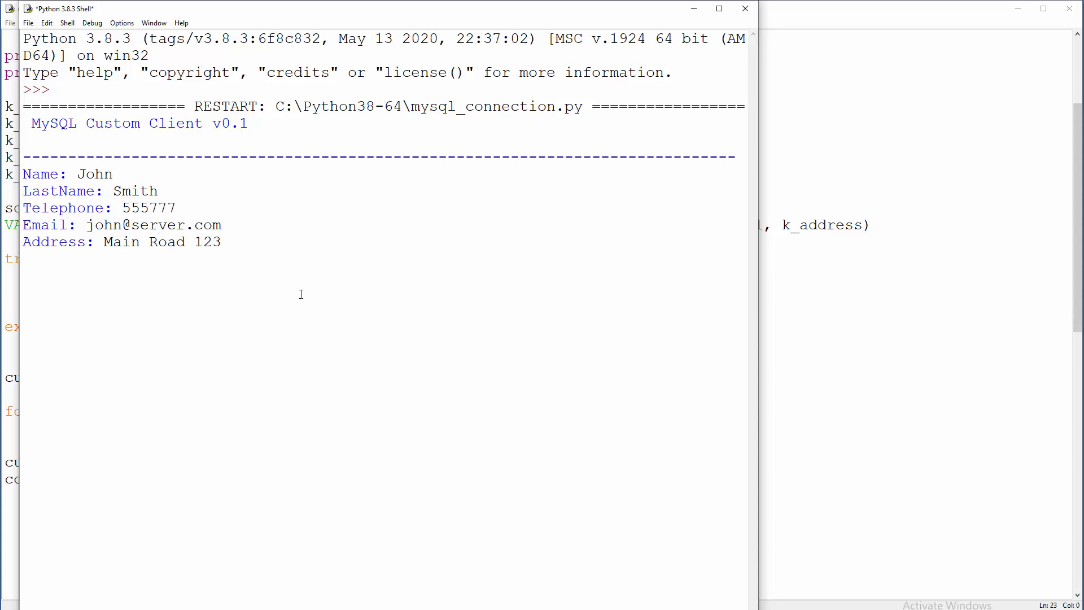
{"action": "key", "text": "Return"}
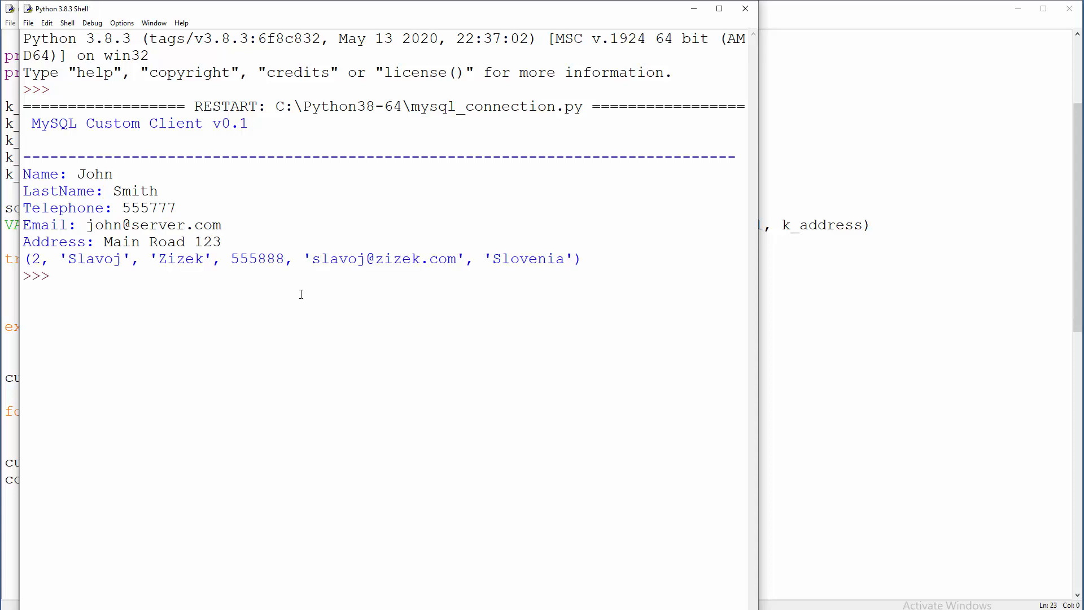
{"action": "left_click", "coordinate": [58, 276]}
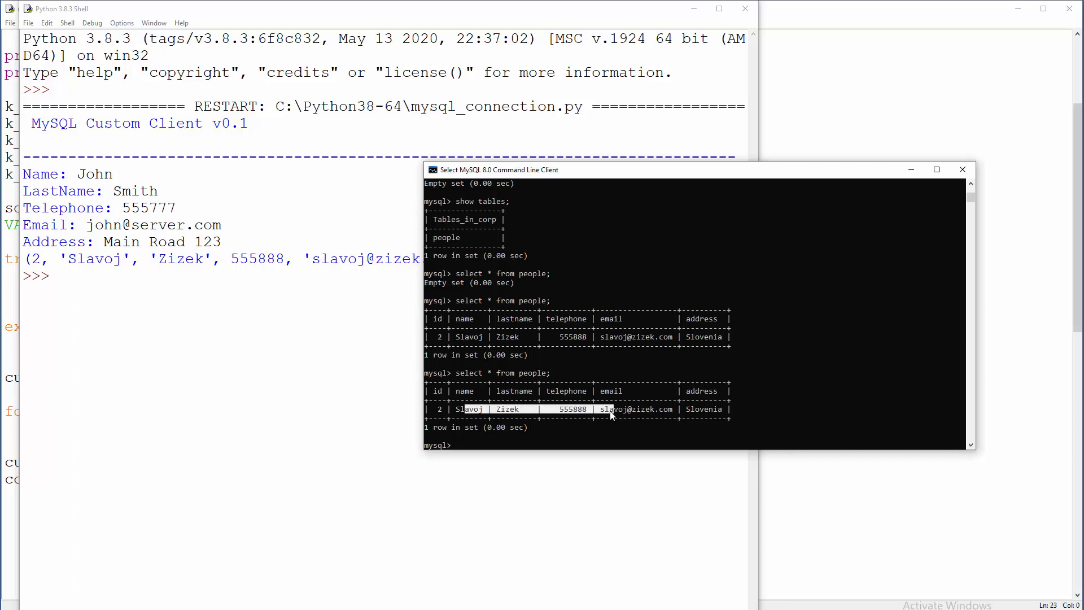
{"action": "mouse_move", "coordinate": [735, 204]}
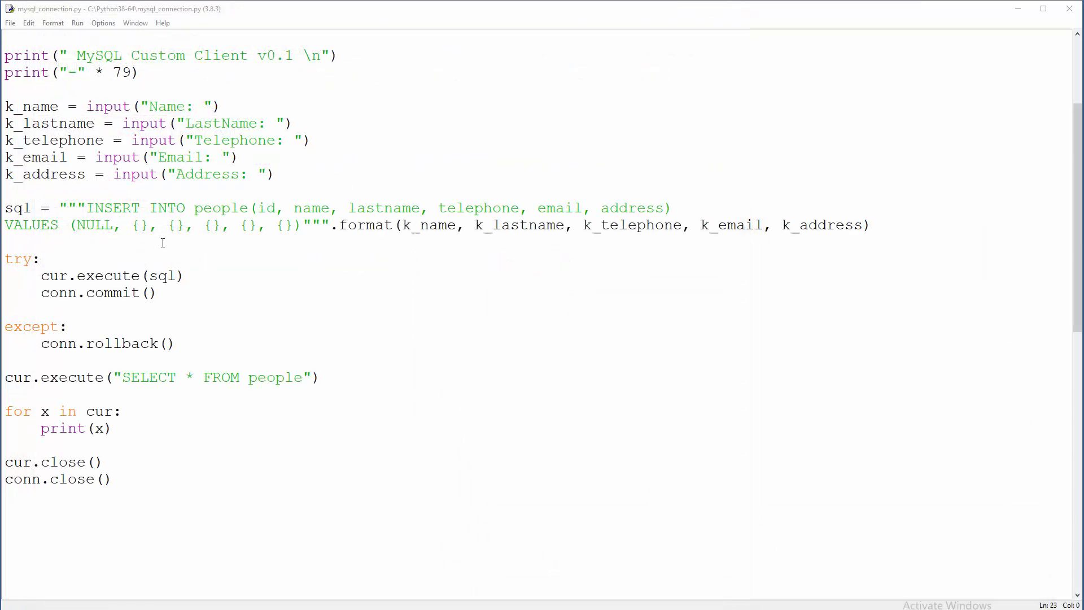
Replace the VALUES placeholders with quoted '{}' versions
{"action": "left_click_drag", "start_coordinate": [130, 225], "coordinate": [284, 224]}
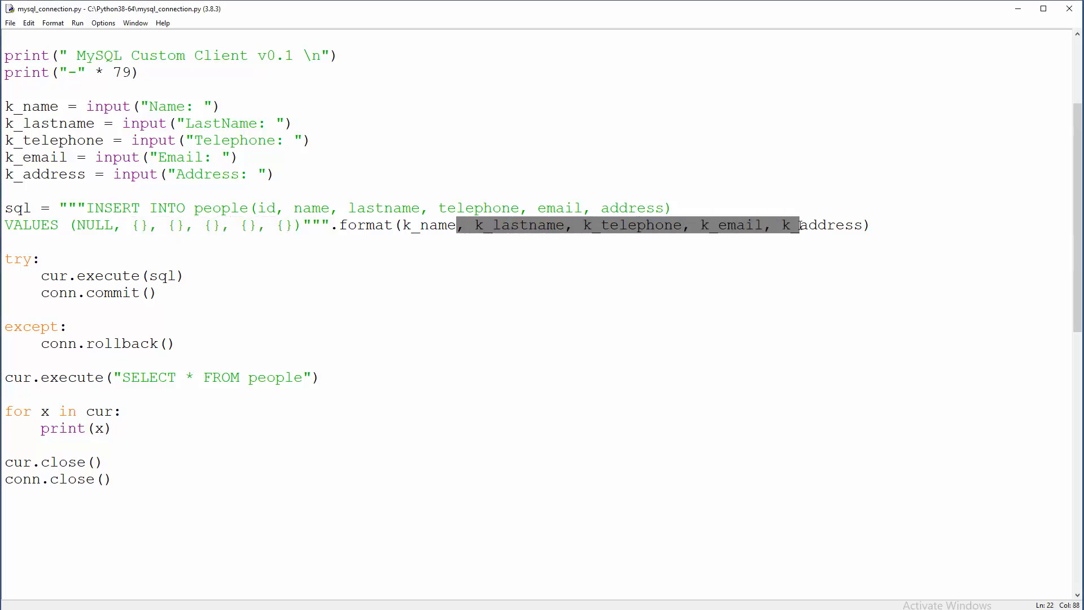
{"action": "mouse_move", "coordinate": [761, 242]}
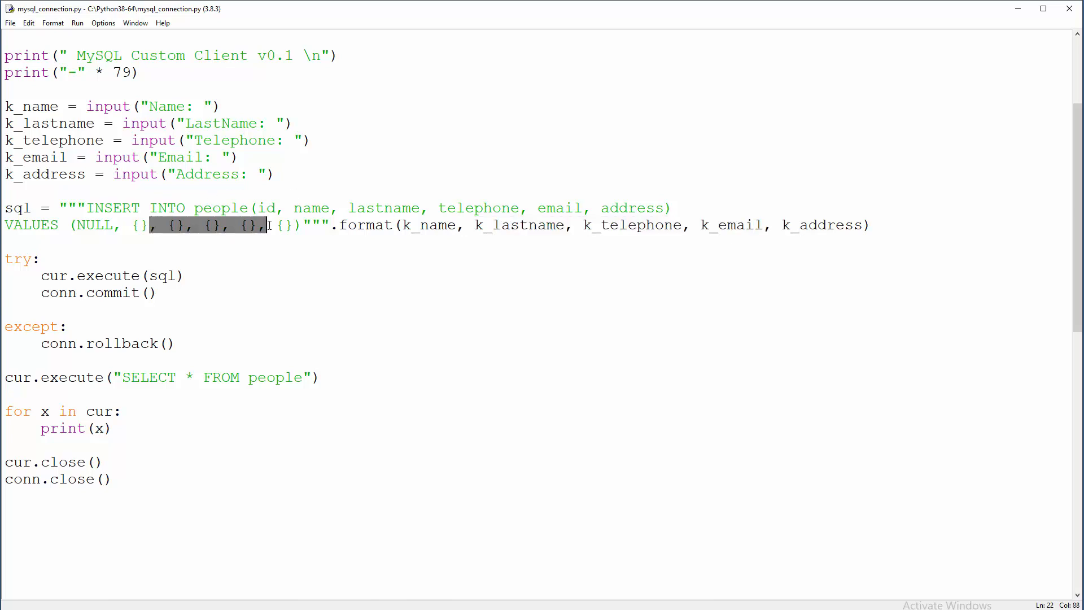
{"action": "left_click_drag", "start_coordinate": [265, 225], "coordinate": [74, 225]}
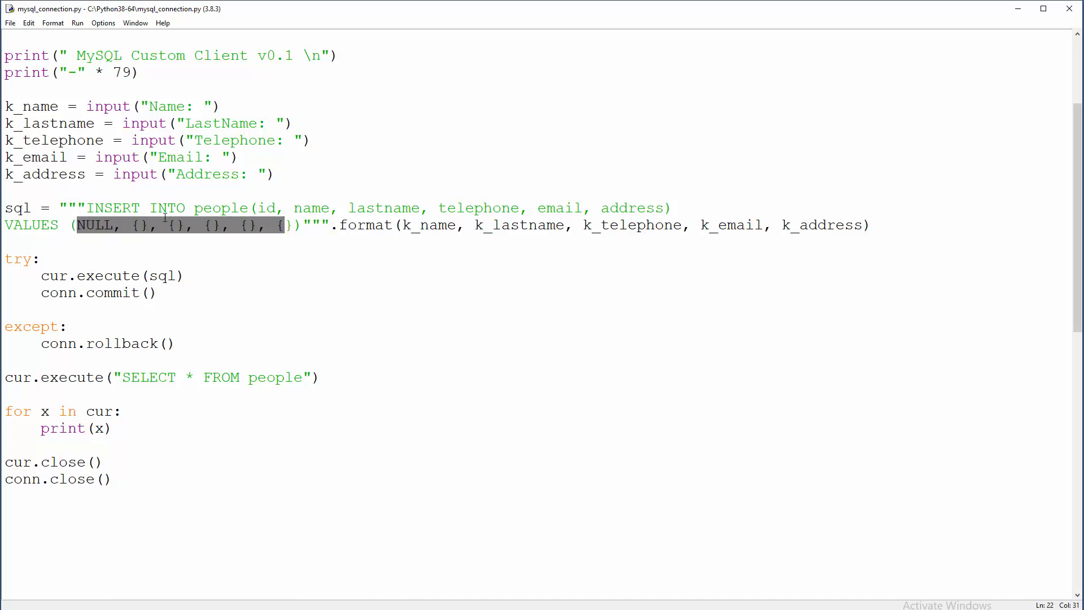
{"action": "left_click", "coordinate": [130, 225]}
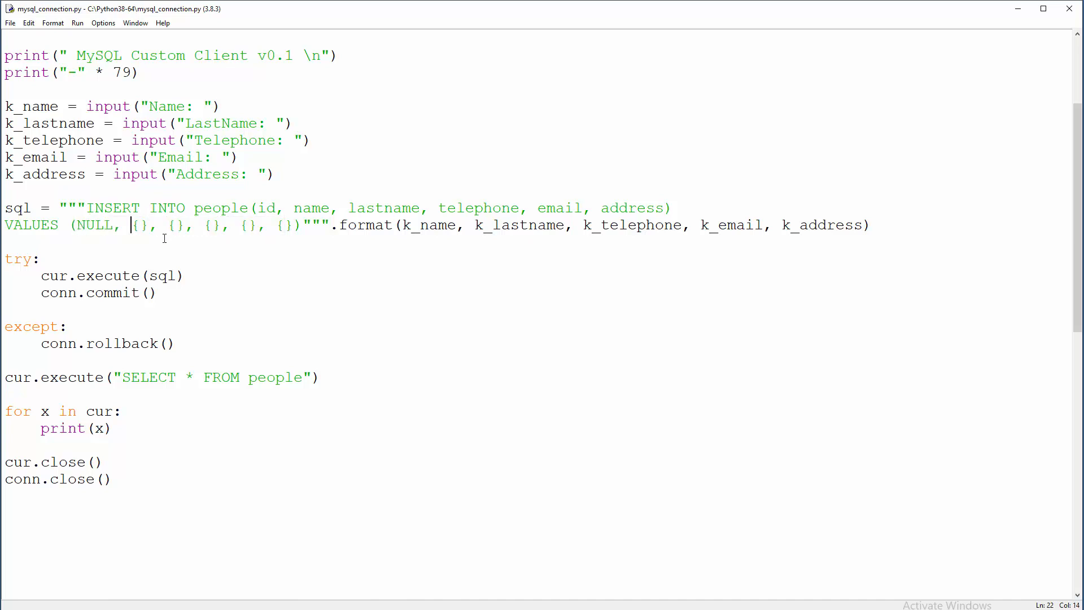
{"action": "type", "text": "'{}'"}
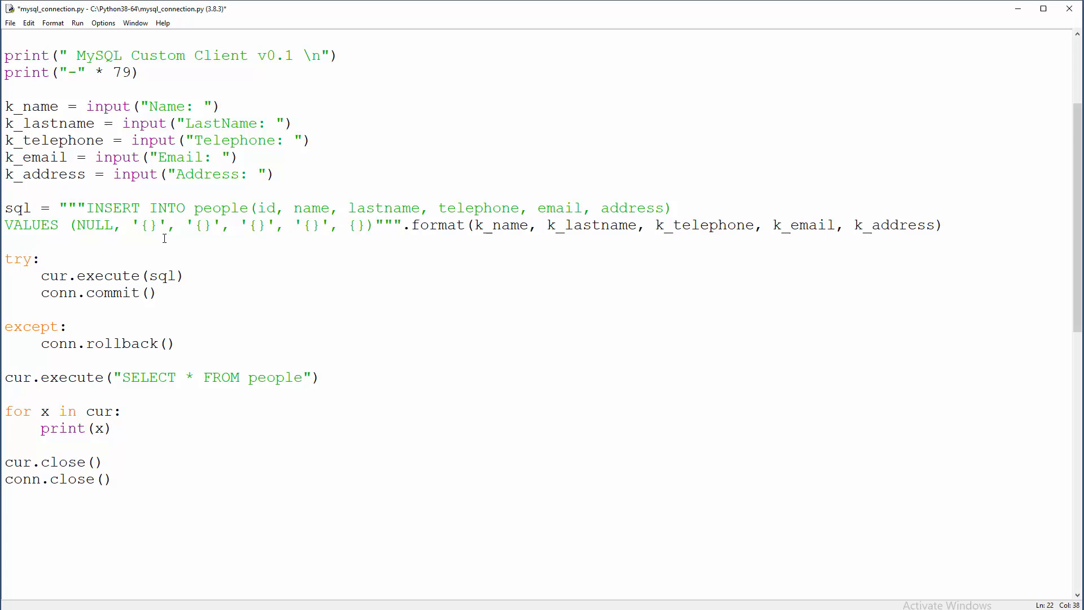
{"action": "type", "text": "'{}'"}
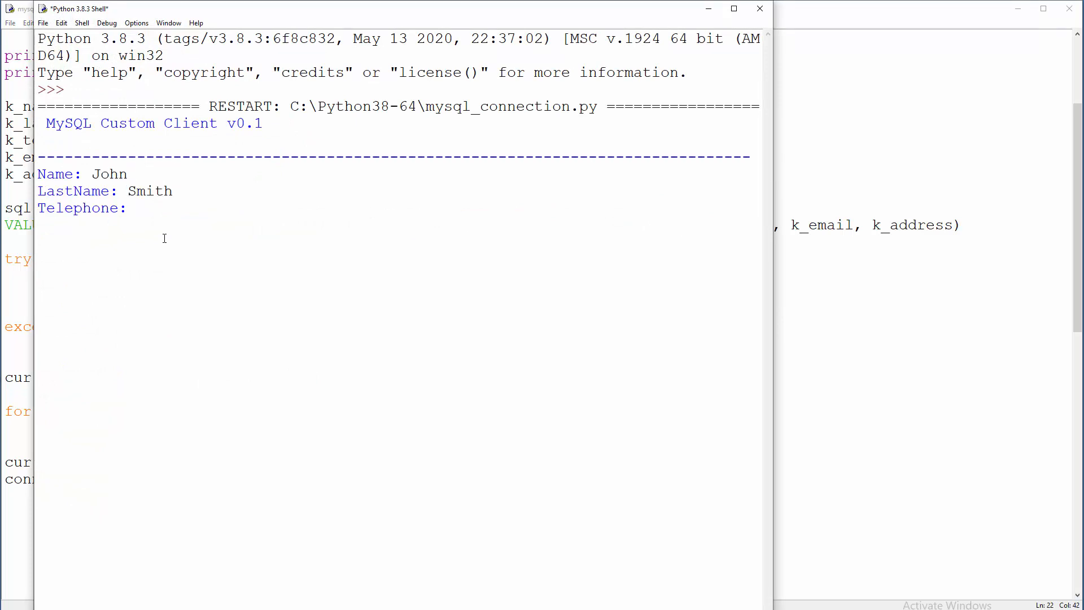
Enter telephone 444555, a john@ email and Main Road 123, then highlight the new row 3
{"action": "type", "text": "444555"}
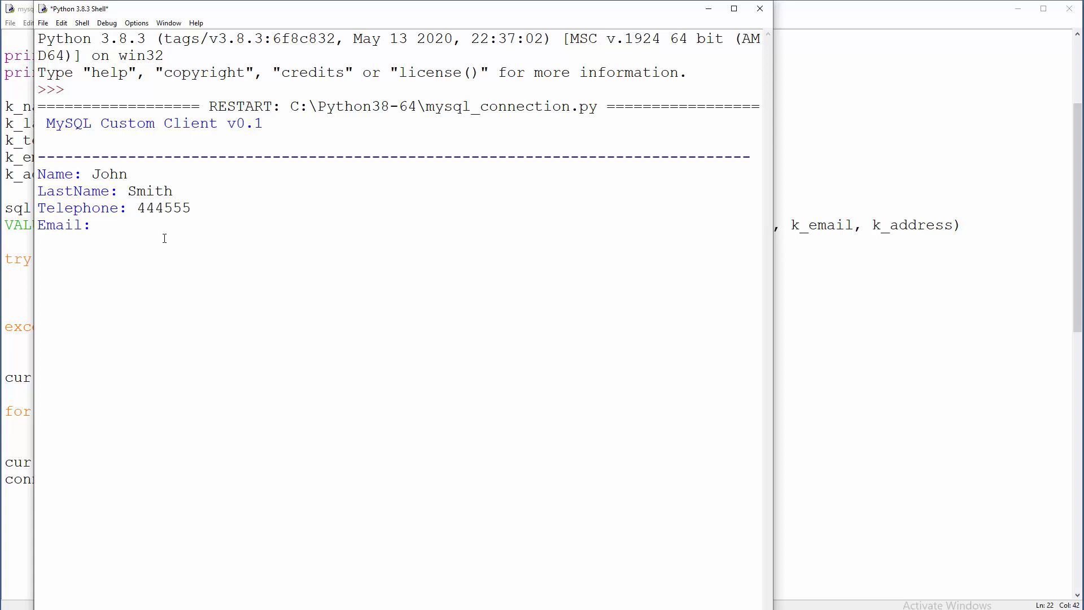
{"action": "type", "text": "john@john.com"}
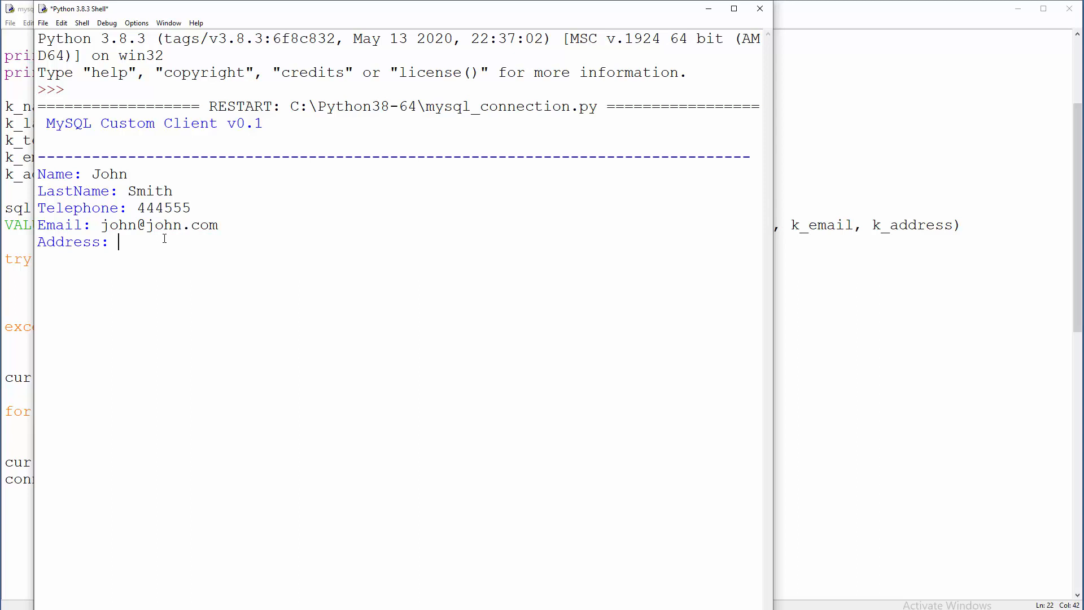
{"action": "type", "text": "Main Road"}
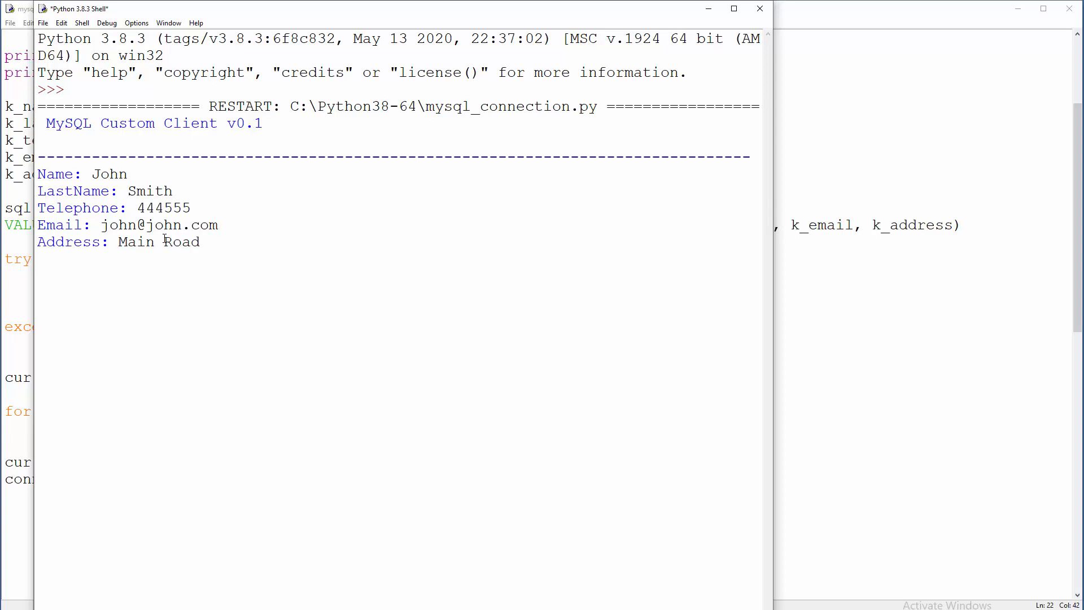
{"action": "type", "text": "123"}
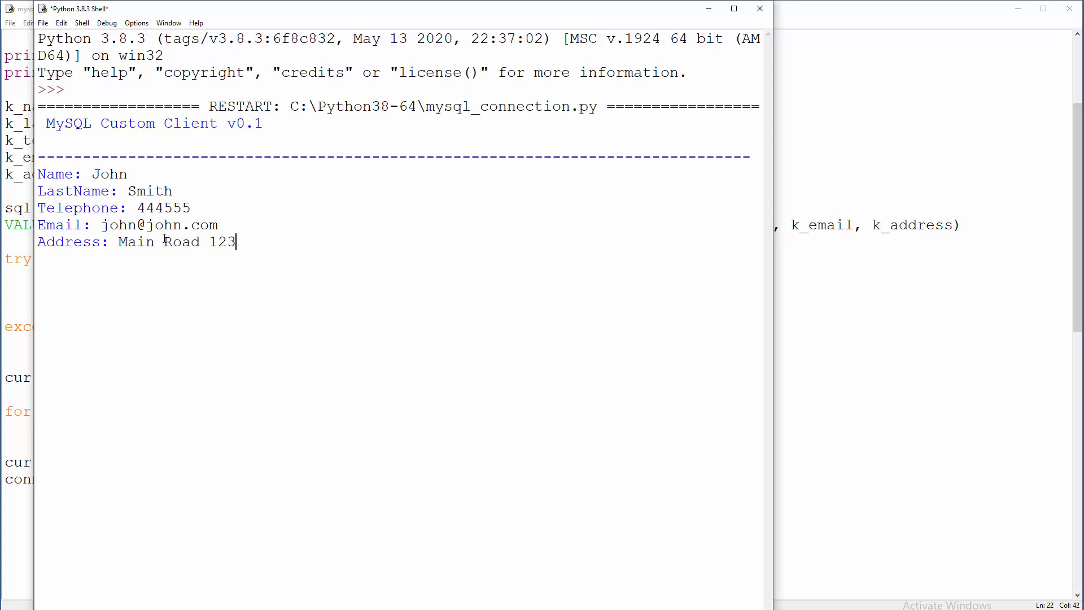
{"action": "key", "text": "Return"}
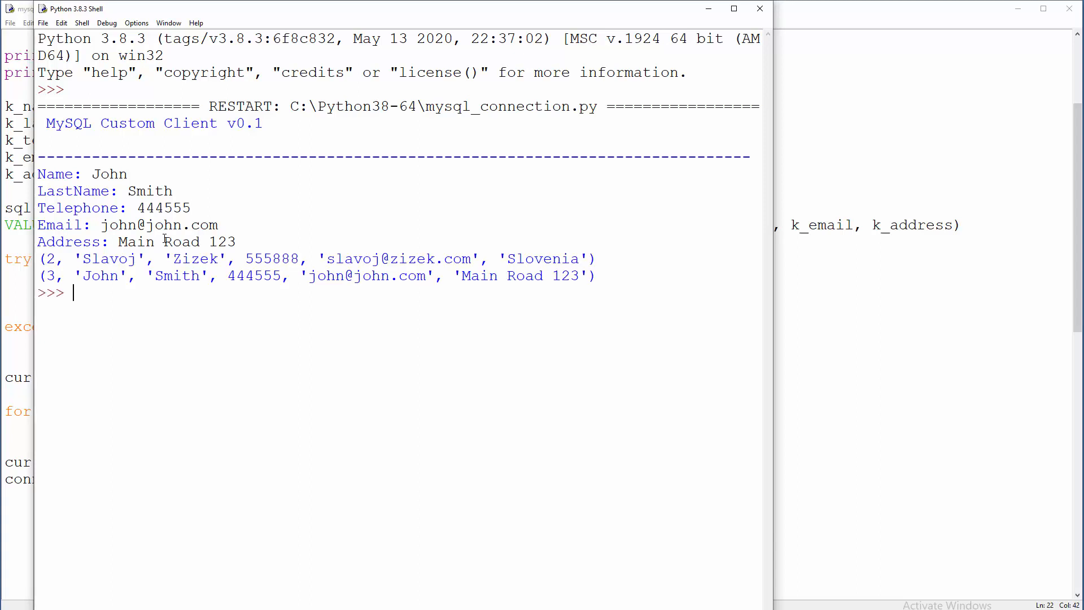
{"action": "mouse_move", "coordinate": [46, 279]}
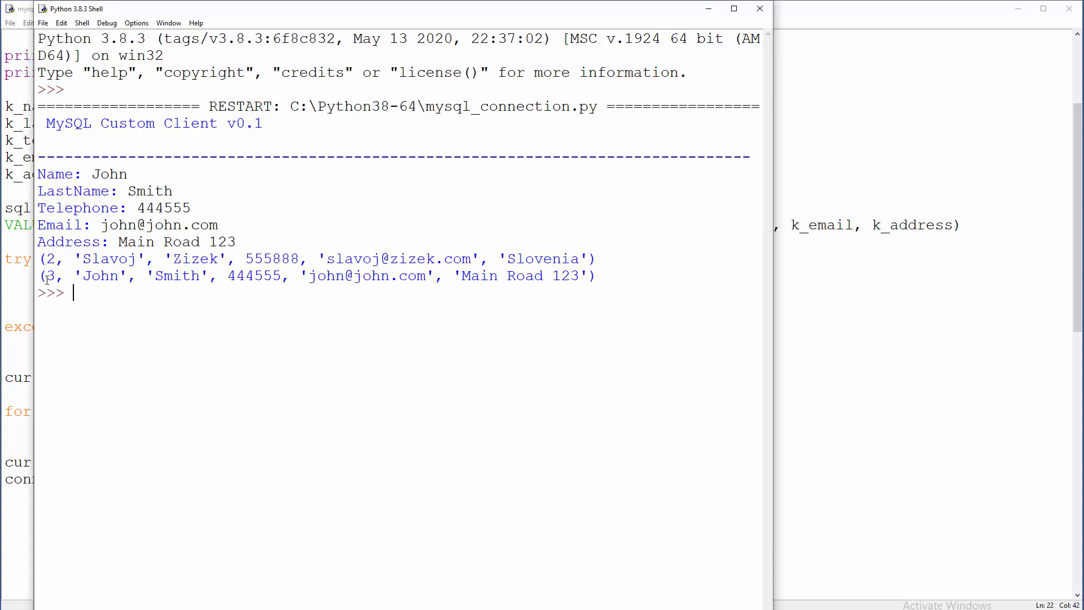
{"action": "triple_click", "coordinate": [276, 276]}
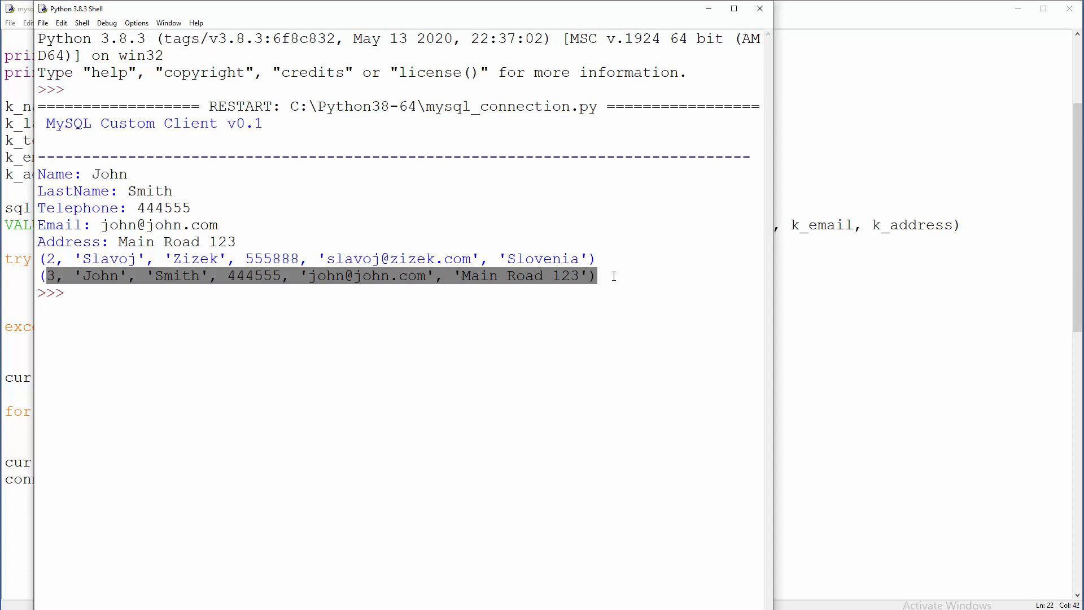
{"action": "mouse_move", "coordinate": [837, 520]}
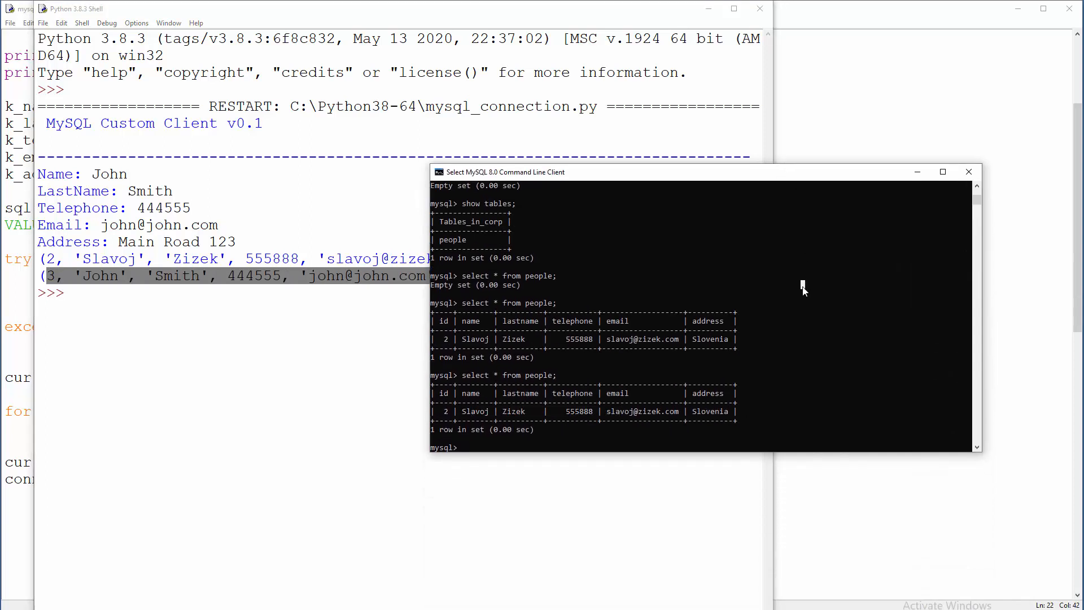
Run select * from people; to see John Smith stored as id 3
{"action": "type", "text": "select * from people;"}
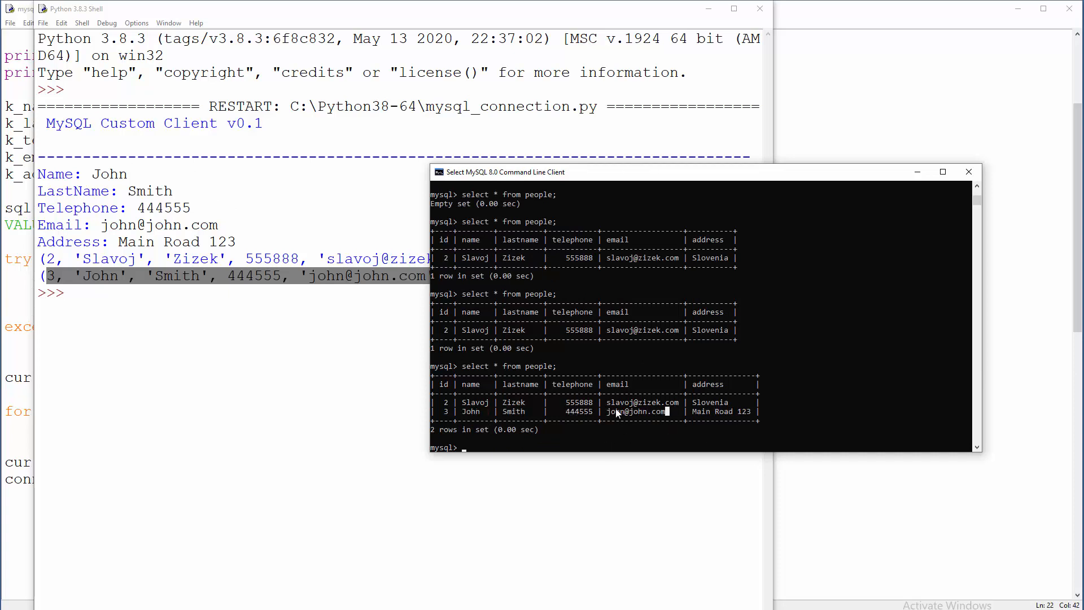
{"action": "mouse_move", "coordinate": [579, 299]}
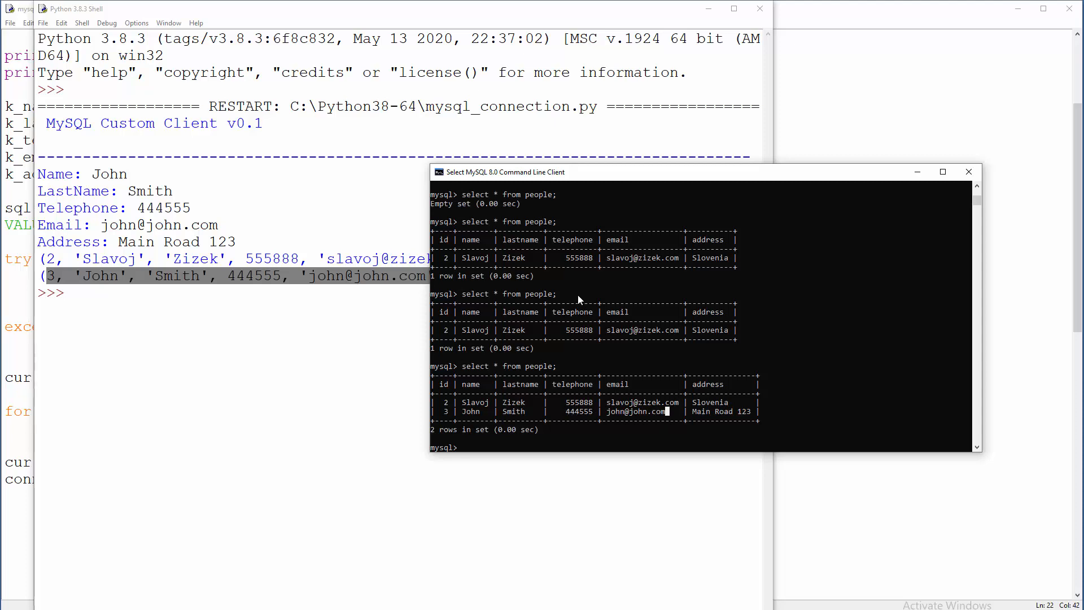
{"action": "mouse_move", "coordinate": [572, 189]}
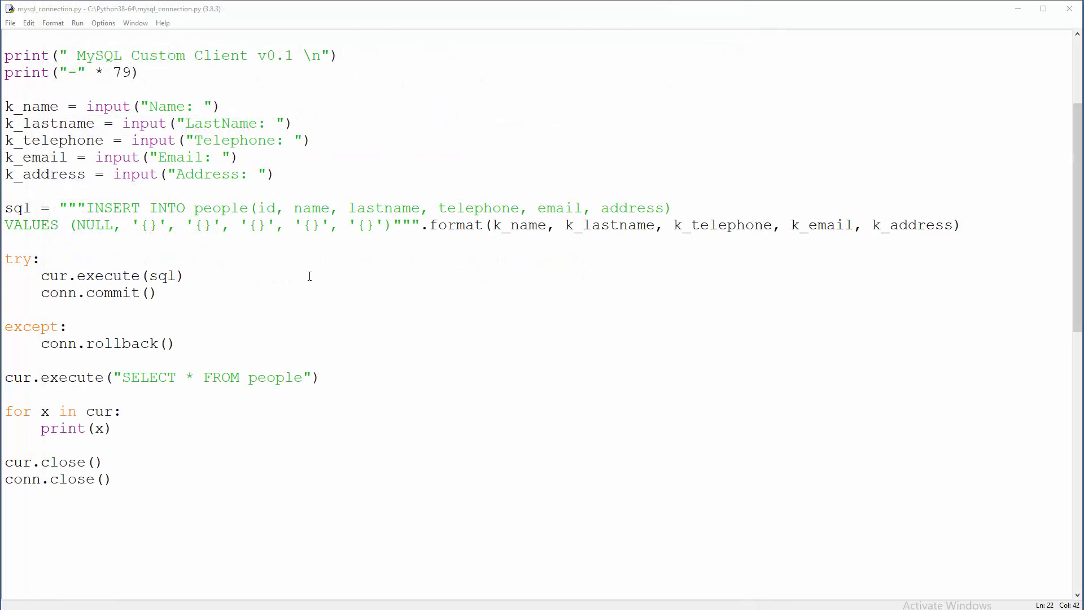
Delete NULL and 'id,' from the INSERT statement, tidy the spacing, and rerun the script
{"action": "double_click", "coordinate": [93, 225]}
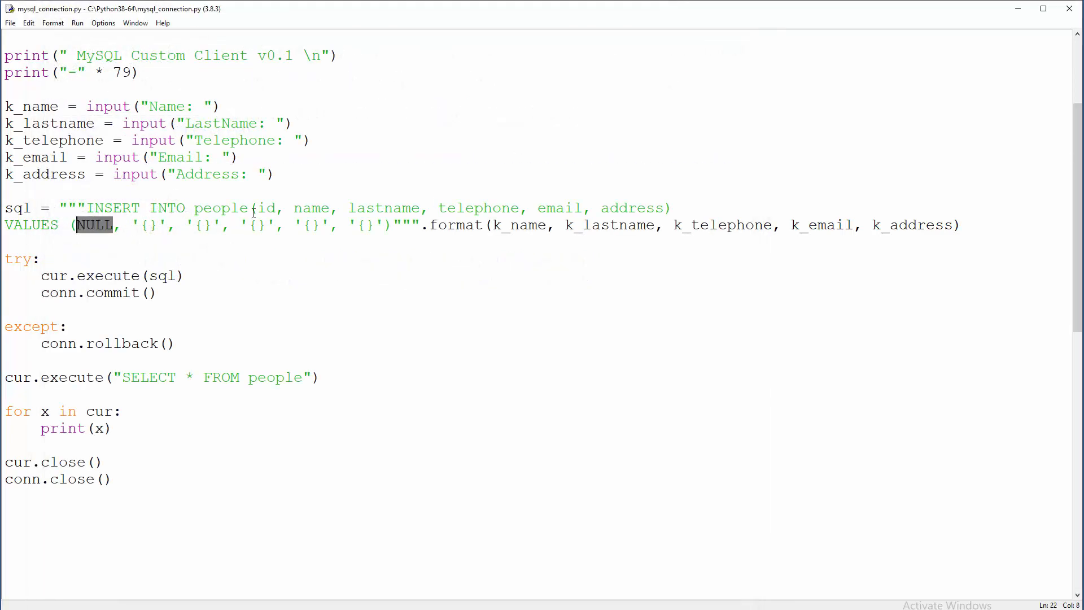
{"action": "left_click", "coordinate": [258, 208]}
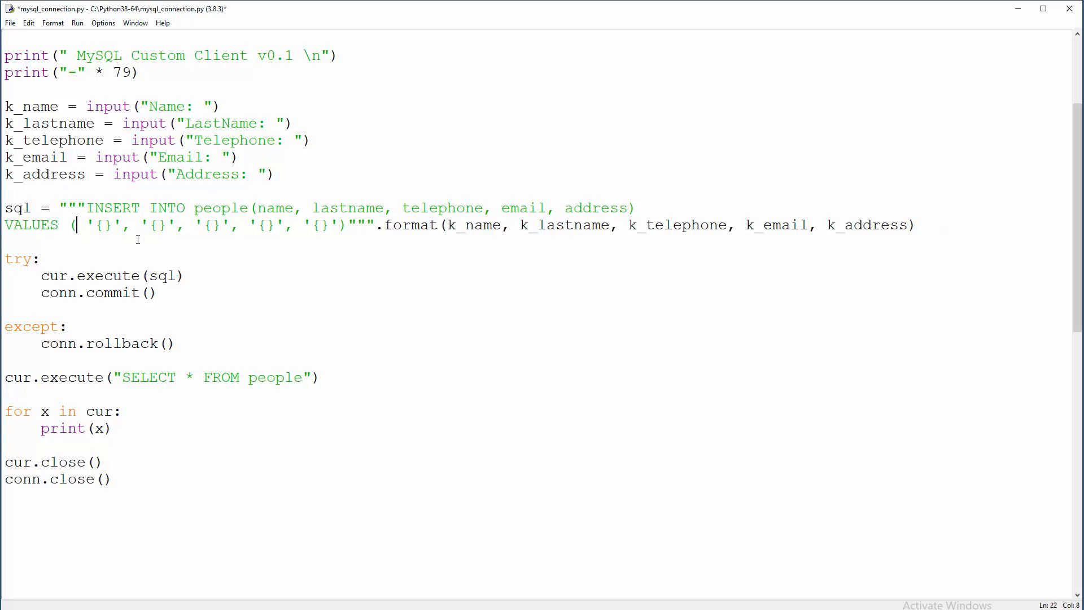
{"action": "key", "text": "Backspace"}
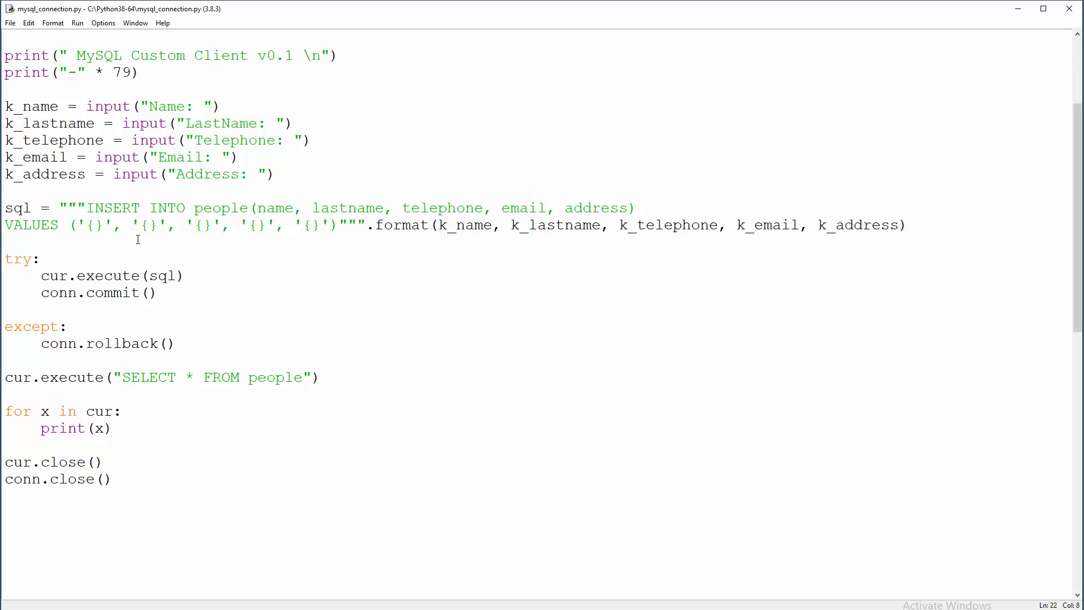
{"action": "key", "text": "F5"}
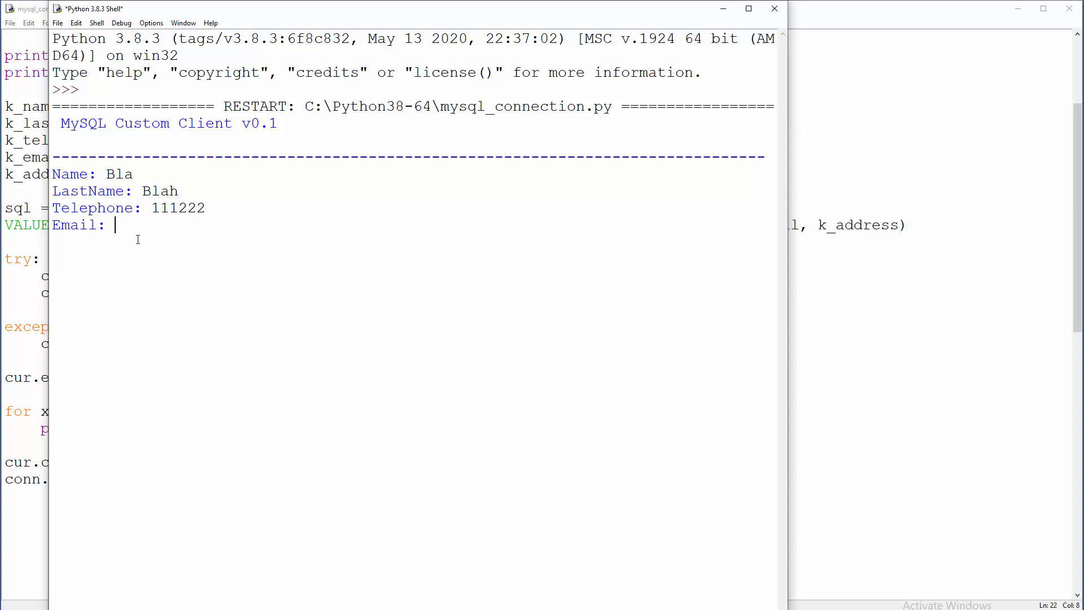
Enter the Bla Blah record (email bla@b…, address Bla 123) and query select * from people;
{"action": "type", "text": "bla@bla.com"}
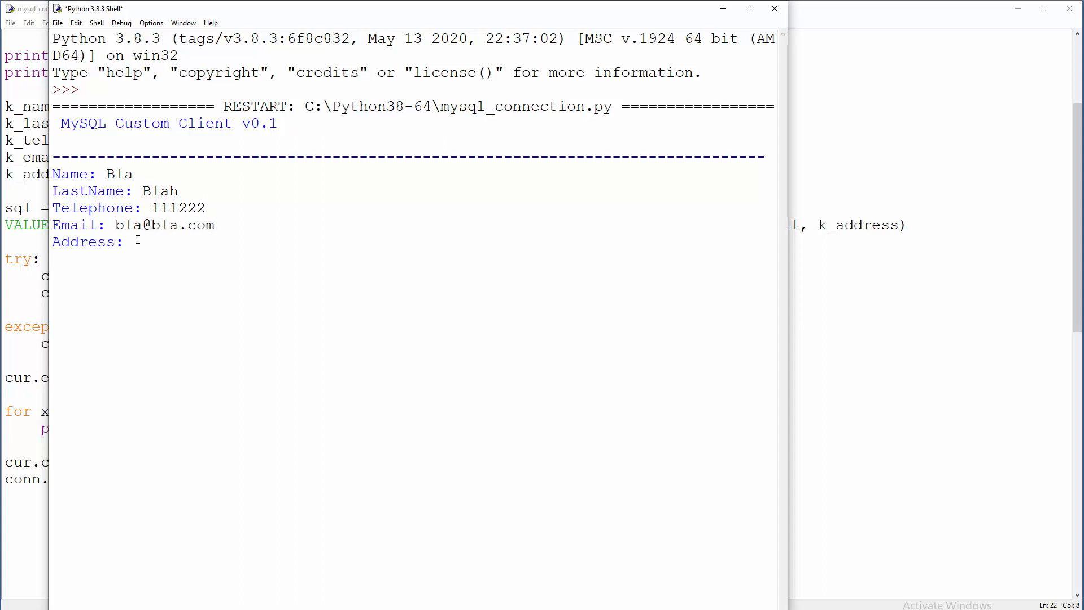
{"action": "type", "text": "Bla 123"}
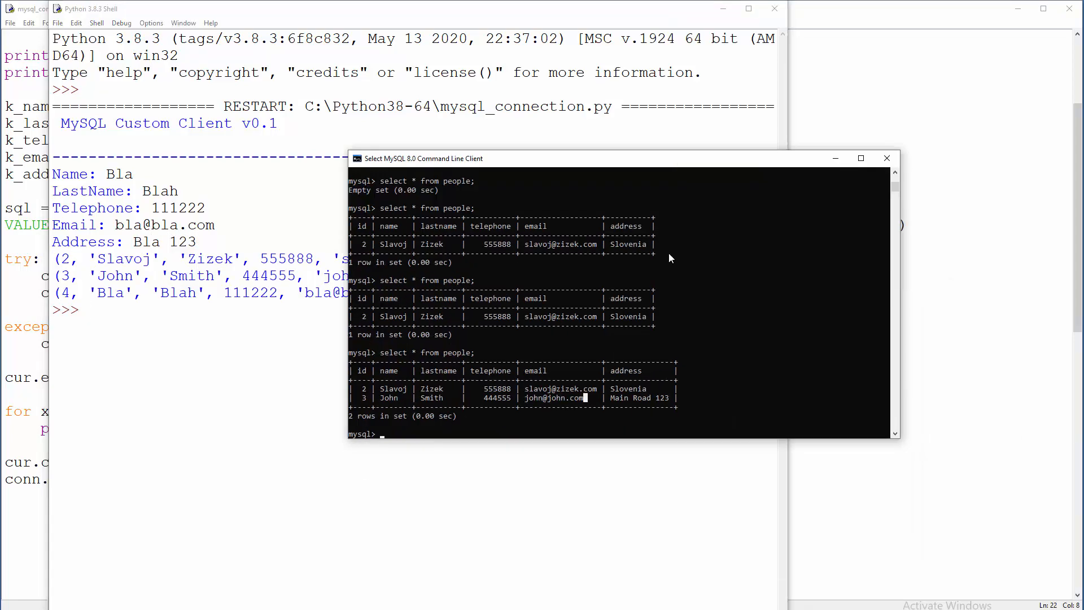
{"action": "type", "text": "select * from people;"}
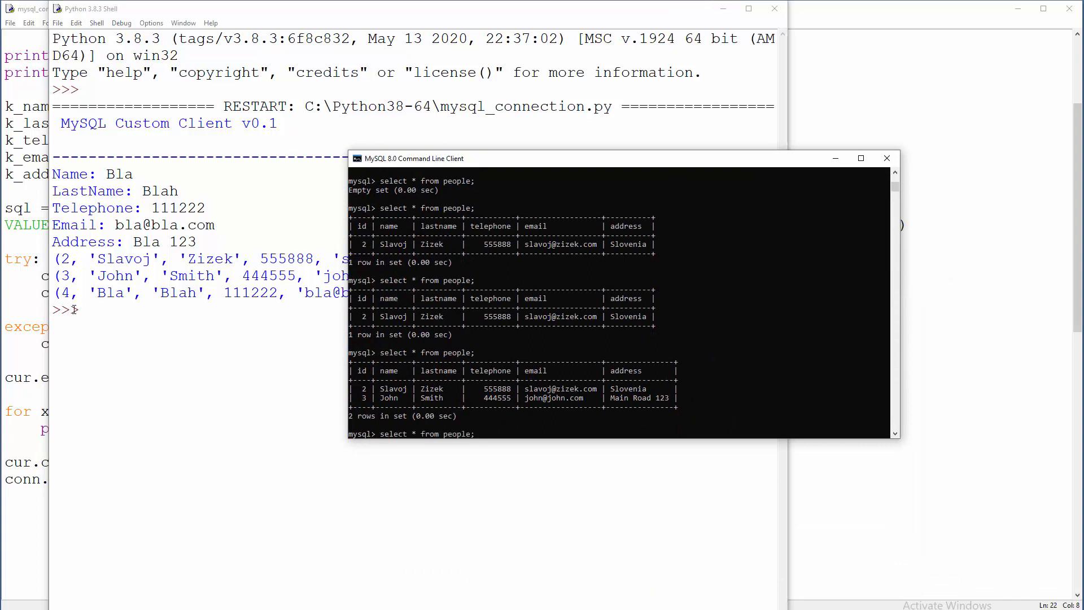
{"action": "mouse_move", "coordinate": [461, 364]}
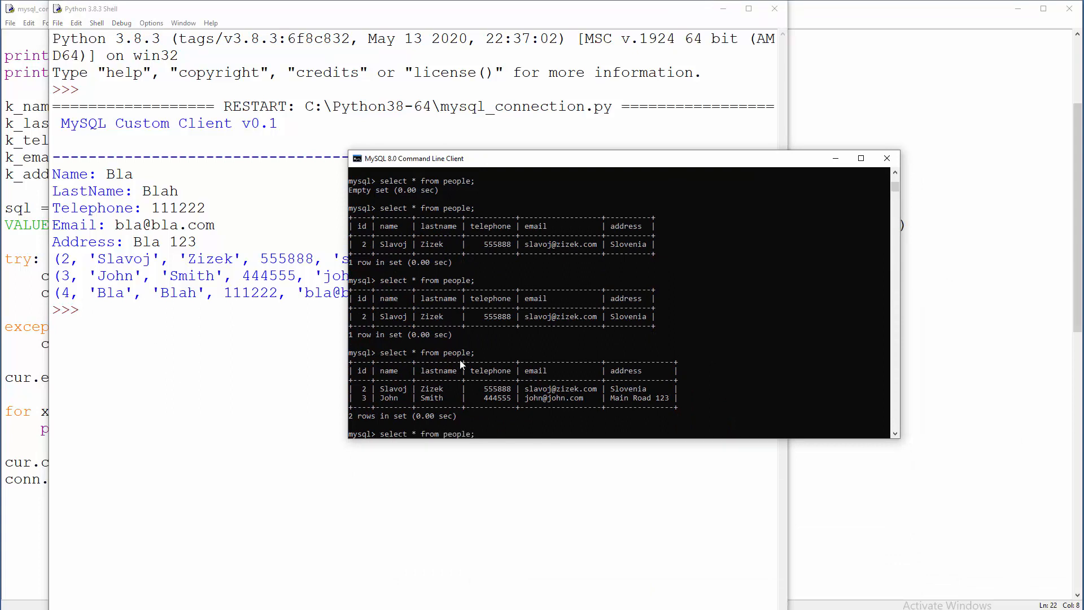
{"action": "key", "text": "Return"}
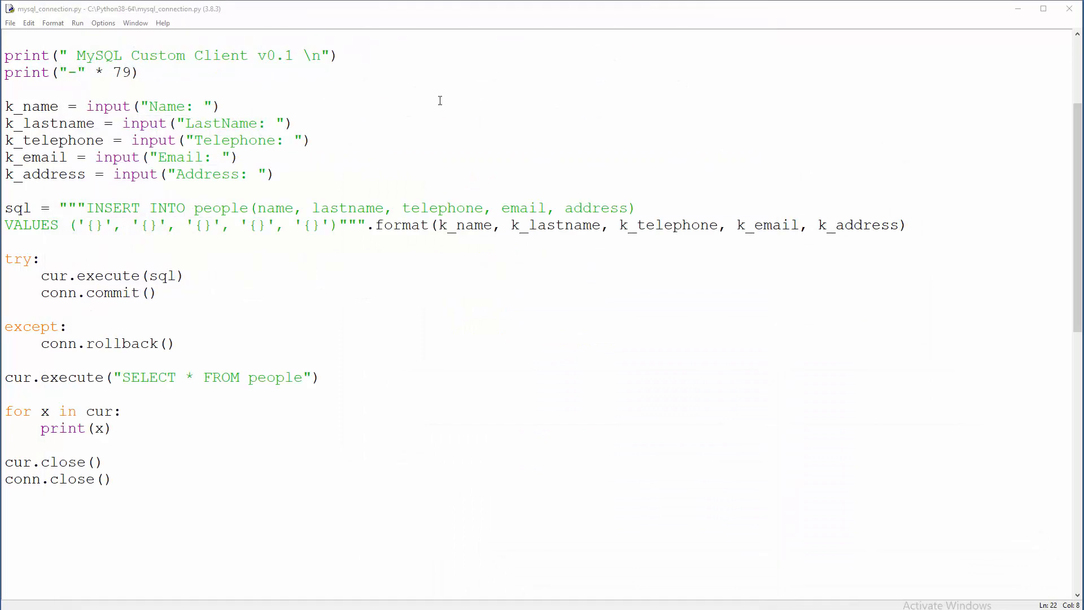
Type 'while True:' on a new line after the separator print statement
{"action": "scroll", "scroll_direction": "up", "scroll_amount": 3}
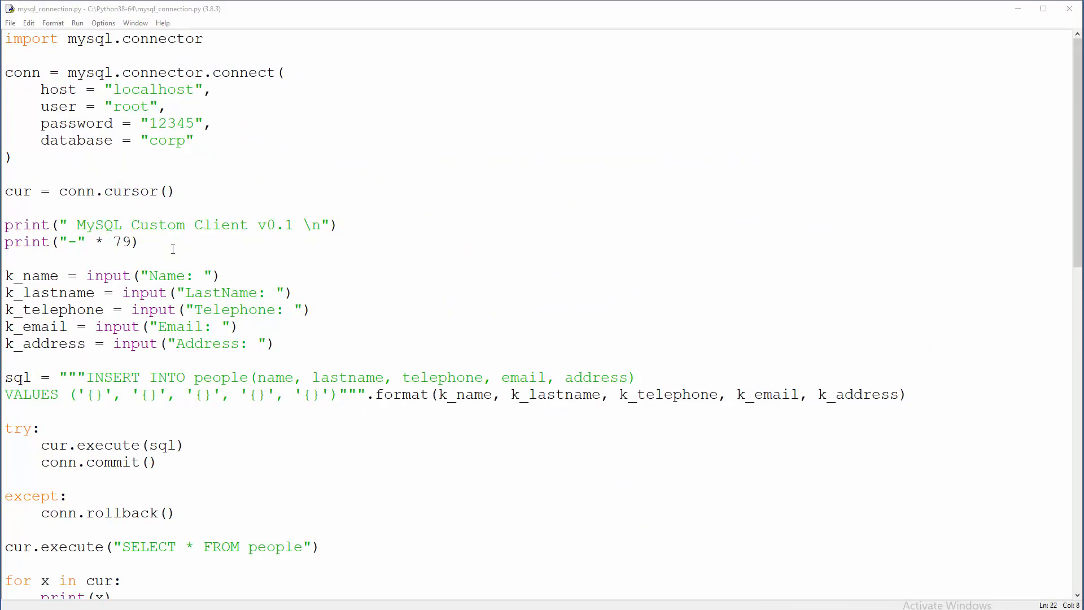
{"action": "scroll", "scroll_direction": "down", "scroll_amount": 3}
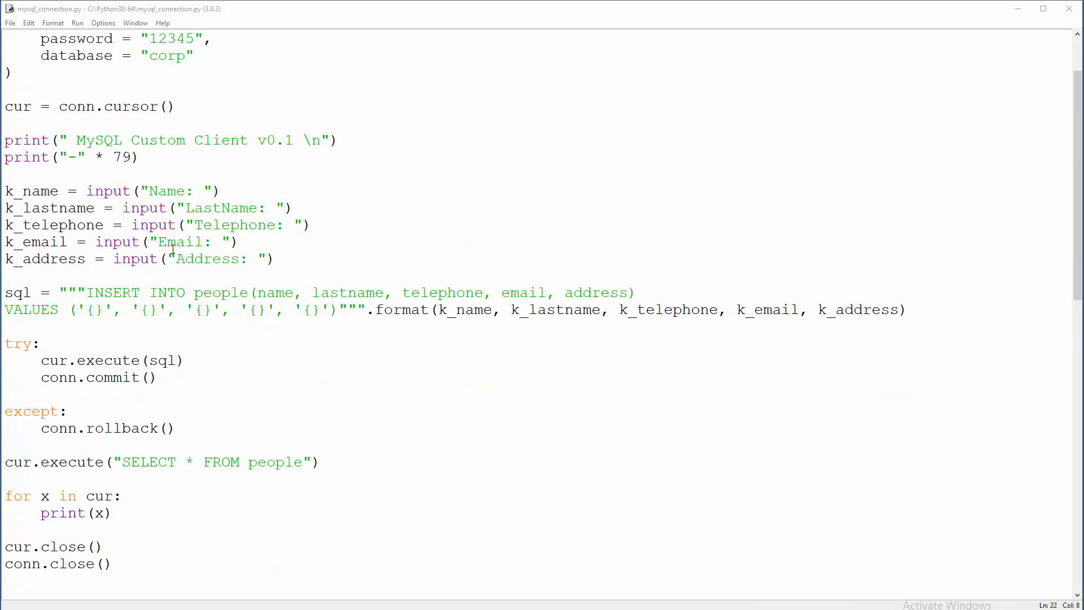
{"action": "left_click", "coordinate": [6, 175]}
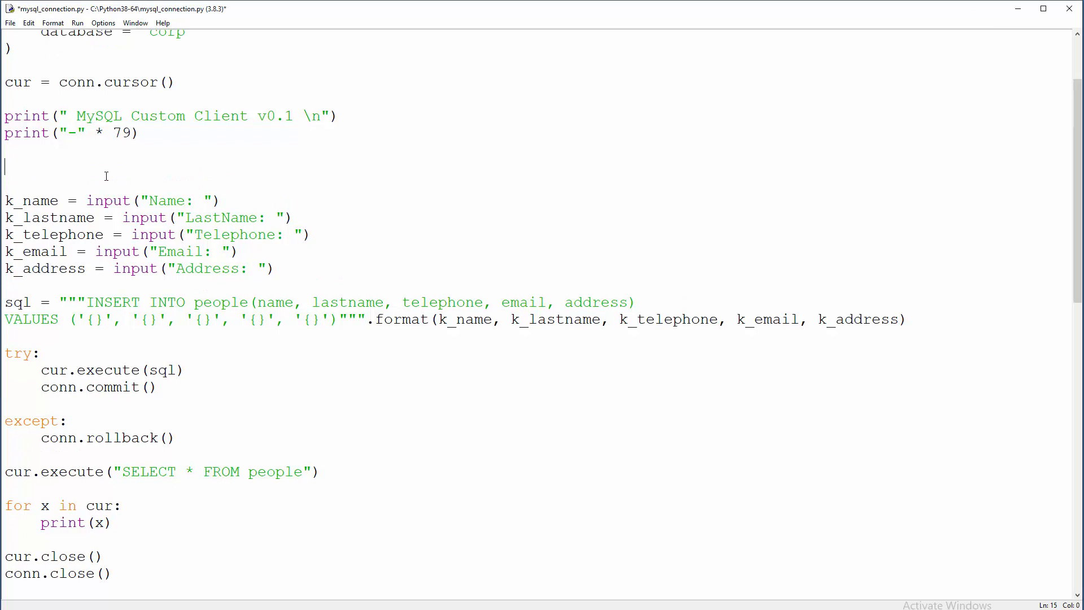
{"action": "type", "text": "while T"}
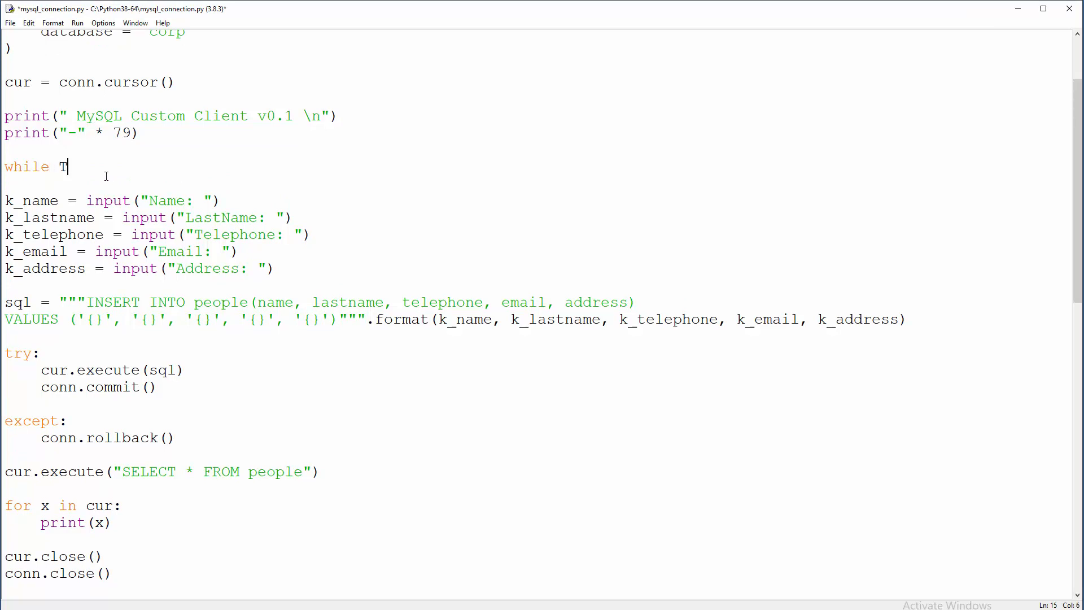
{"action": "type", "text": "rue:"}
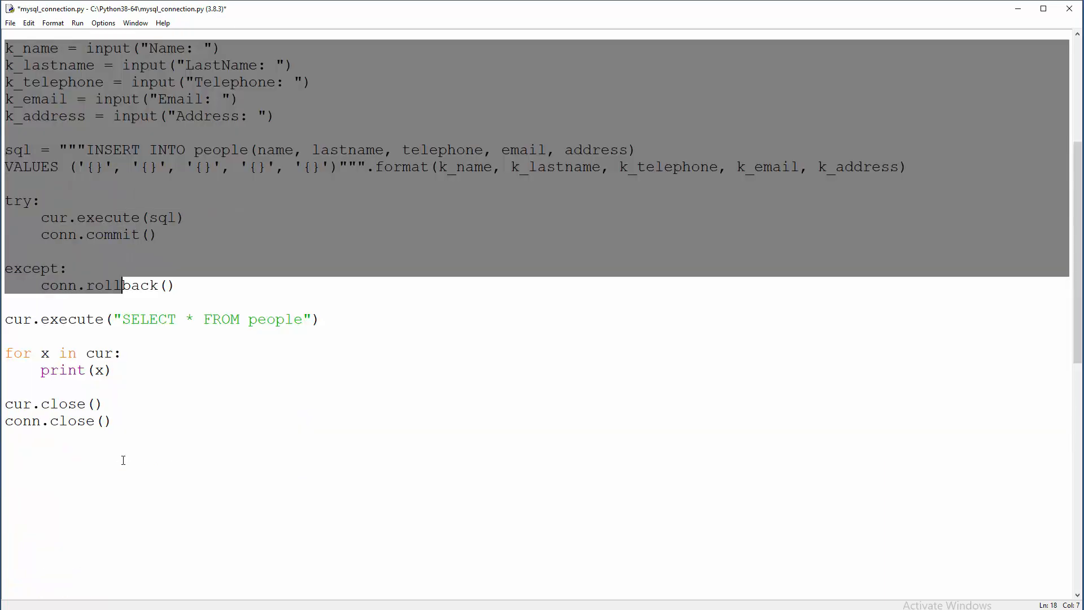
{"action": "scroll", "scroll_direction": "up", "scroll_amount": 3}
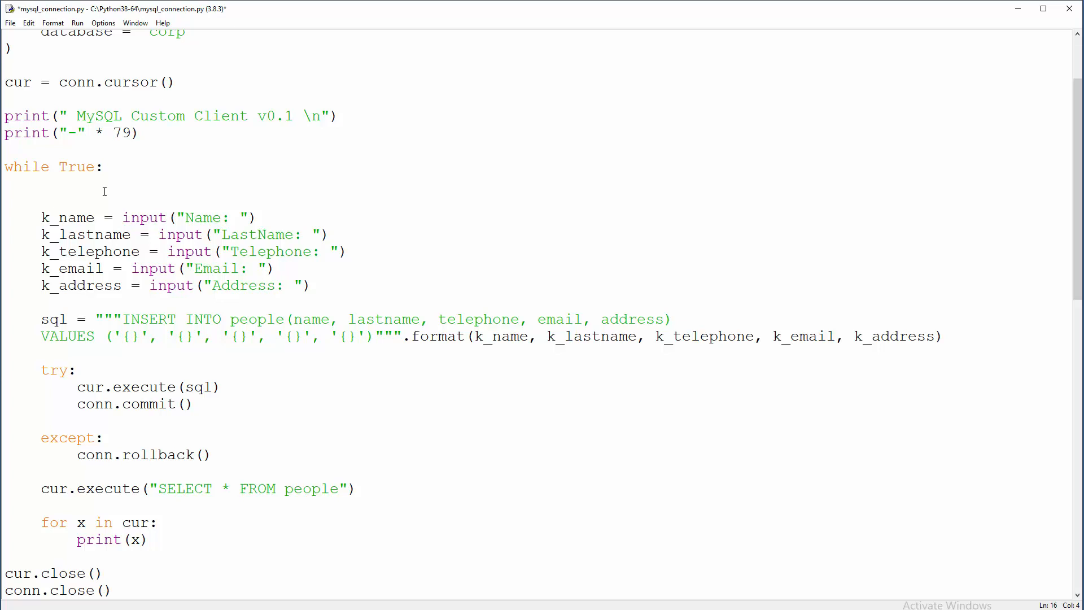
Add an input prompt reading "Enter 'QUIT' to Break:" inside the loop
{"action": "type", "text": "qu"}
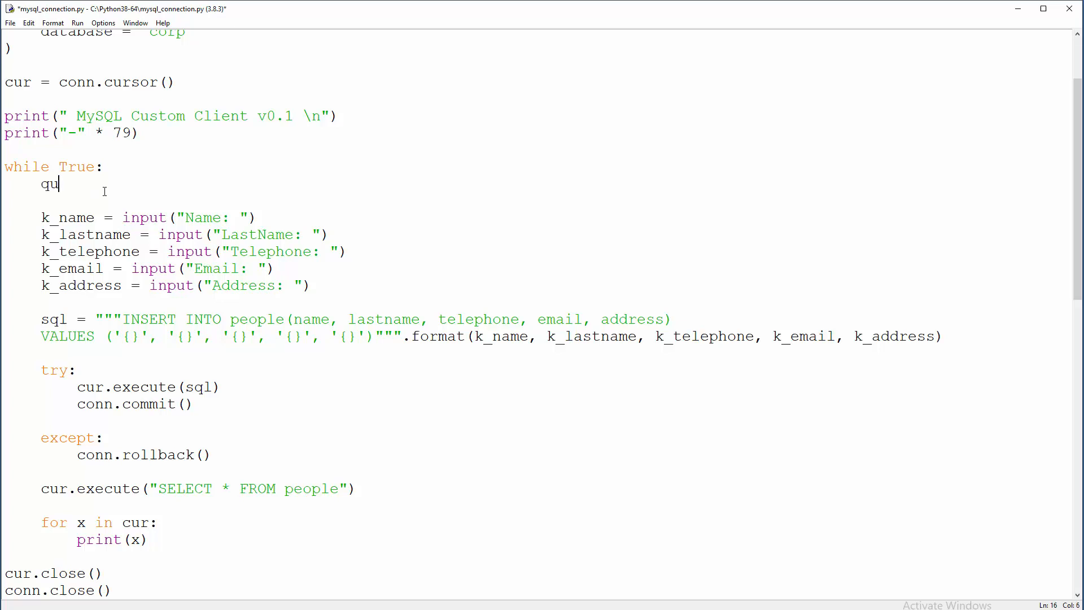
{"action": "key", "text": "Backspace"}
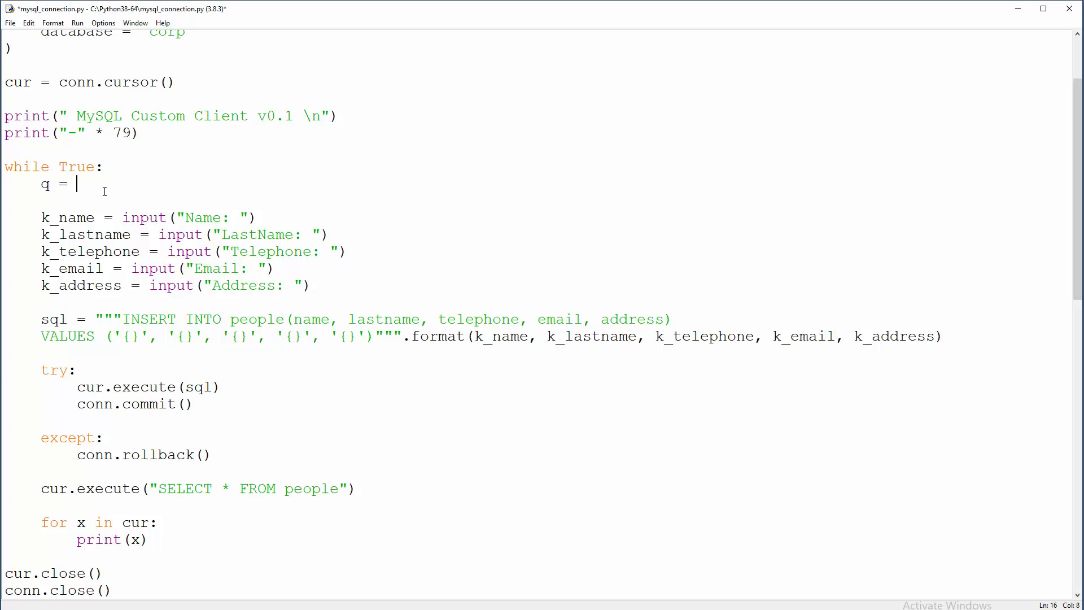
{"action": "type", "text": "input"}
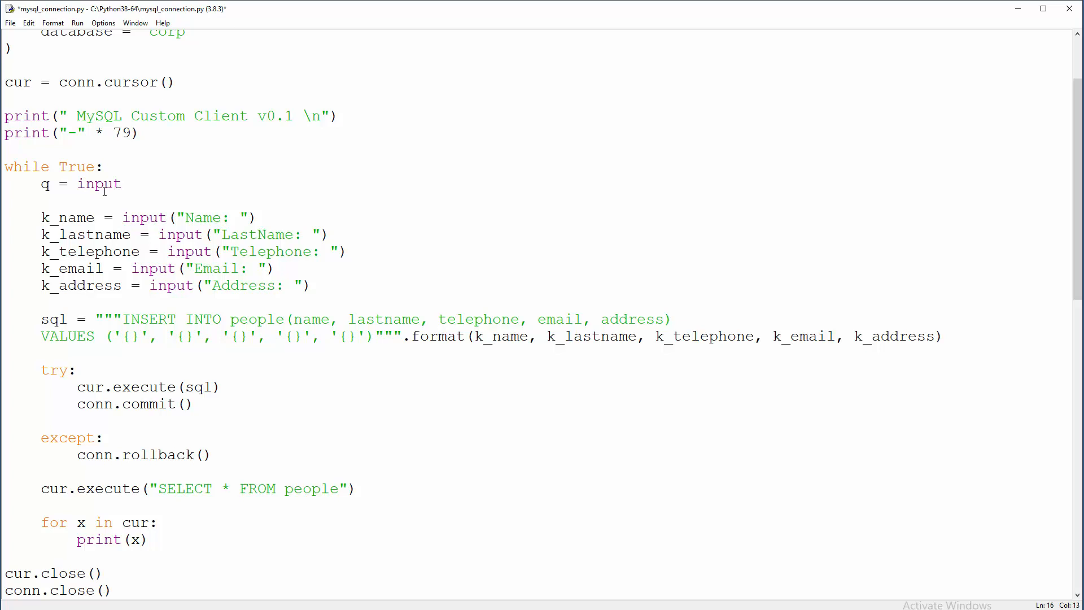
{"action": "type", "text": "(\"\")"}
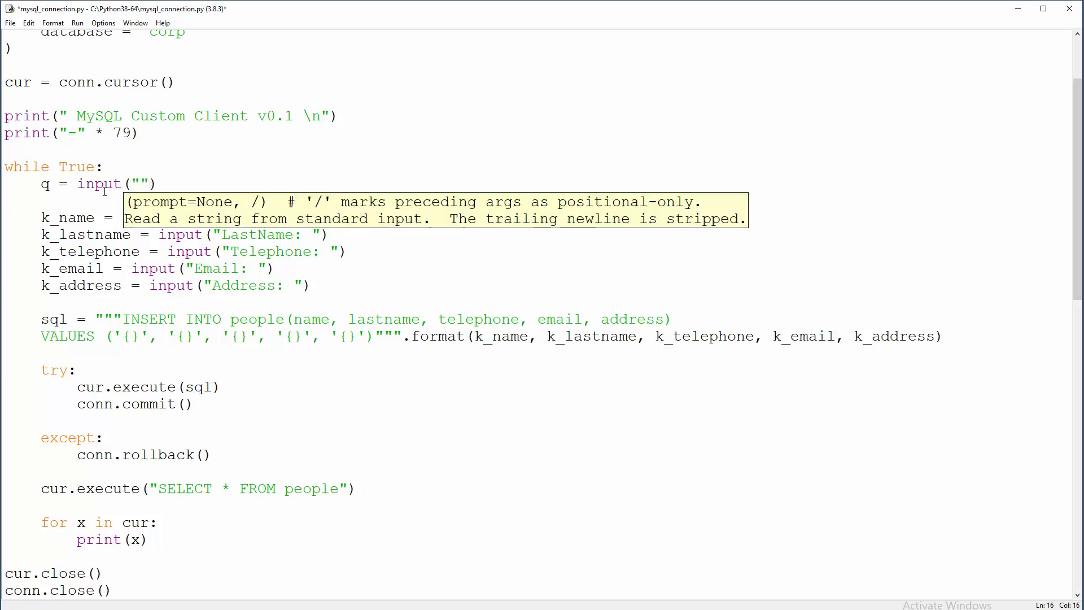
{"action": "type", "text": "Enter"}
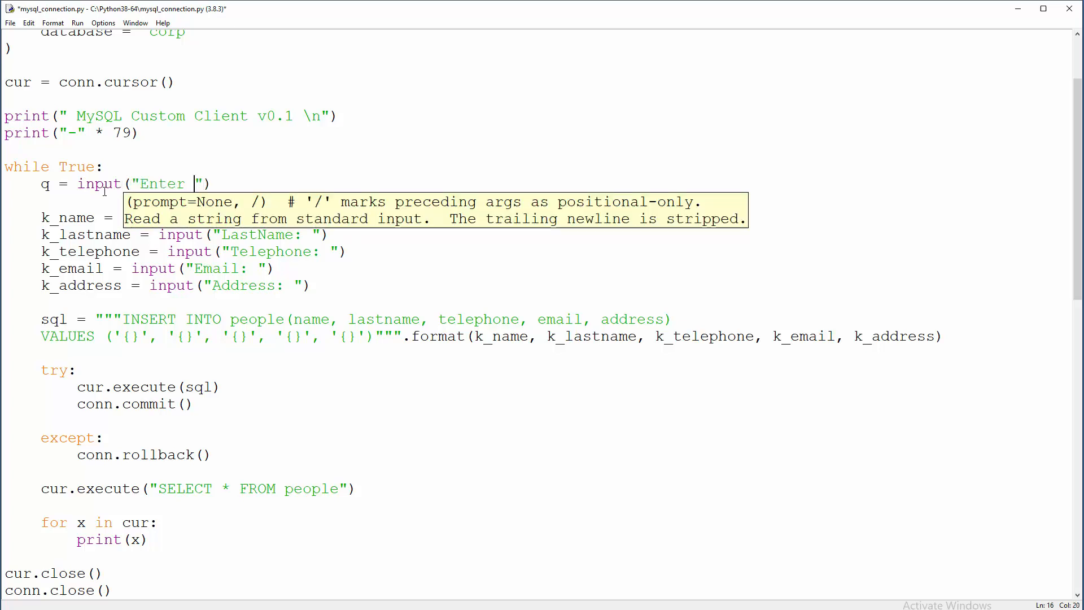
{"action": "type", "text": "''"}
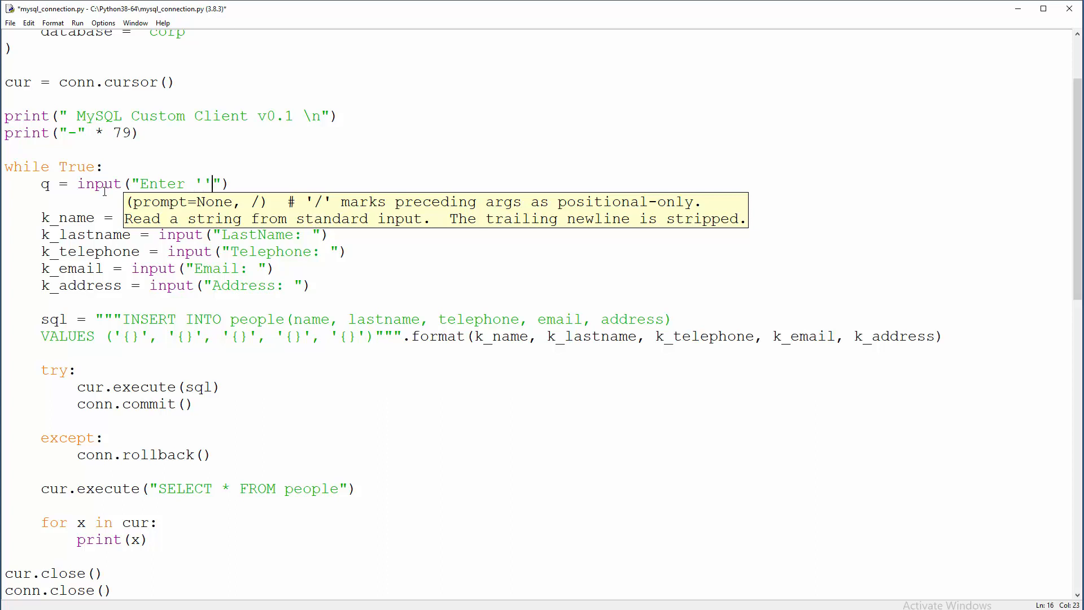
{"action": "type", "text": "QUIT"}
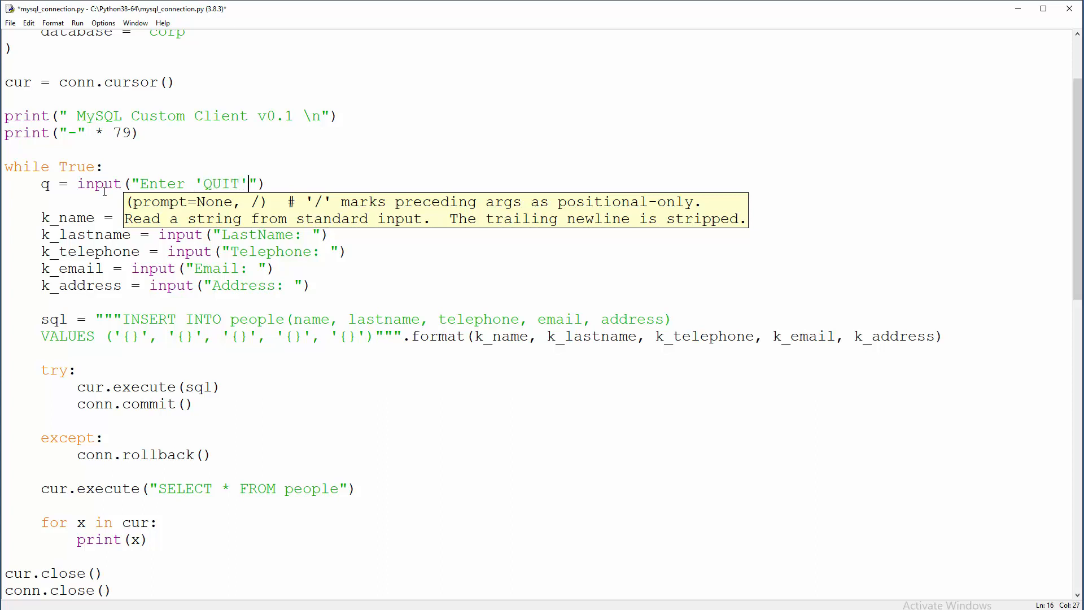
{"action": "type", "text": "to Get O"}
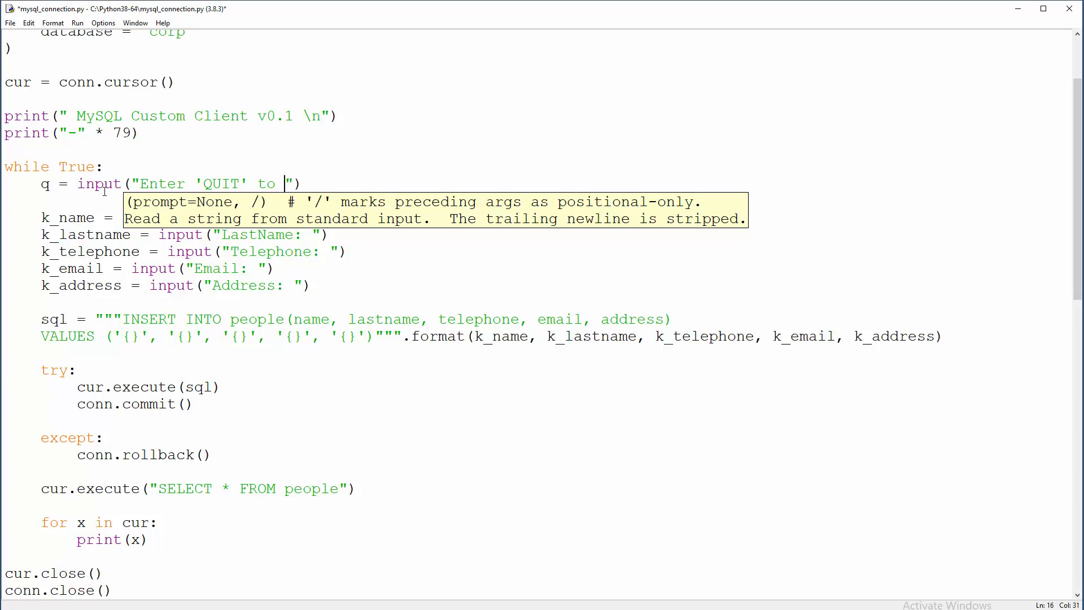
{"action": "type", "text": "Break"}
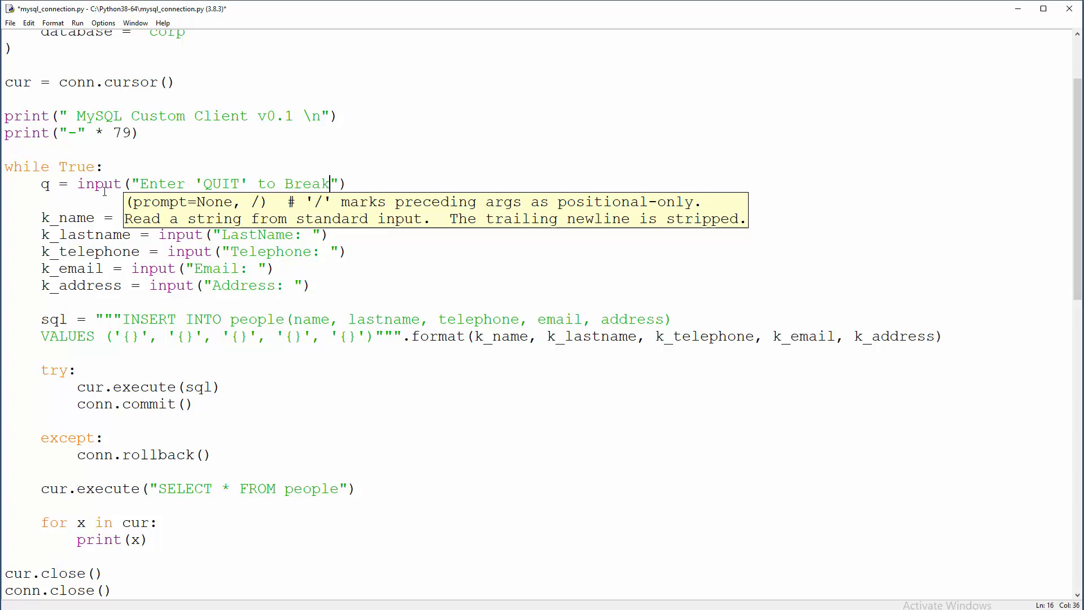
{"action": "type", "text": ":"}
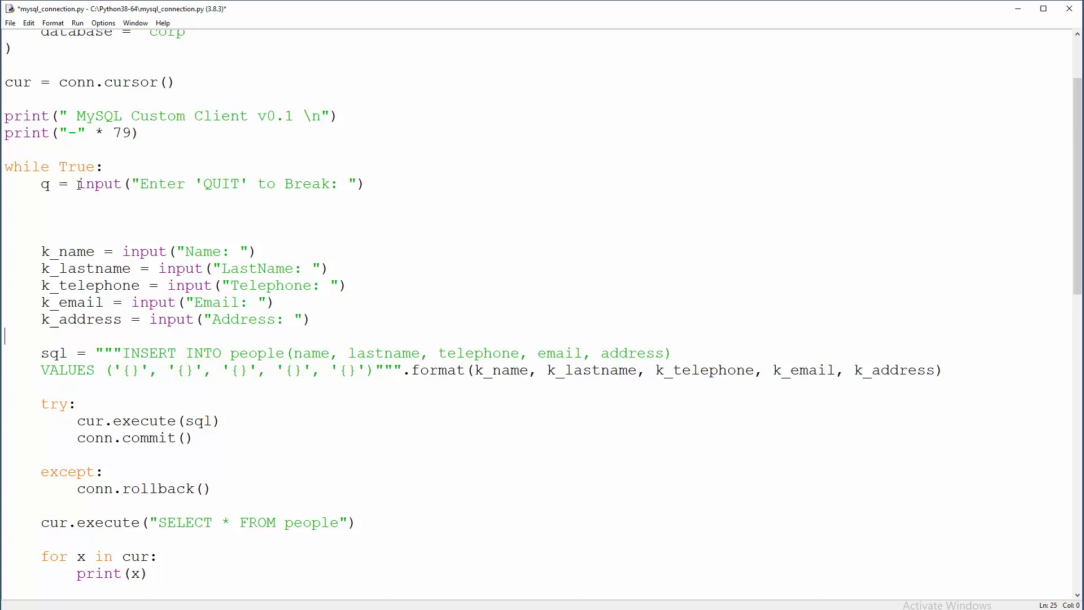
{"action": "mouse_move", "coordinate": [62, 187]}
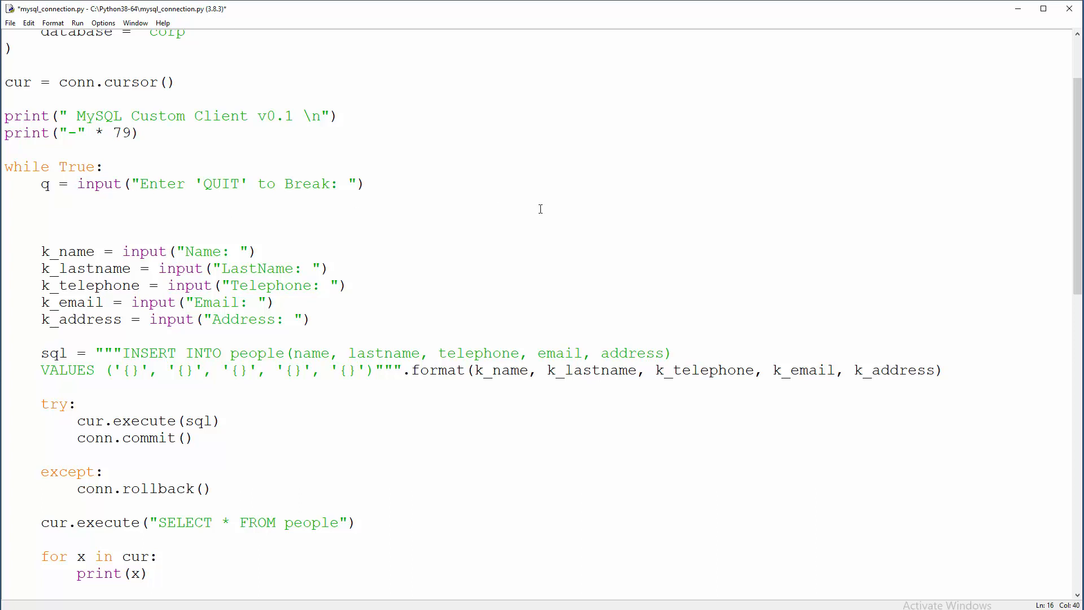
Add an if check comparing the answer to 'QUIT', then run the script
{"action": "type", "text": "if q == '"}
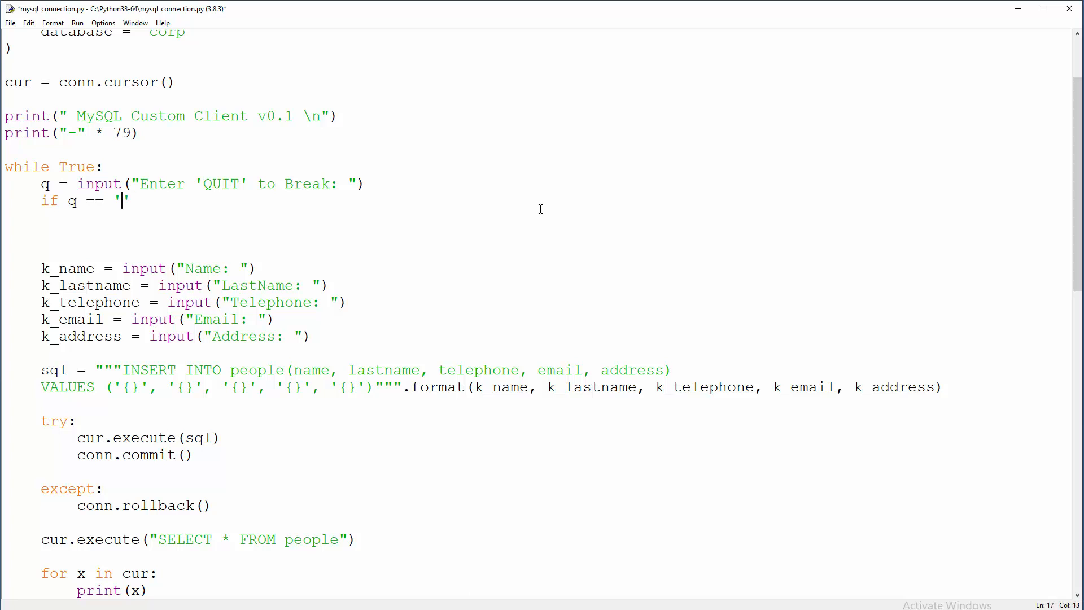
{"action": "type", "text": "QUIT"}
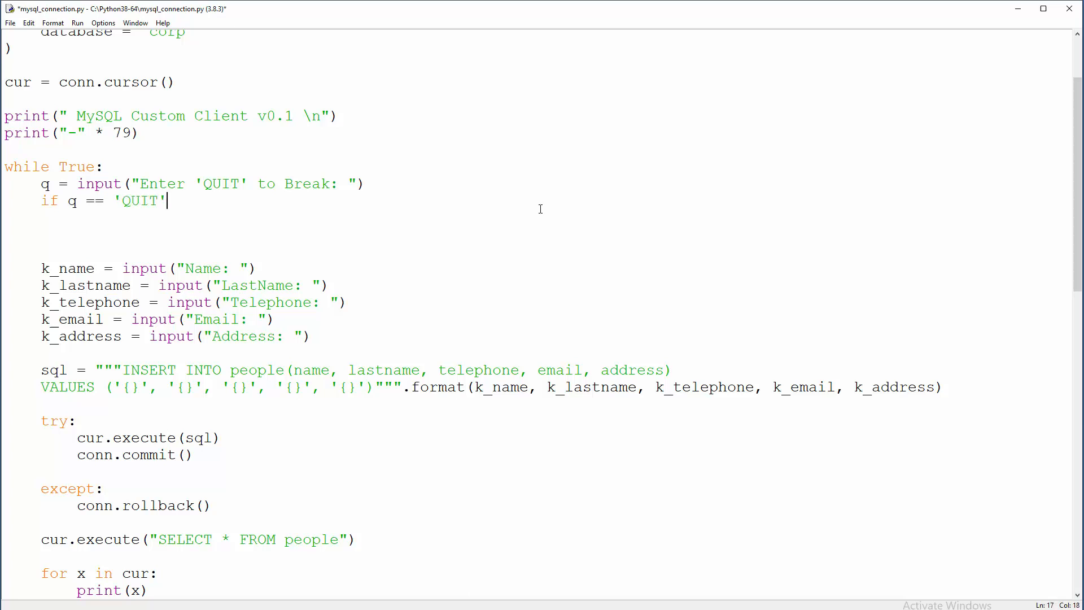
{"action": "type", "text": ":"}
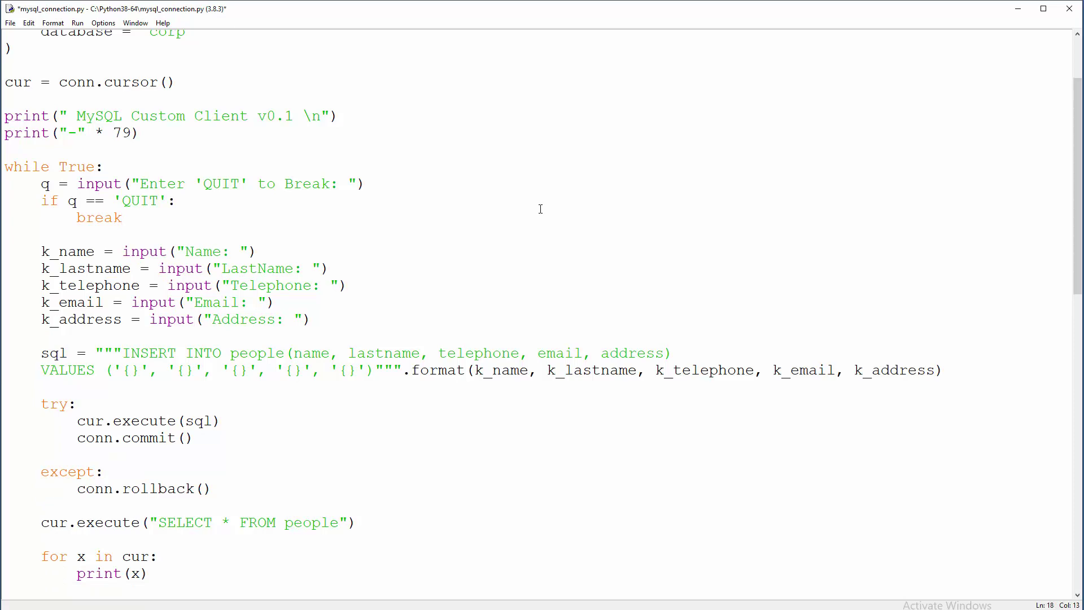
{"action": "scroll", "scroll_direction": "down", "scroll_amount": 3}
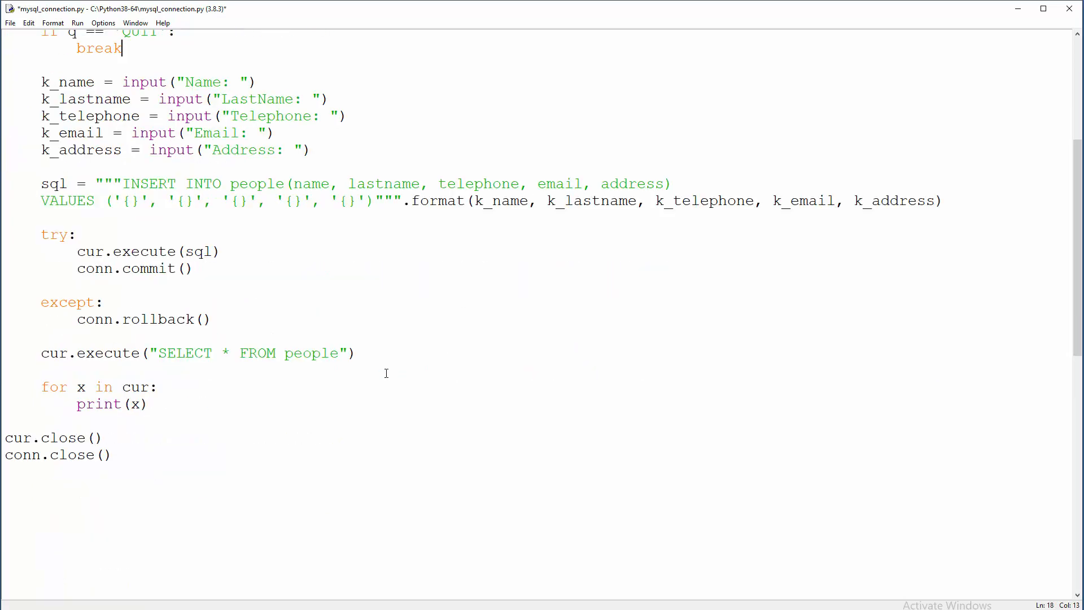
{"action": "scroll", "scroll_direction": "up", "scroll_amount": 3}
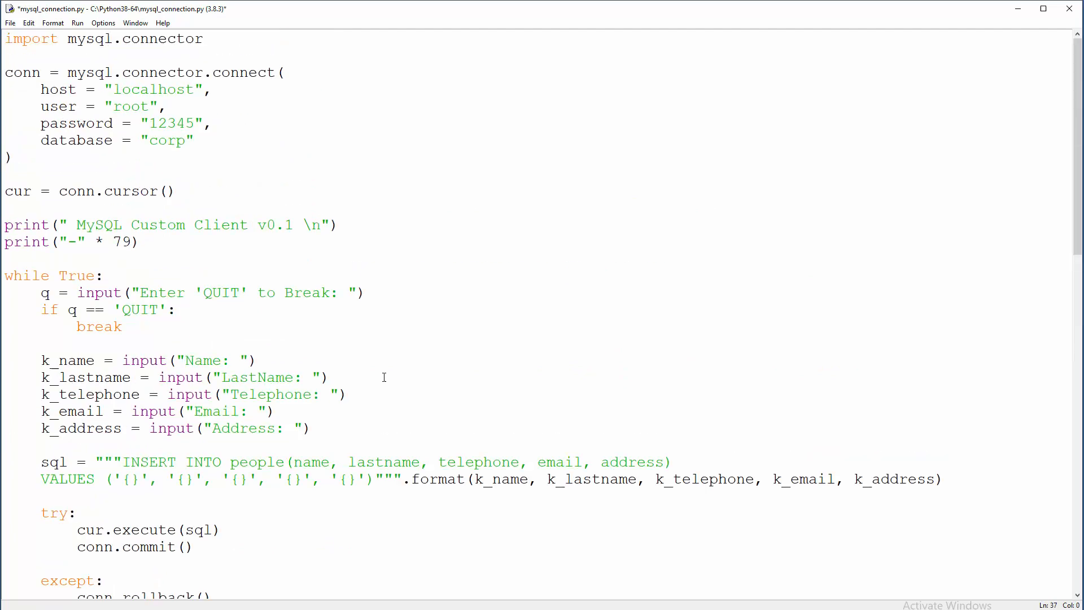
{"action": "scroll", "scroll_direction": "down", "scroll_amount": 3}
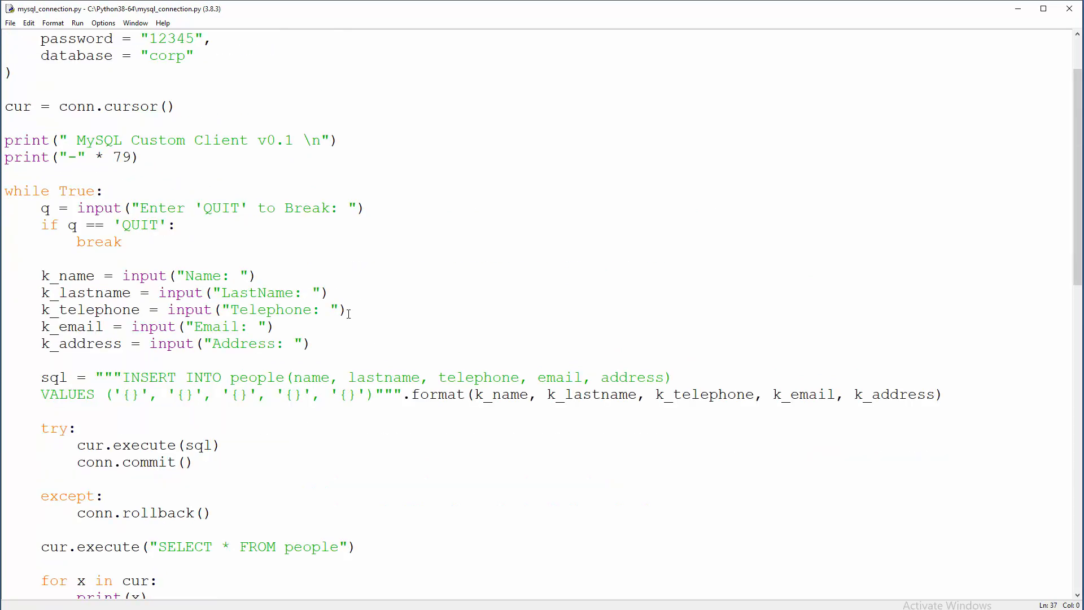
{"action": "left_click", "coordinate": [312, 344]}
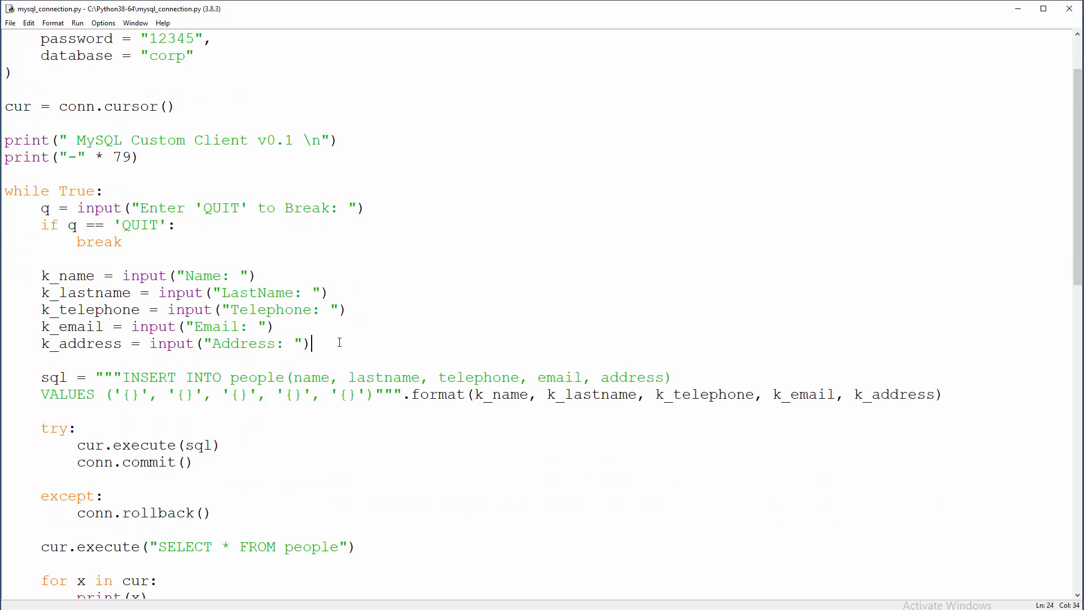
{"action": "key", "text": "F5"}
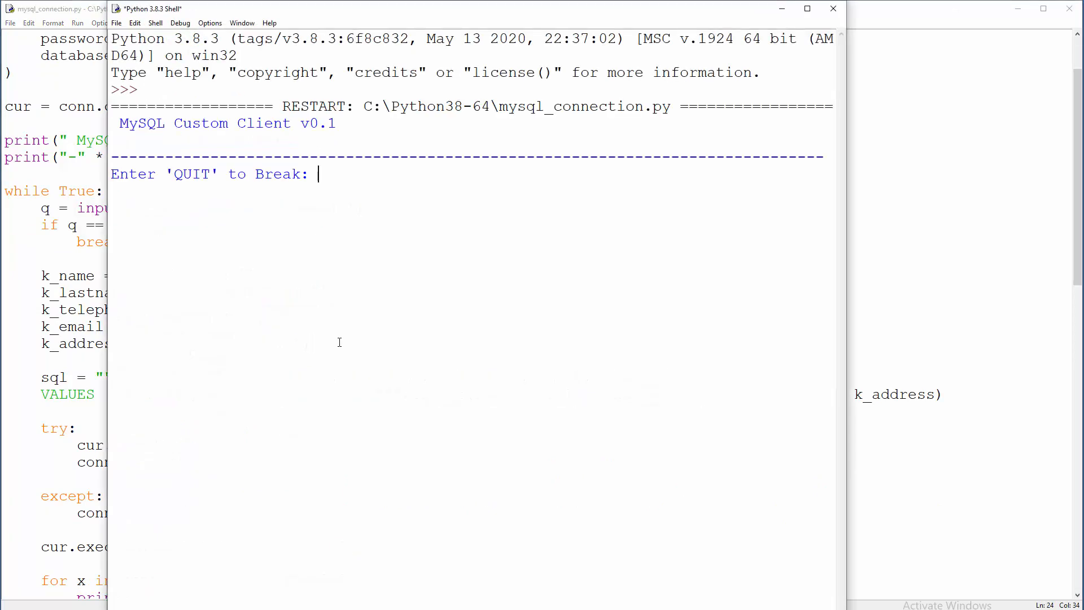
{"action": "mouse_move", "coordinate": [297, 187]}
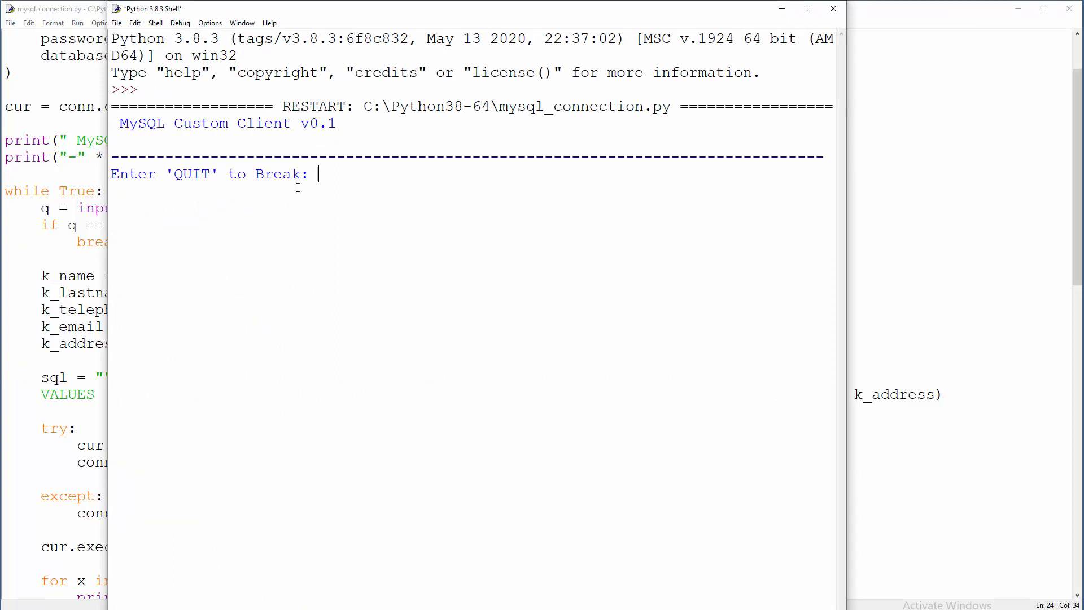
{"action": "mouse_move", "coordinate": [392, 201]}
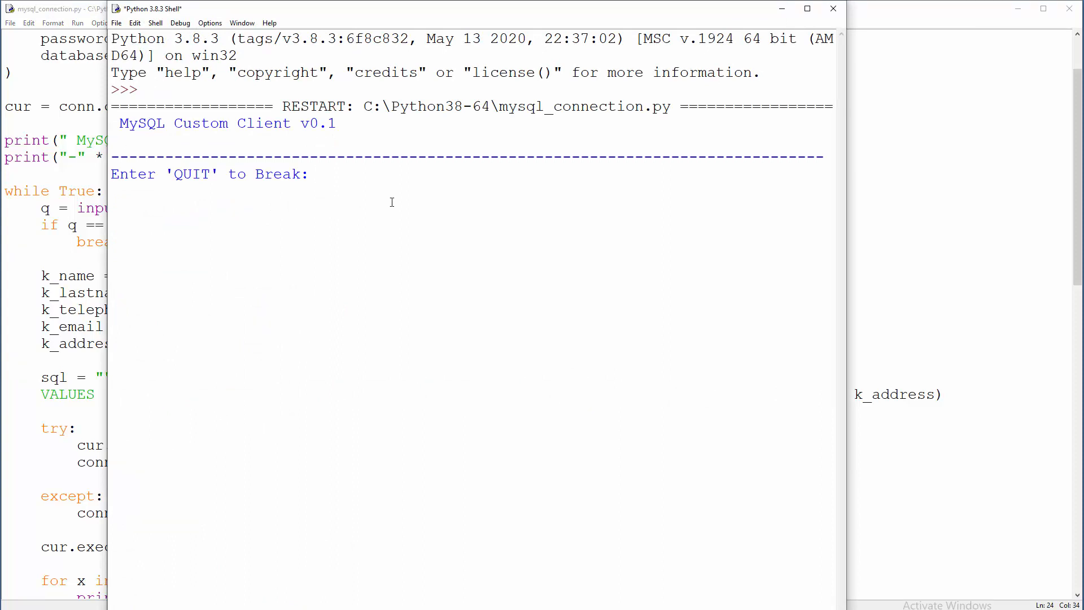
Enter QUIT at the prompt to stop the loop, then close the shell window
{"action": "type", "text": "QUIT"}
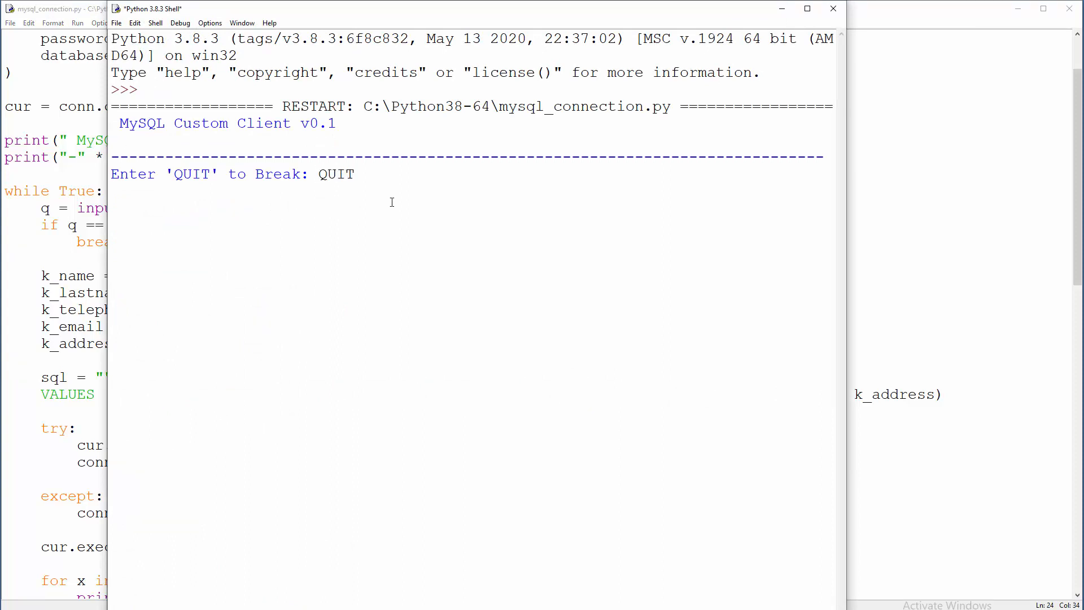
{"action": "key", "text": "Return"}
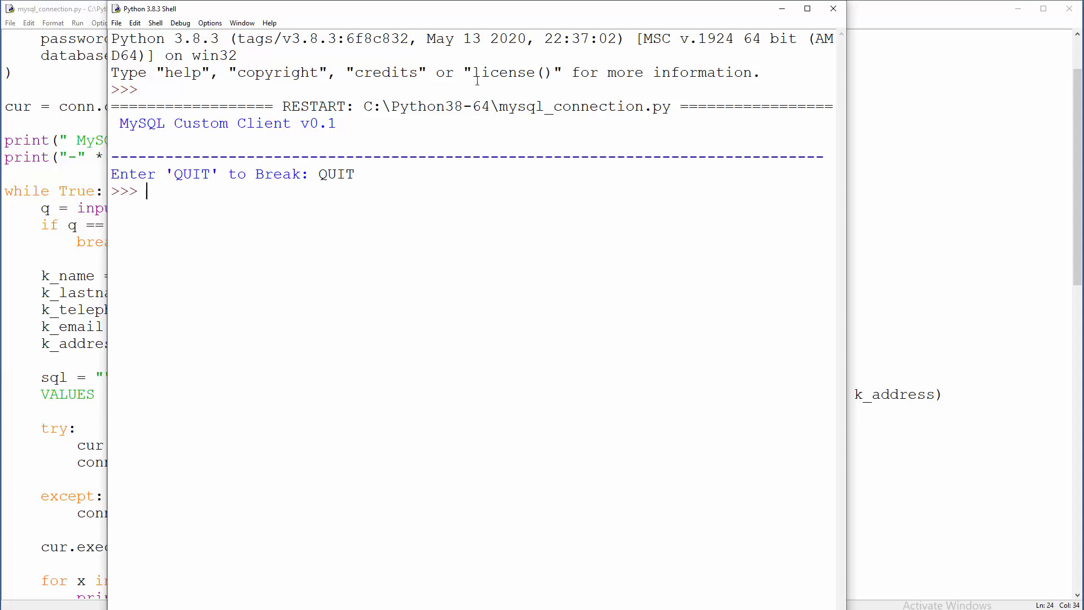
{"action": "mouse_move", "coordinate": [834, 9]}
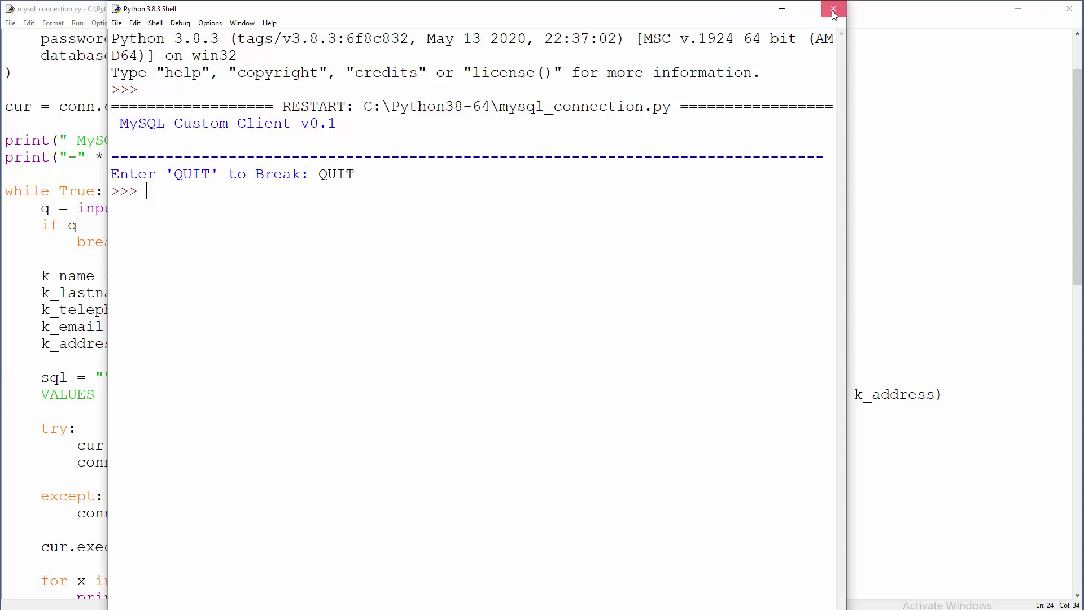
{"action": "left_click", "coordinate": [833, 9]}
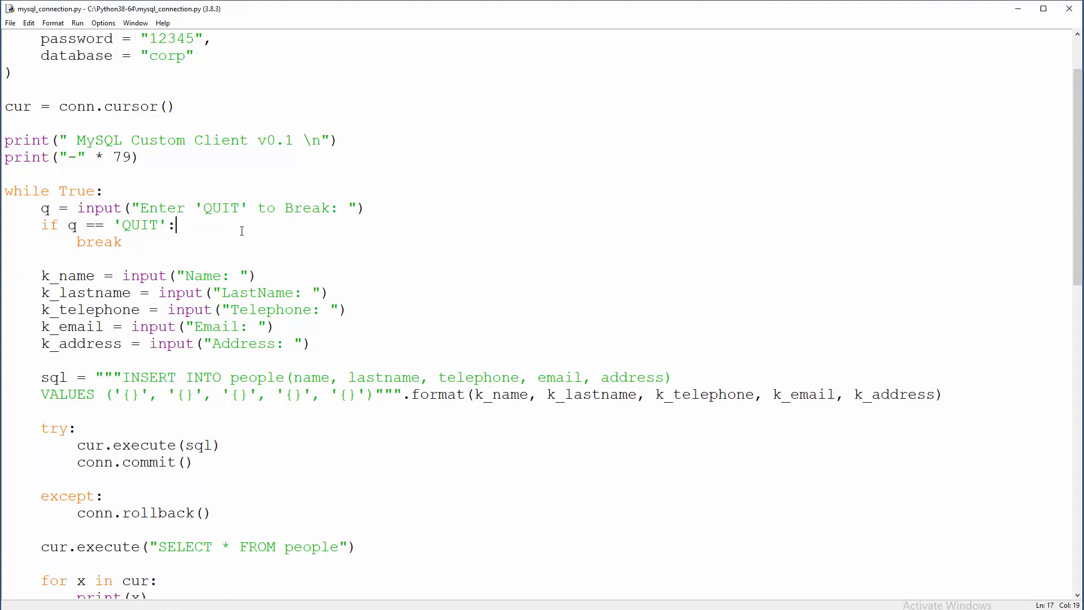
Add print("Script Terminated!") inside the QUIT branch before the break
{"action": "key", "text": "Return"}
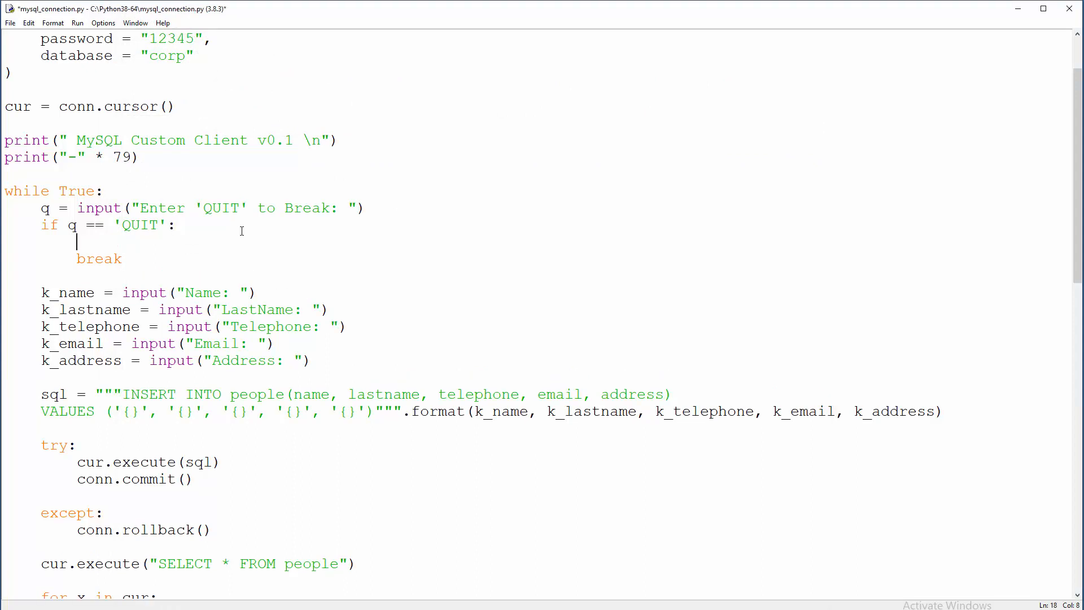
{"action": "type", "text": "print()"}
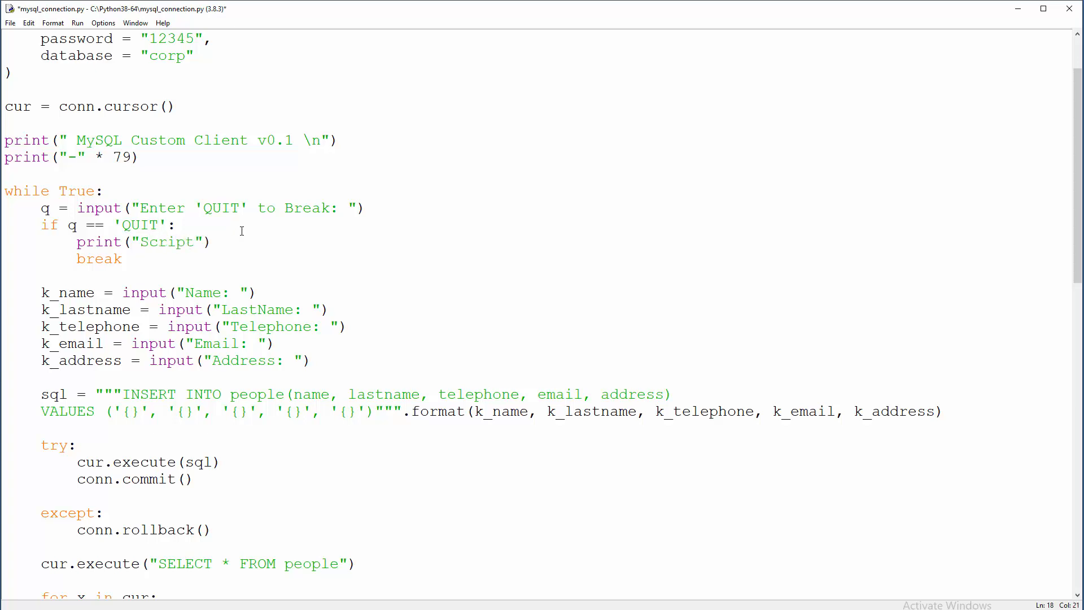
{"action": "type", "text": "Terminated"}
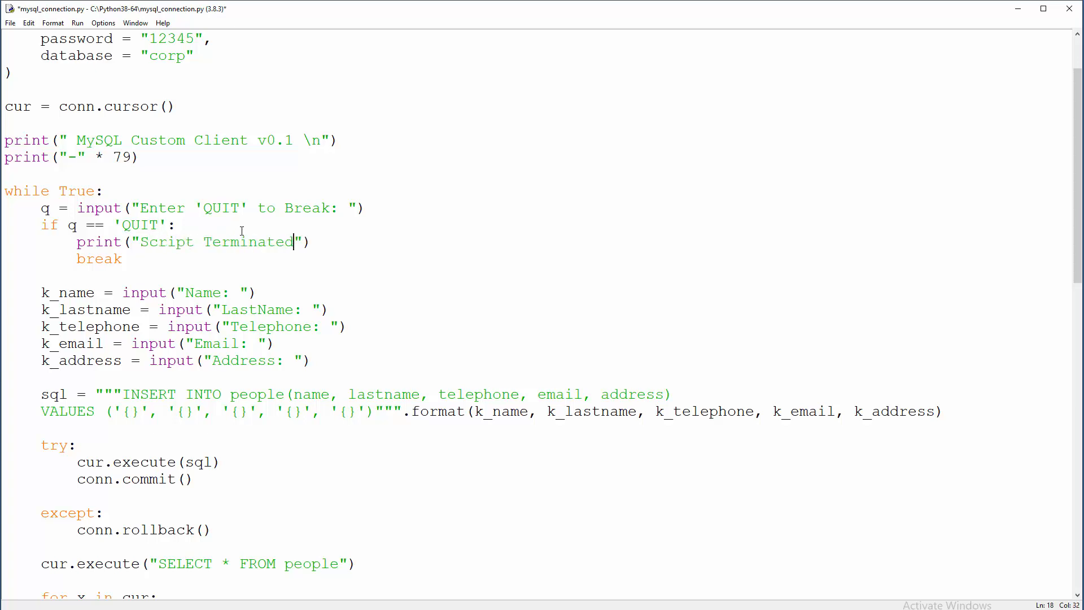
{"action": "type", "text": "!"}
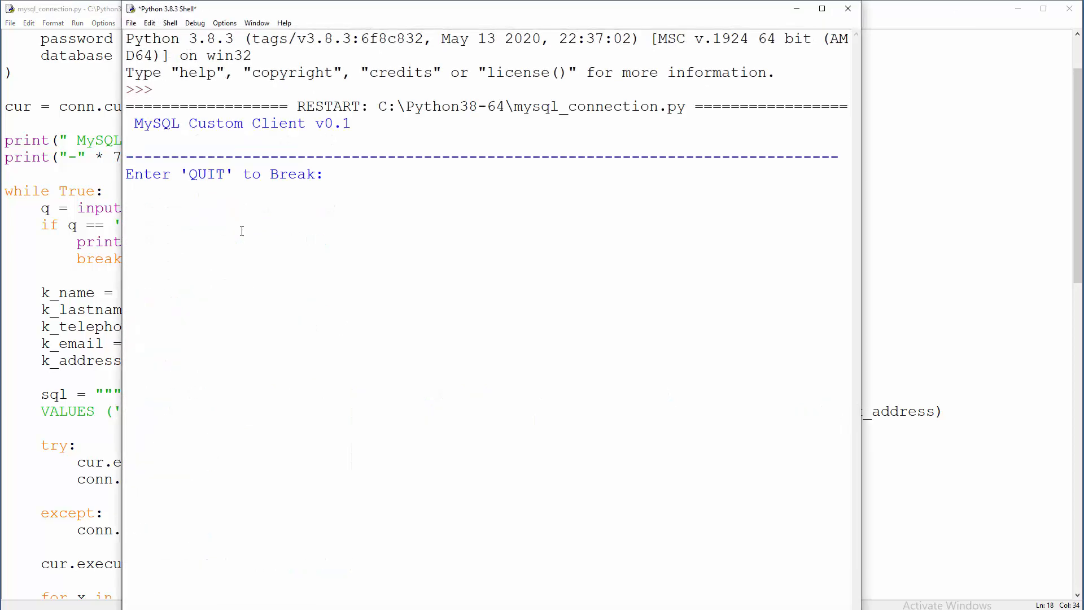
Answer NO at the QUIT prompt and enter Michael Blah's name, telephone, email and address
{"action": "type", "text": "QUIT"}
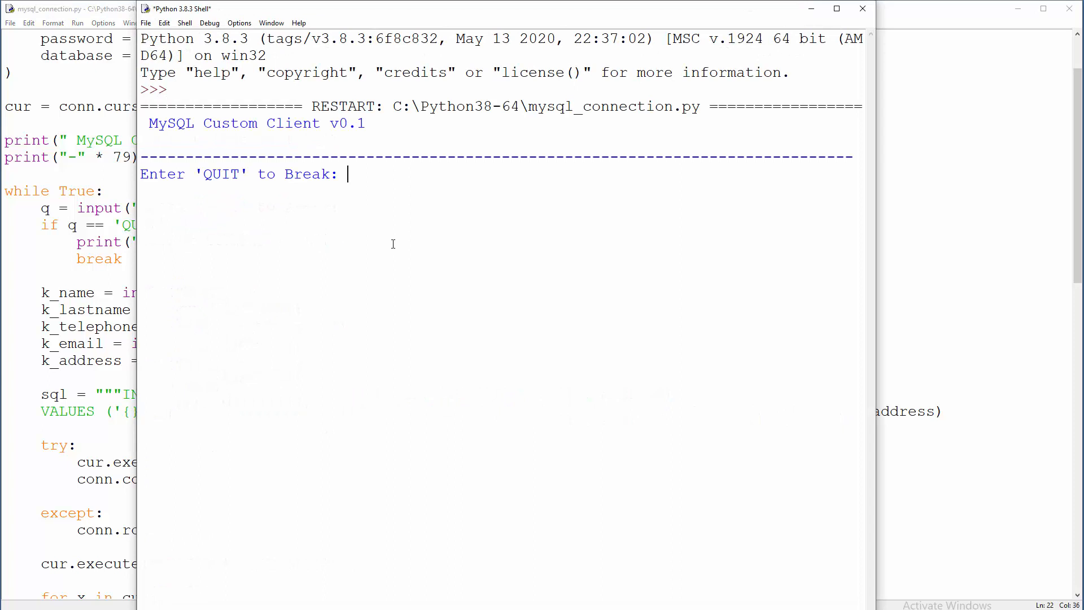
{"action": "type", "text": "NO"}
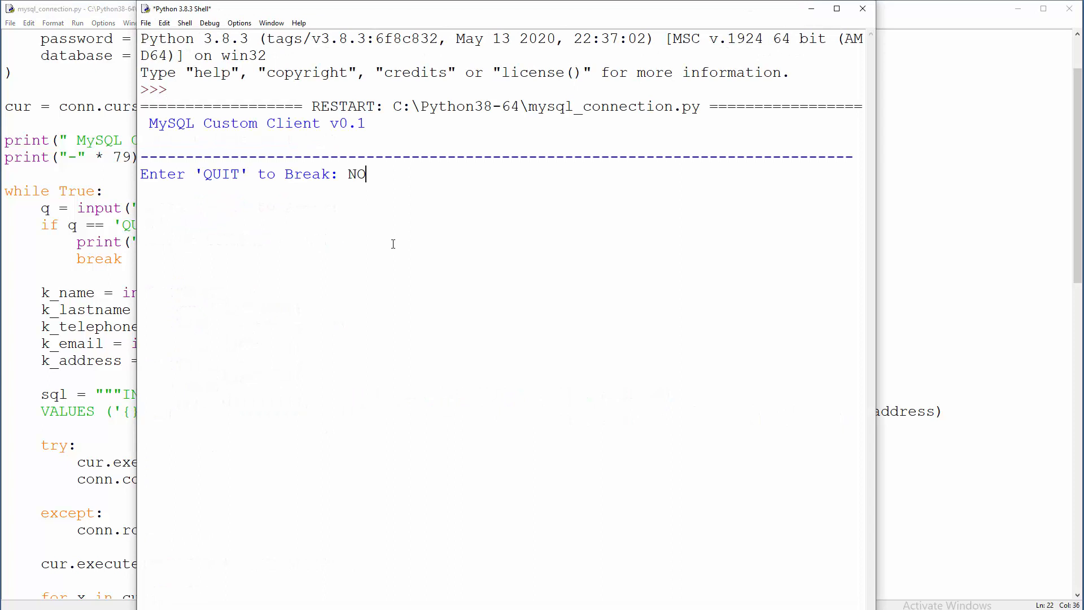
{"action": "key", "text": "Backspace"}
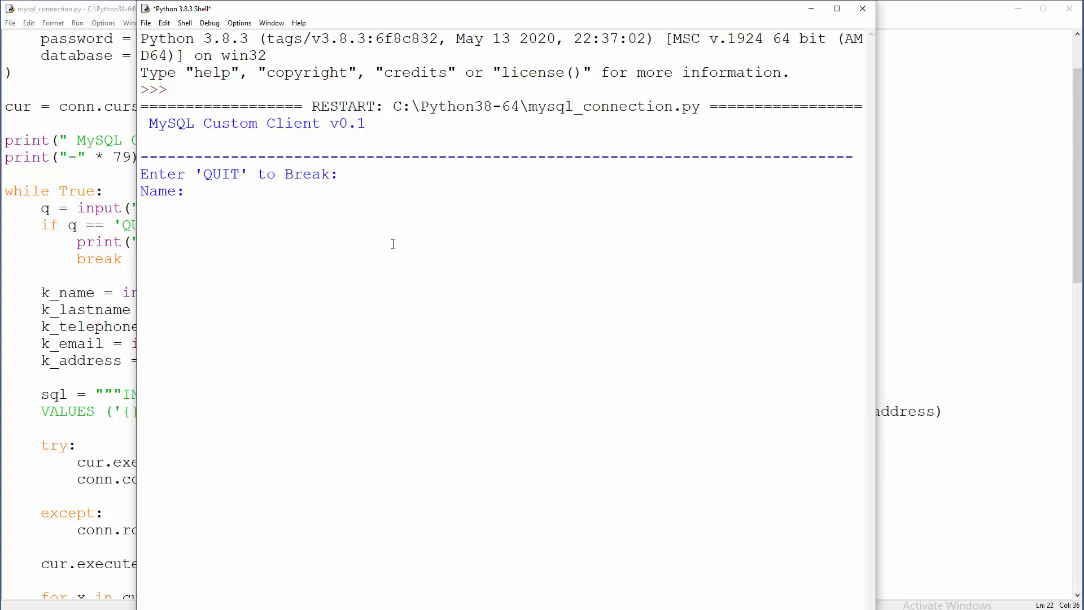
{"action": "type", "text": "J"}
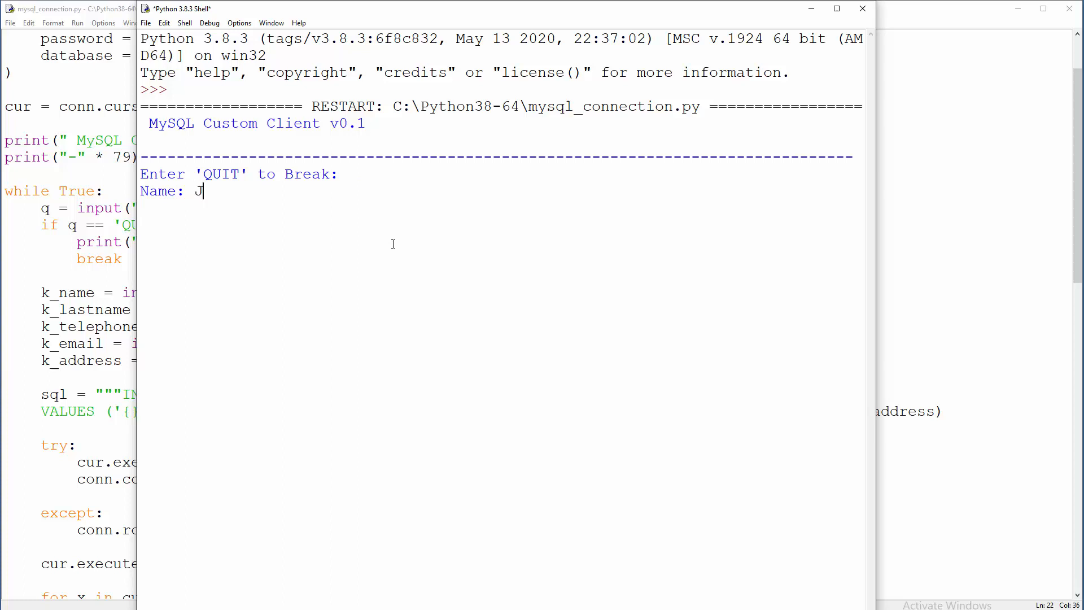
{"action": "type", "text": "M"}
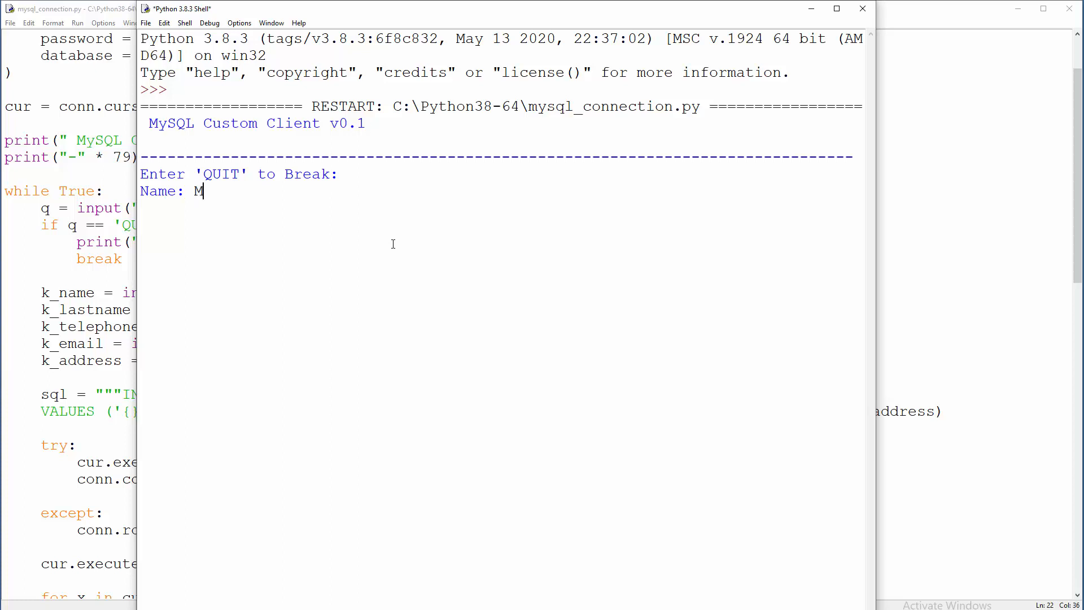
{"action": "type", "text": "ichael"}
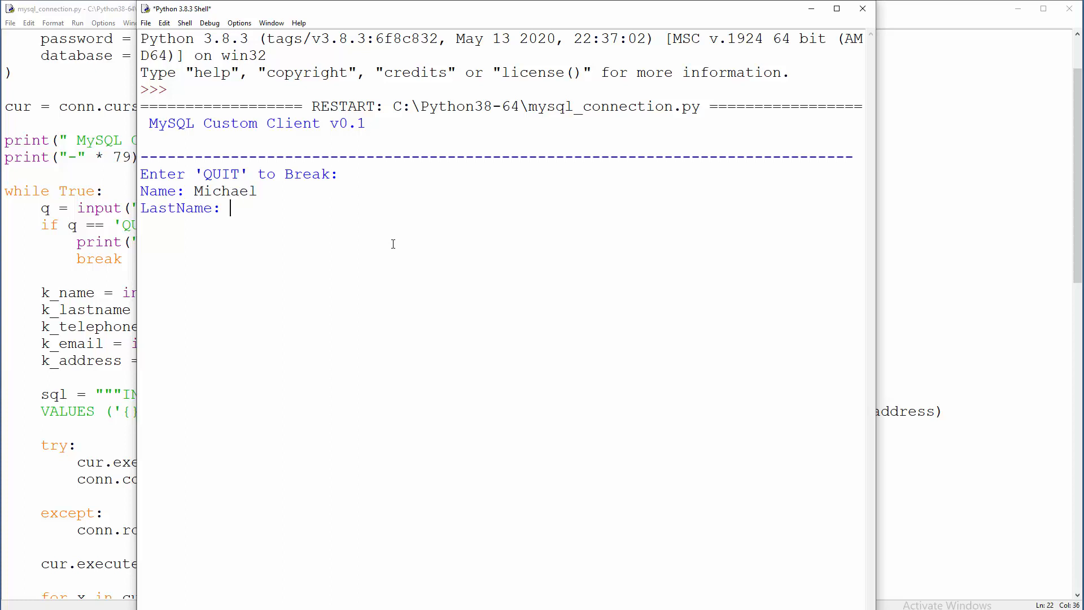
{"action": "type", "text": "Blah"}
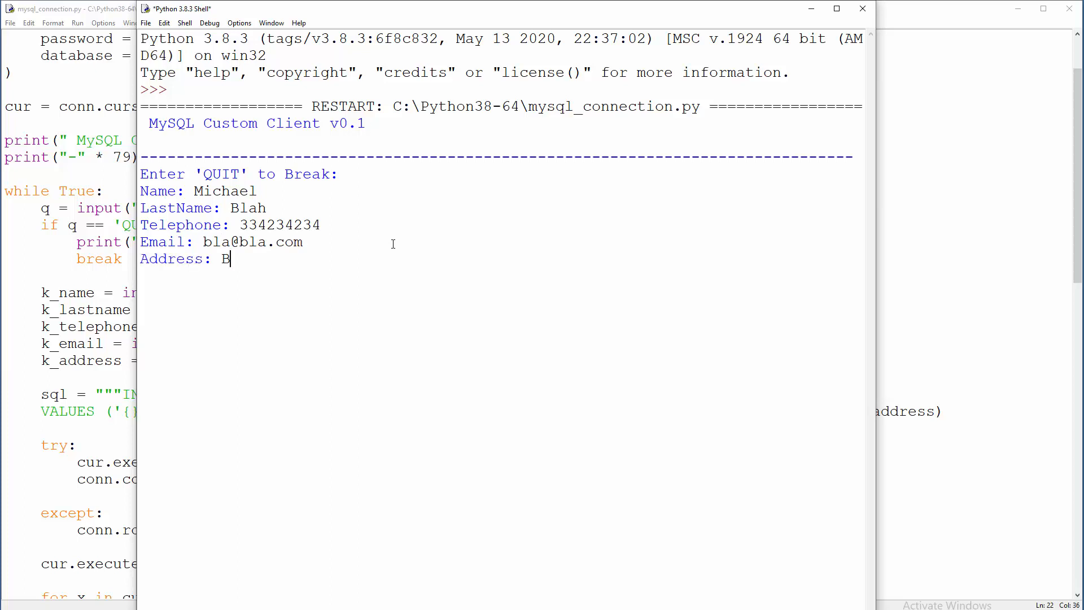
{"action": "type", "text": "la 123"}
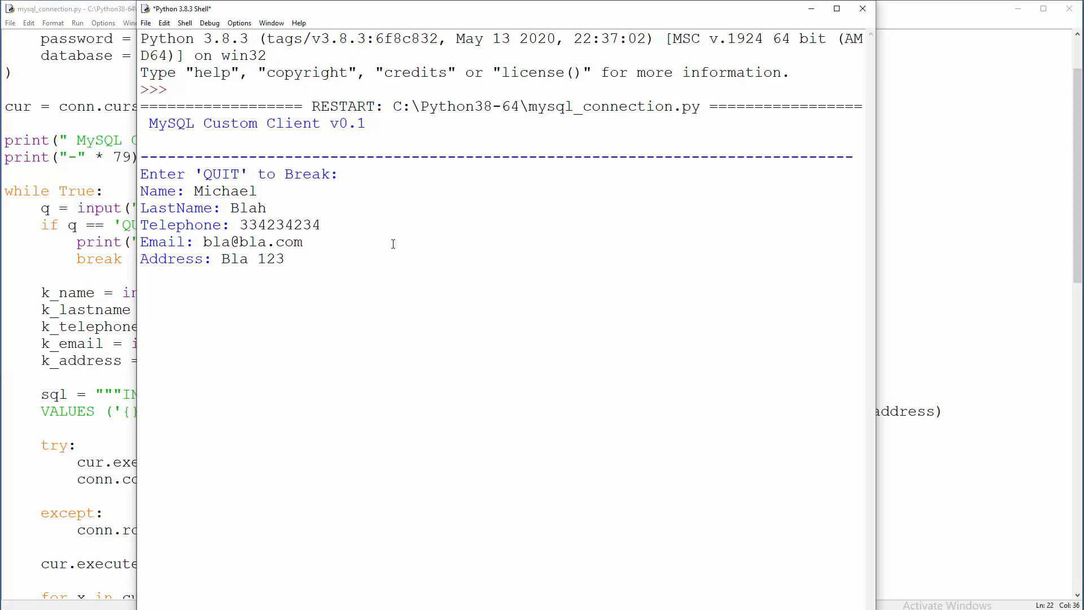
{"action": "key", "text": "Return"}
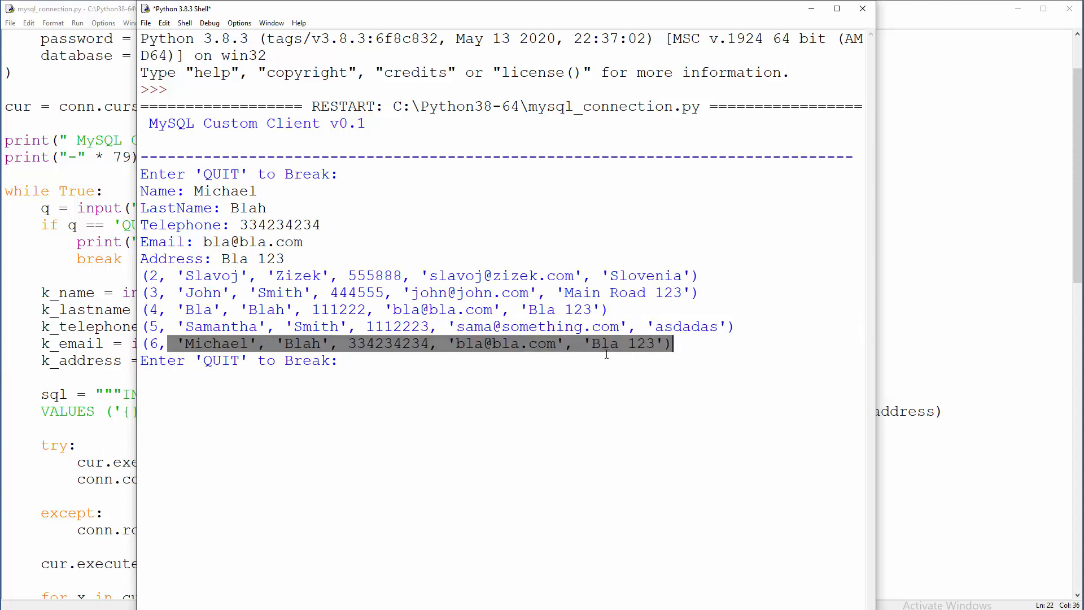
{"action": "left_click", "coordinate": [625, 344]}
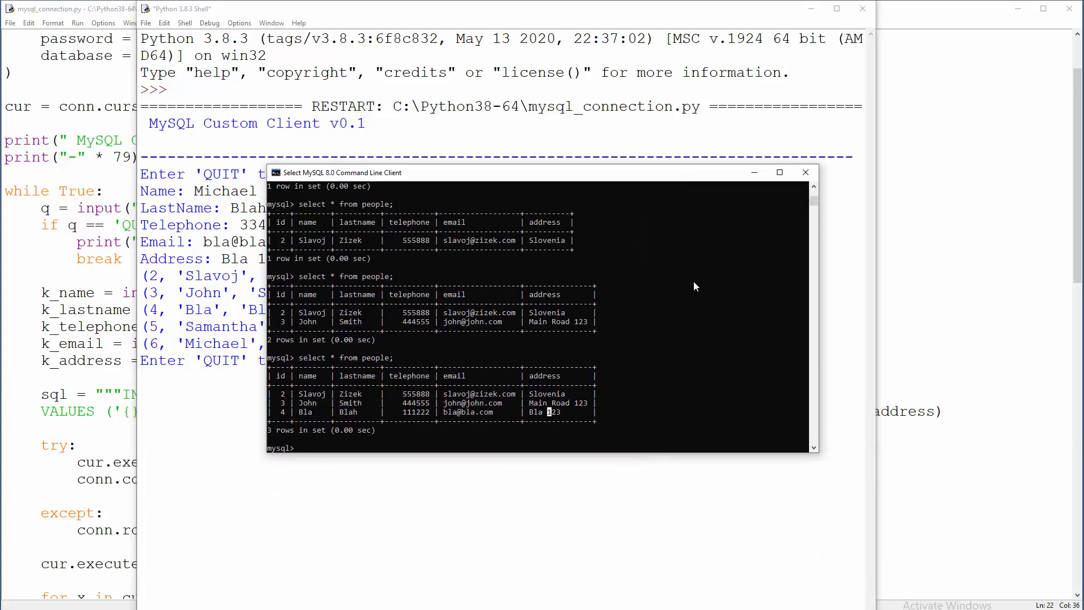
Run select * from people; and mark the new Michael Blah row with id 6
{"action": "type", "text": "select * from people;"}
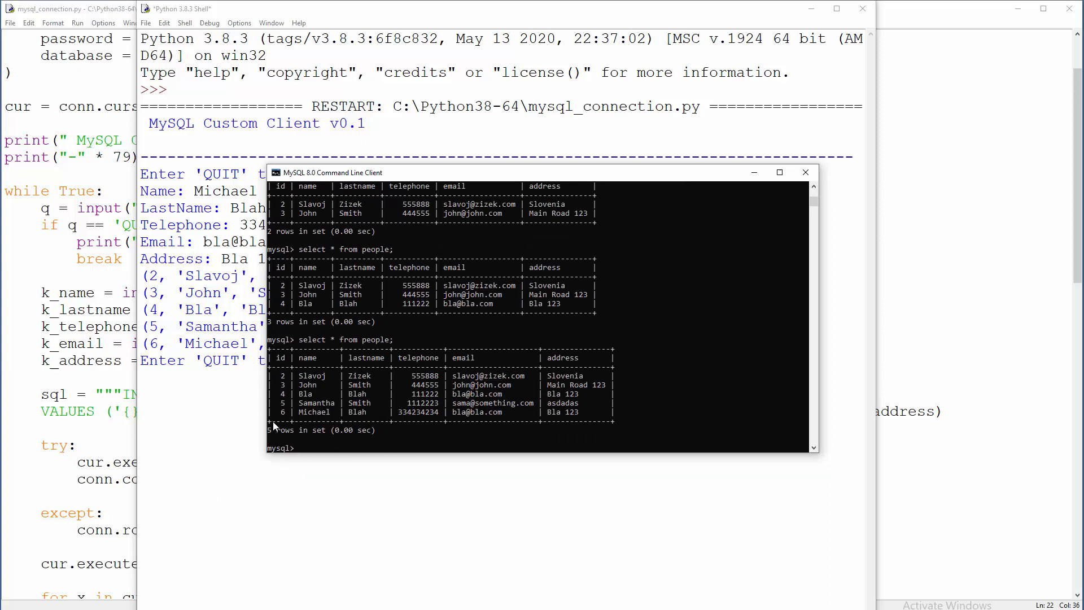
{"action": "left_click", "coordinate": [284, 412]}
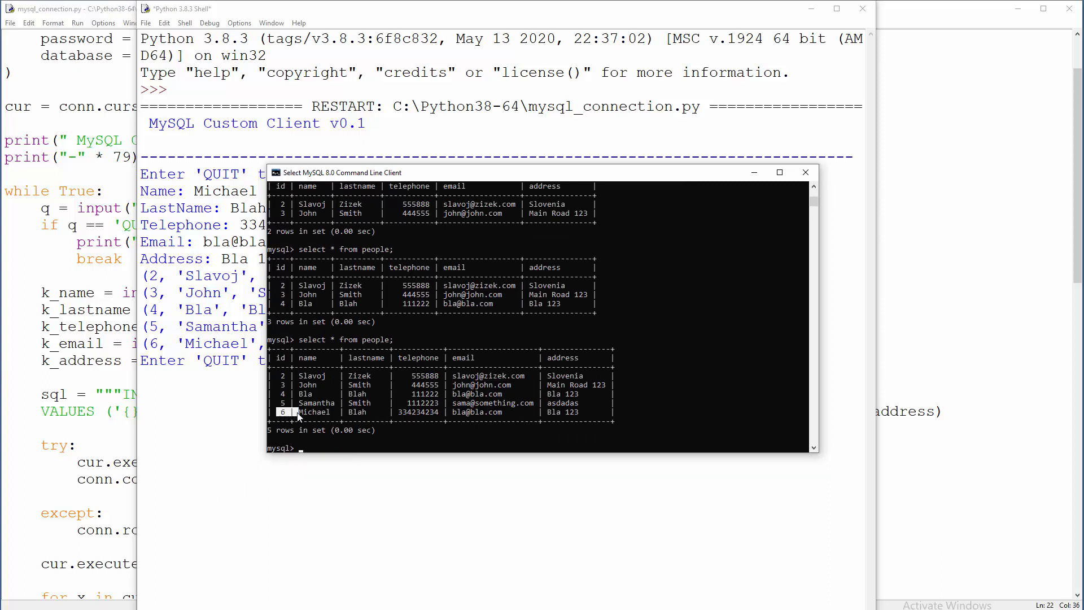
{"action": "mouse_move", "coordinate": [320, 412]}
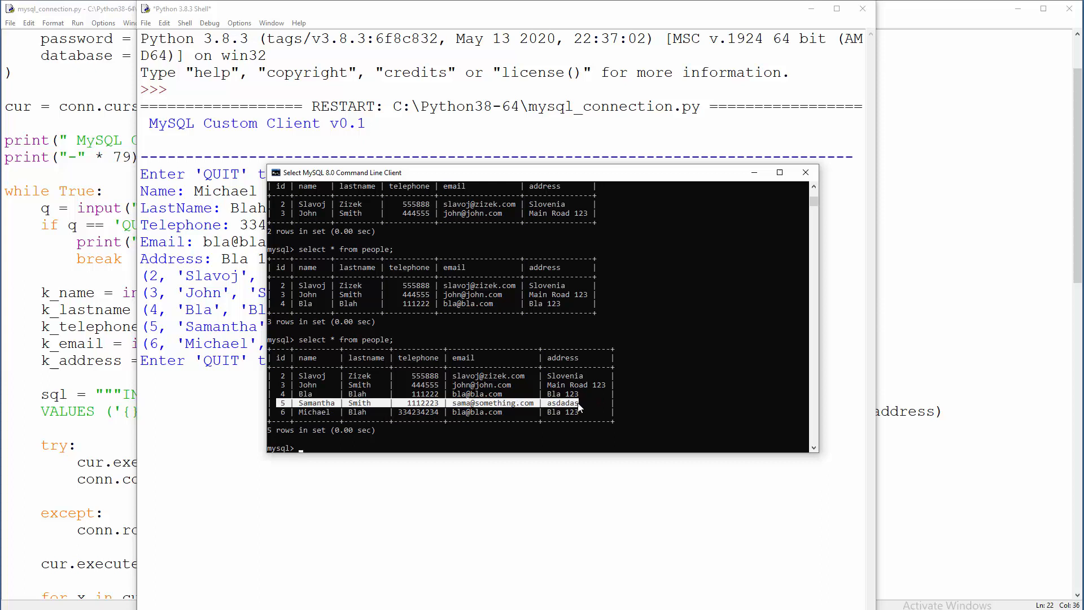
{"action": "mouse_move", "coordinate": [283, 419]}
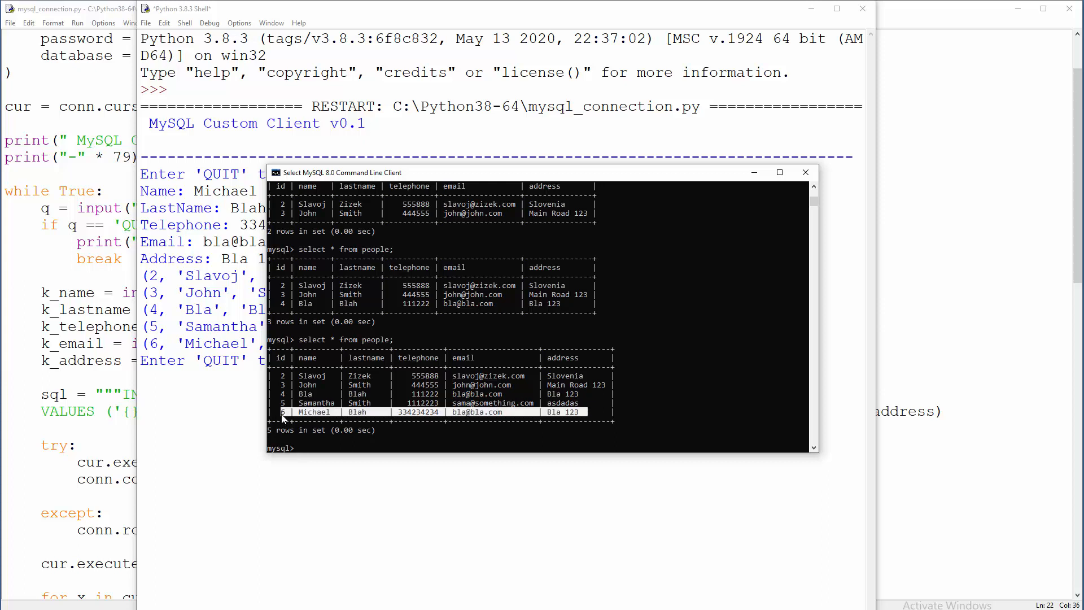
{"action": "mouse_move", "coordinate": [688, 257]}
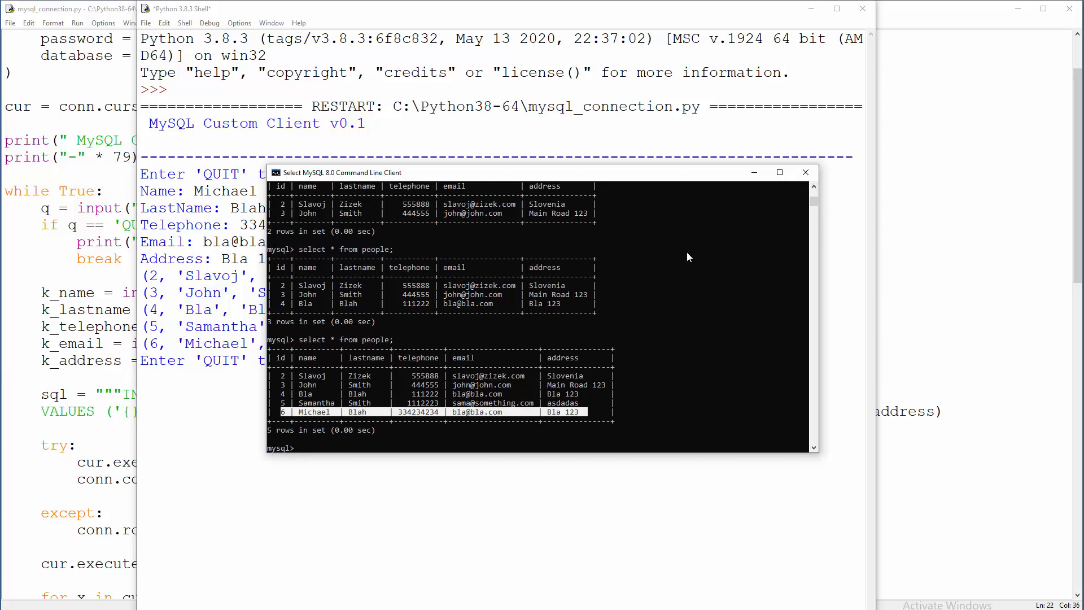
{"action": "mouse_move", "coordinate": [693, 215]}
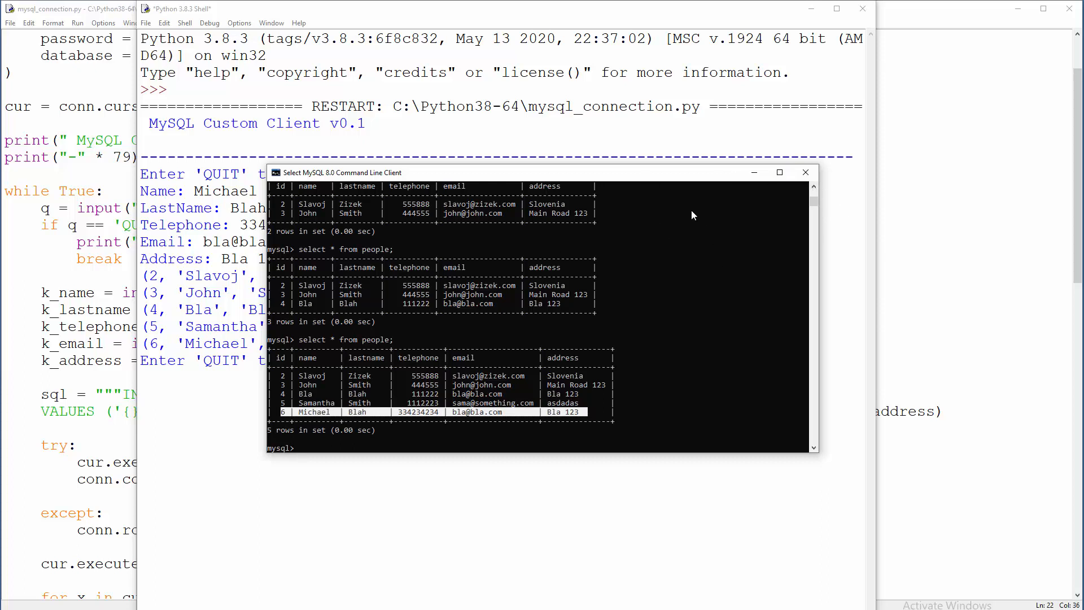
{"action": "mouse_move", "coordinate": [378, 441]}
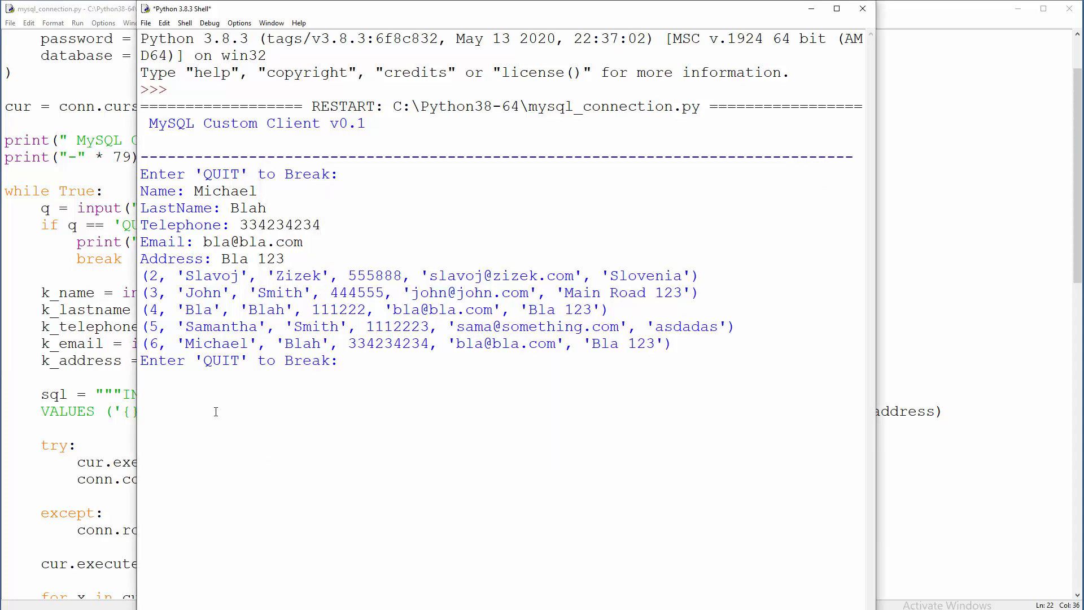
{"action": "left_click", "coordinate": [349, 360]}
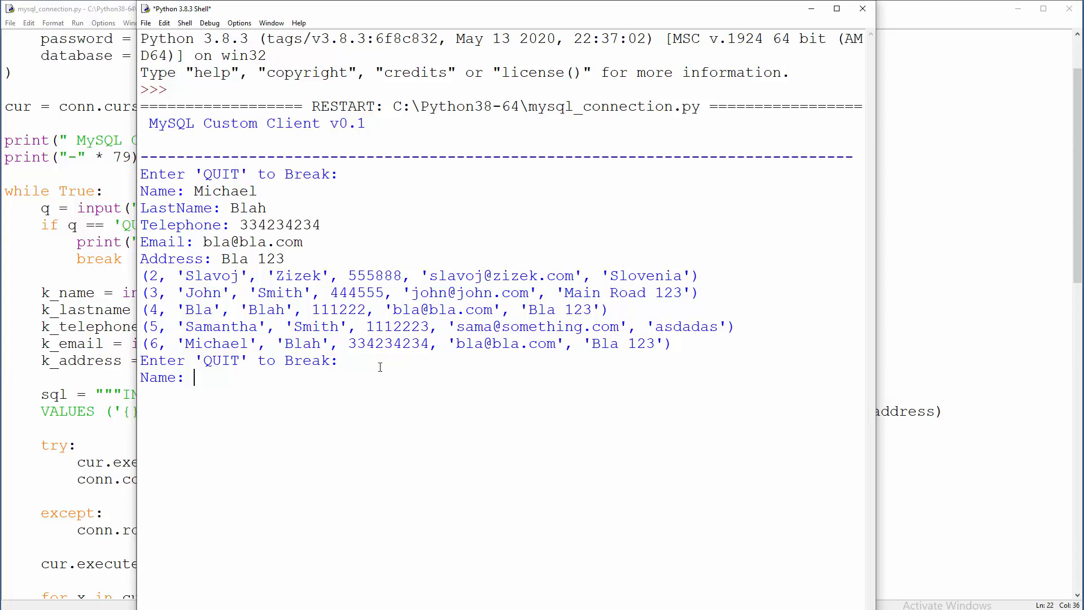
{"action": "type", "text": "fsdf"}
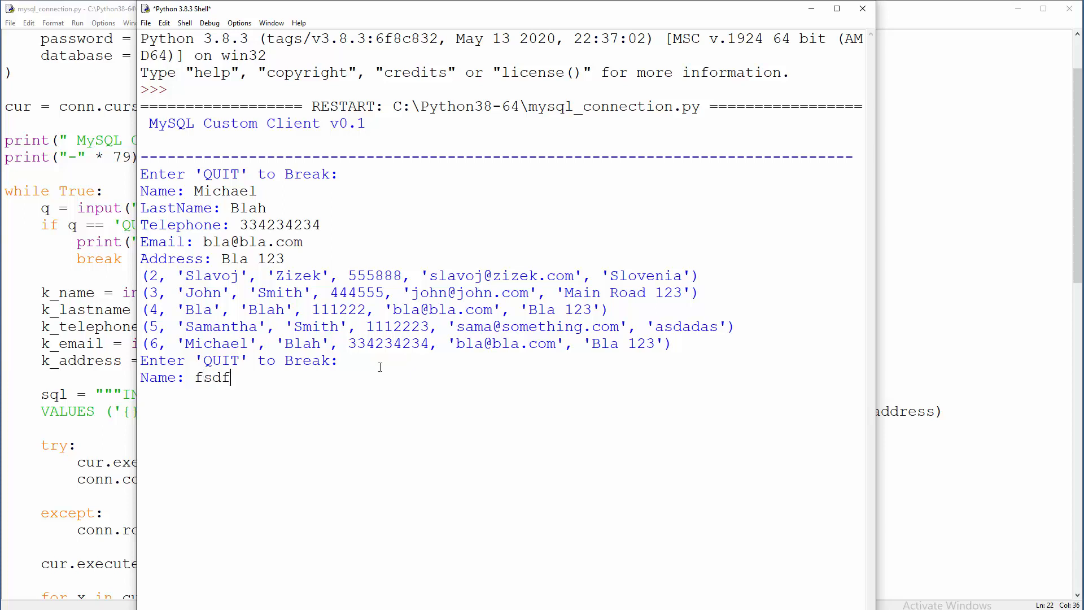
{"action": "type", "text": "sdf"}
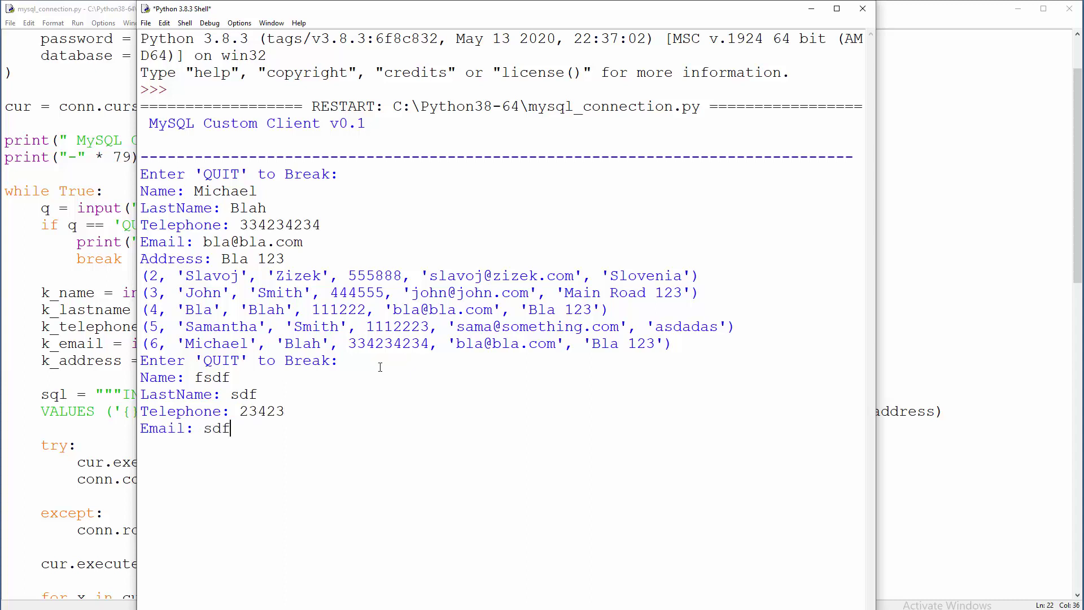
{"action": "type", "text": "@asd."}
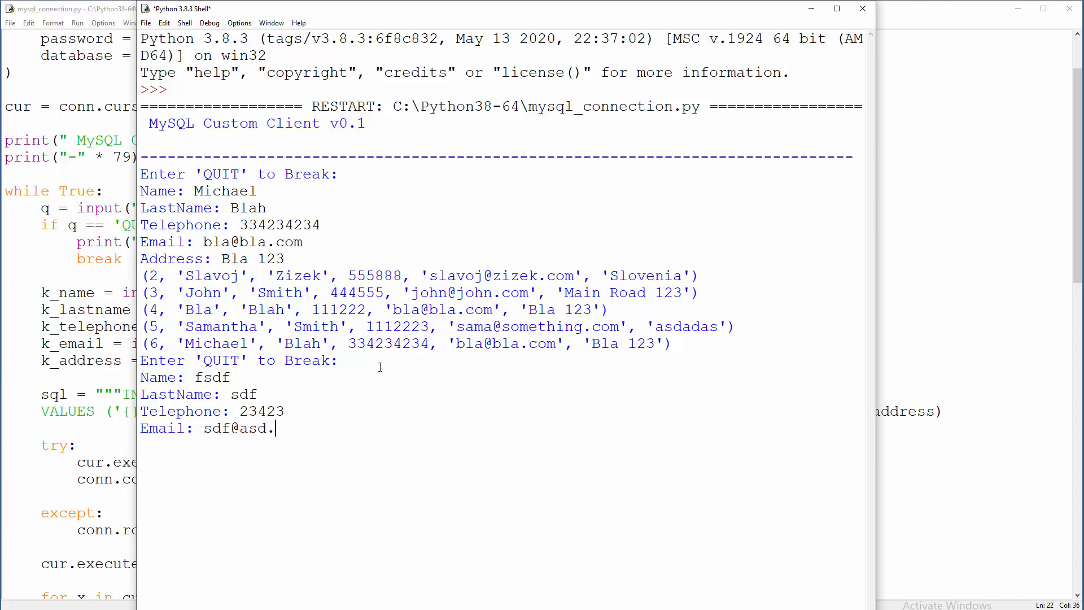
{"action": "type", "text": "com"}
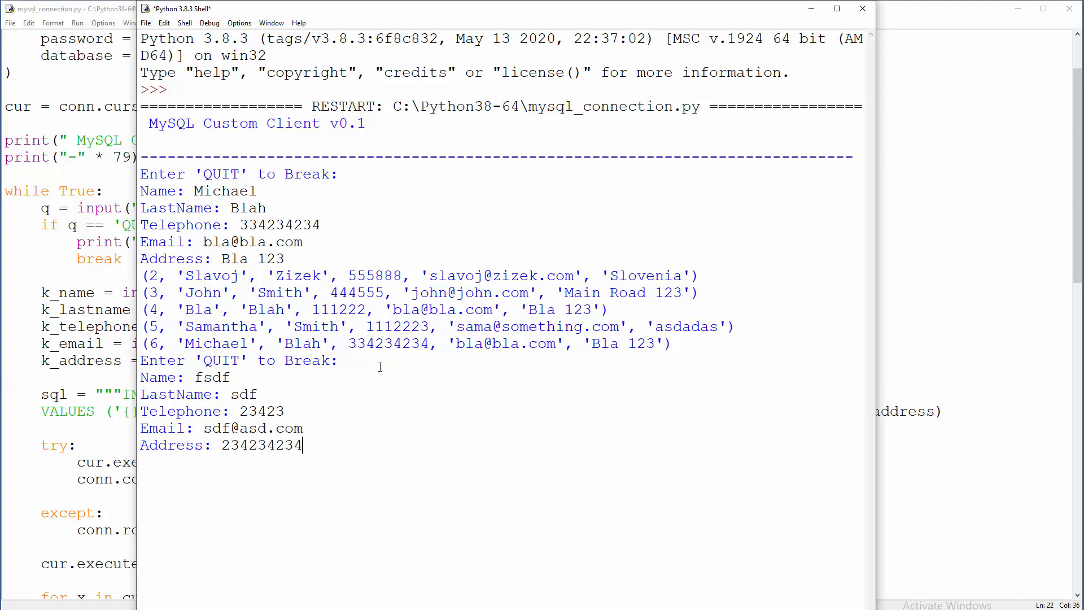
{"action": "type", "text": "asd asd"}
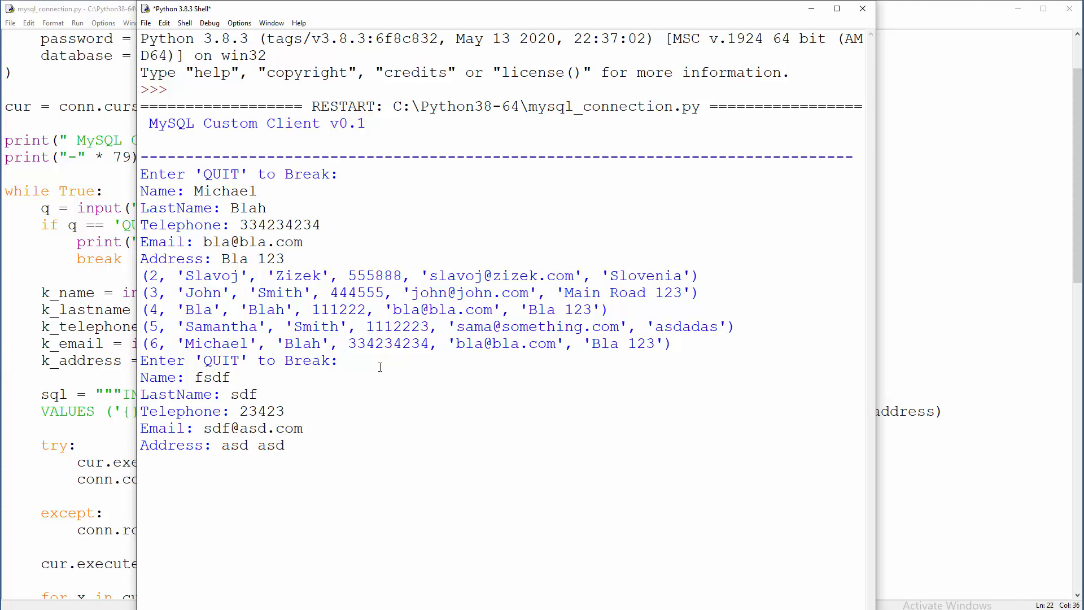
{"action": "type", "text": "34242"}
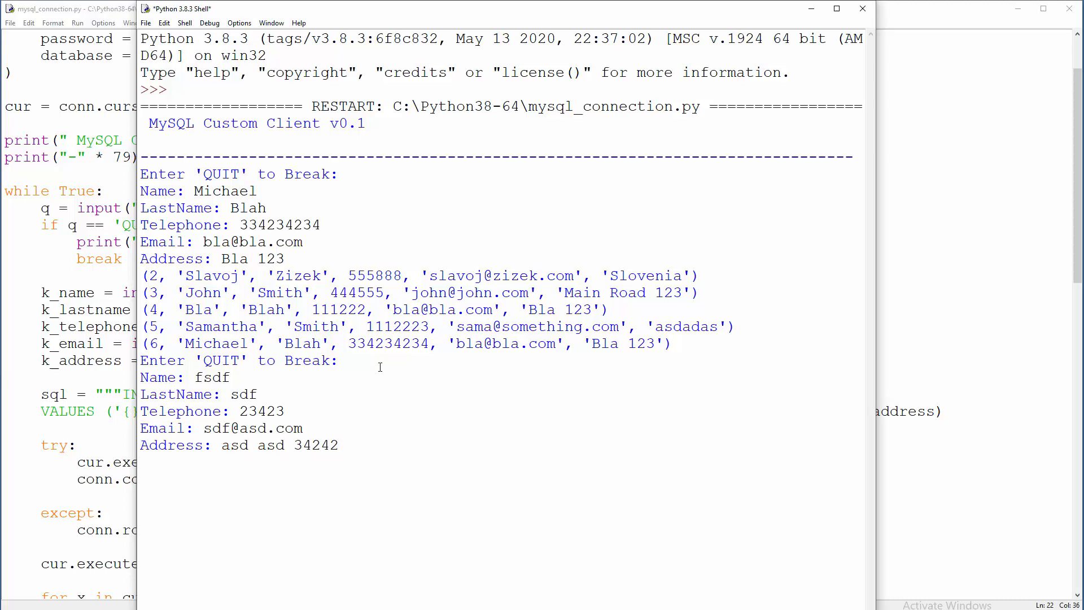
{"action": "key", "text": "Return"}
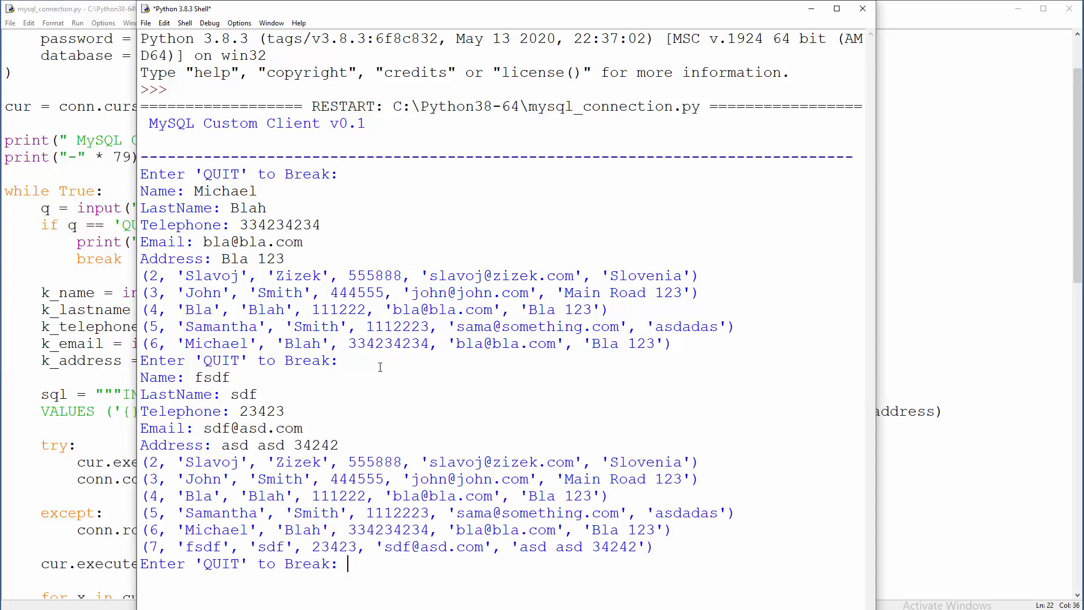
{"action": "mouse_move", "coordinate": [471, 557]}
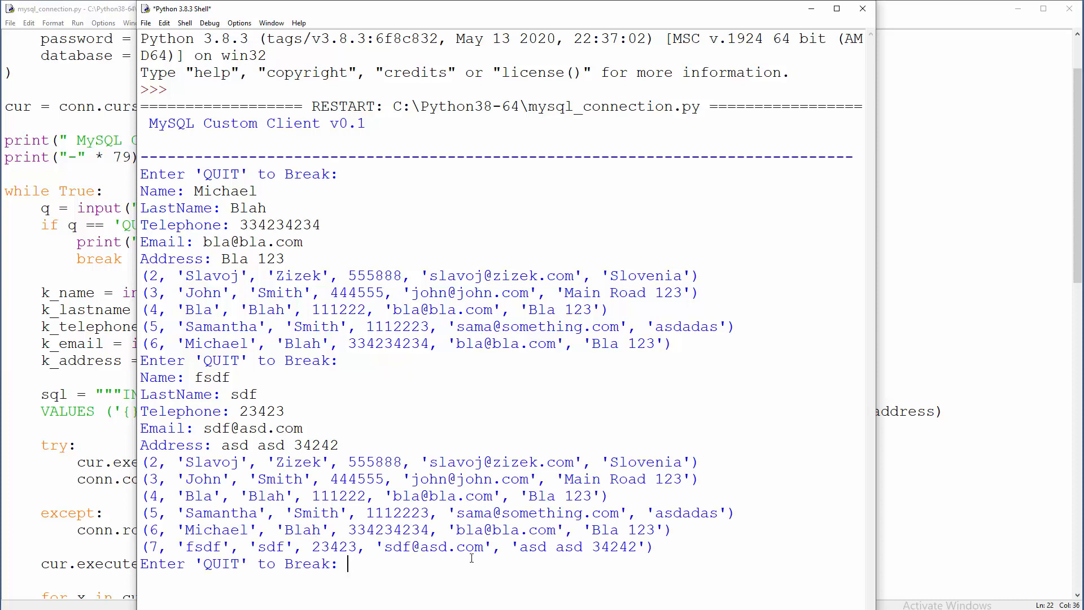
{"action": "type", "text": "QUI"}
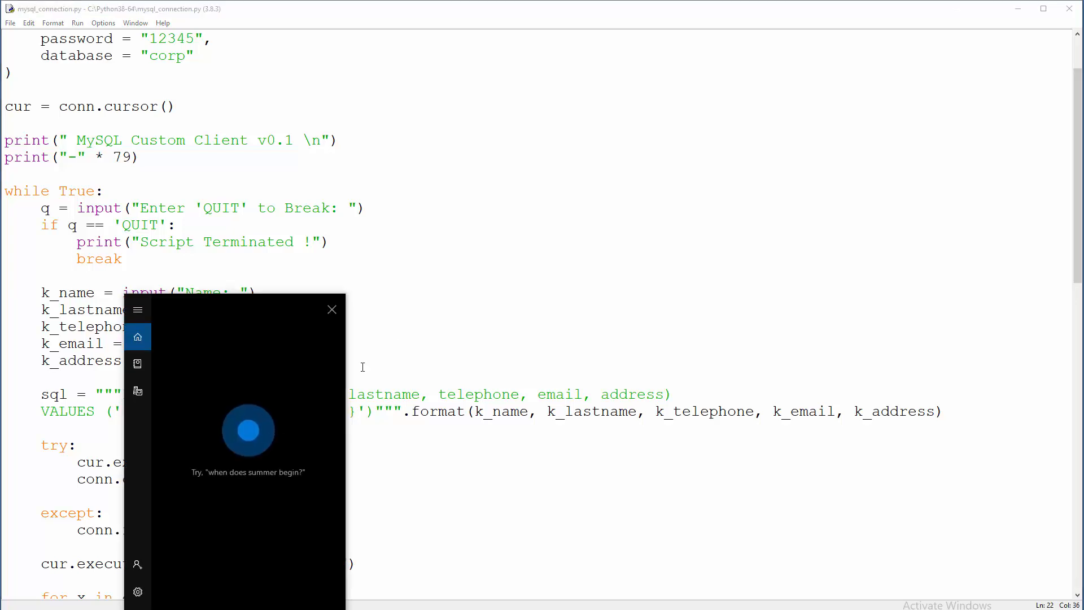
Launch MySQL 8.0 Command Line Client from the Start search
{"action": "left_click", "coordinate": [331, 309]}
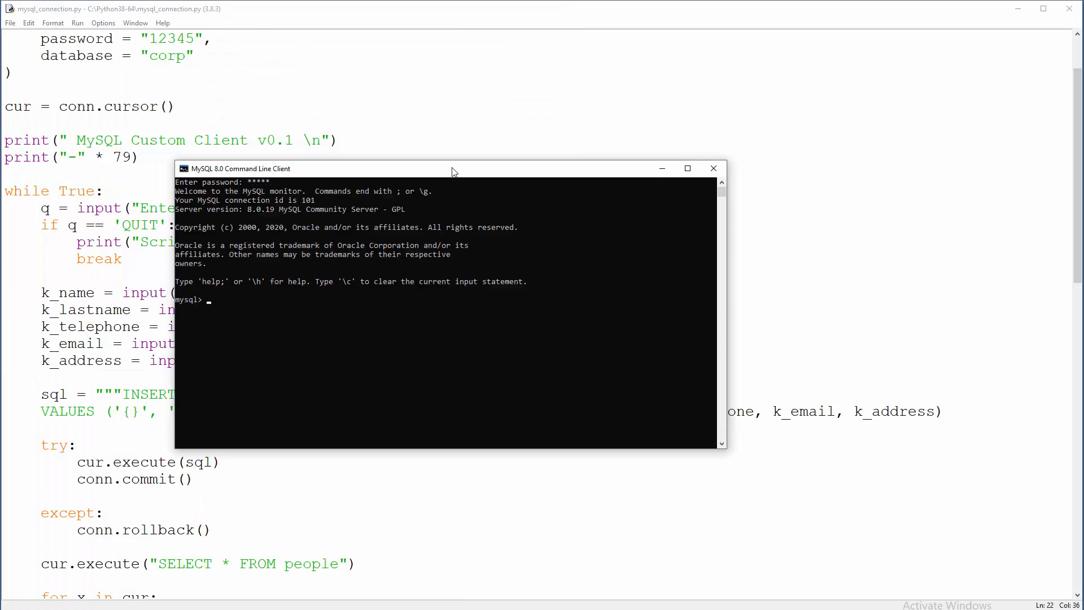
Run 'use corp;' and 'select * from people;' to list the people table, showing fsdf as id 7
{"action": "type", "text": "use"}
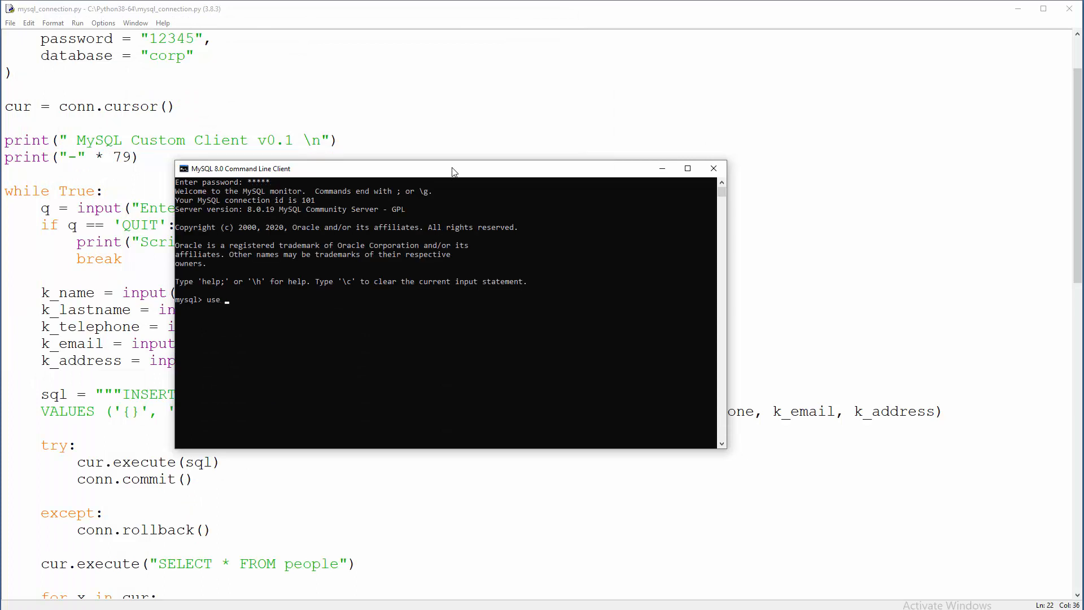
{"action": "type", "text": "corp;"}
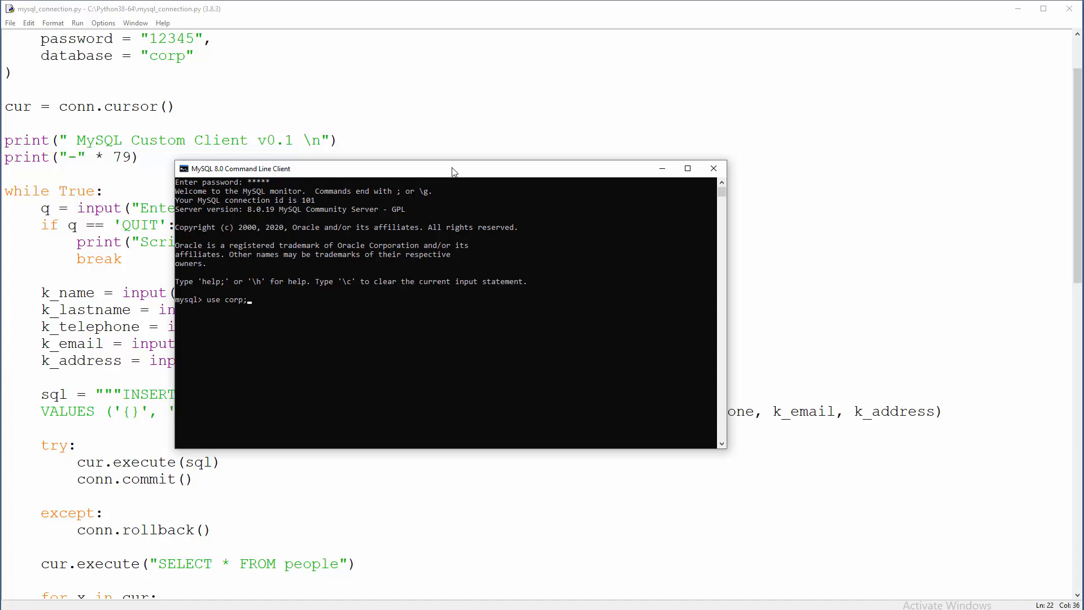
{"action": "key", "text": "Return"}
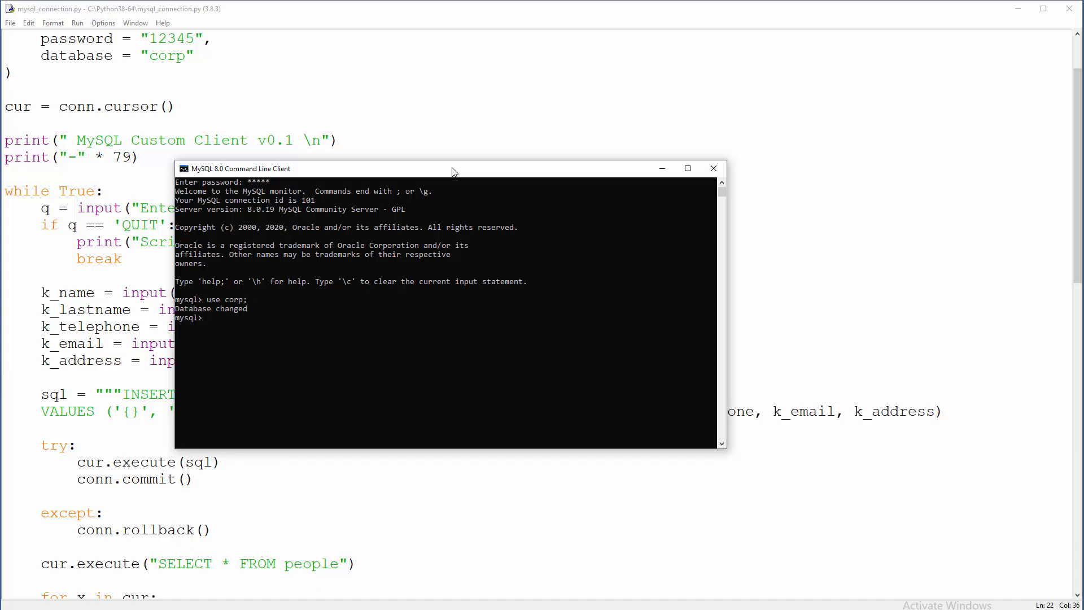
{"action": "type", "text": "seloe"}
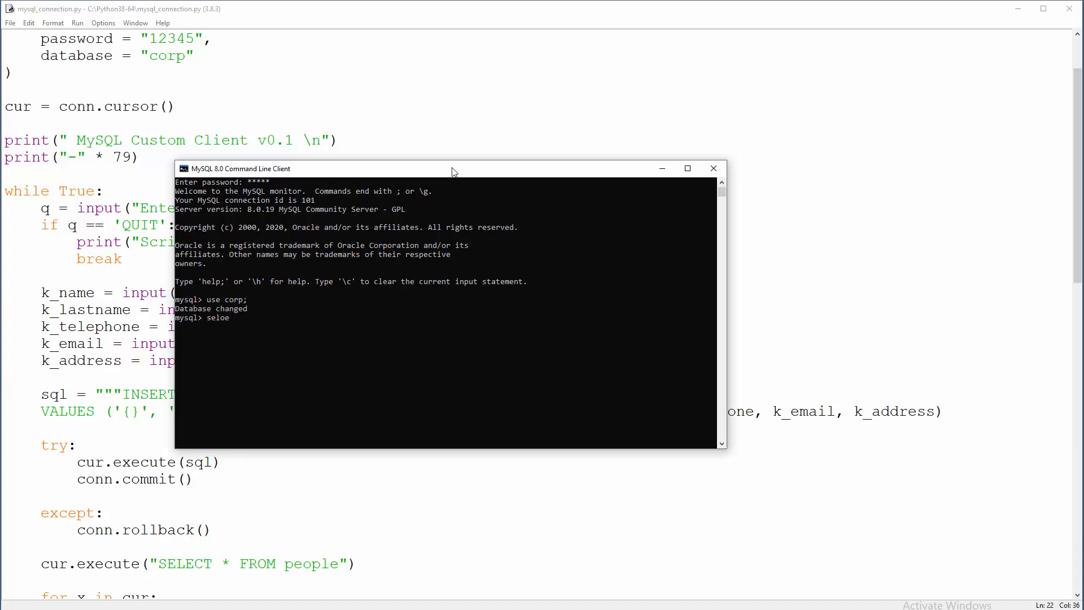
{"action": "type", "text": "select"}
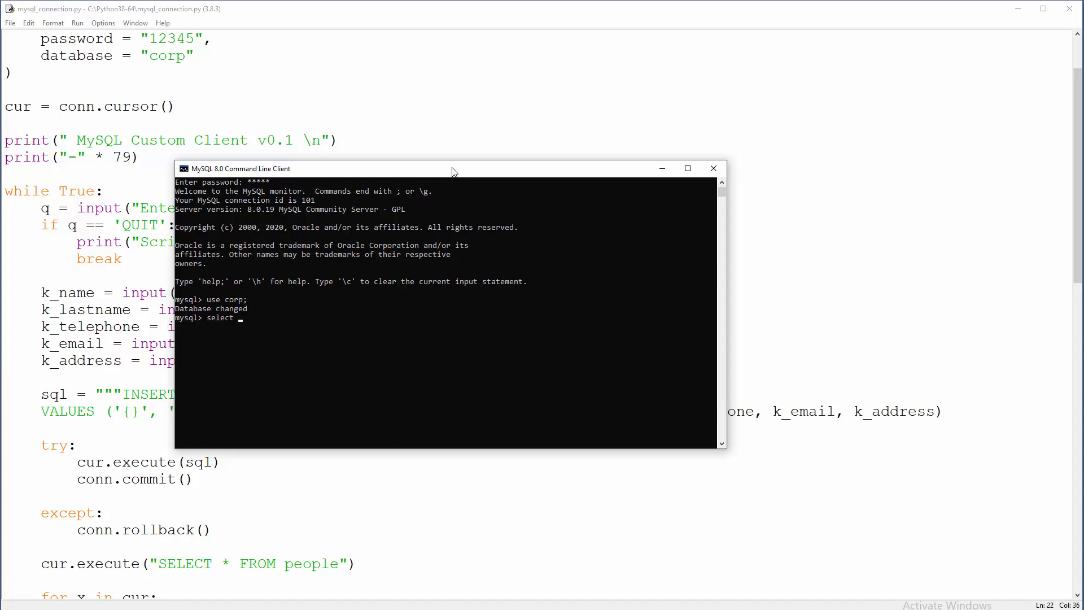
{"action": "type", "text": "* from peo"}
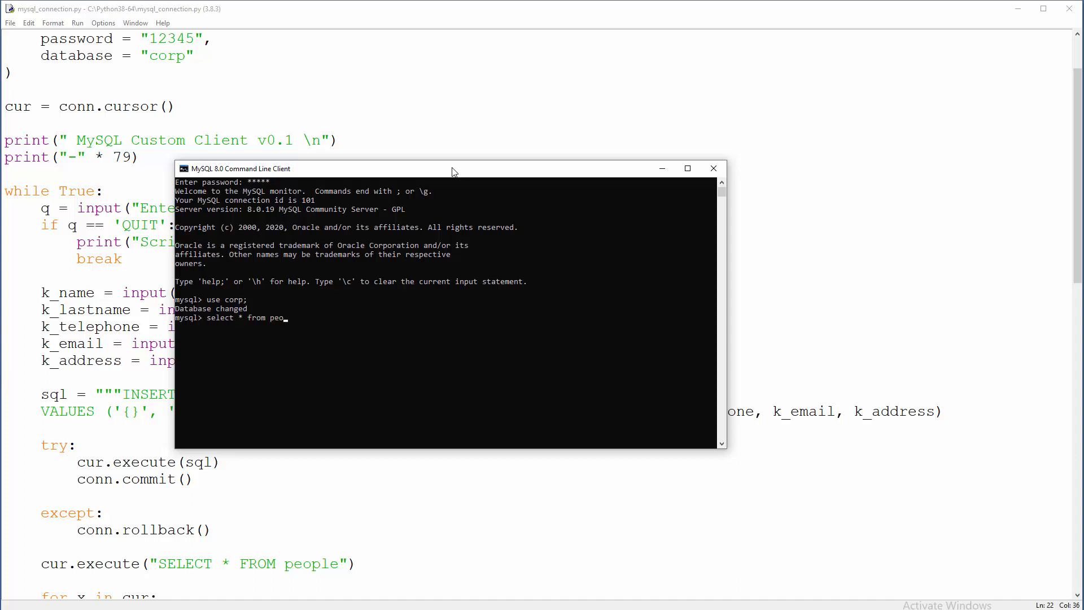
{"action": "key", "text": "Return"}
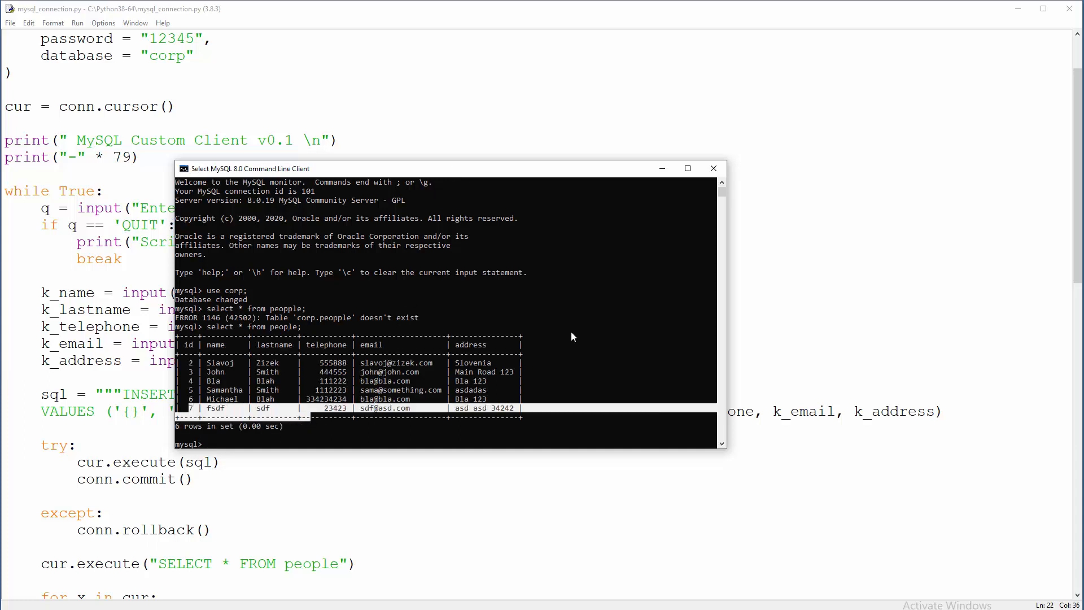
{"action": "mouse_move", "coordinate": [714, 168]}
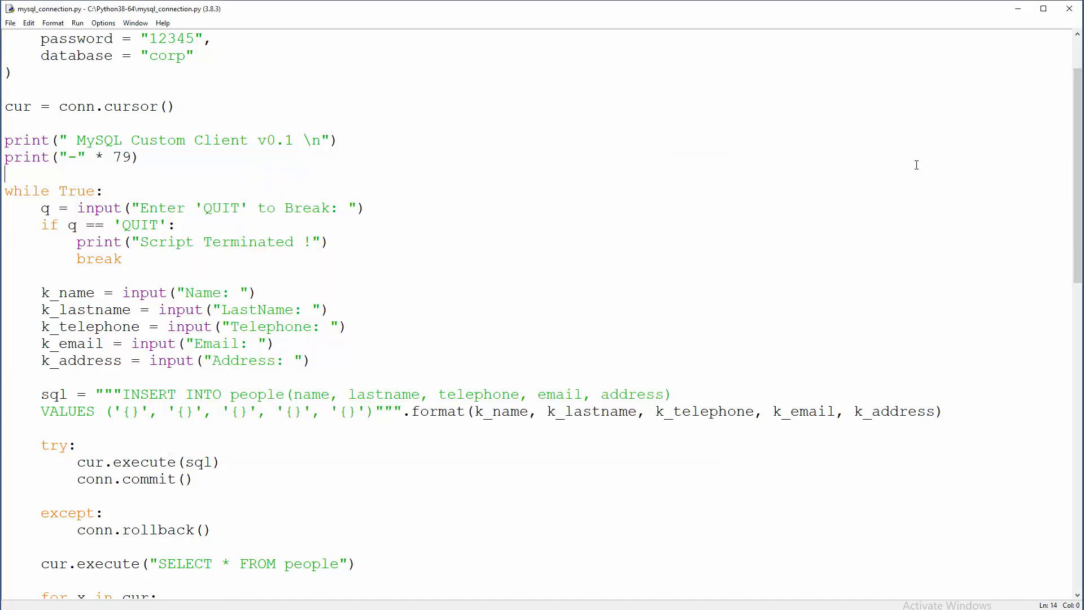
{"action": "mouse_move", "coordinate": [386, 352]}
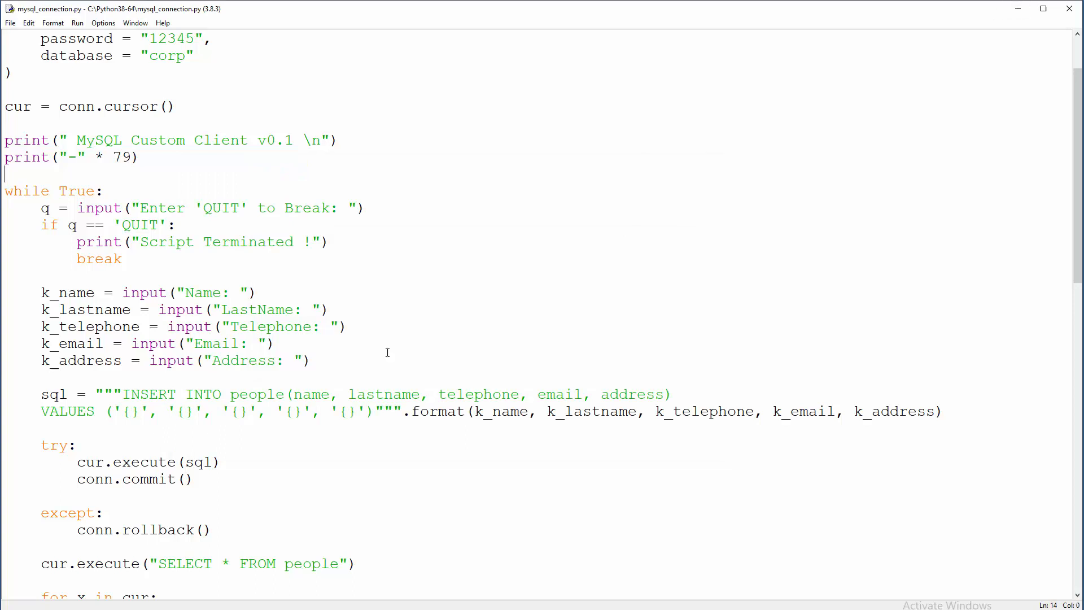
{"action": "mouse_move", "coordinate": [399, 363]}
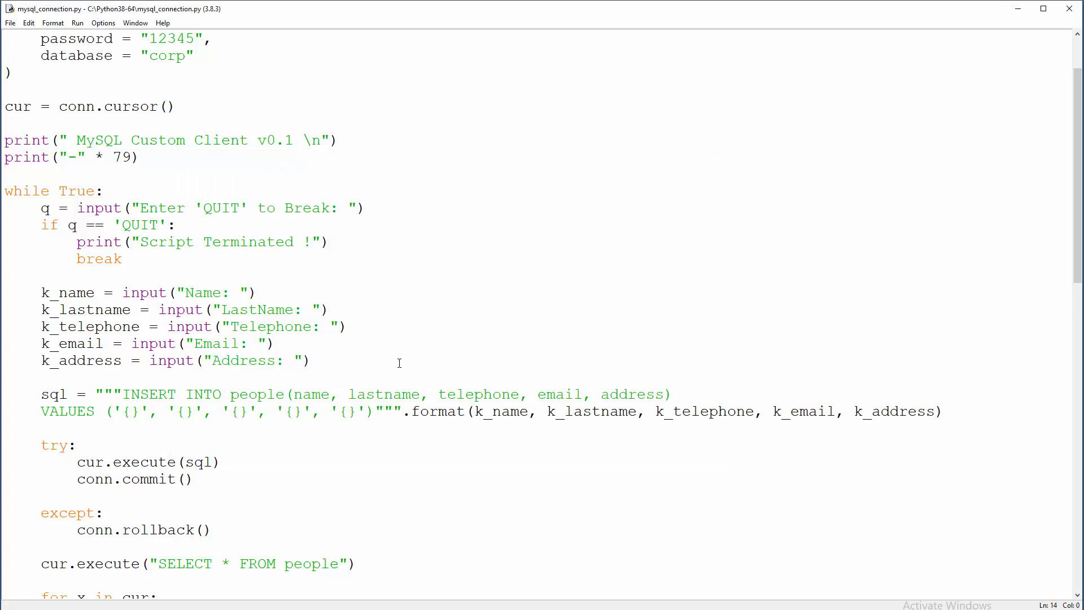
Bring the mysql_connection.py editor window to the front in IDLE
{"action": "left_click", "coordinate": [6, 175]}
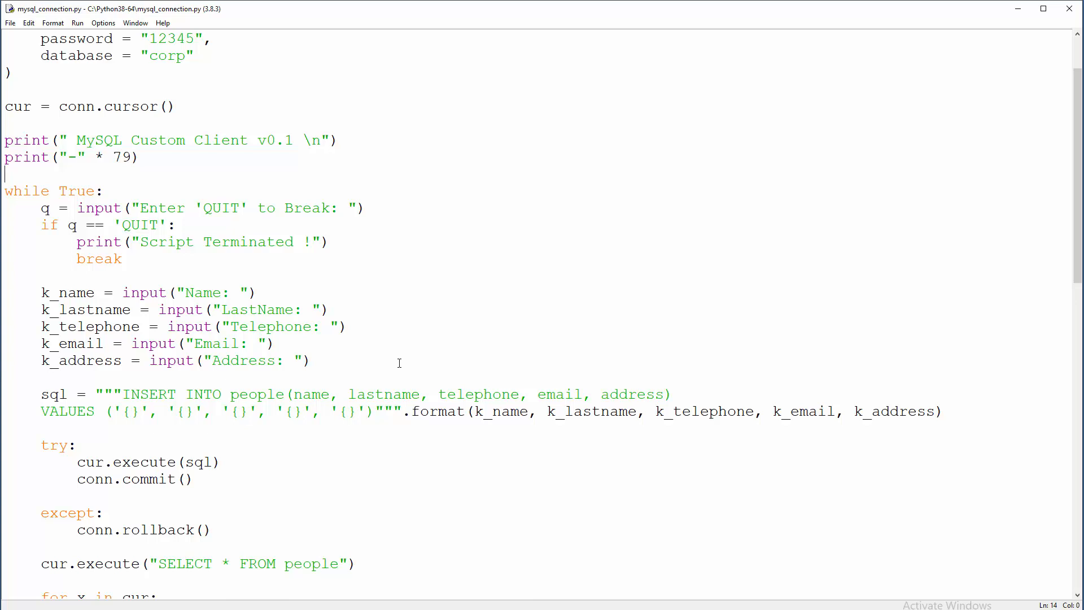